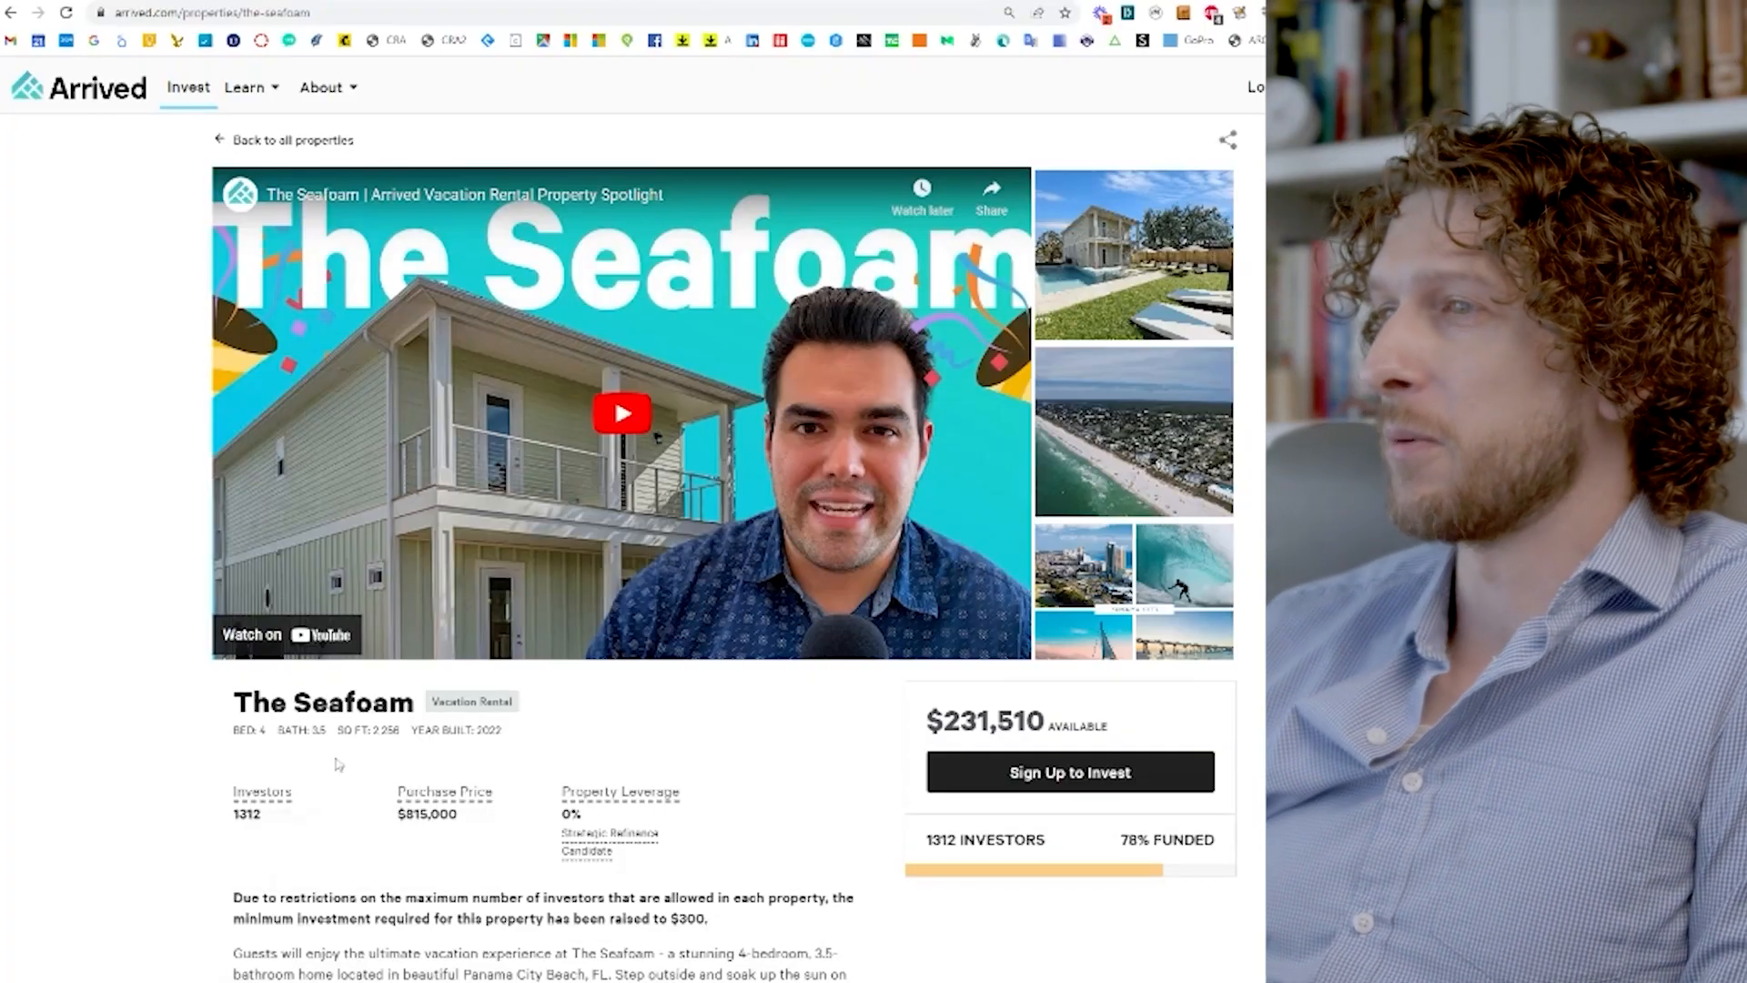
mouse_move(763, 788)
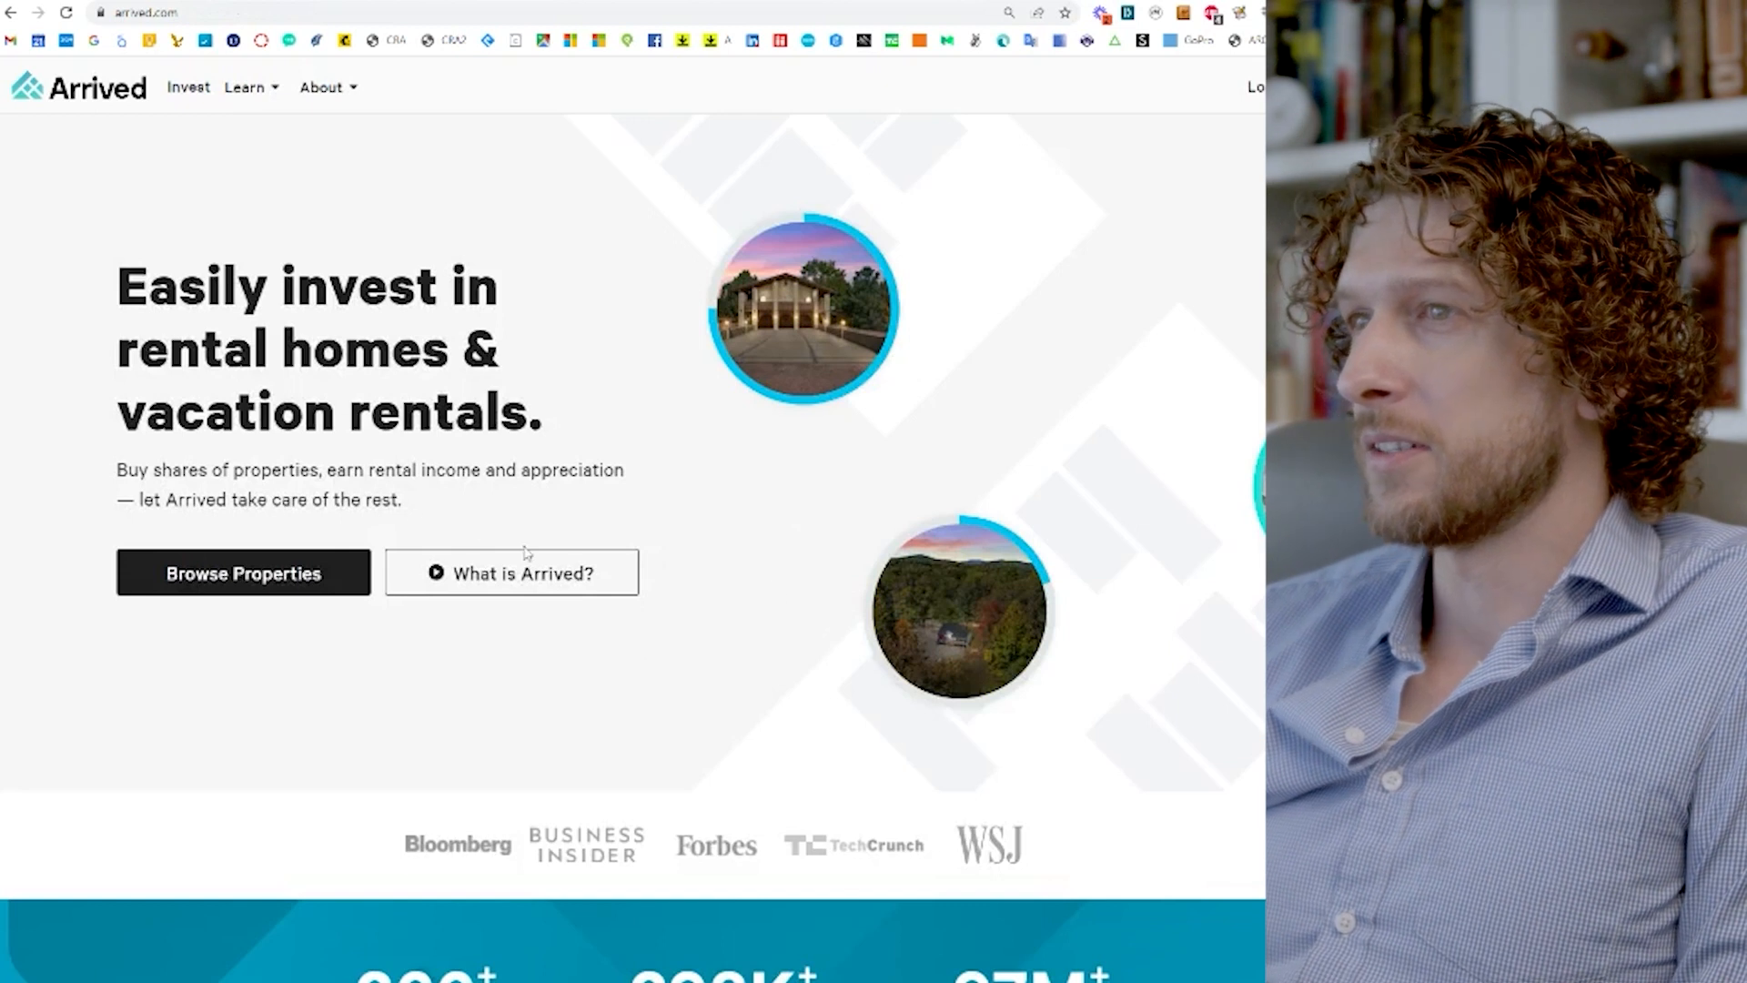
Step: Scroll through the Arrived homepage's investment overview, then browse All Properties
scroll("down", 3)
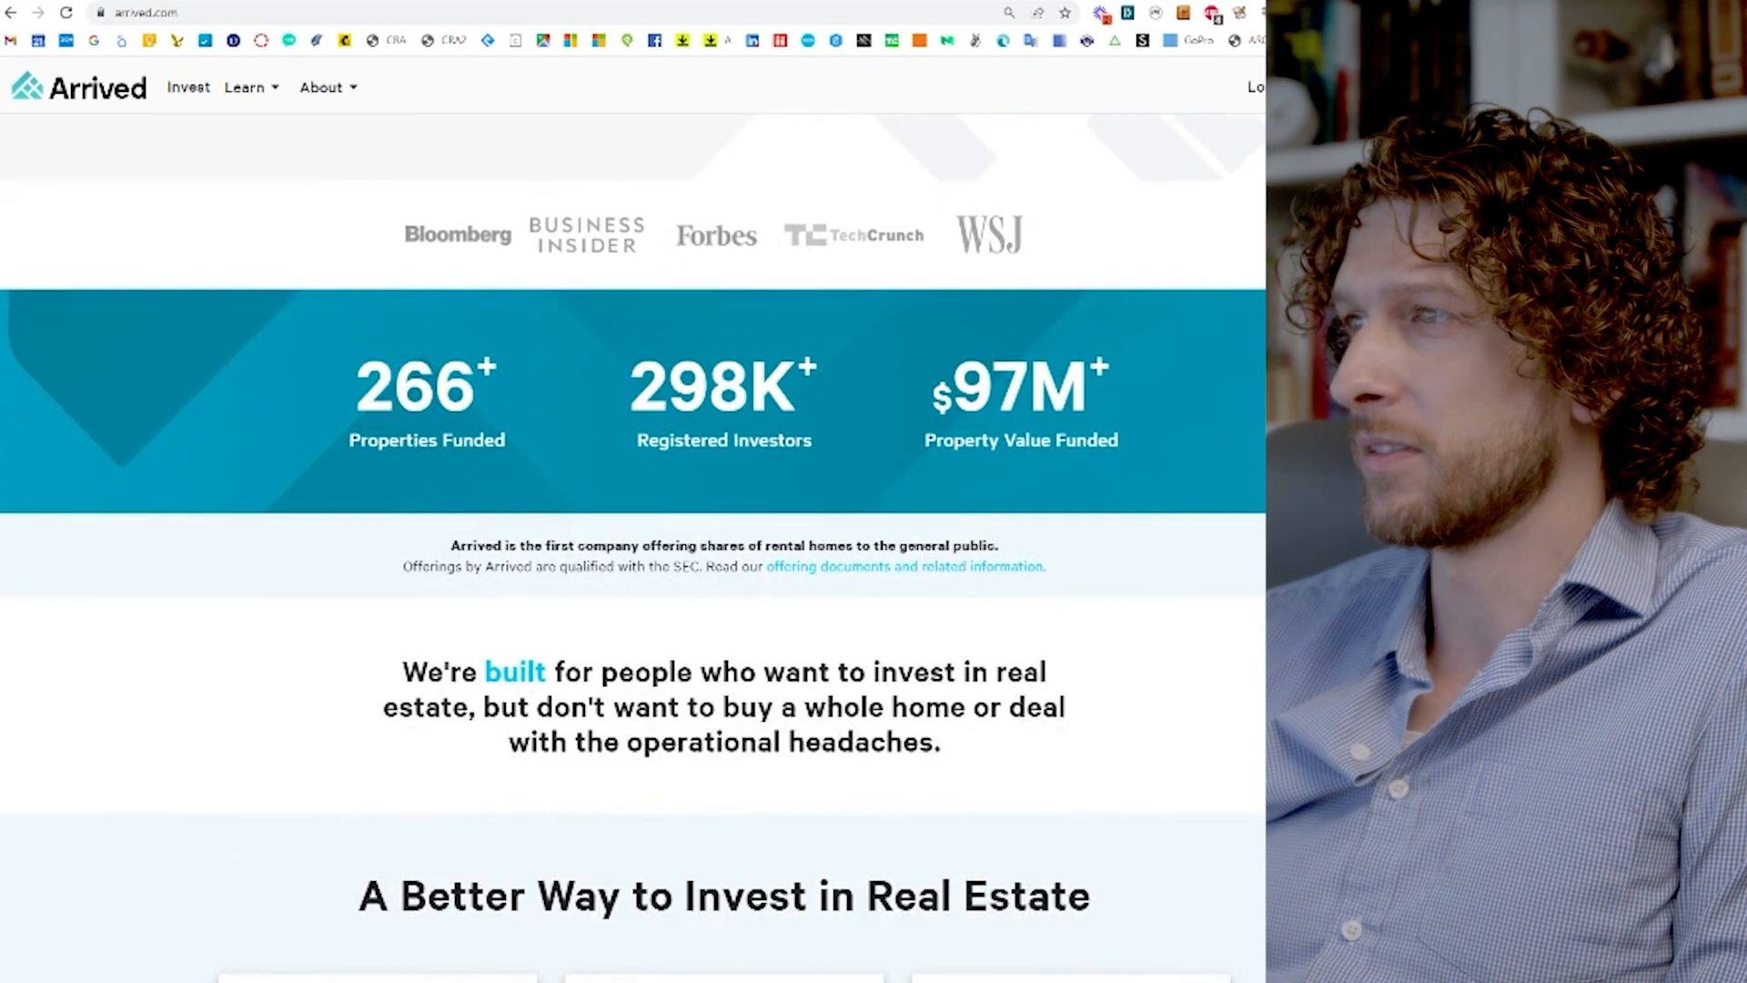
scroll("down", 3)
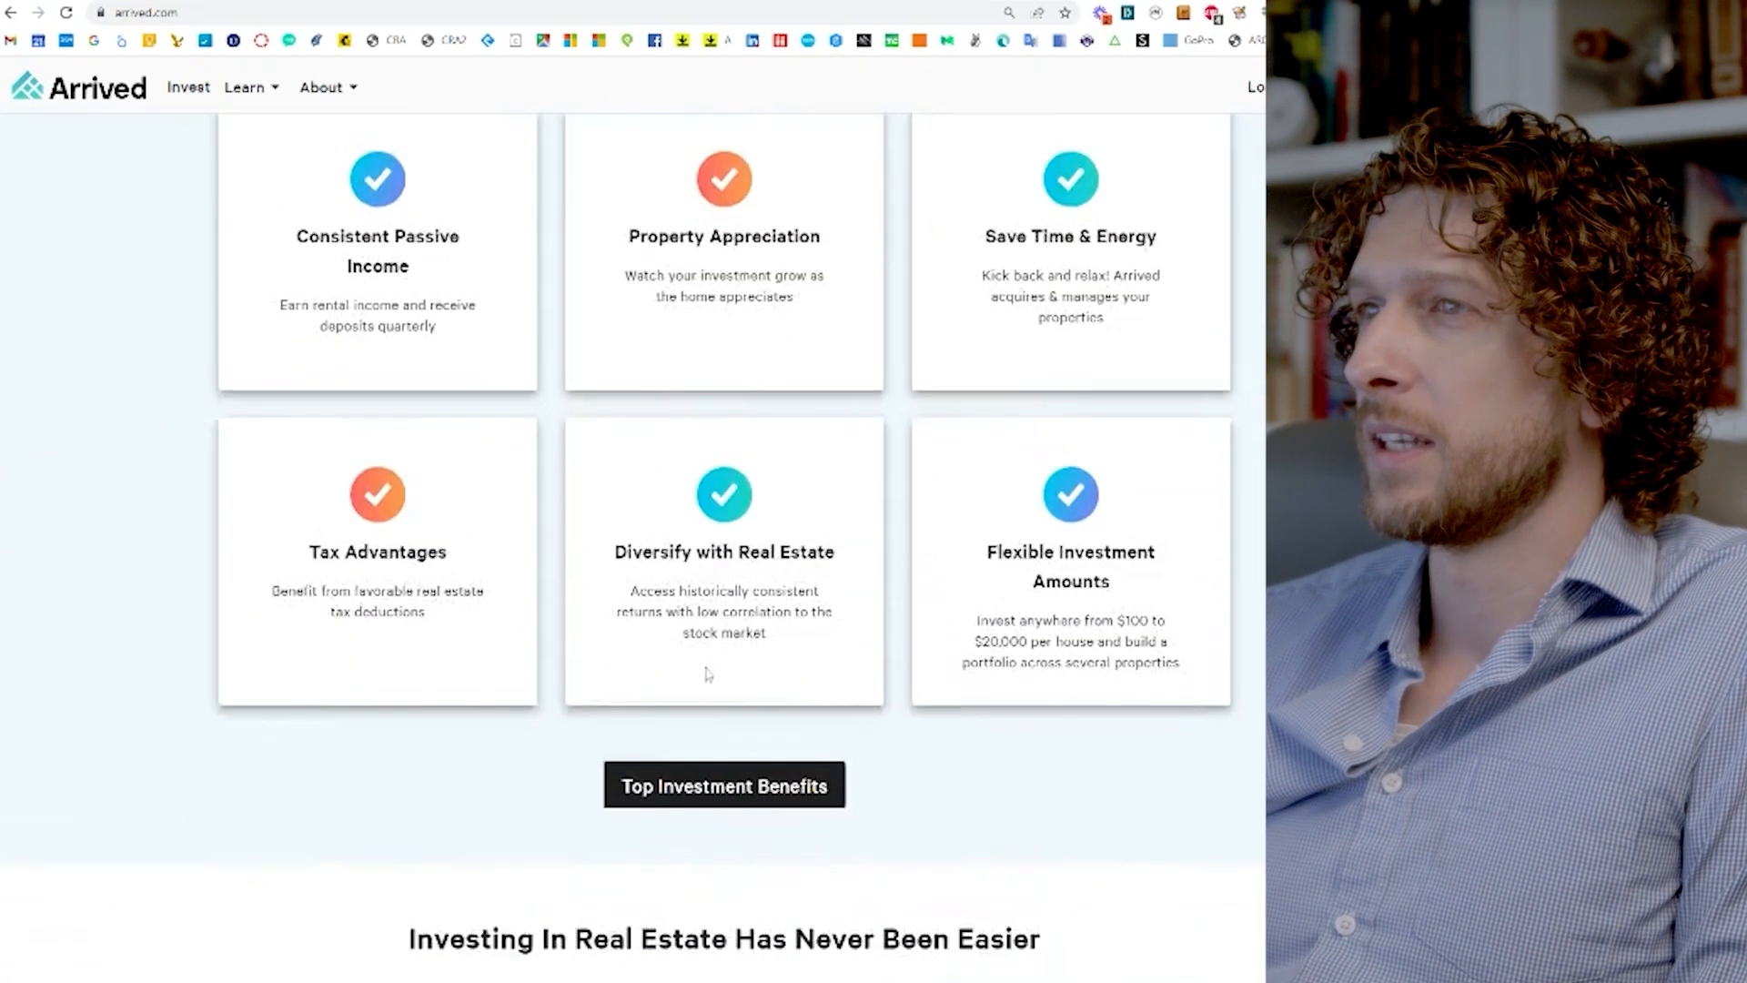
scroll("down", 3)
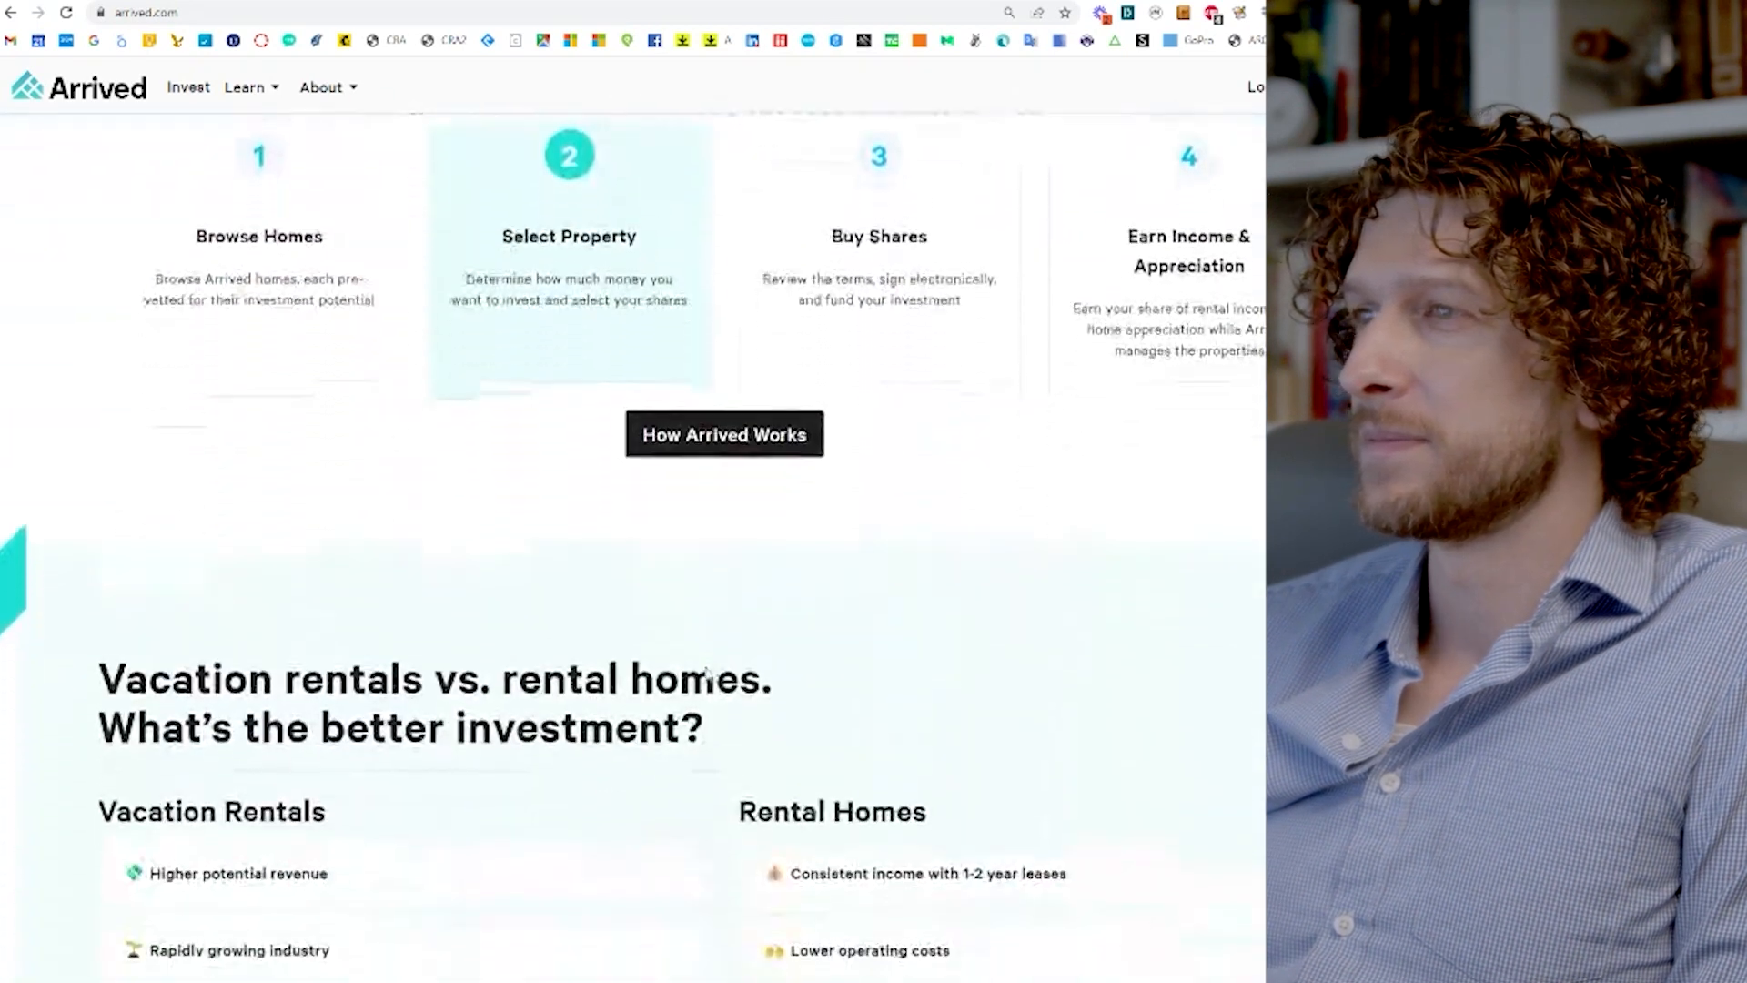
scroll("down", 3)
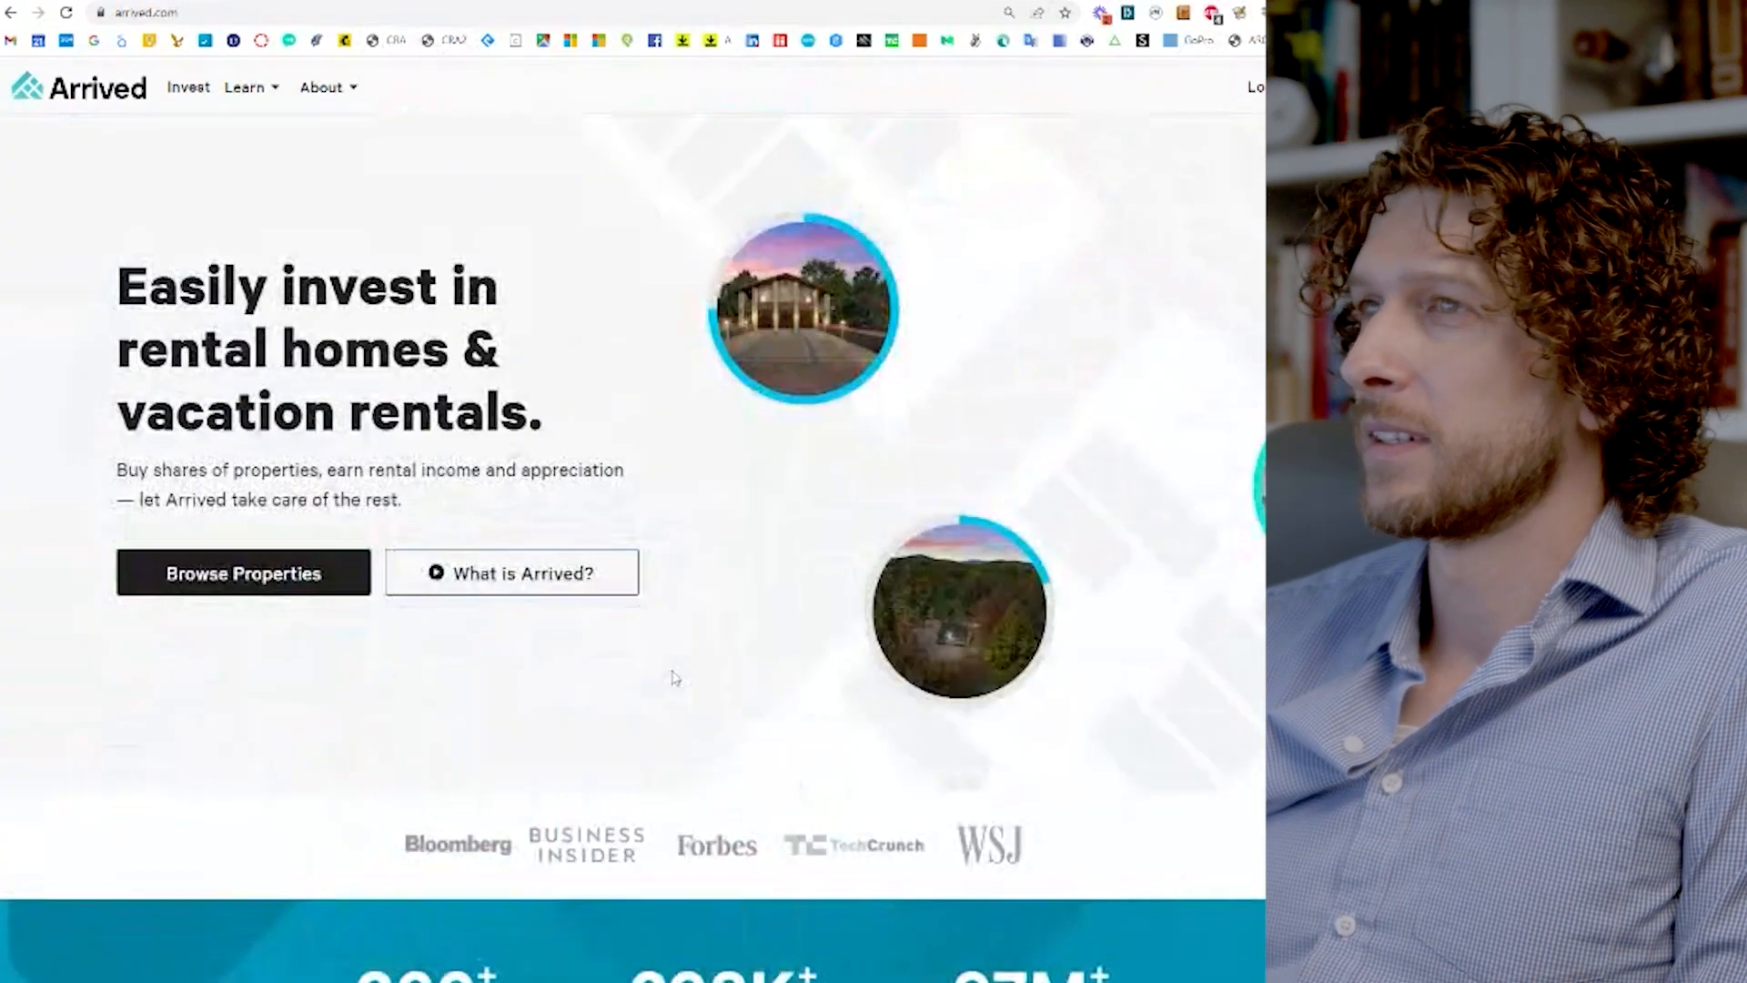
left_click(244, 573)
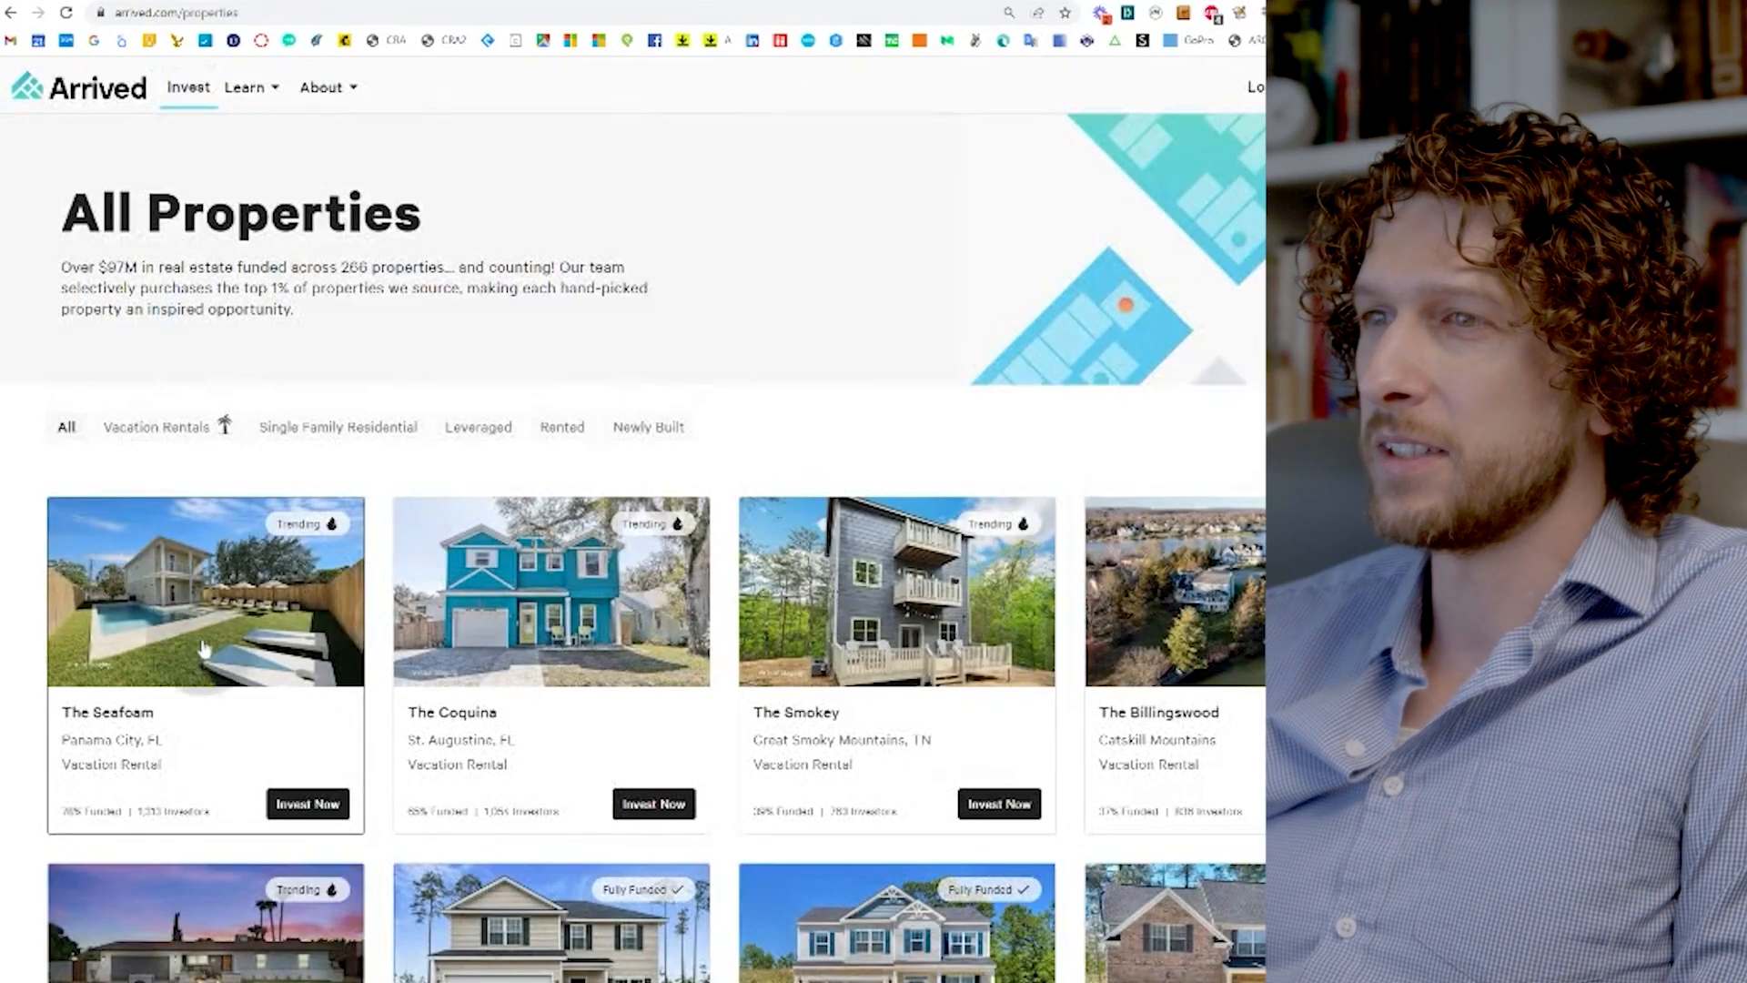
Step: Open The Seafoam listing and advance its gallery past the video to the pool photo
left_click(205, 608)
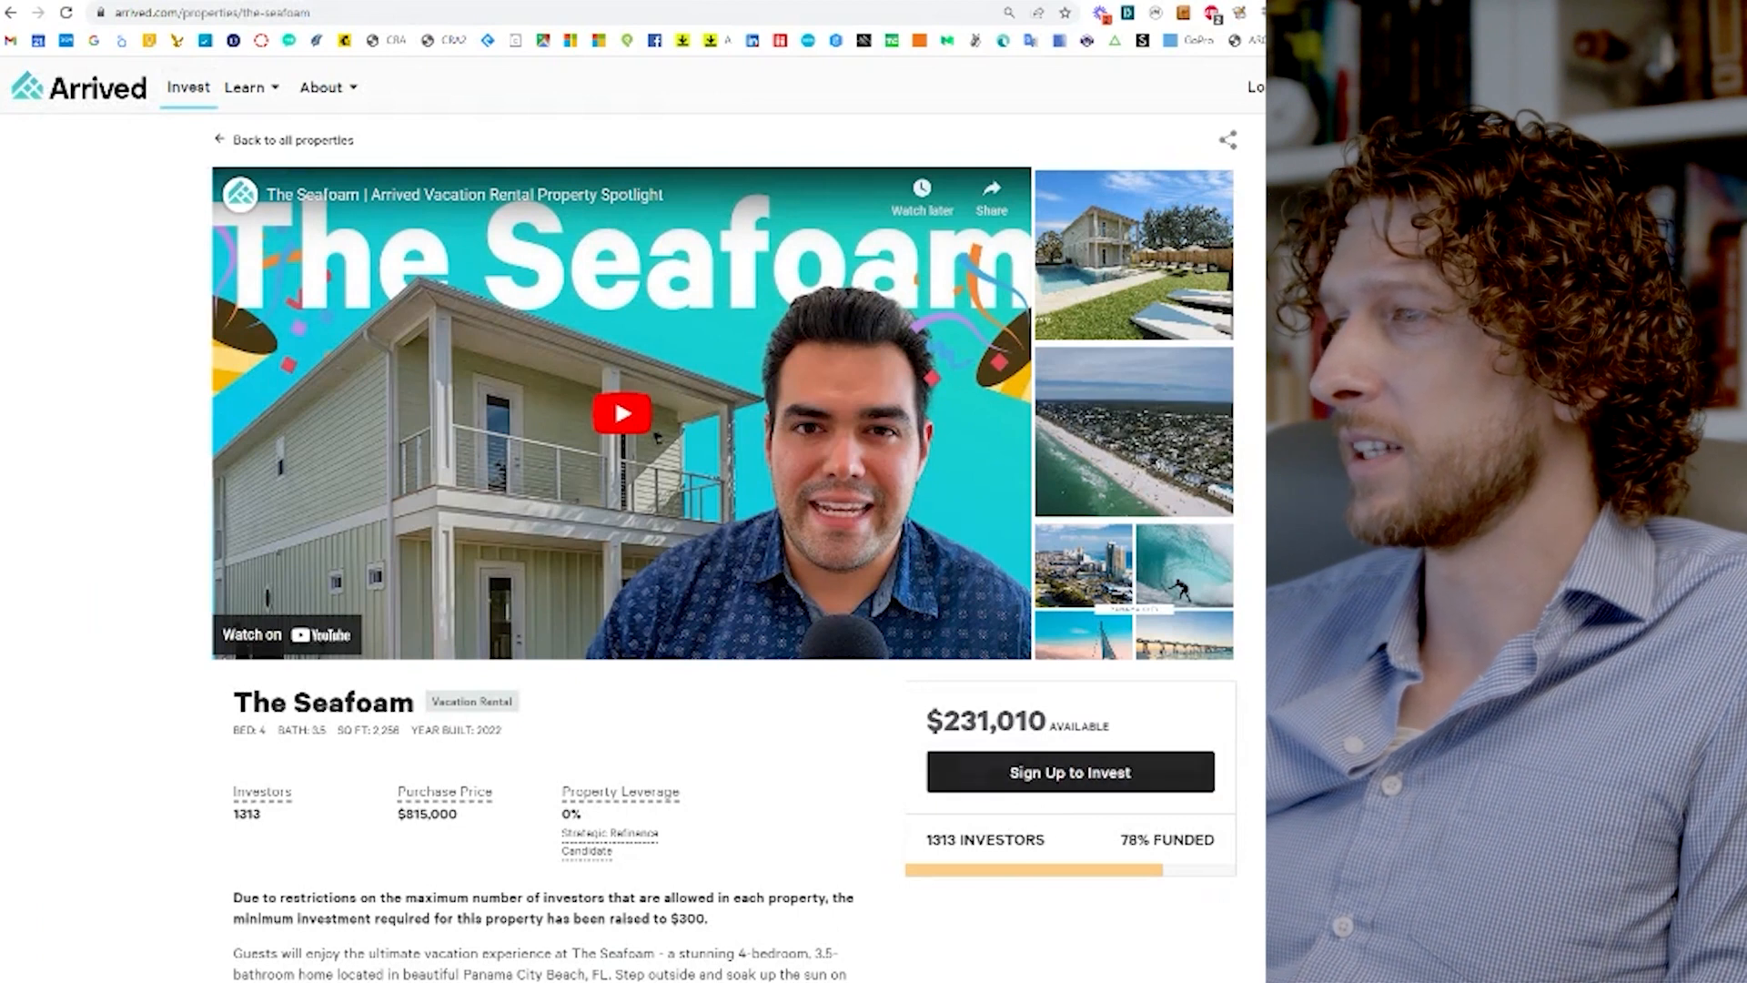
double_click(984, 724)
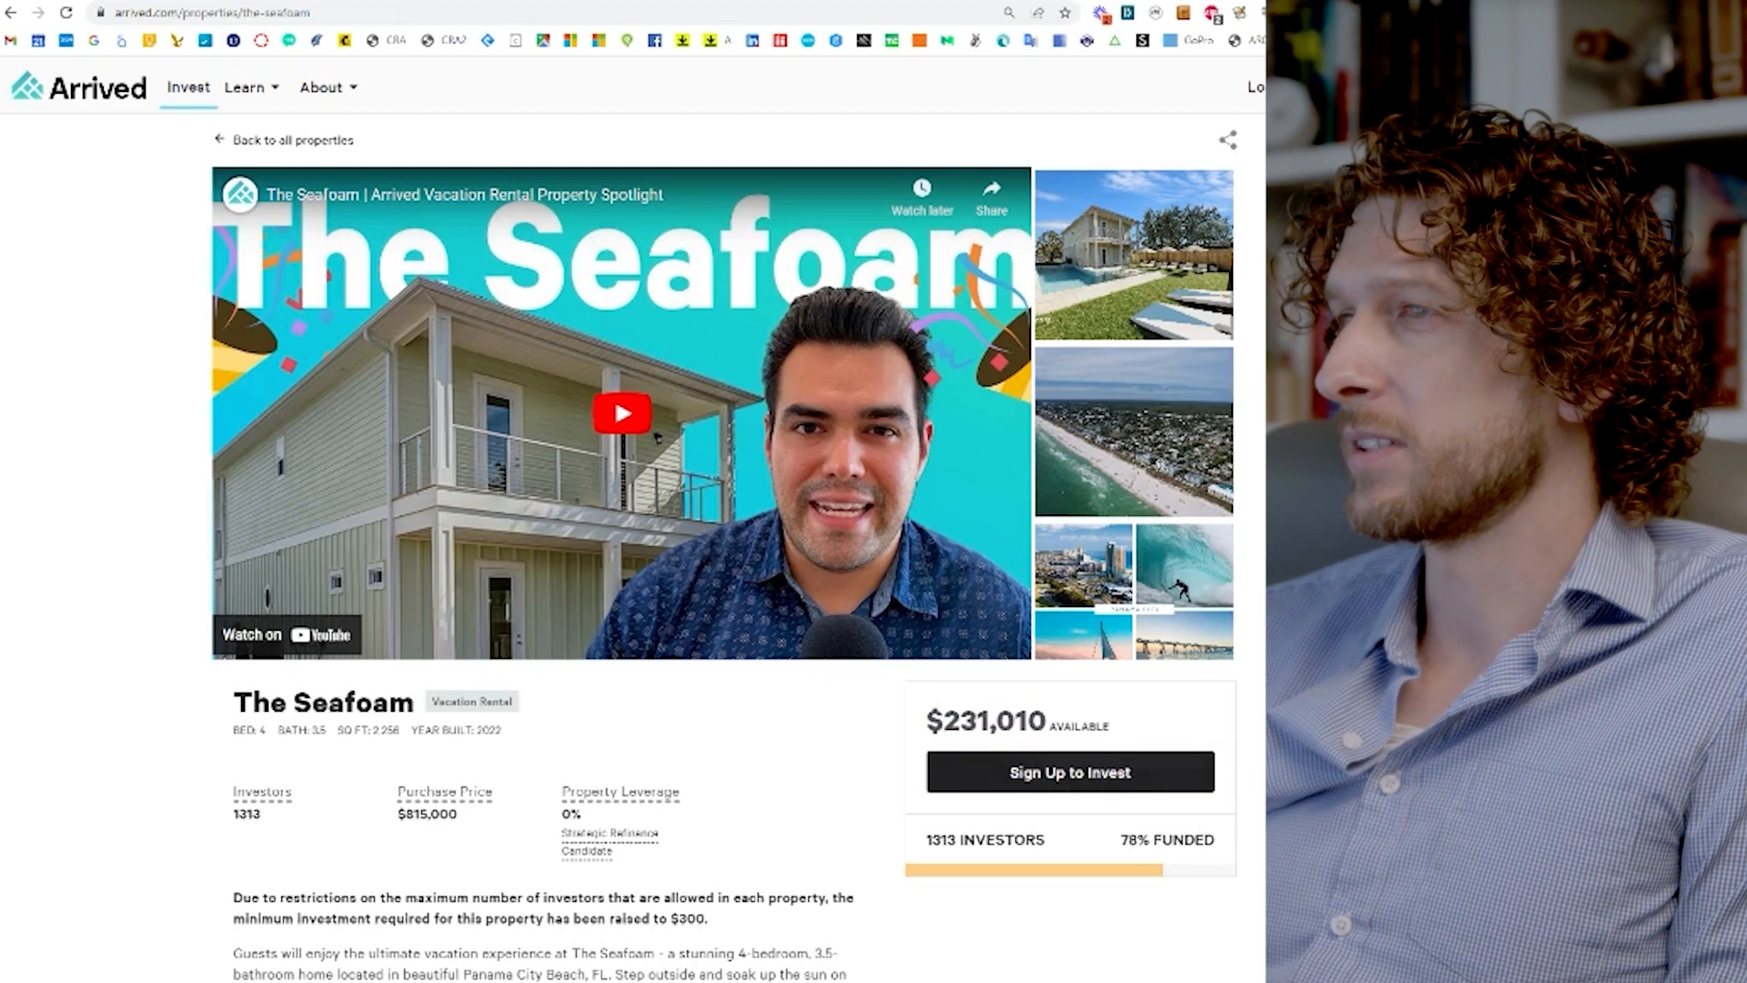
mouse_move(619, 792)
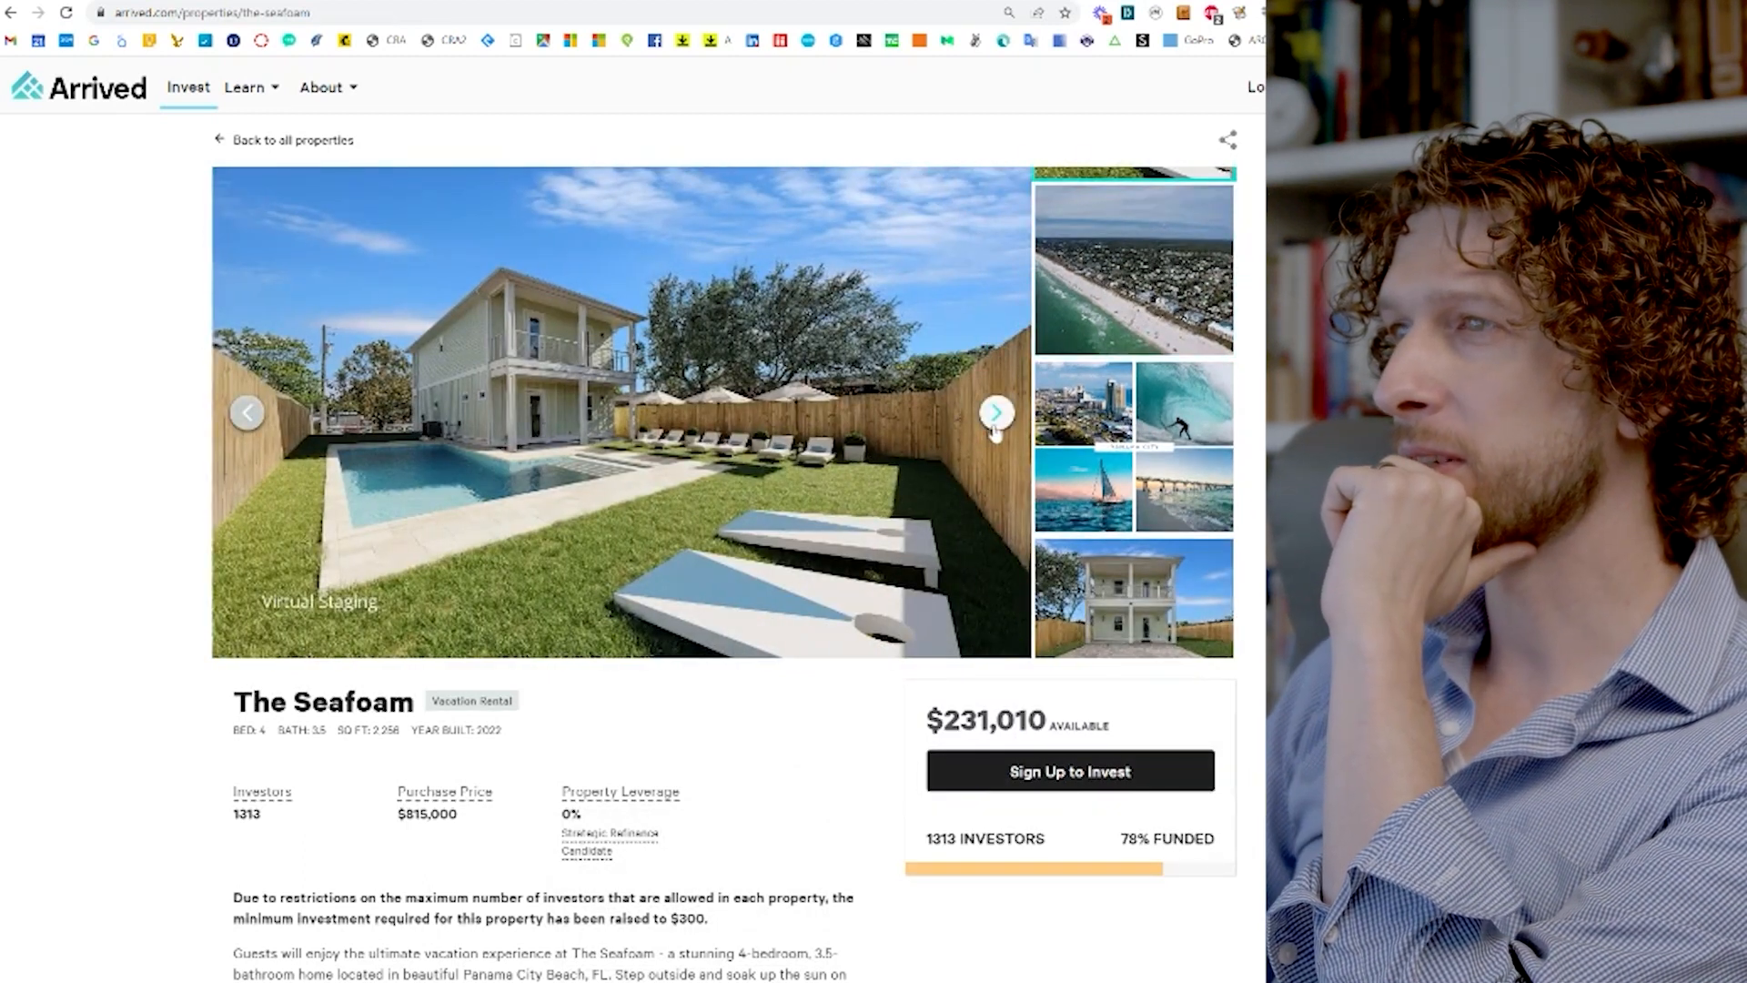
Step: Page the Seafoam gallery through the beach, Panama City collage, front, living and dining photos
left_click(992, 411)
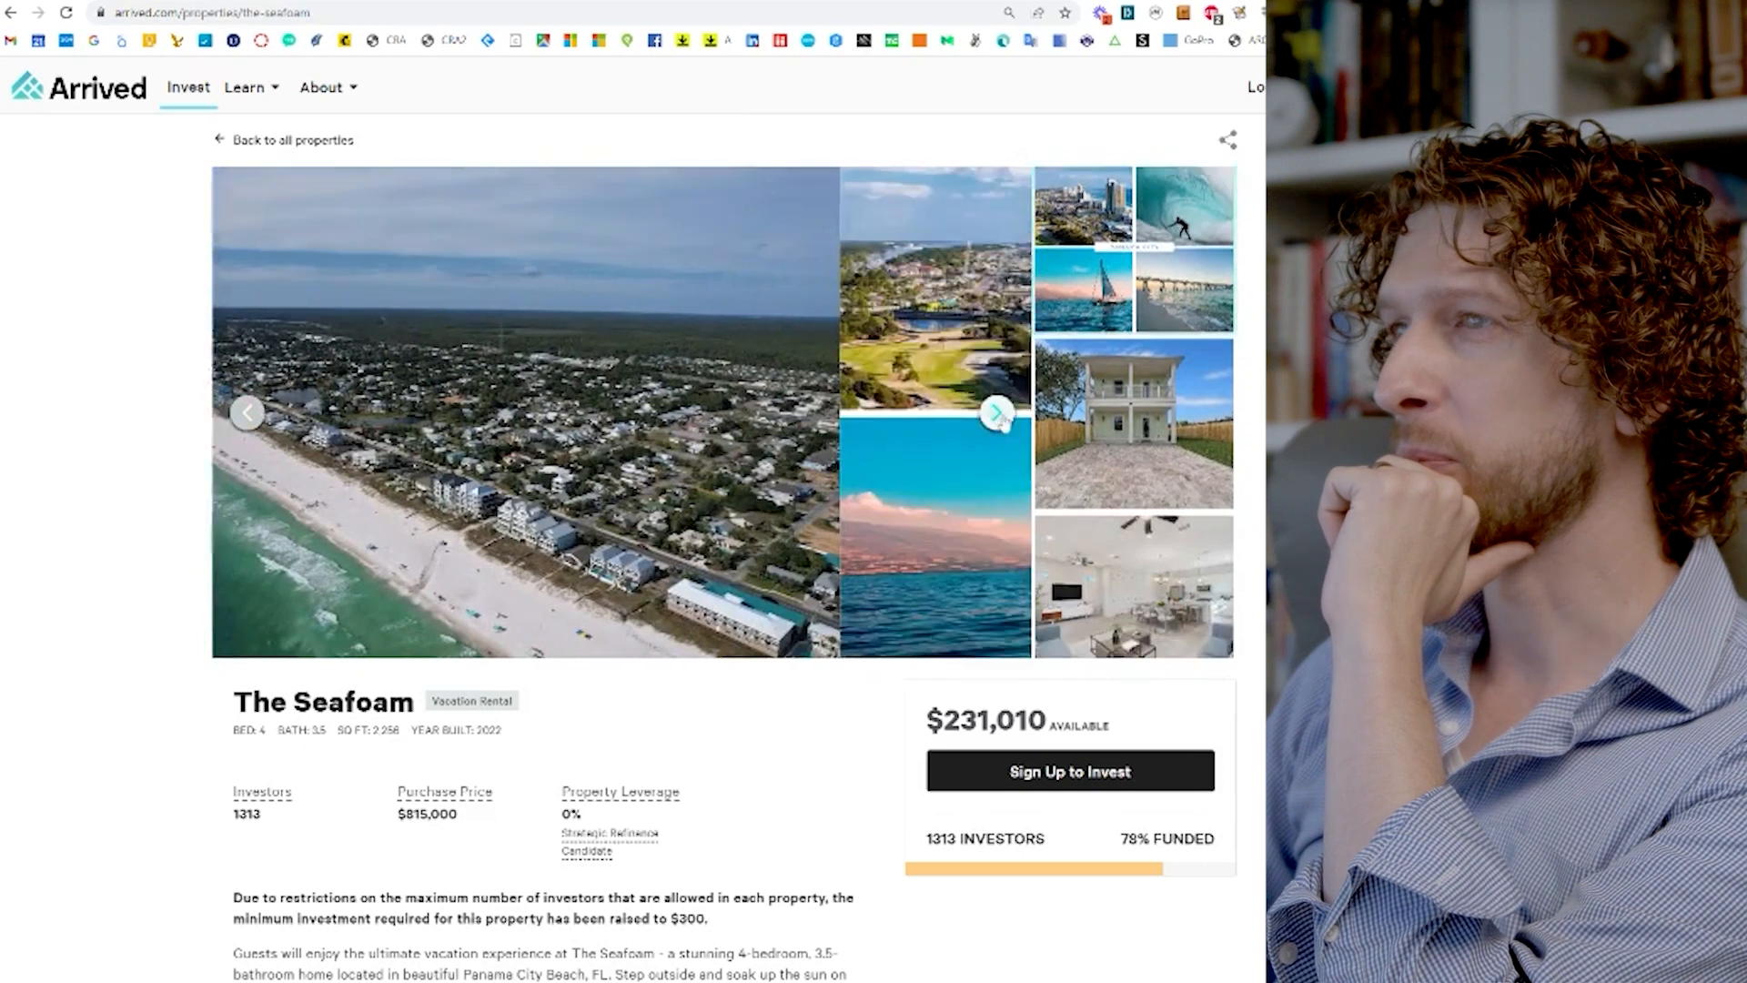
left_click(996, 436)
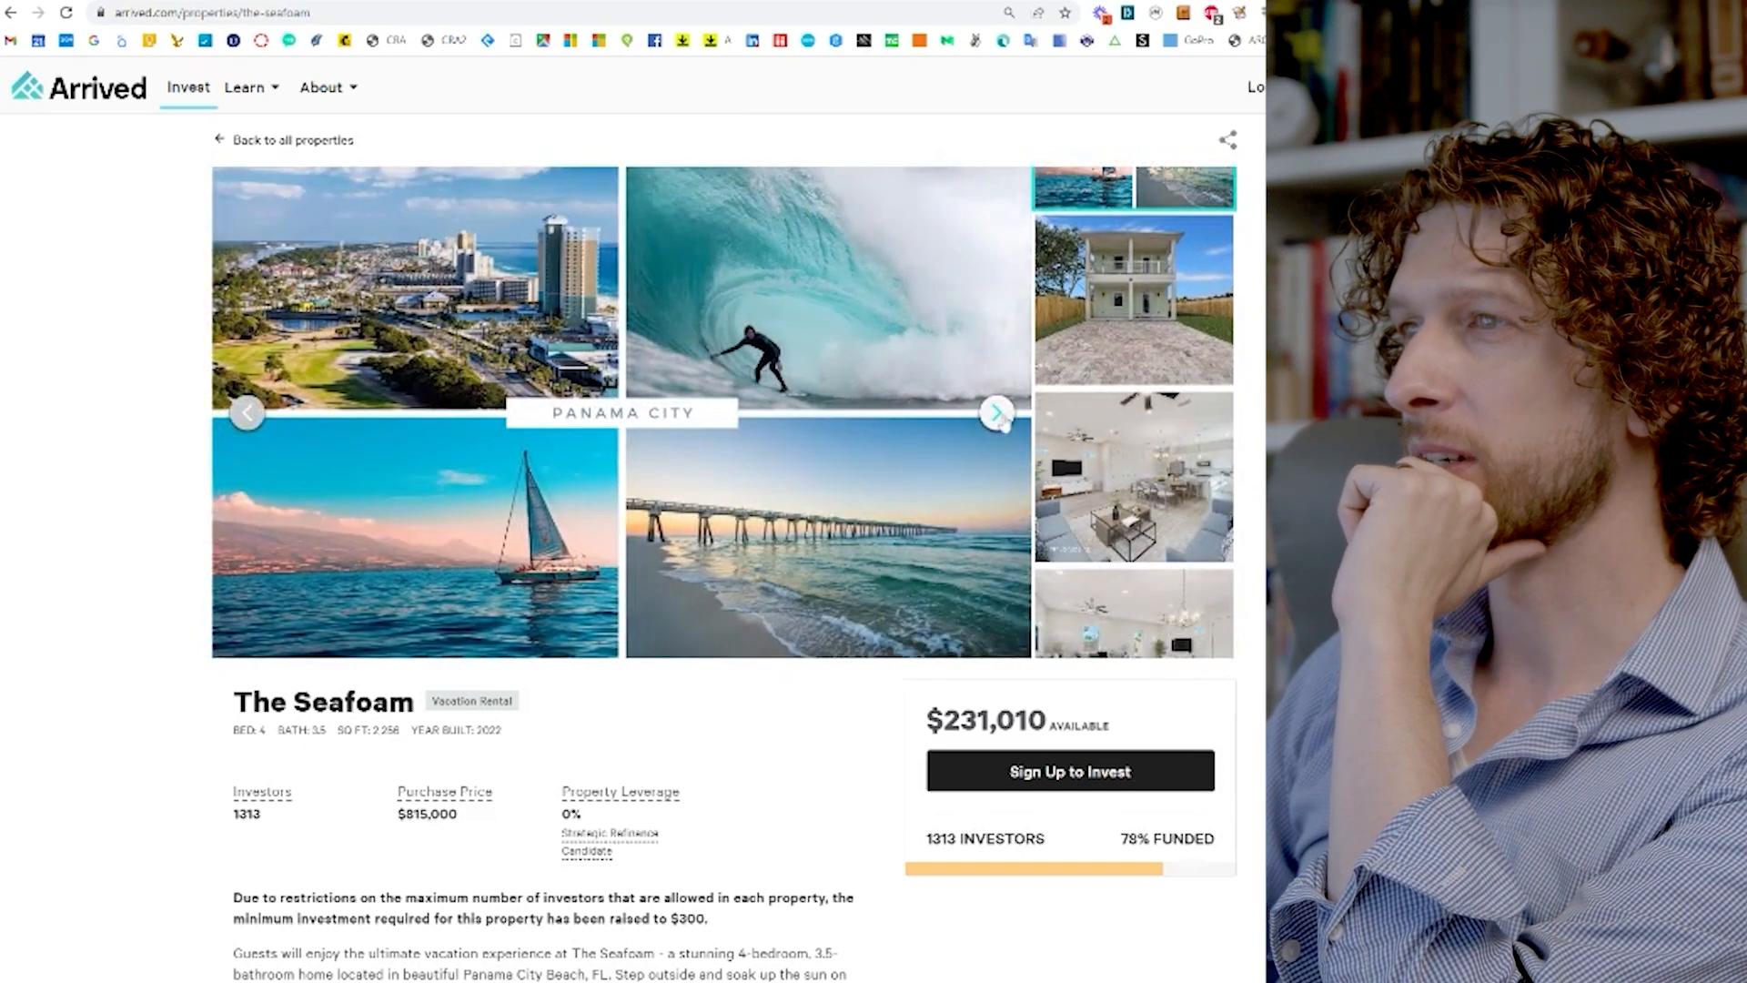
left_click(987, 417)
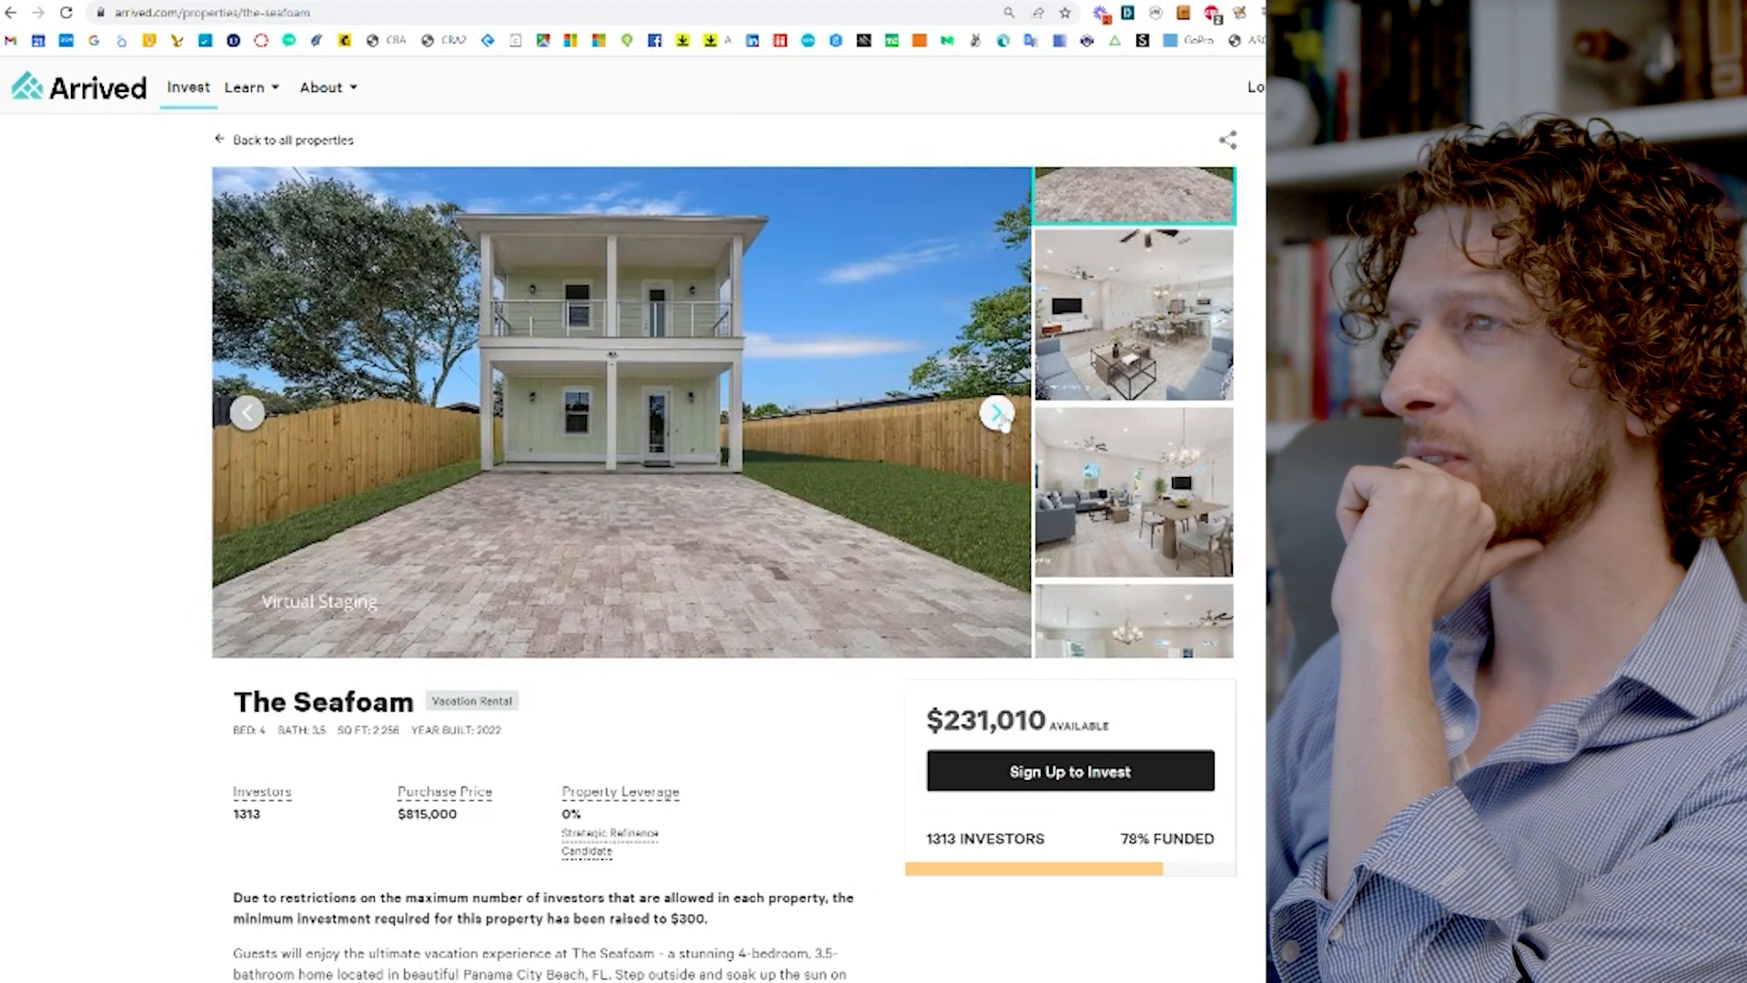
left_click(996, 413)
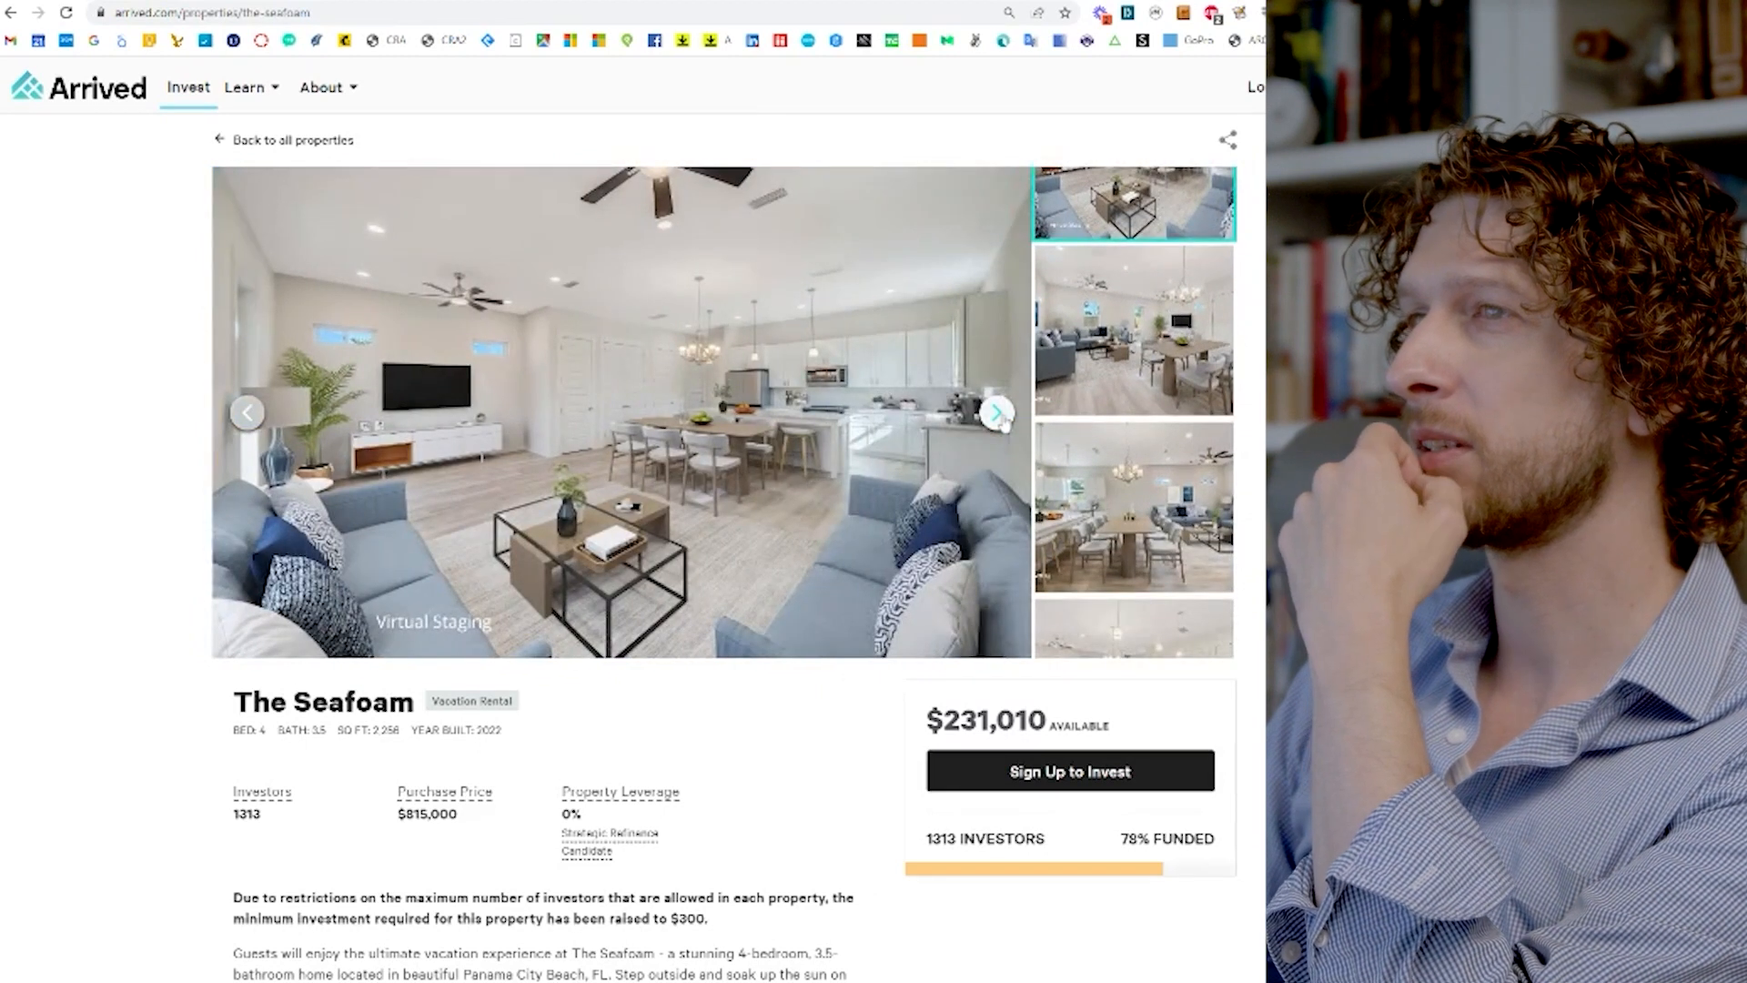
left_click(996, 410)
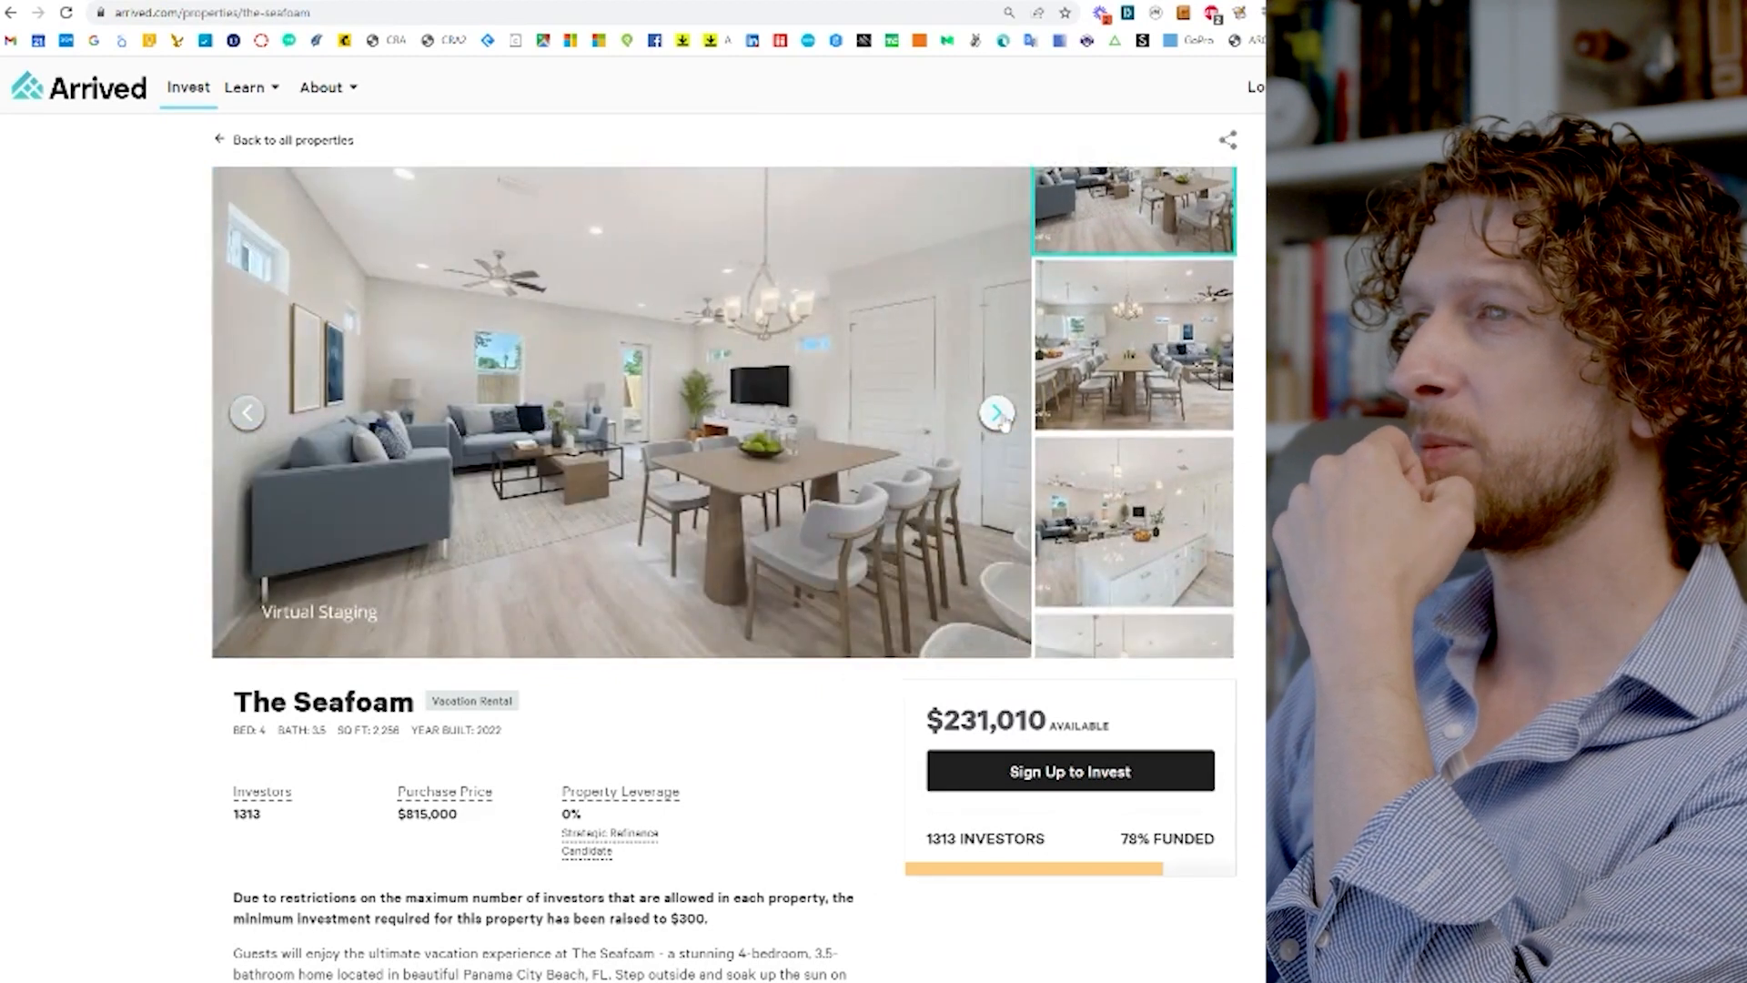
left_click(1138, 347)
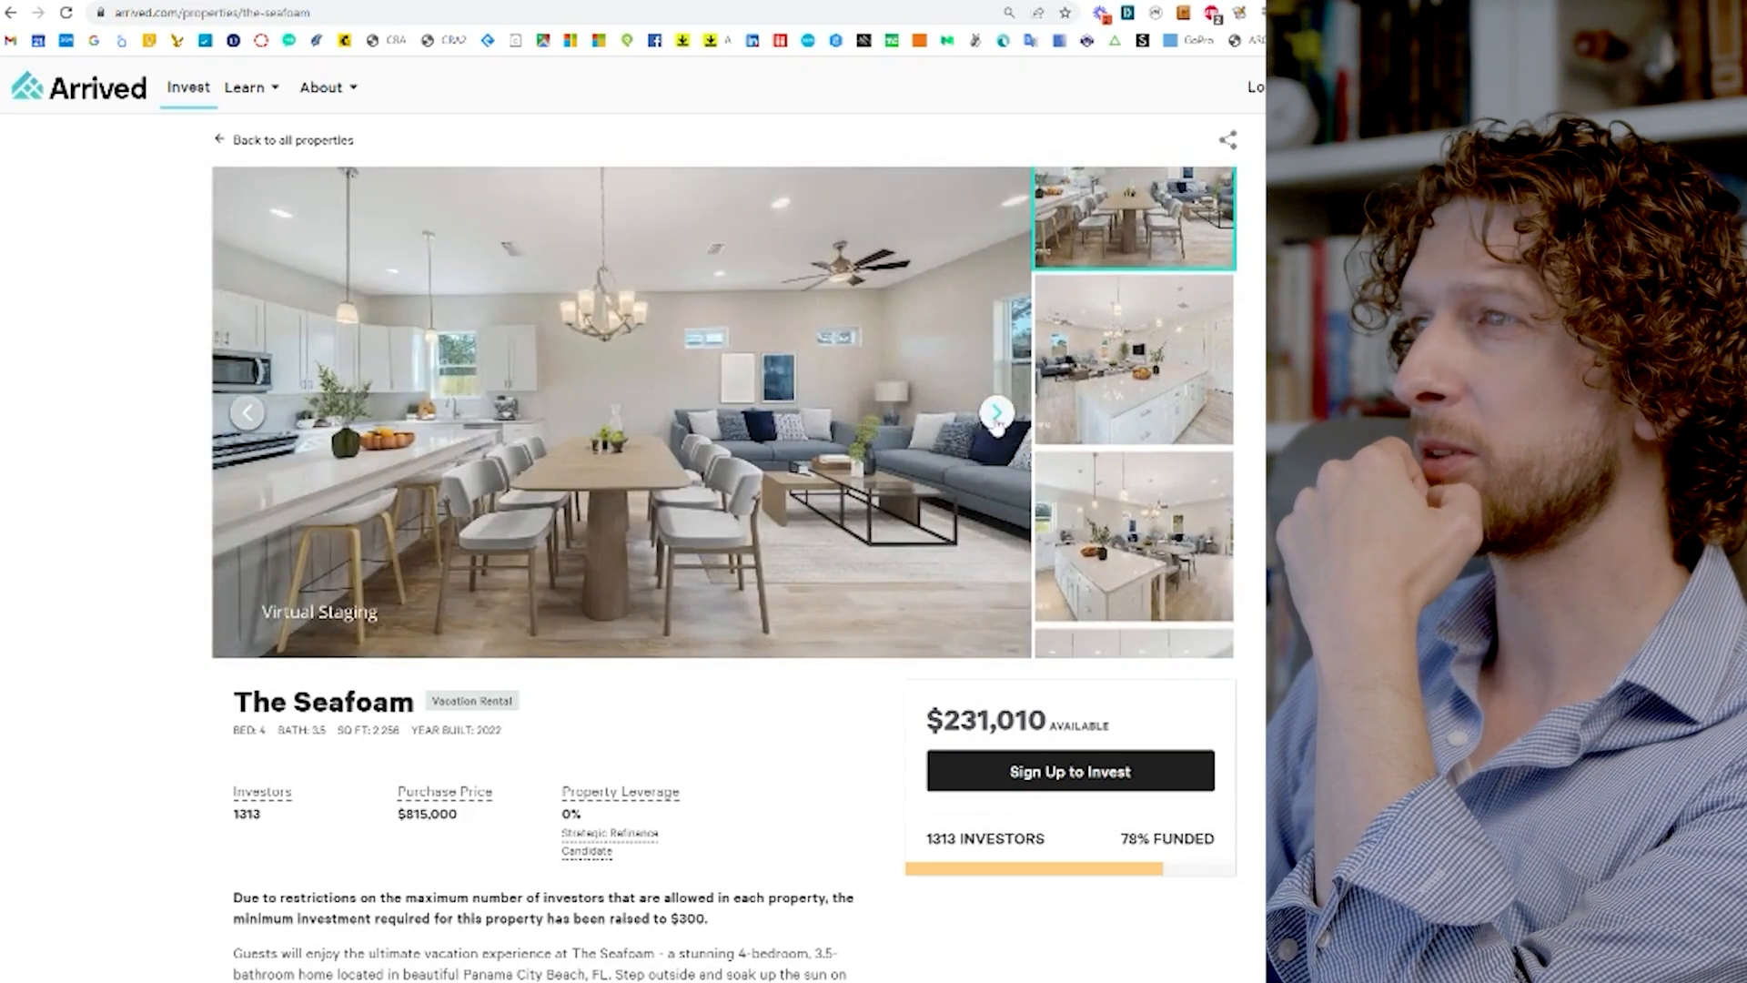
Step: View the kitchen, game room, bedroom and bathroom photos, then select the $815,000 price
left_click(997, 414)
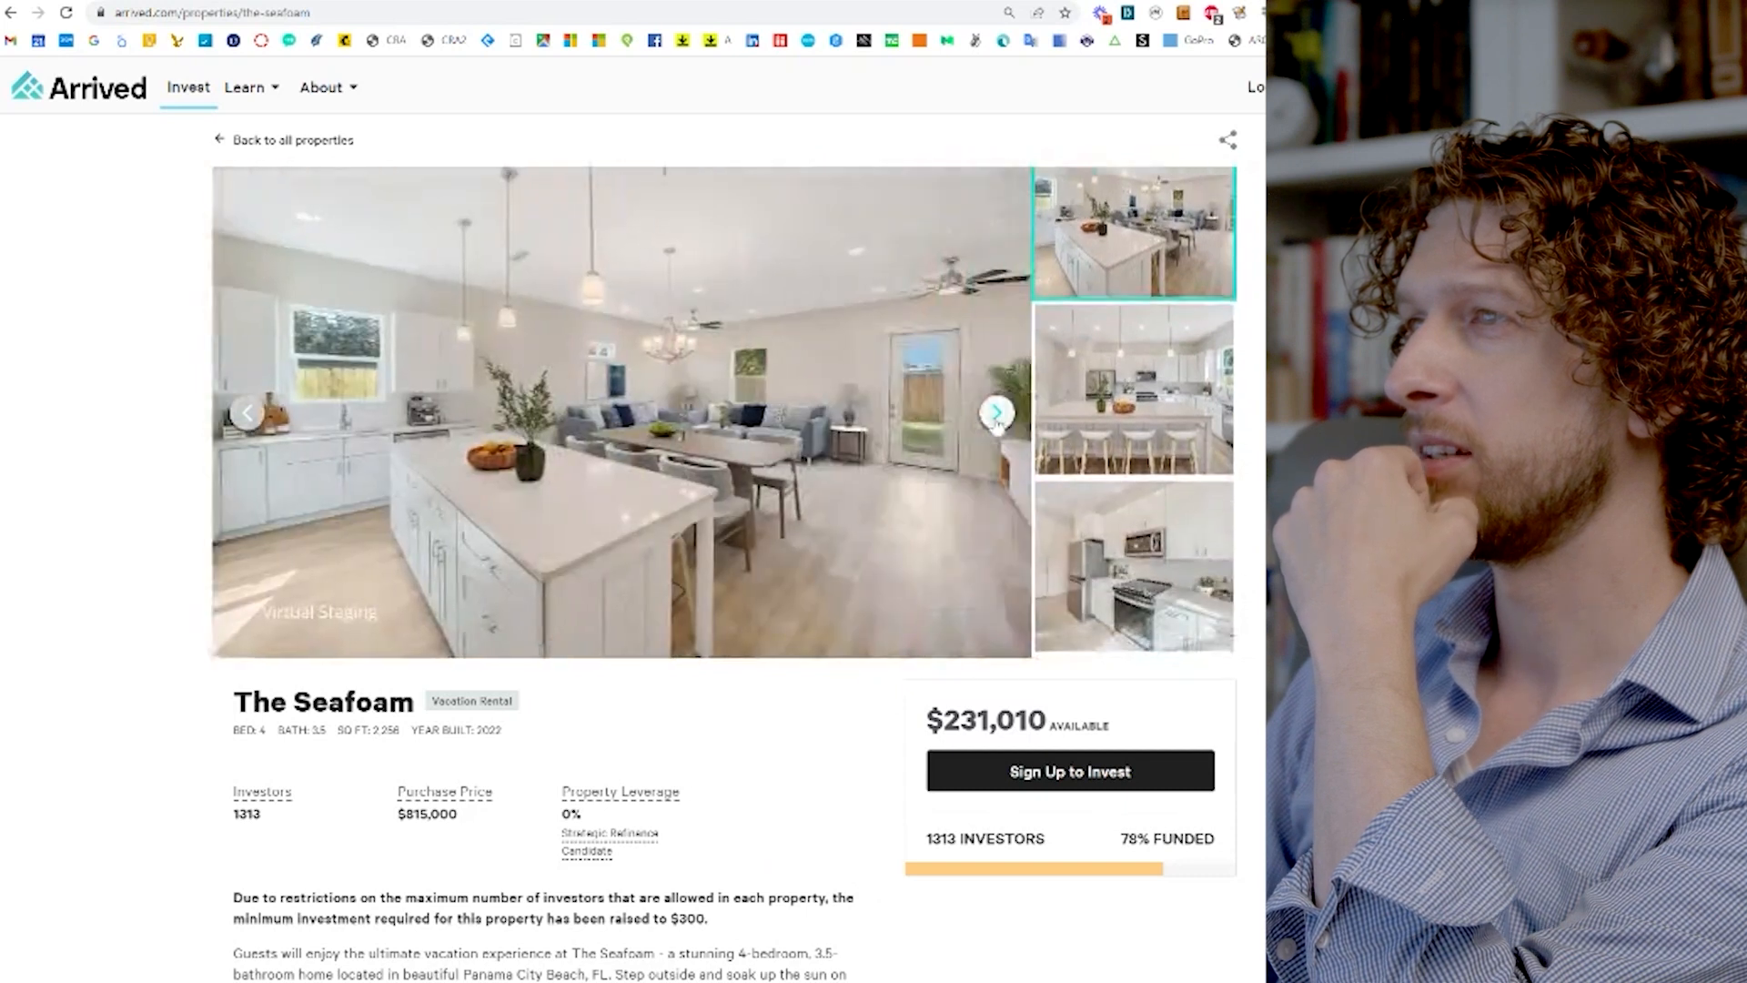
left_click(995, 414)
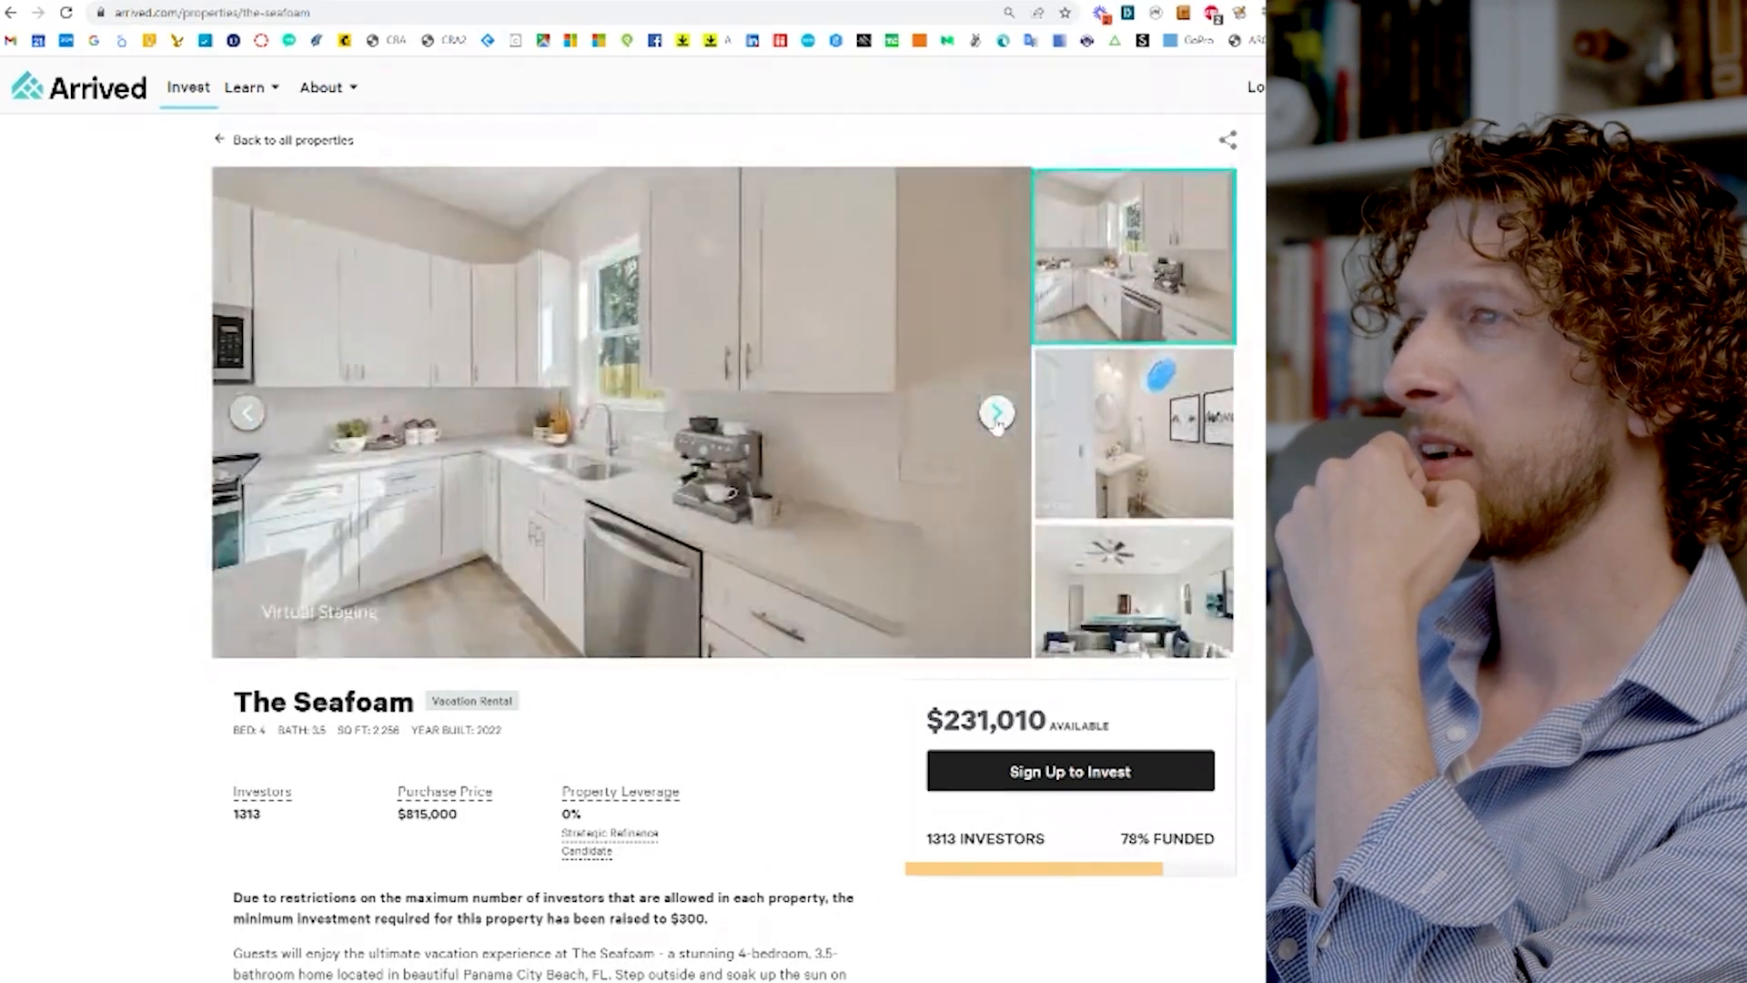
left_click(998, 411)
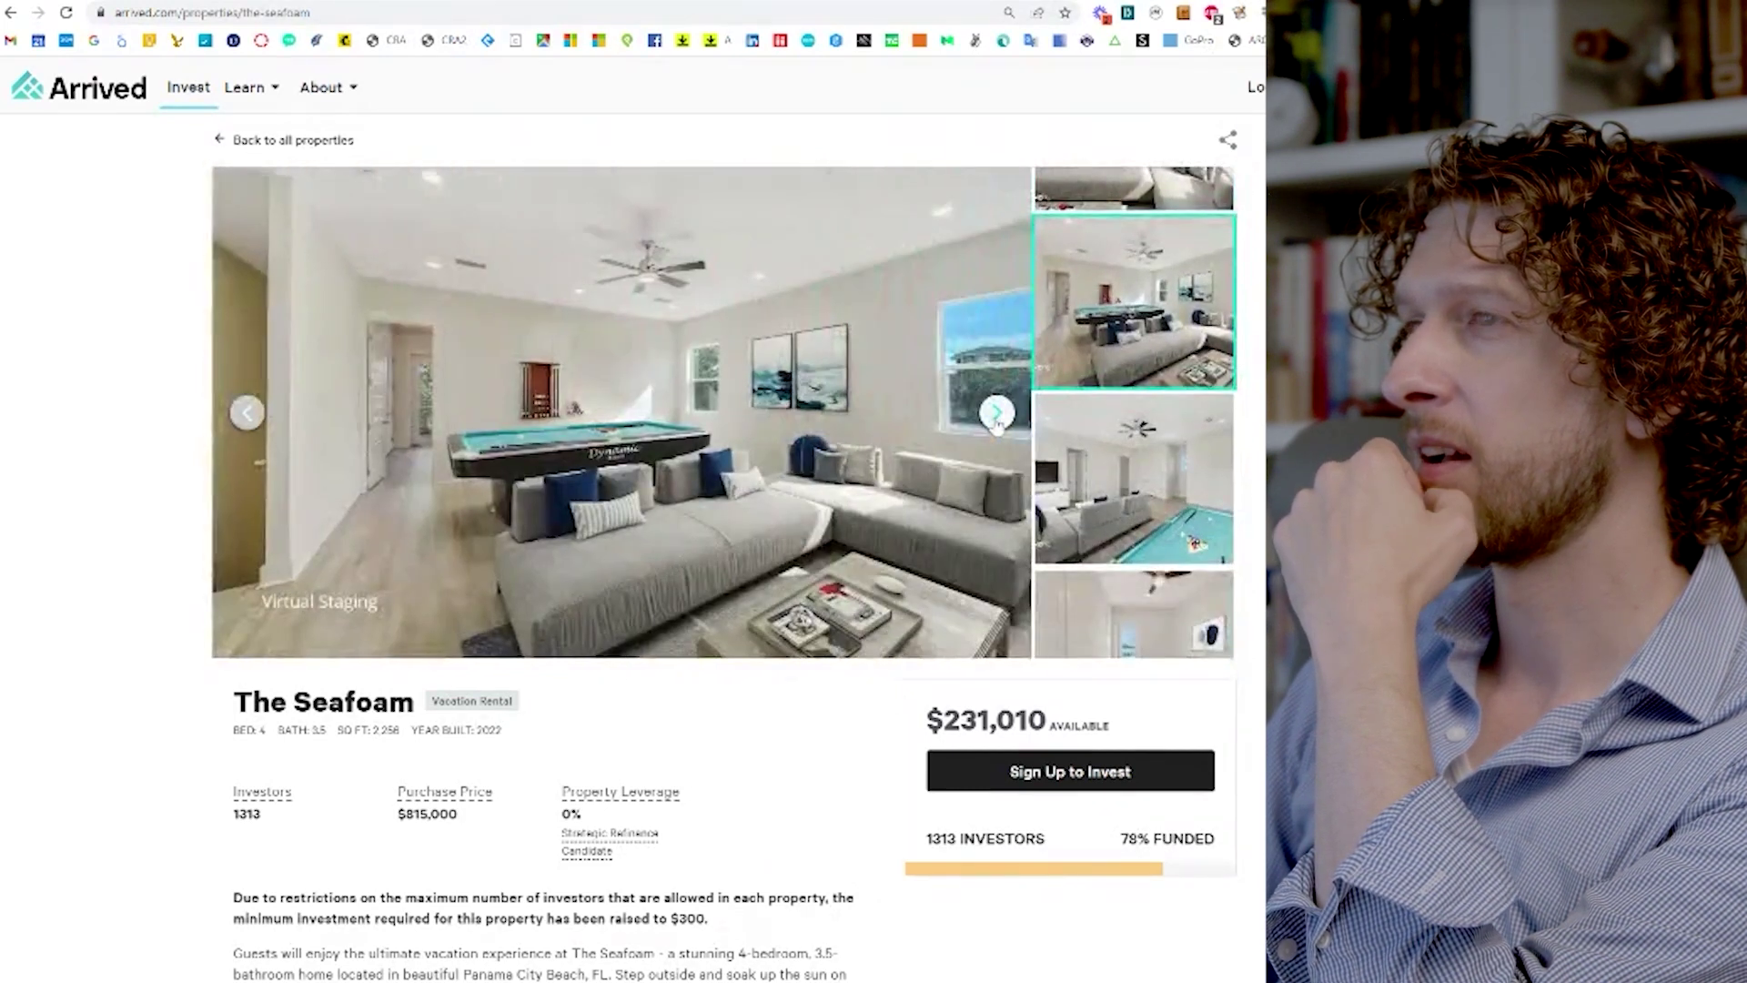
left_click(997, 411)
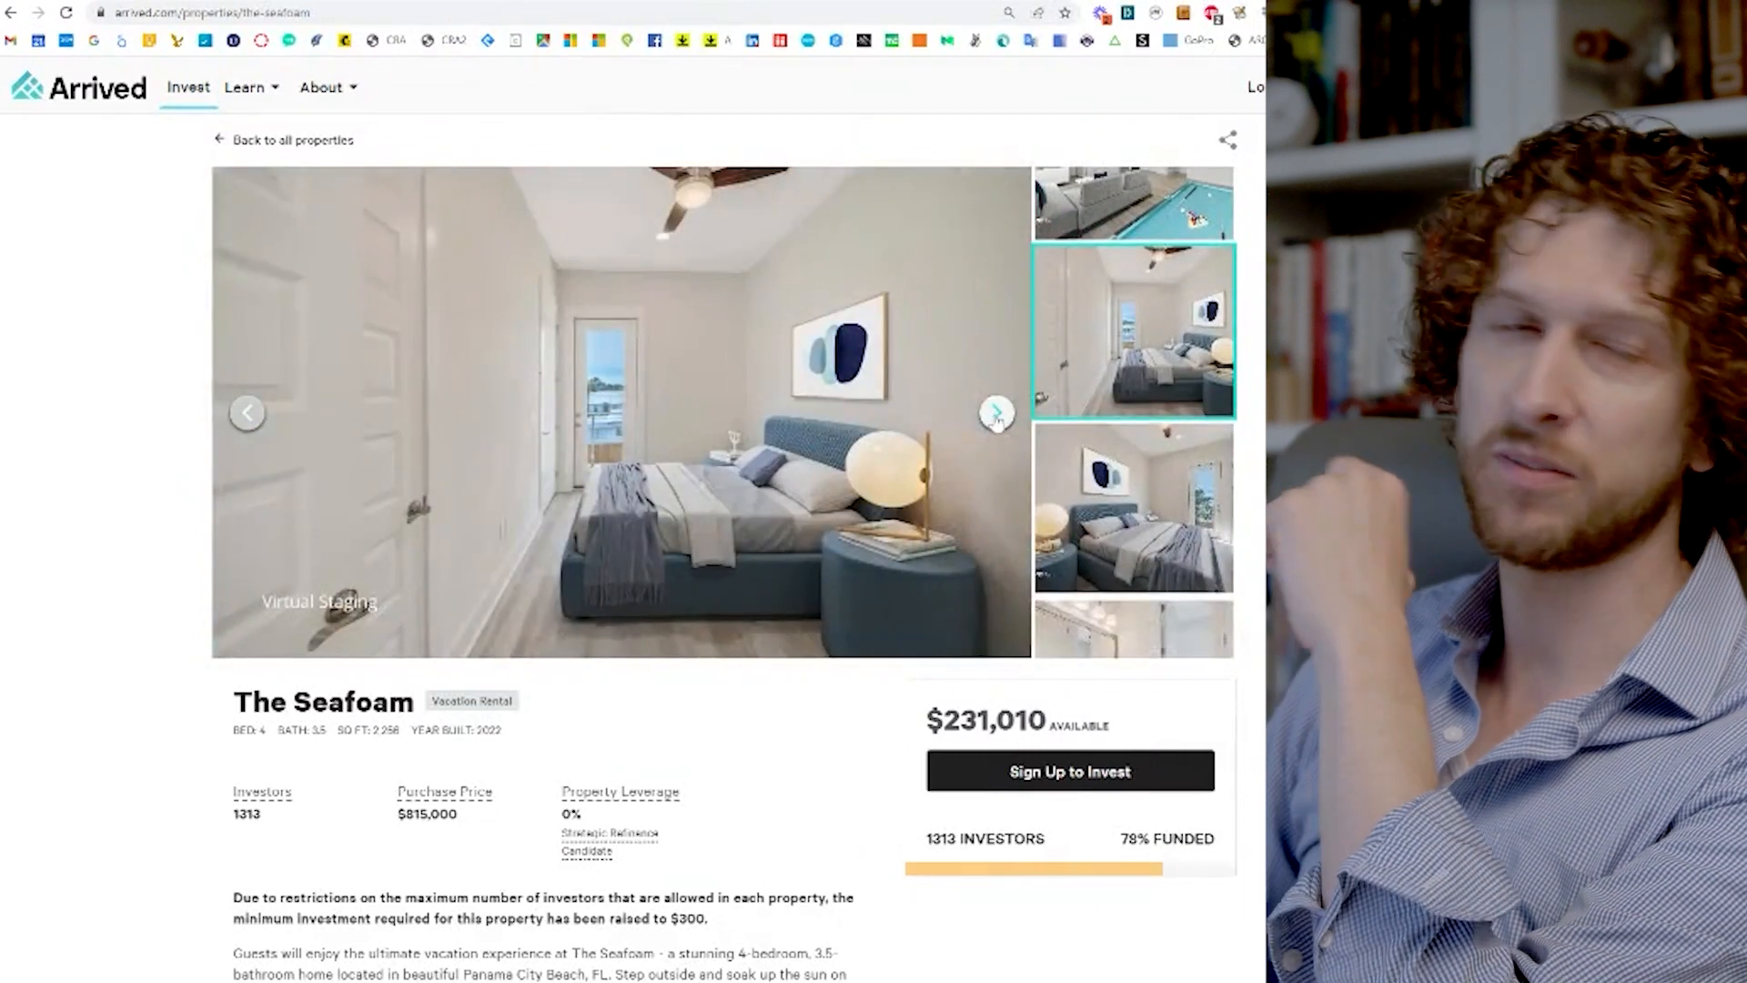
left_click(996, 431)
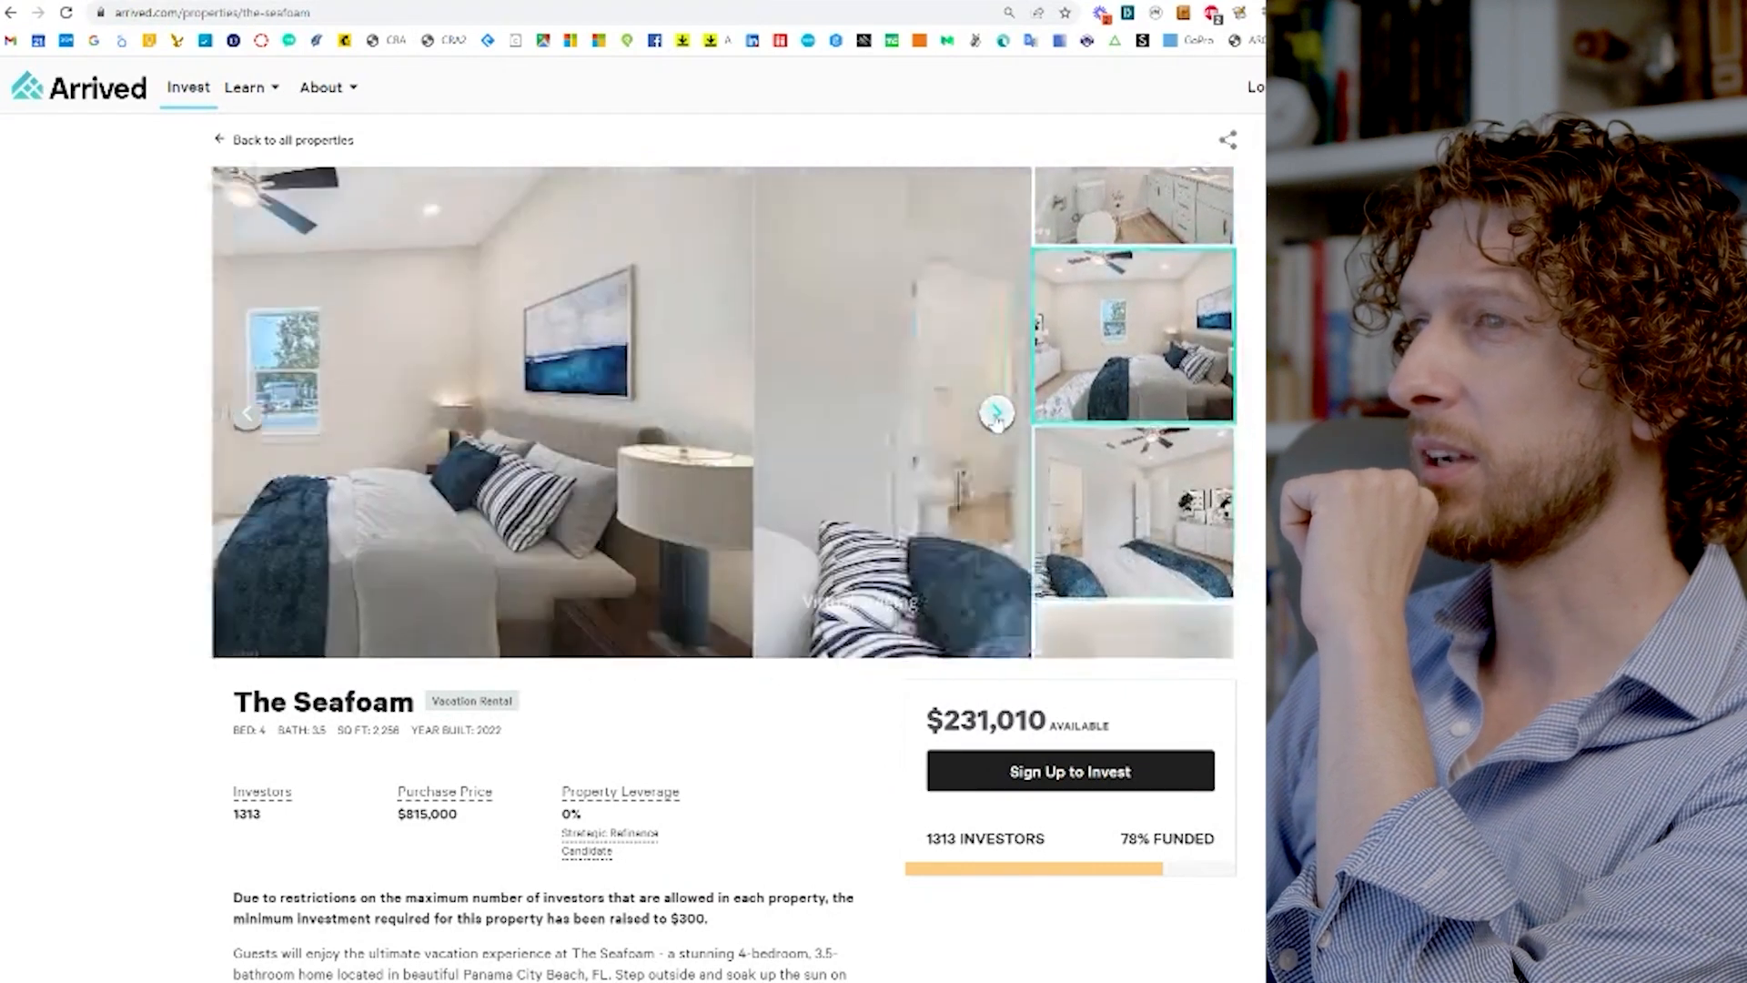
left_click(997, 412)
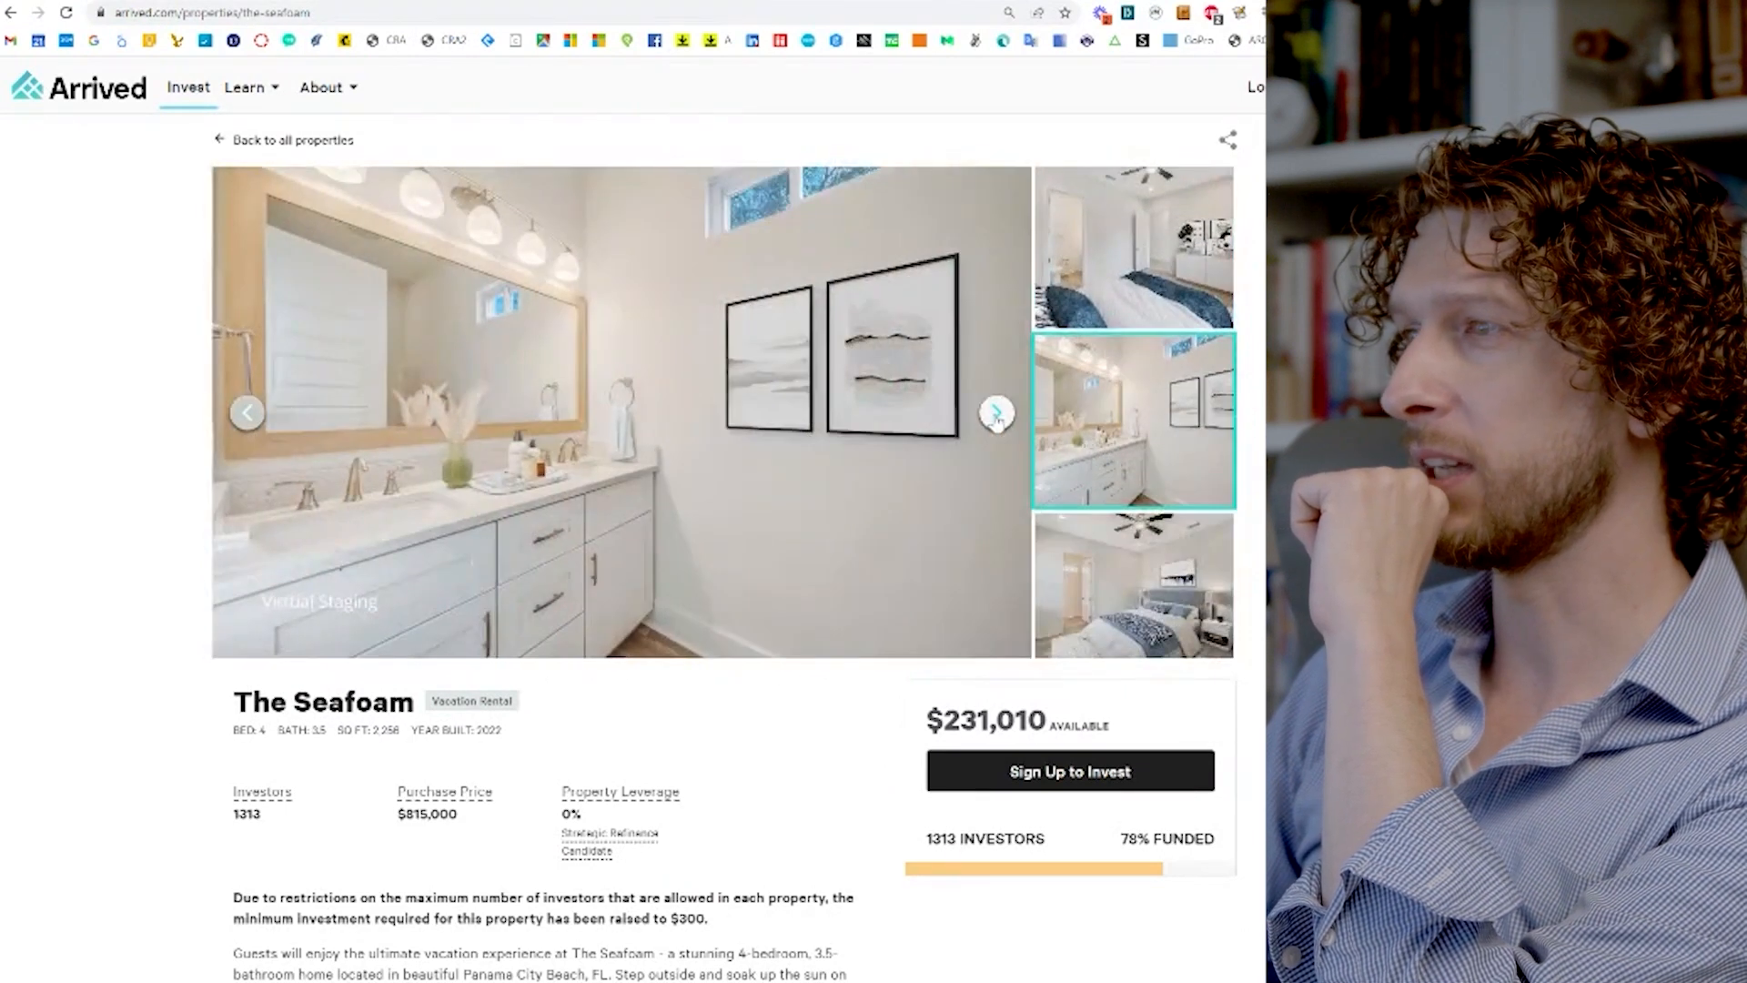
left_click(994, 409)
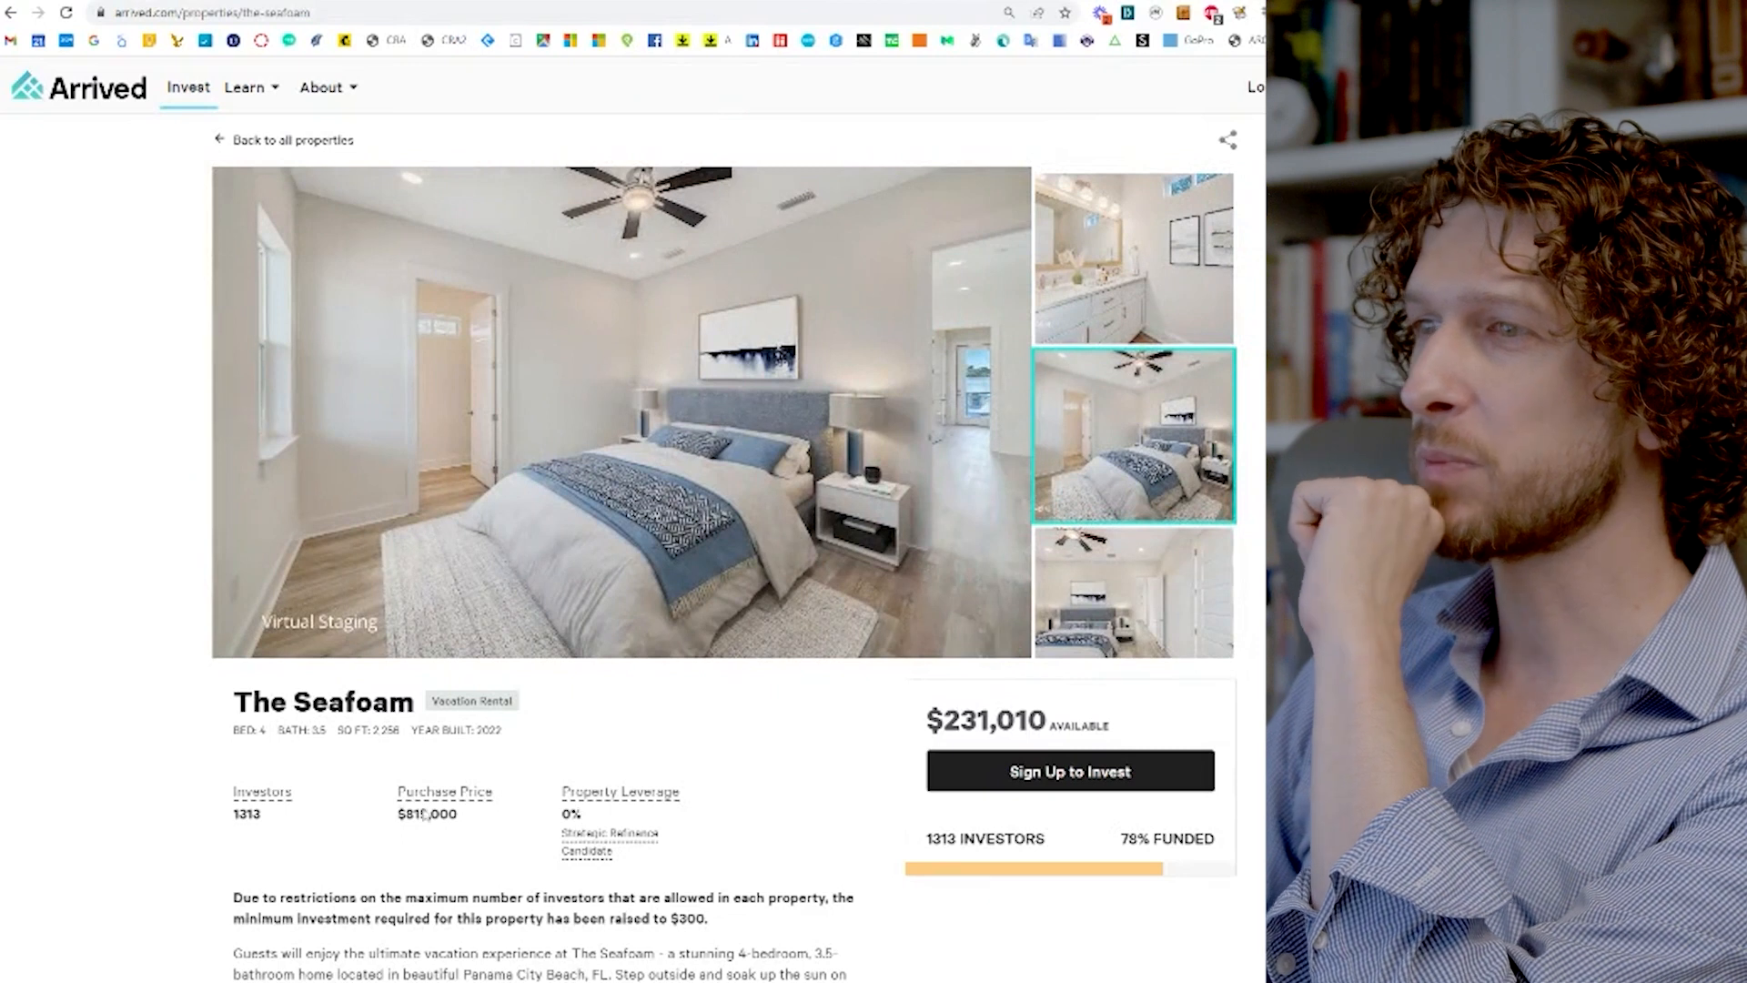
double_click(431, 816)
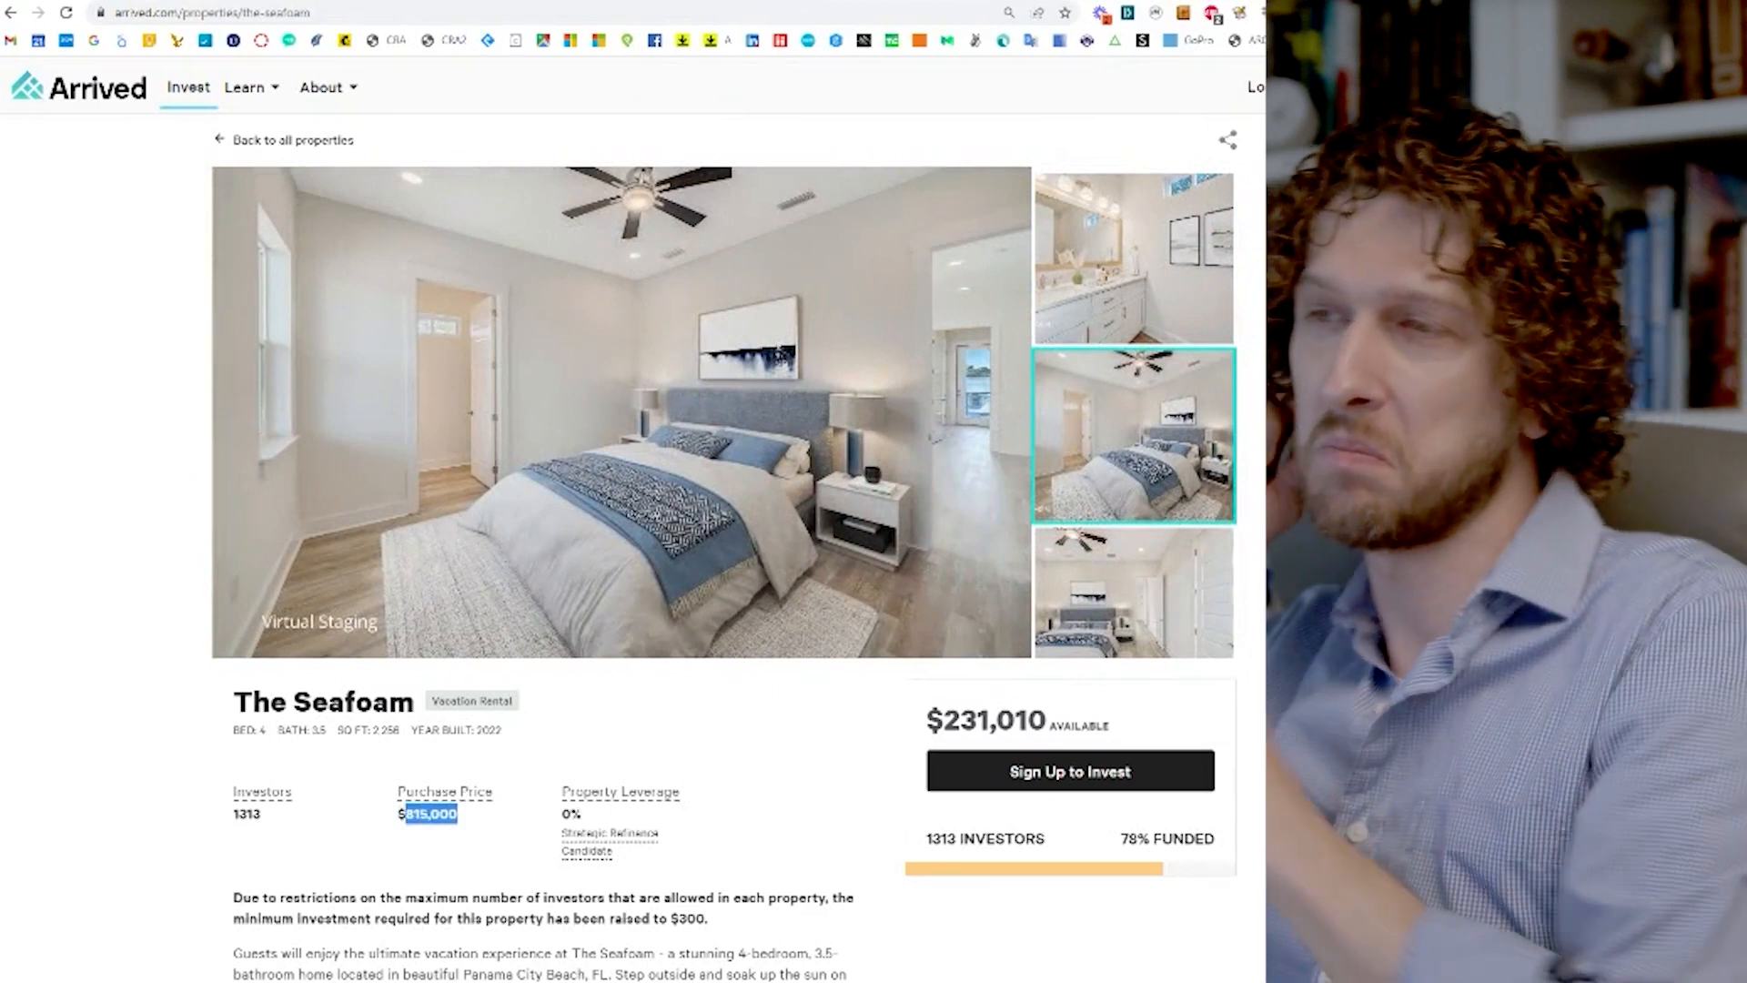
mouse_move(426, 814)
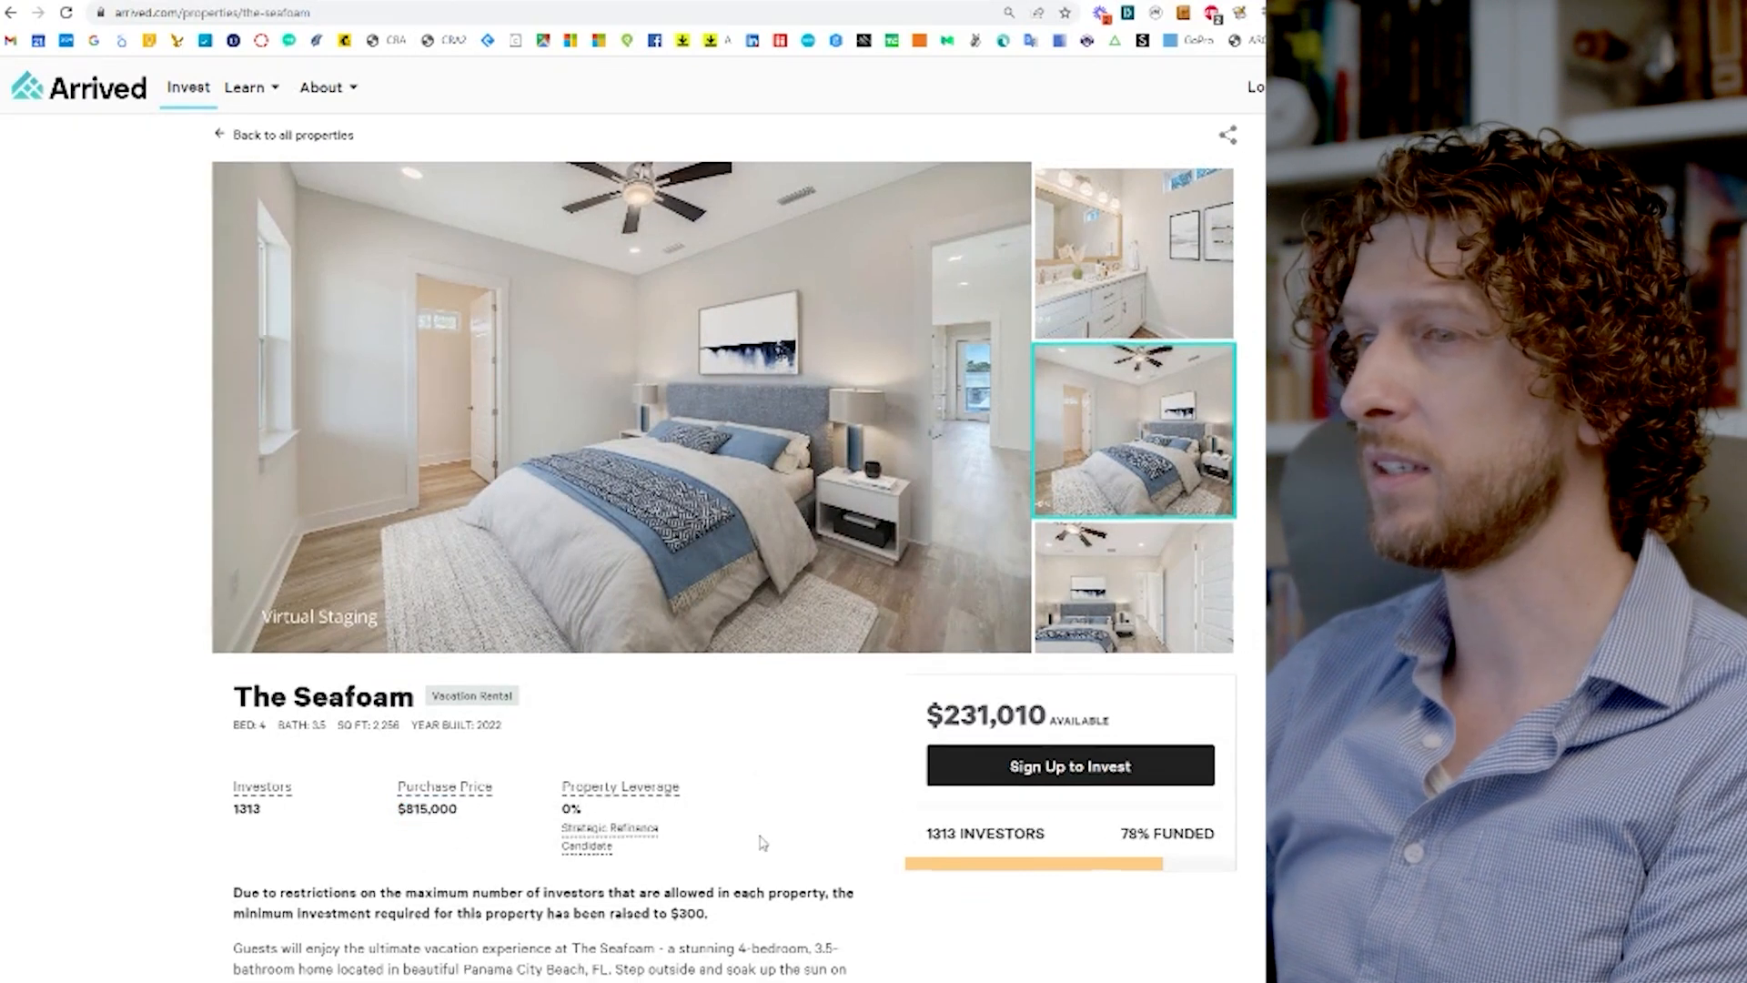
Step: Scroll to Seafoam's amenities, Roseus Hospitality manager and August 2023 rent-ready date
scroll("down", 3)
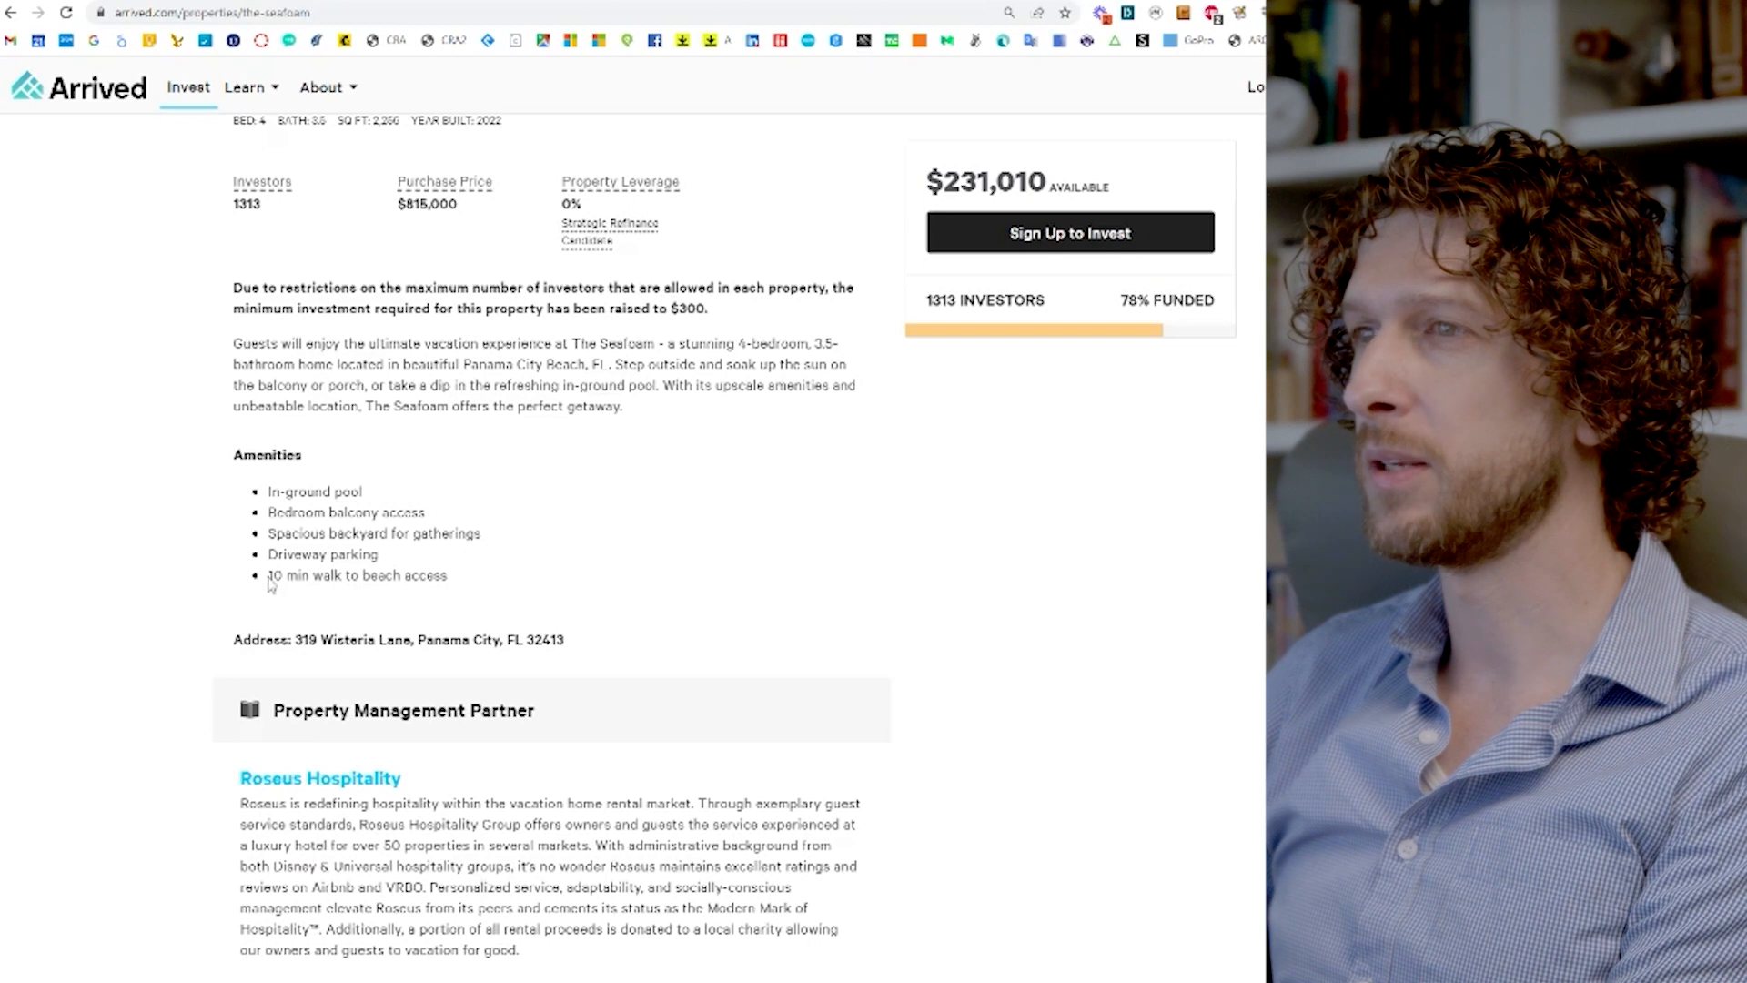
mouse_move(495, 601)
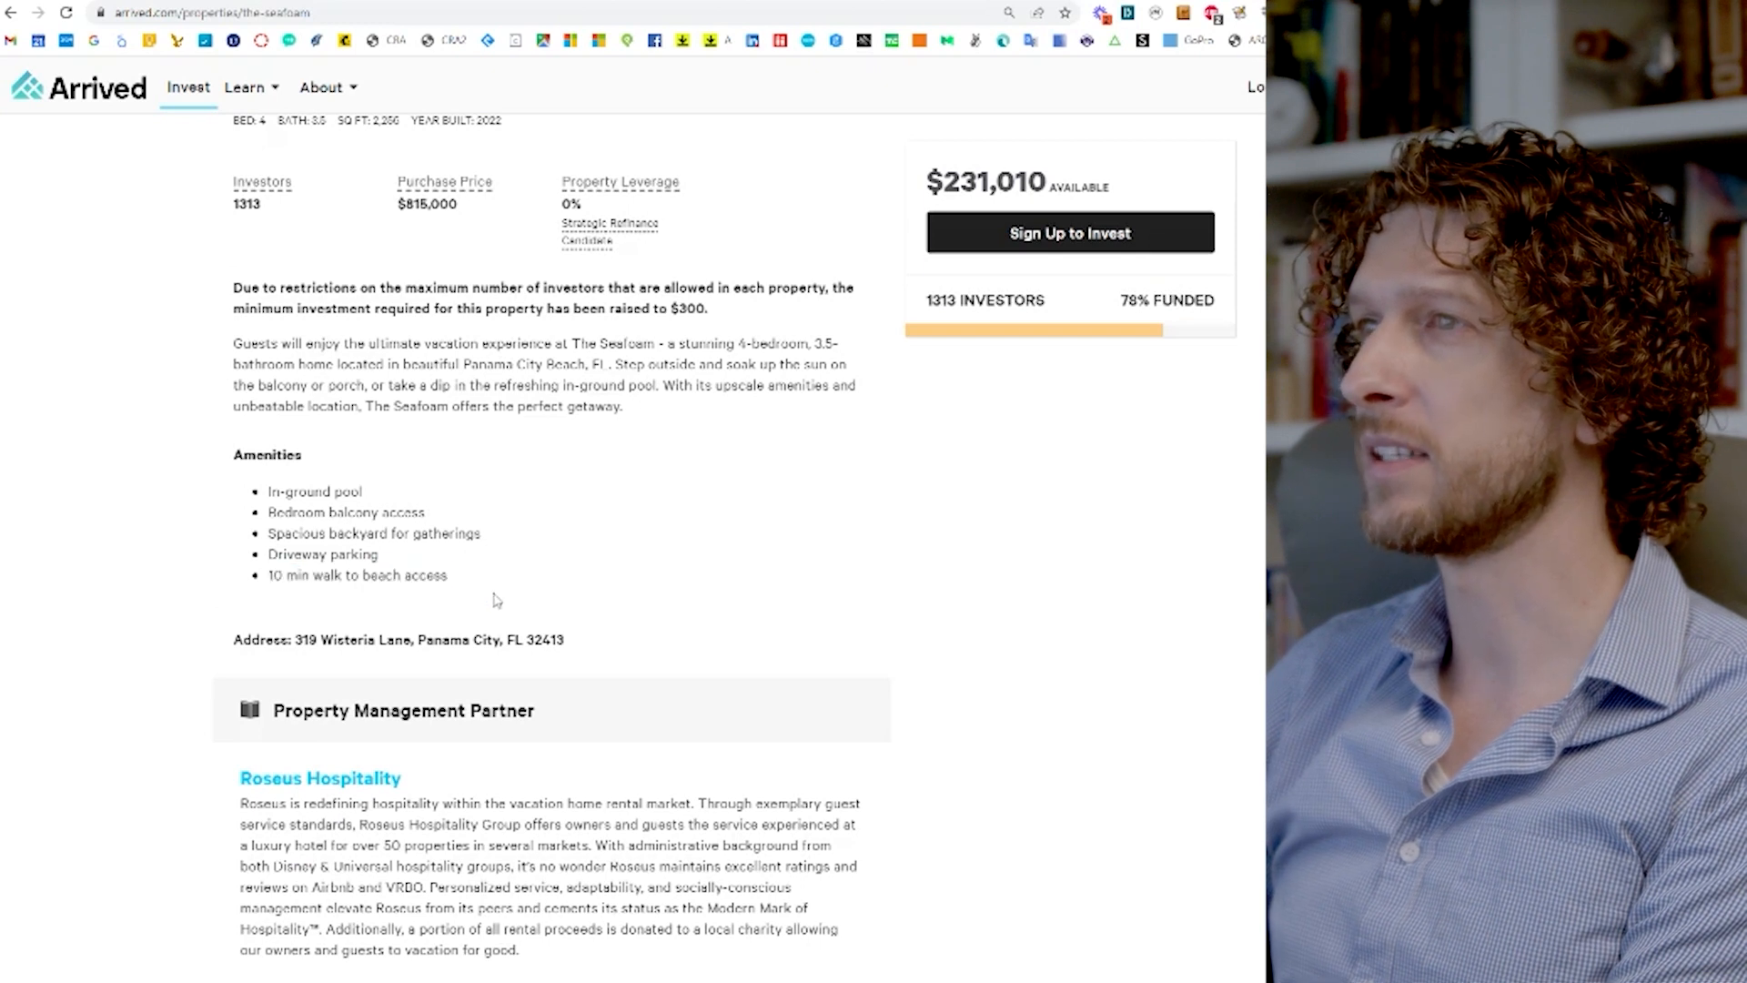
scroll("down", 3)
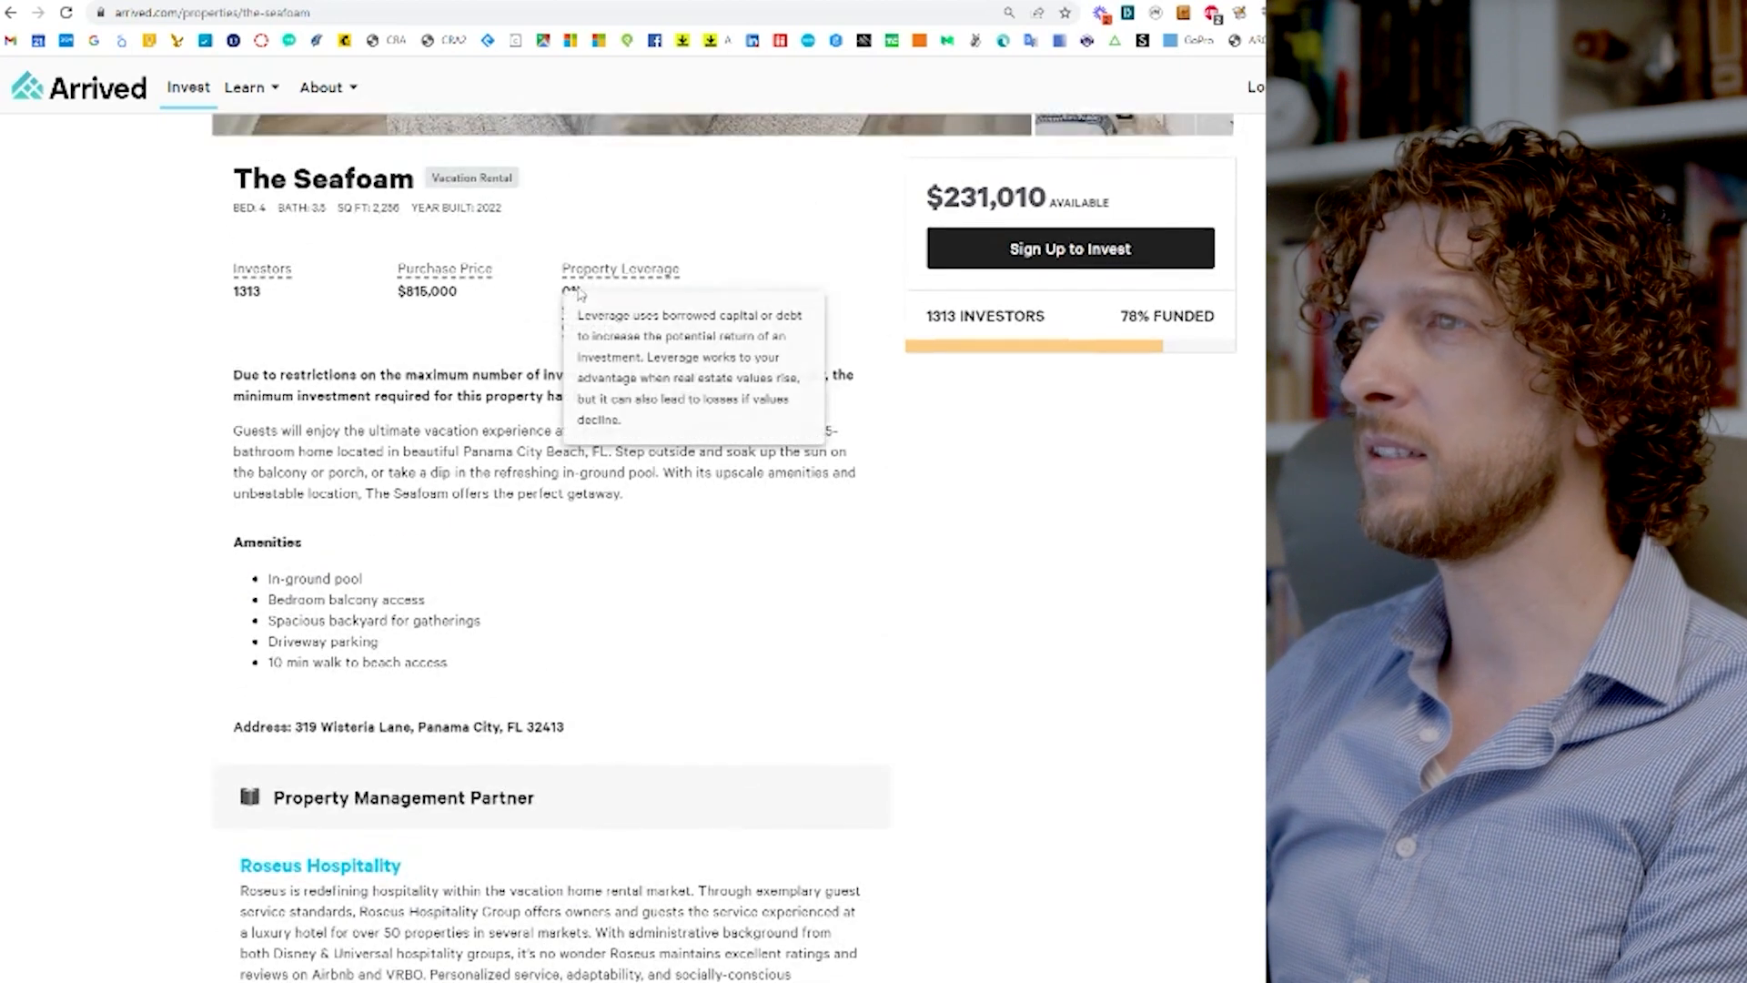
mouse_move(556, 355)
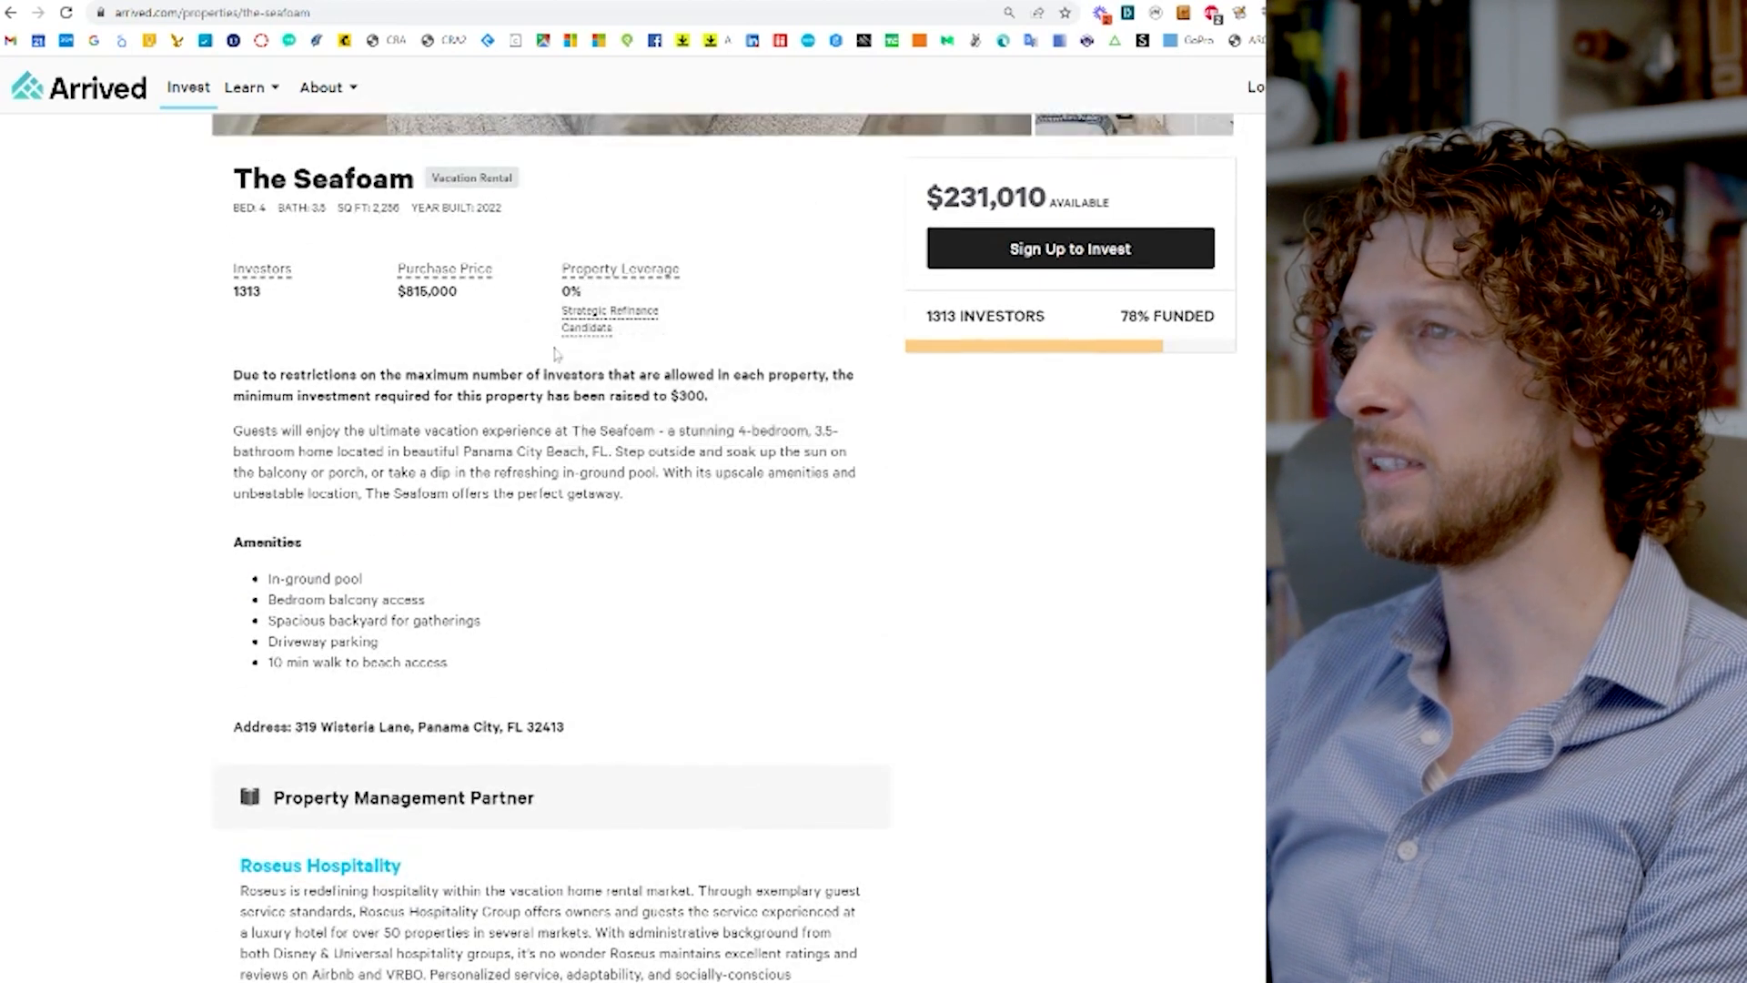
scroll("down", 3)
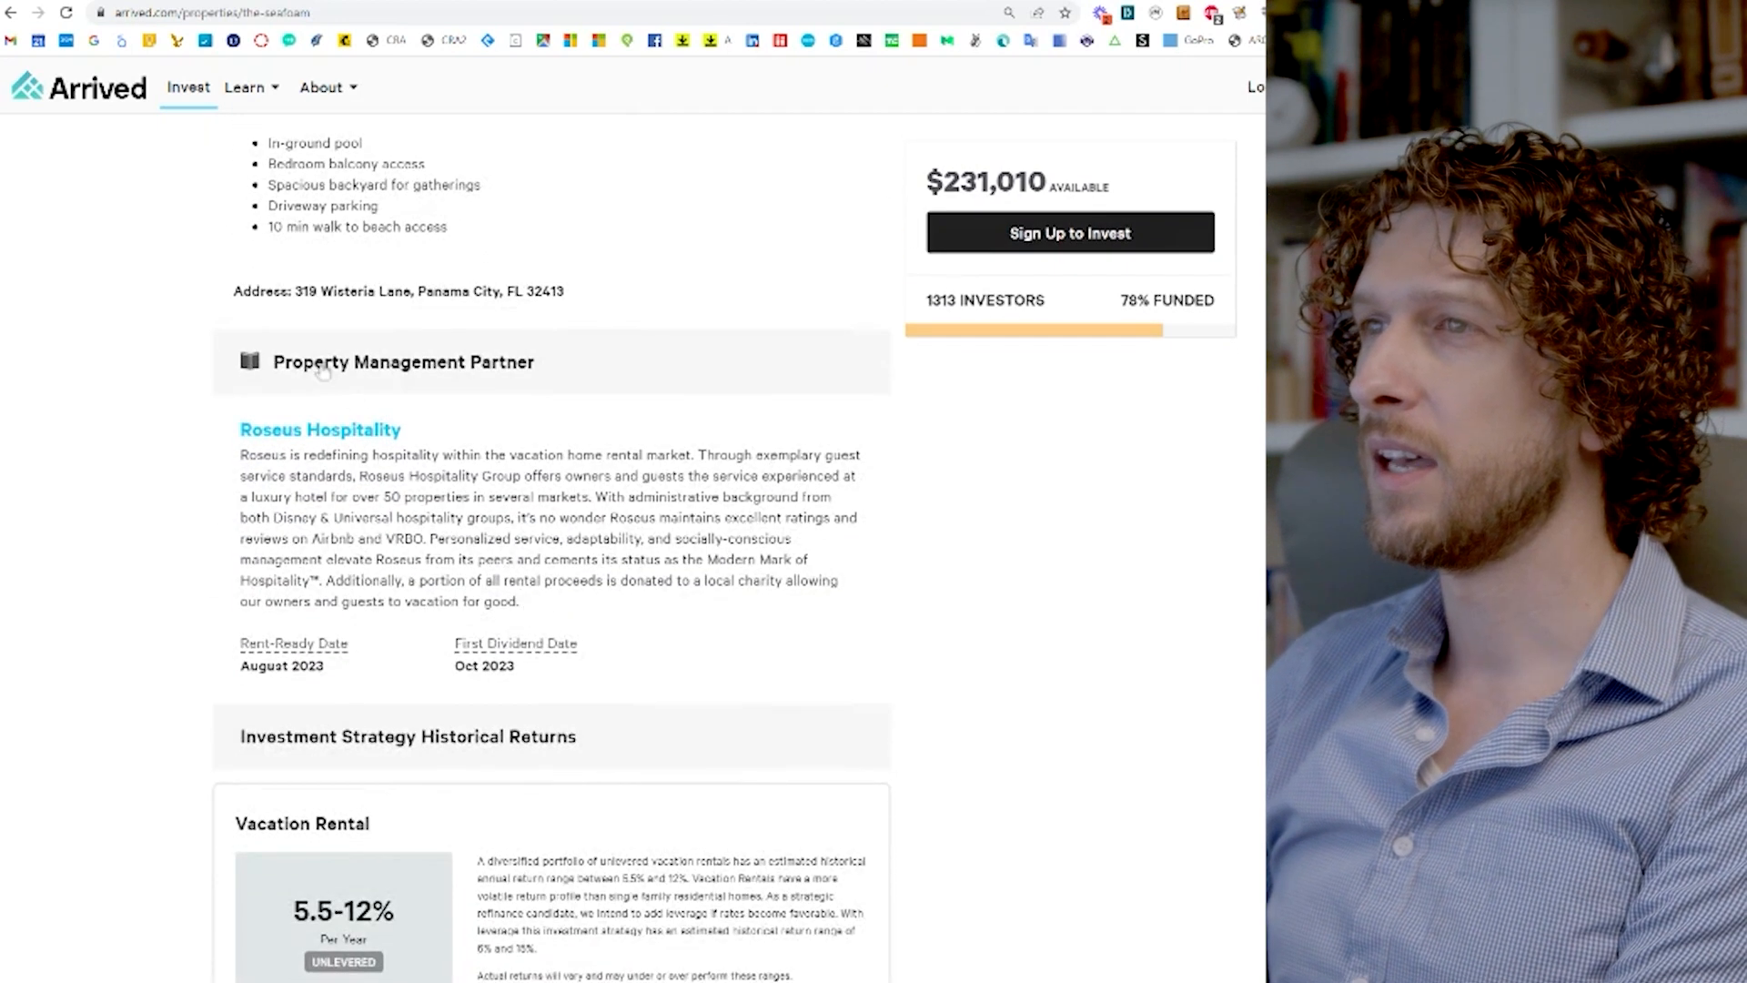
mouse_move(469, 445)
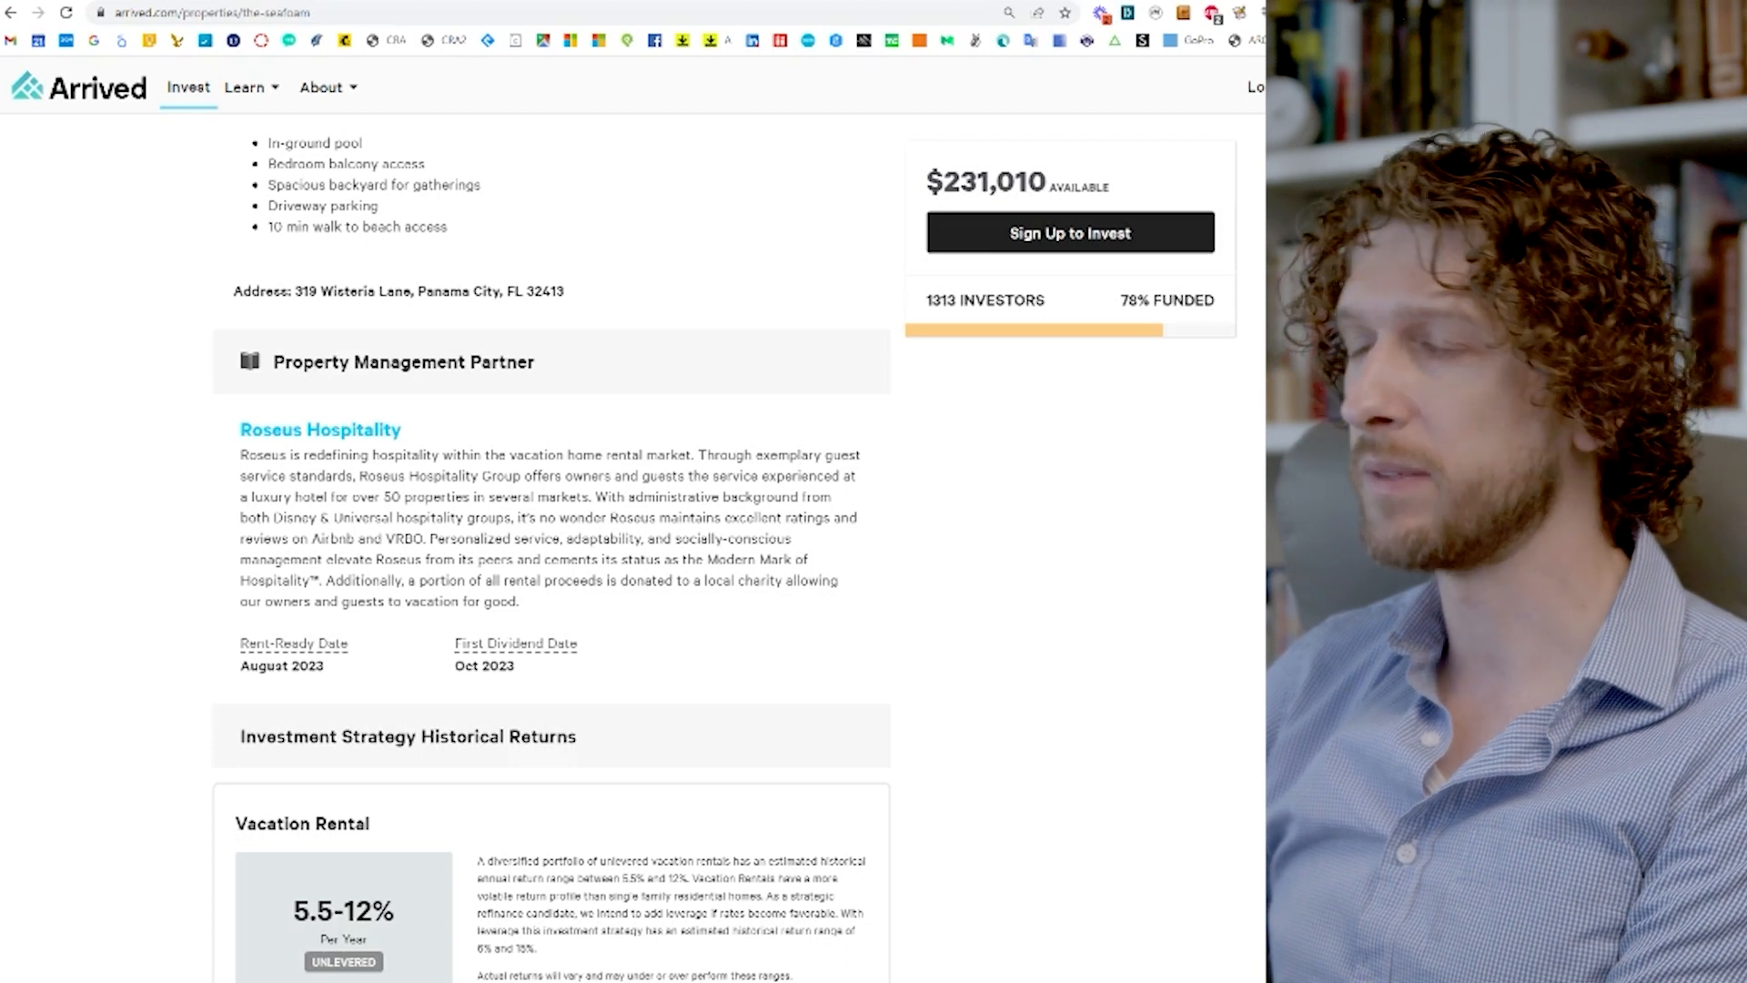
Step: Review Seafoam's 4.5% dividend yield, 0% leverage and $300 minimum investment
scroll("down", 3)
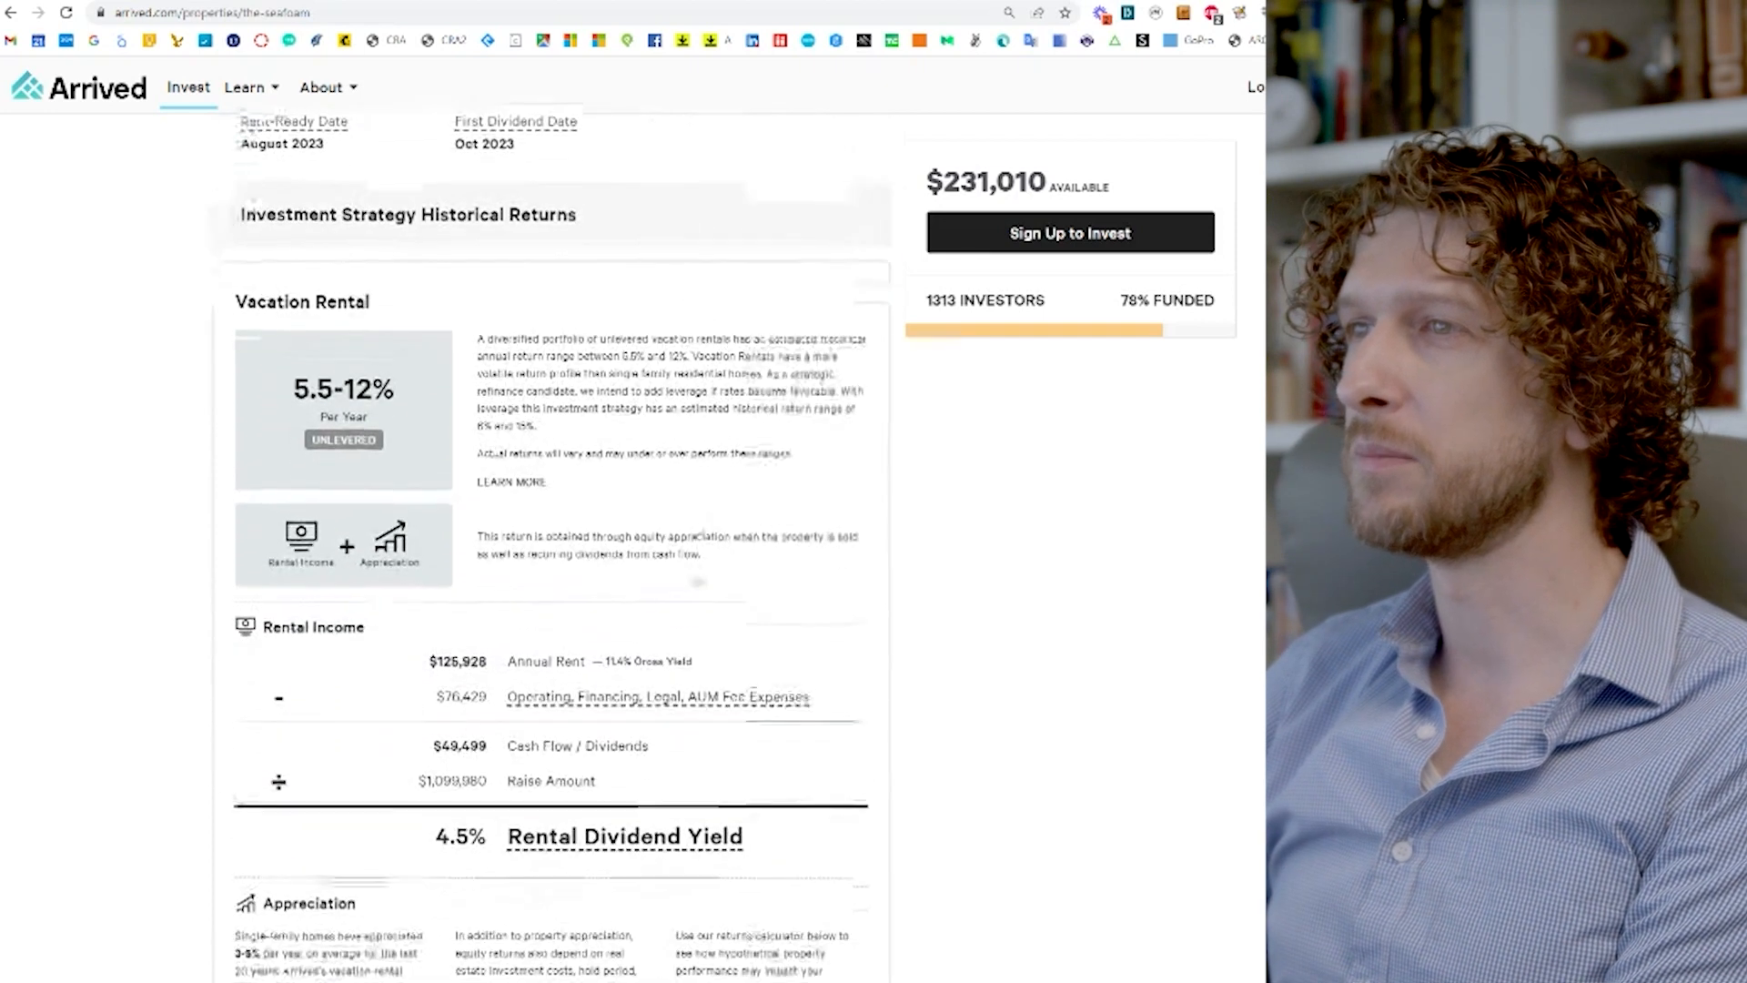
scroll("down", 3)
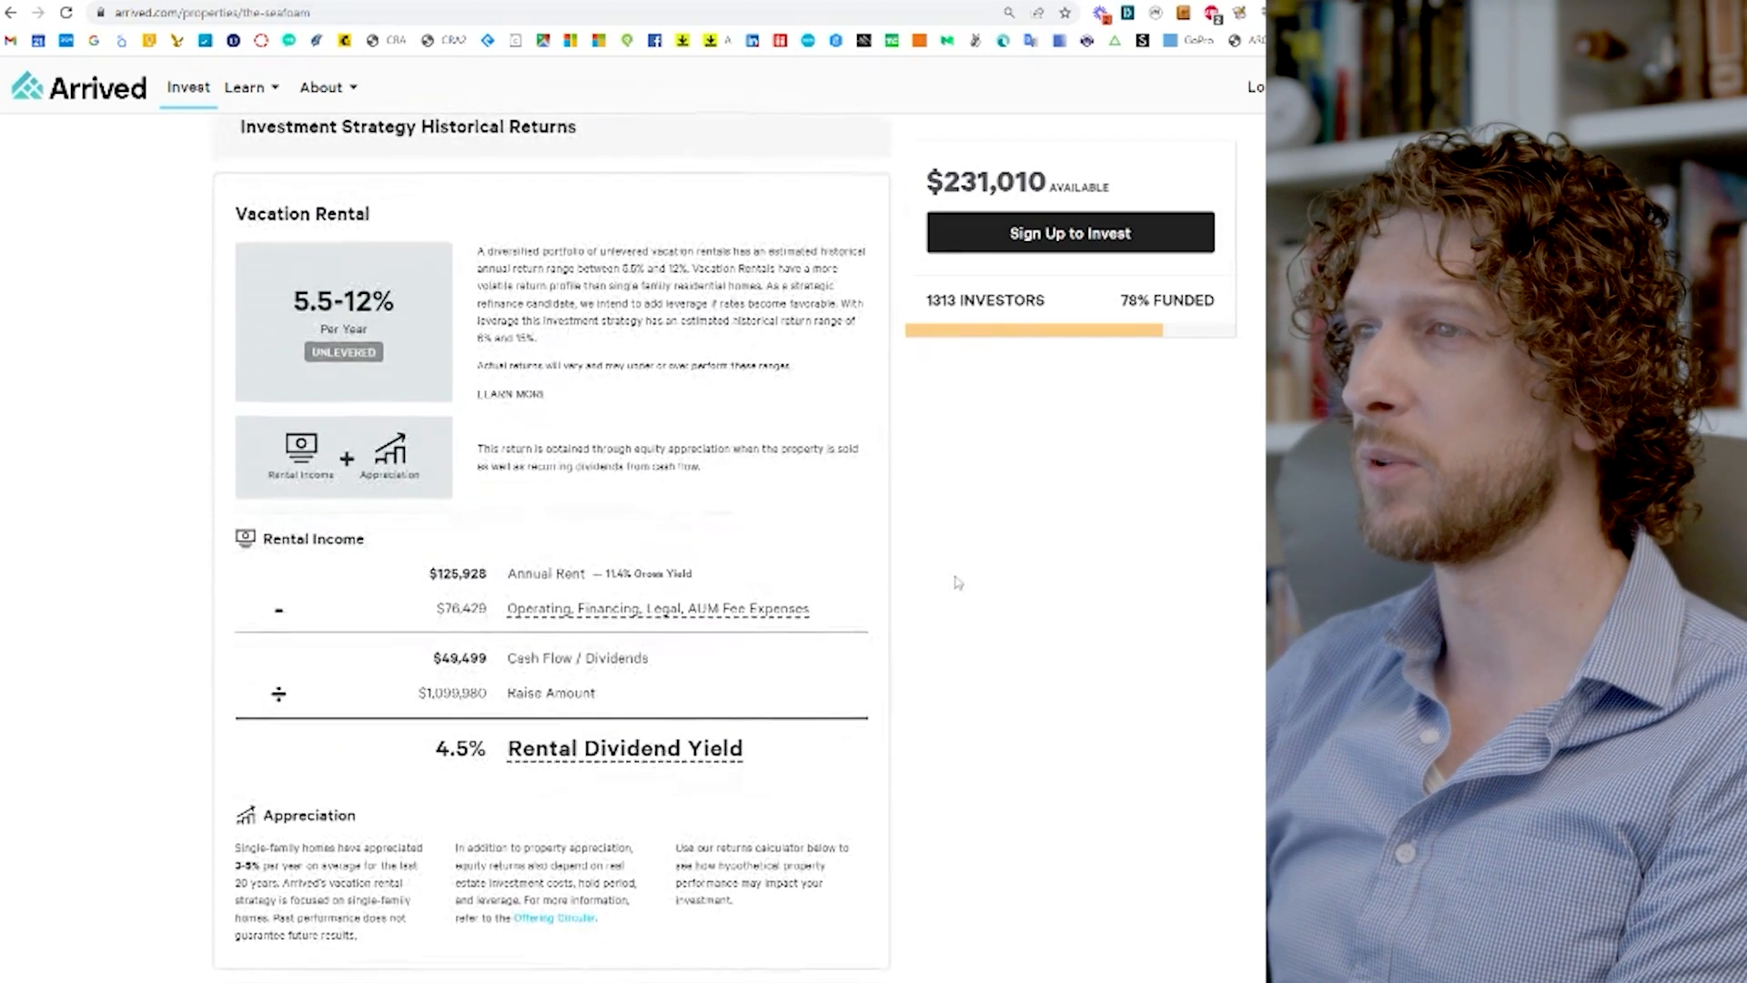
mouse_move(461, 375)
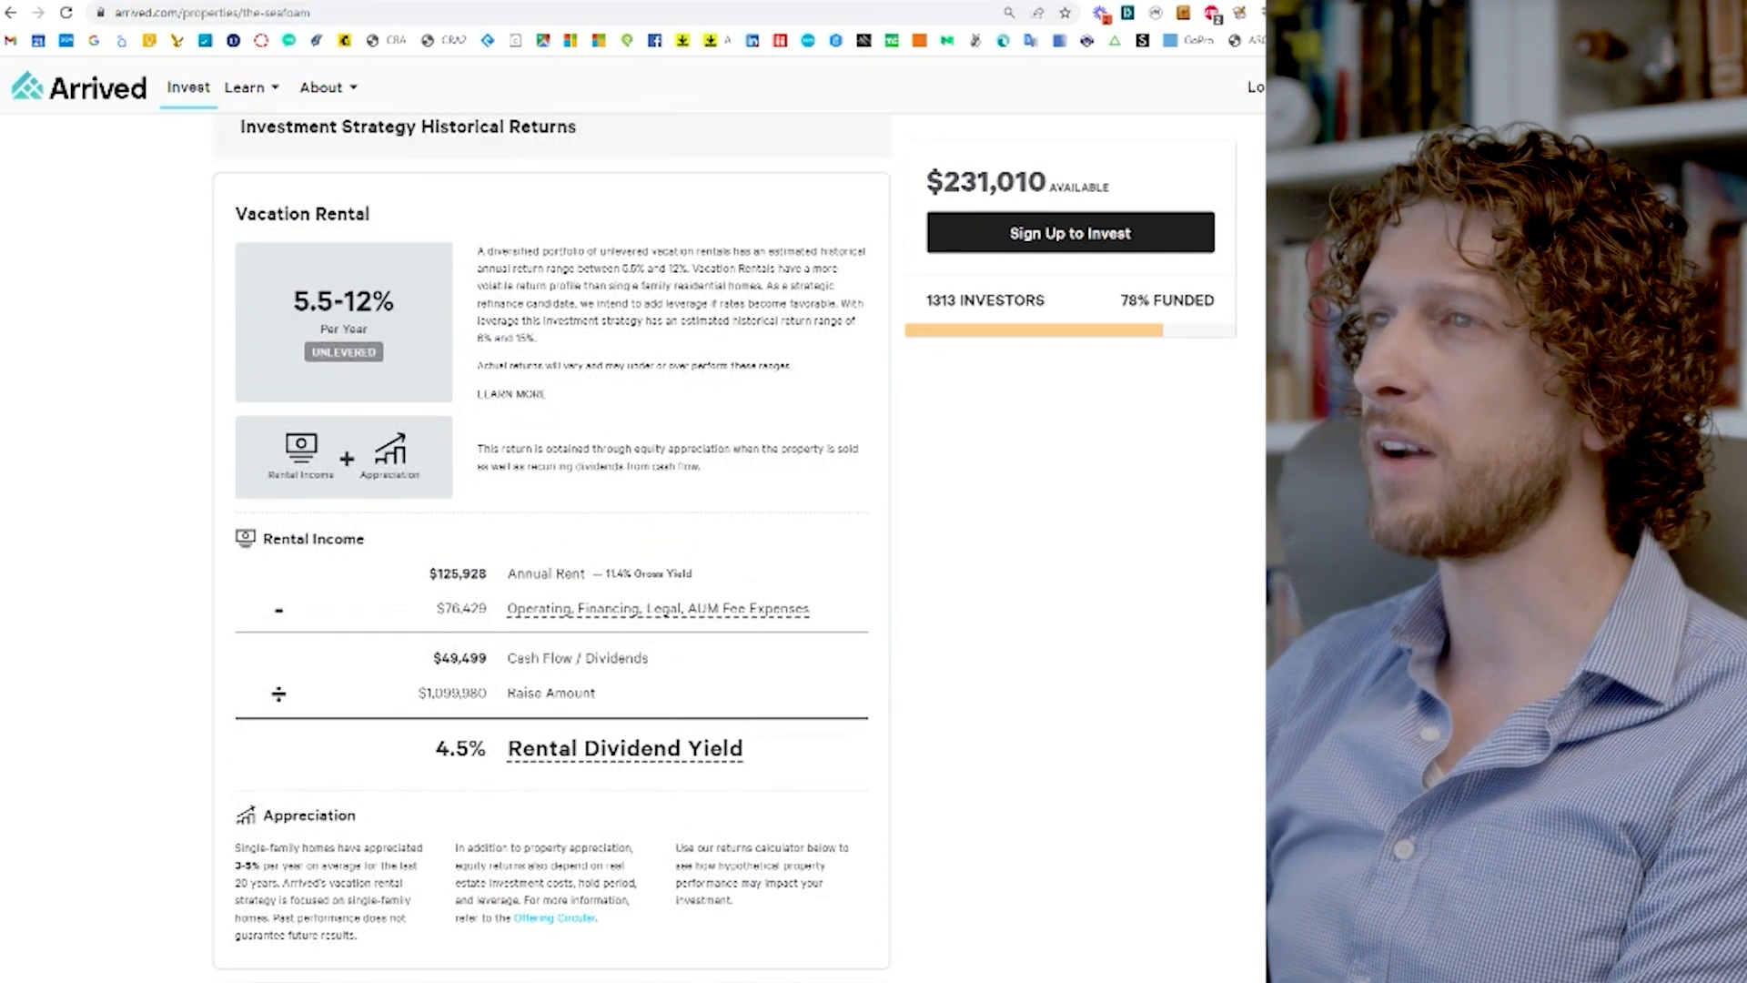
mouse_move(406, 348)
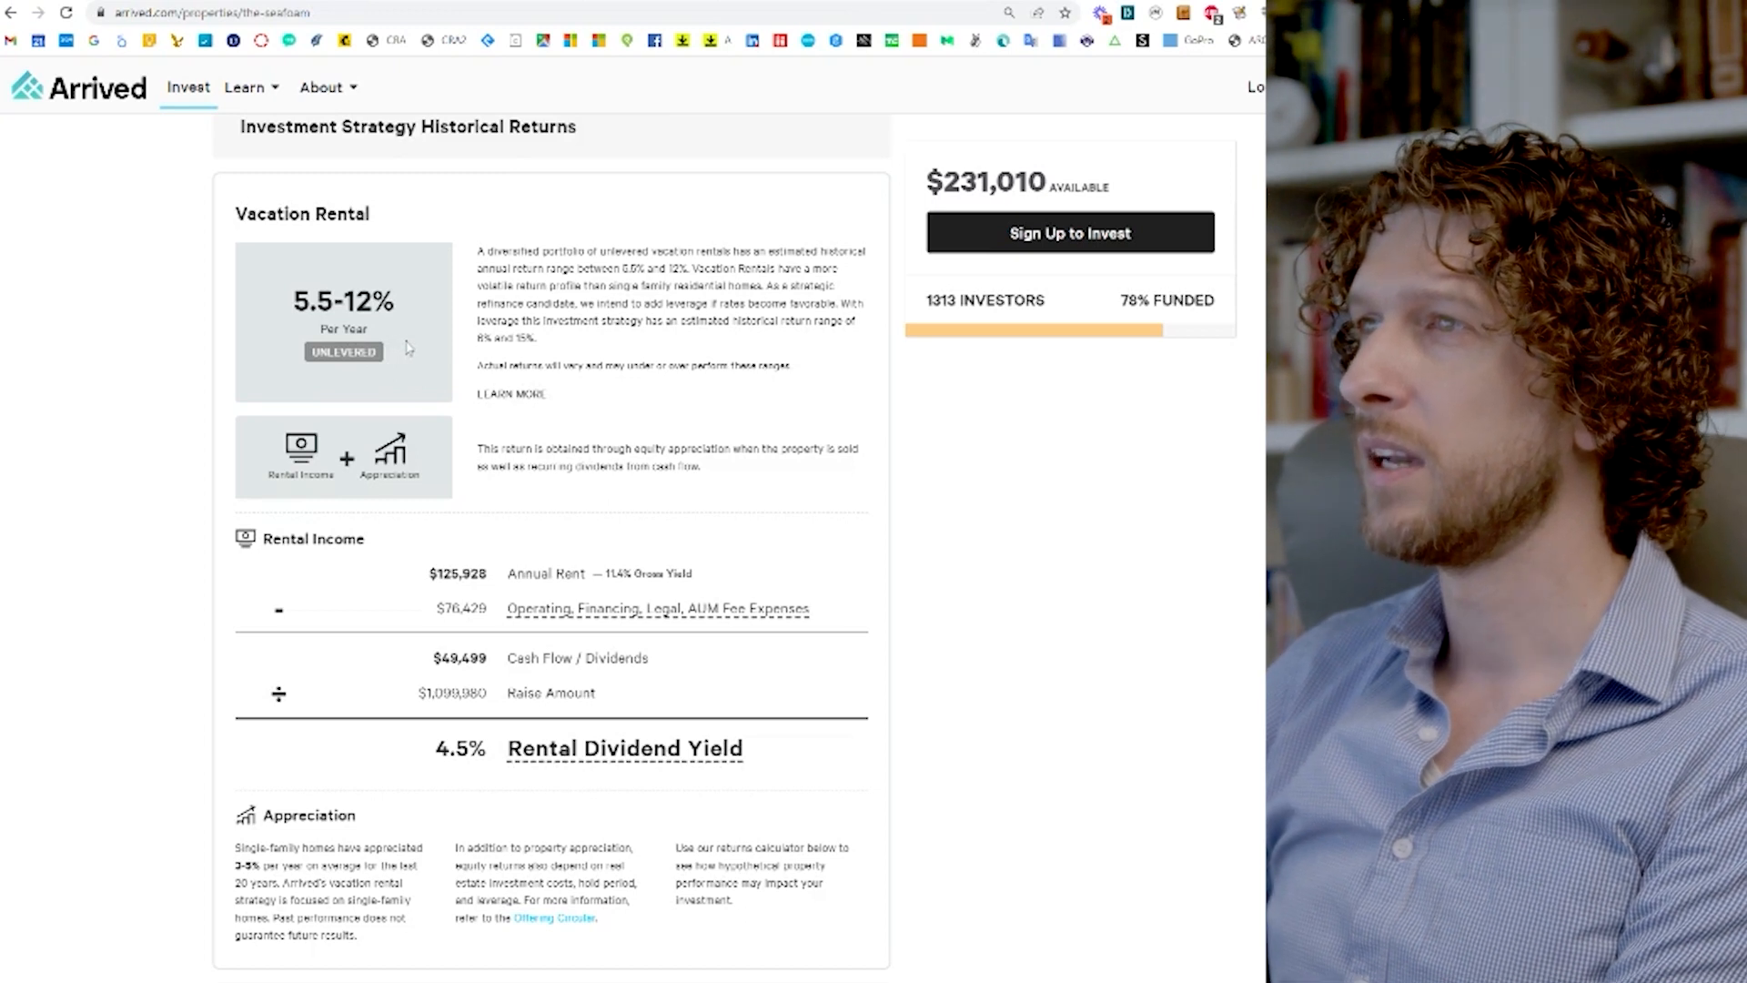
scroll("down", 3)
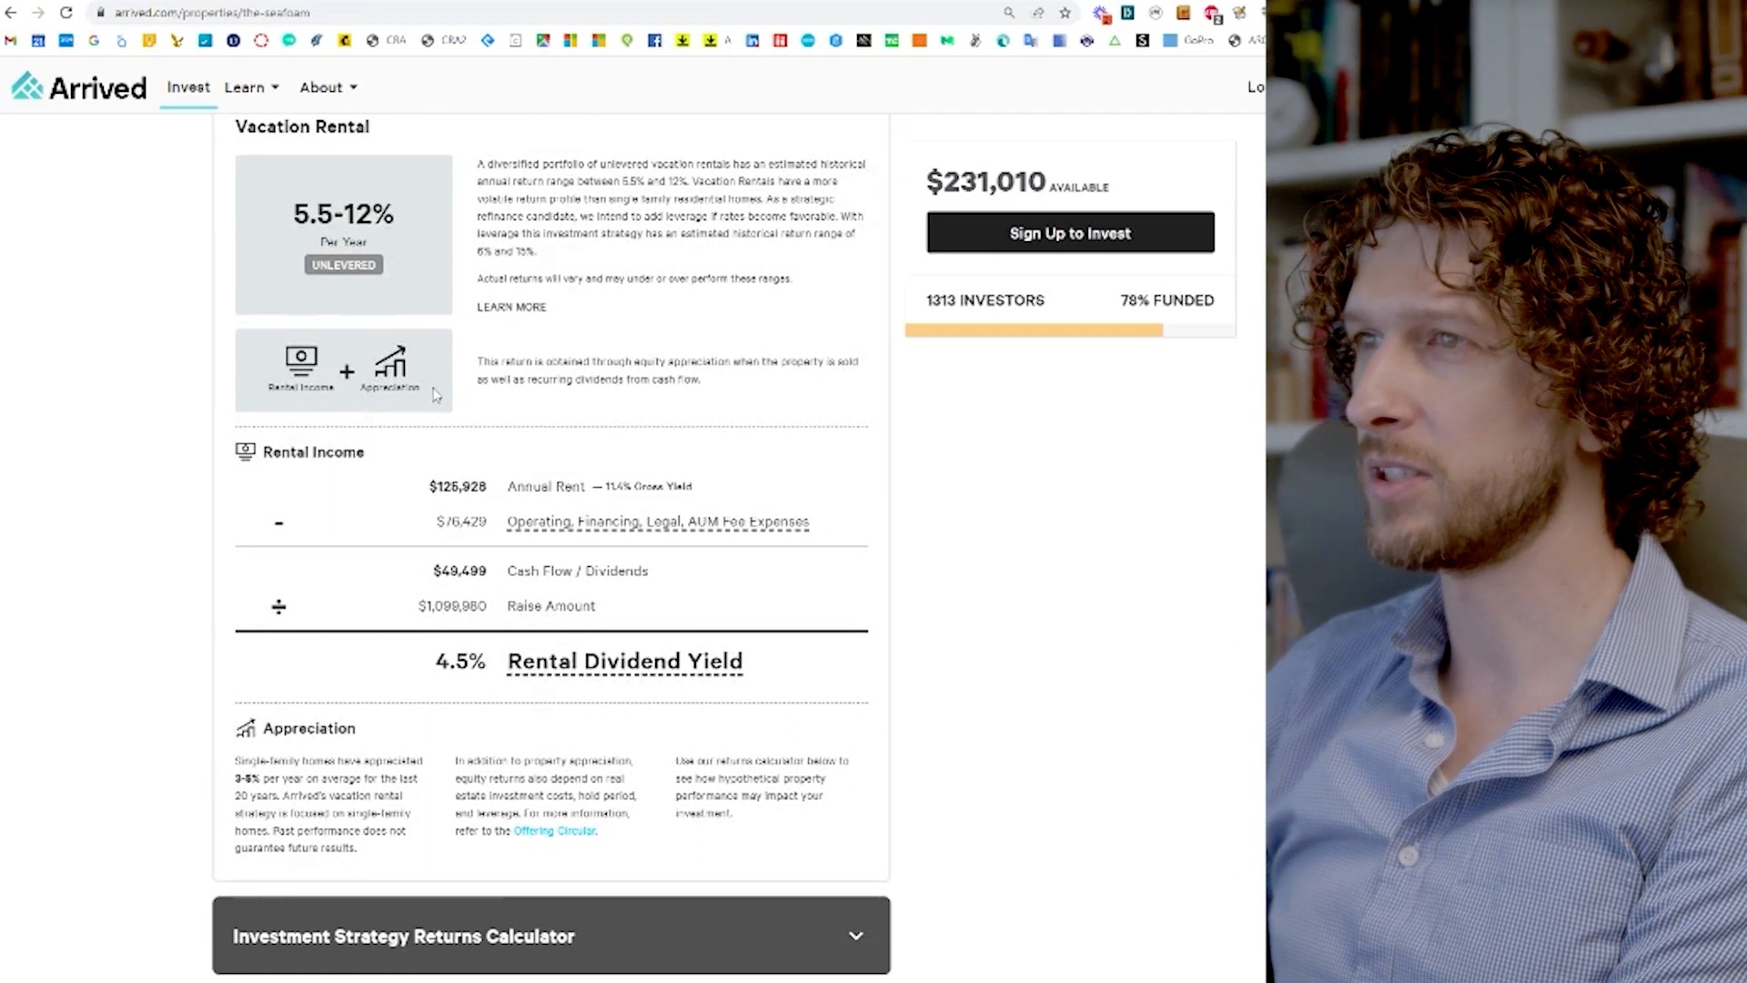
scroll("down", 3)
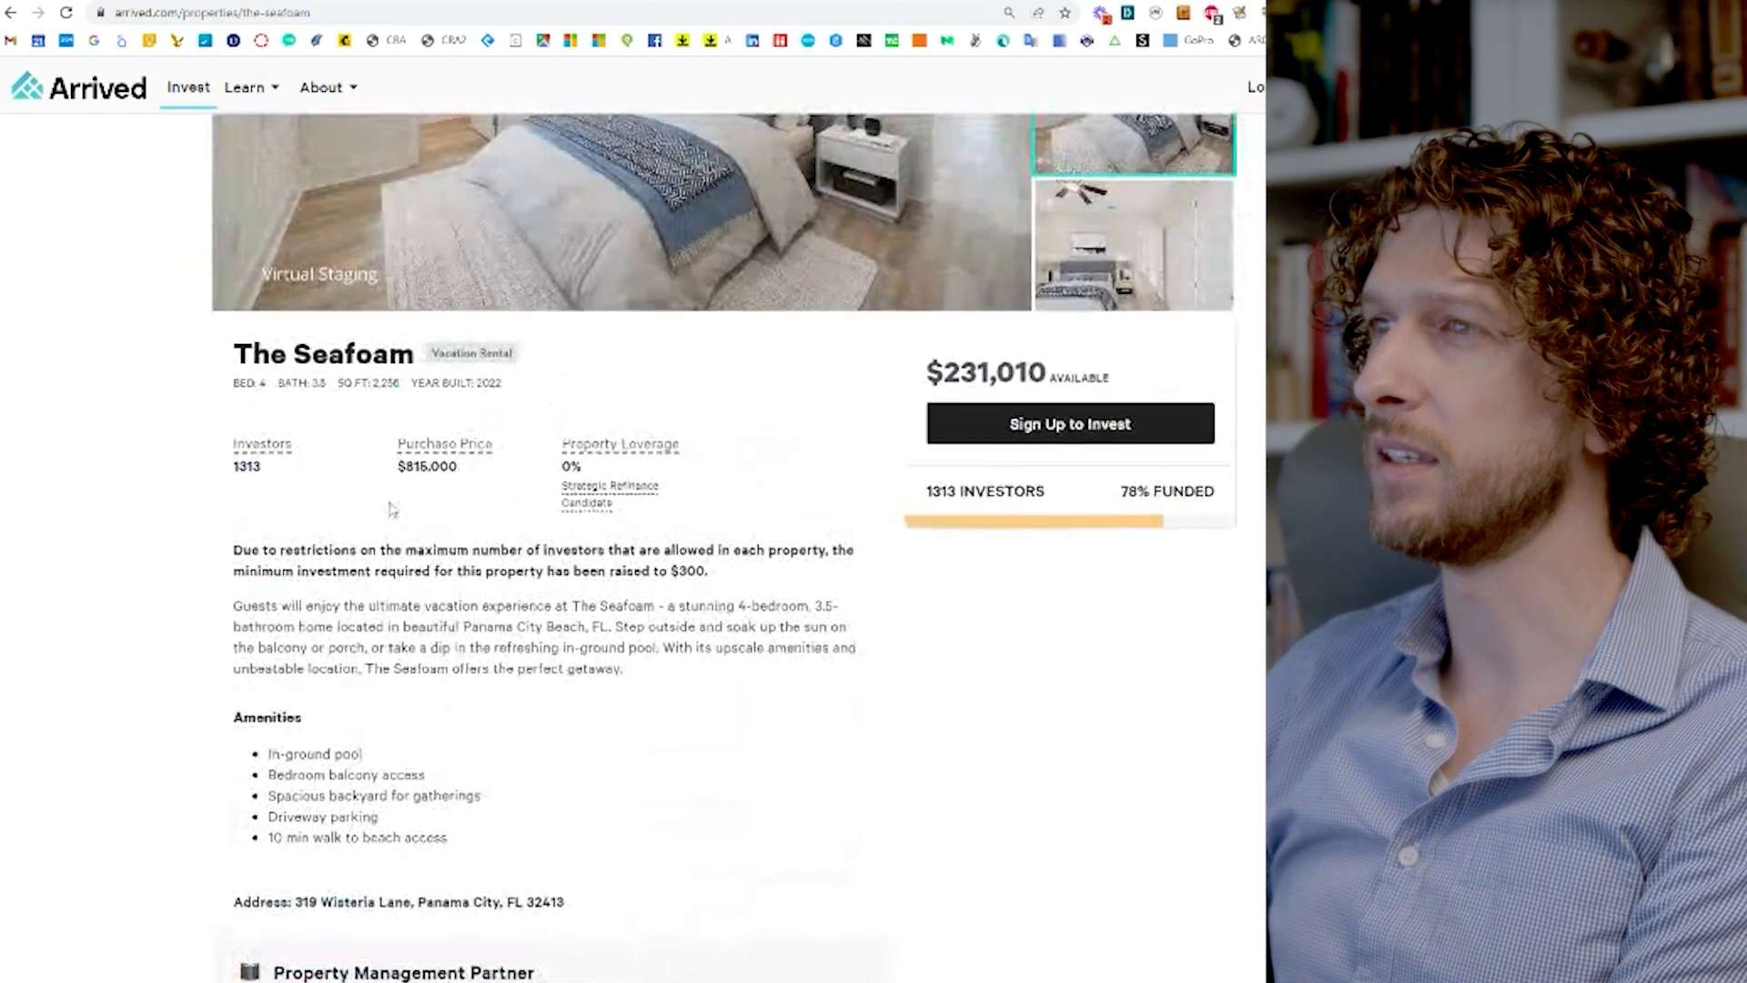
Step: Scroll to Seafoam's rental income figures and the $76,429 expense explanation
scroll("down", 3)
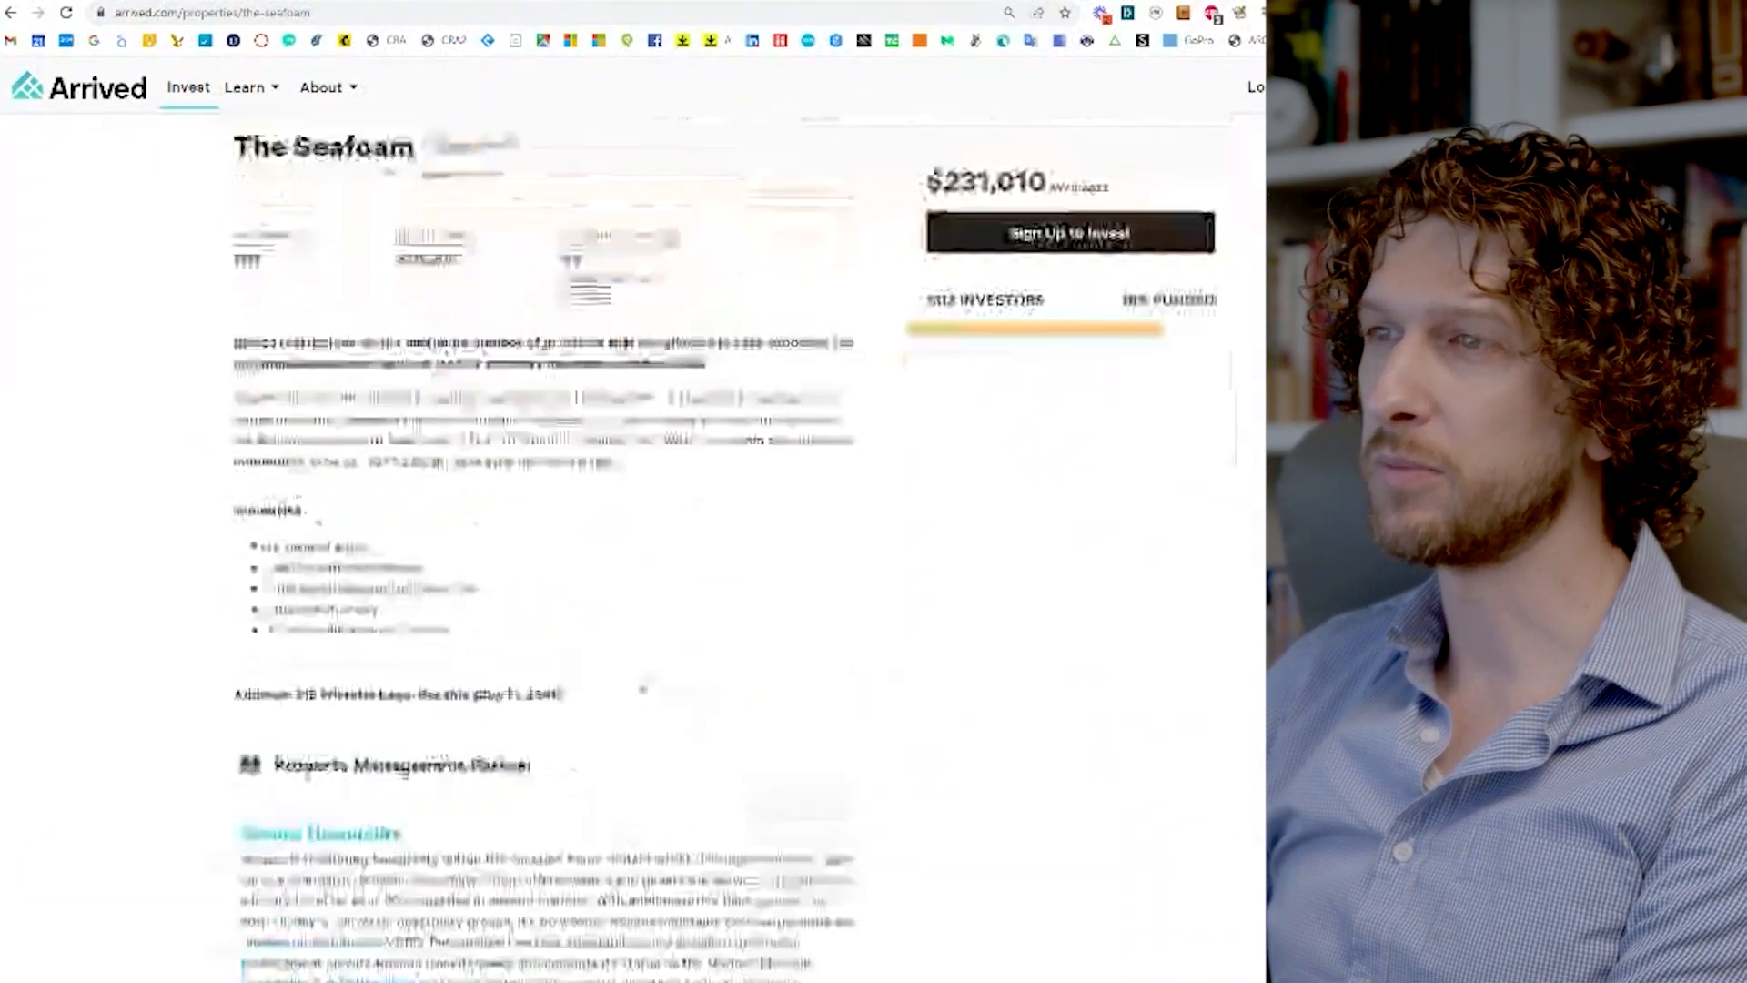
scroll("down", 3)
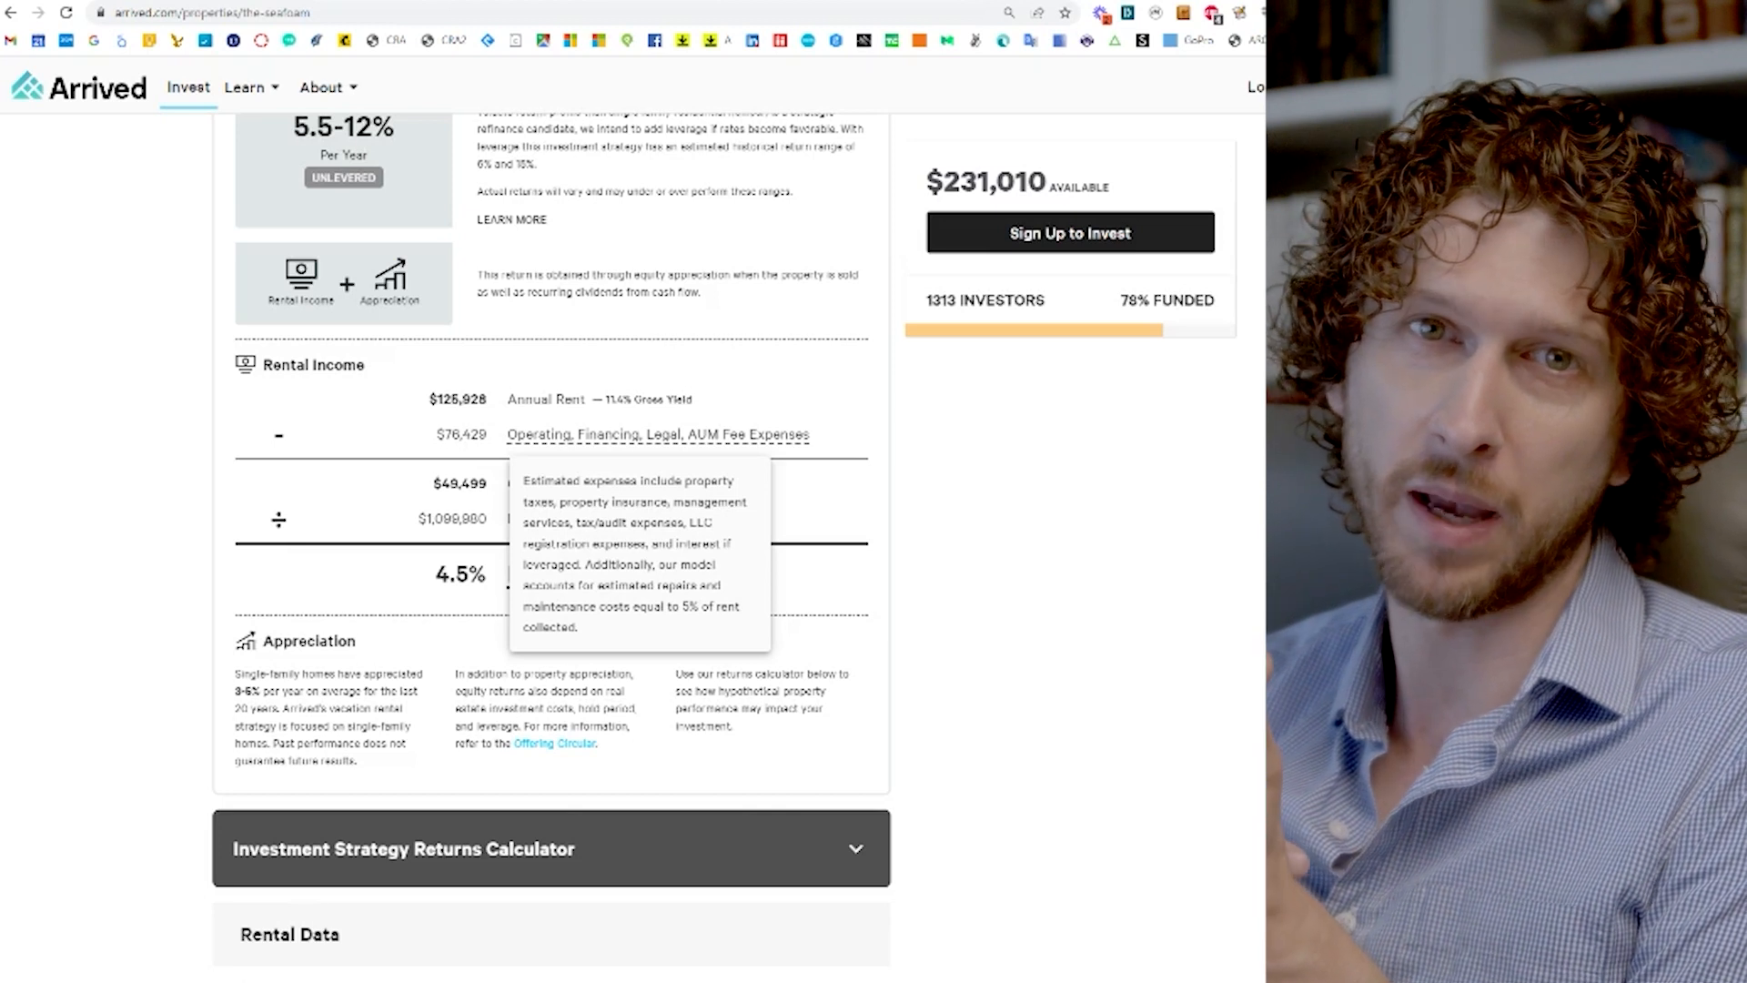
mouse_move(1121, 640)
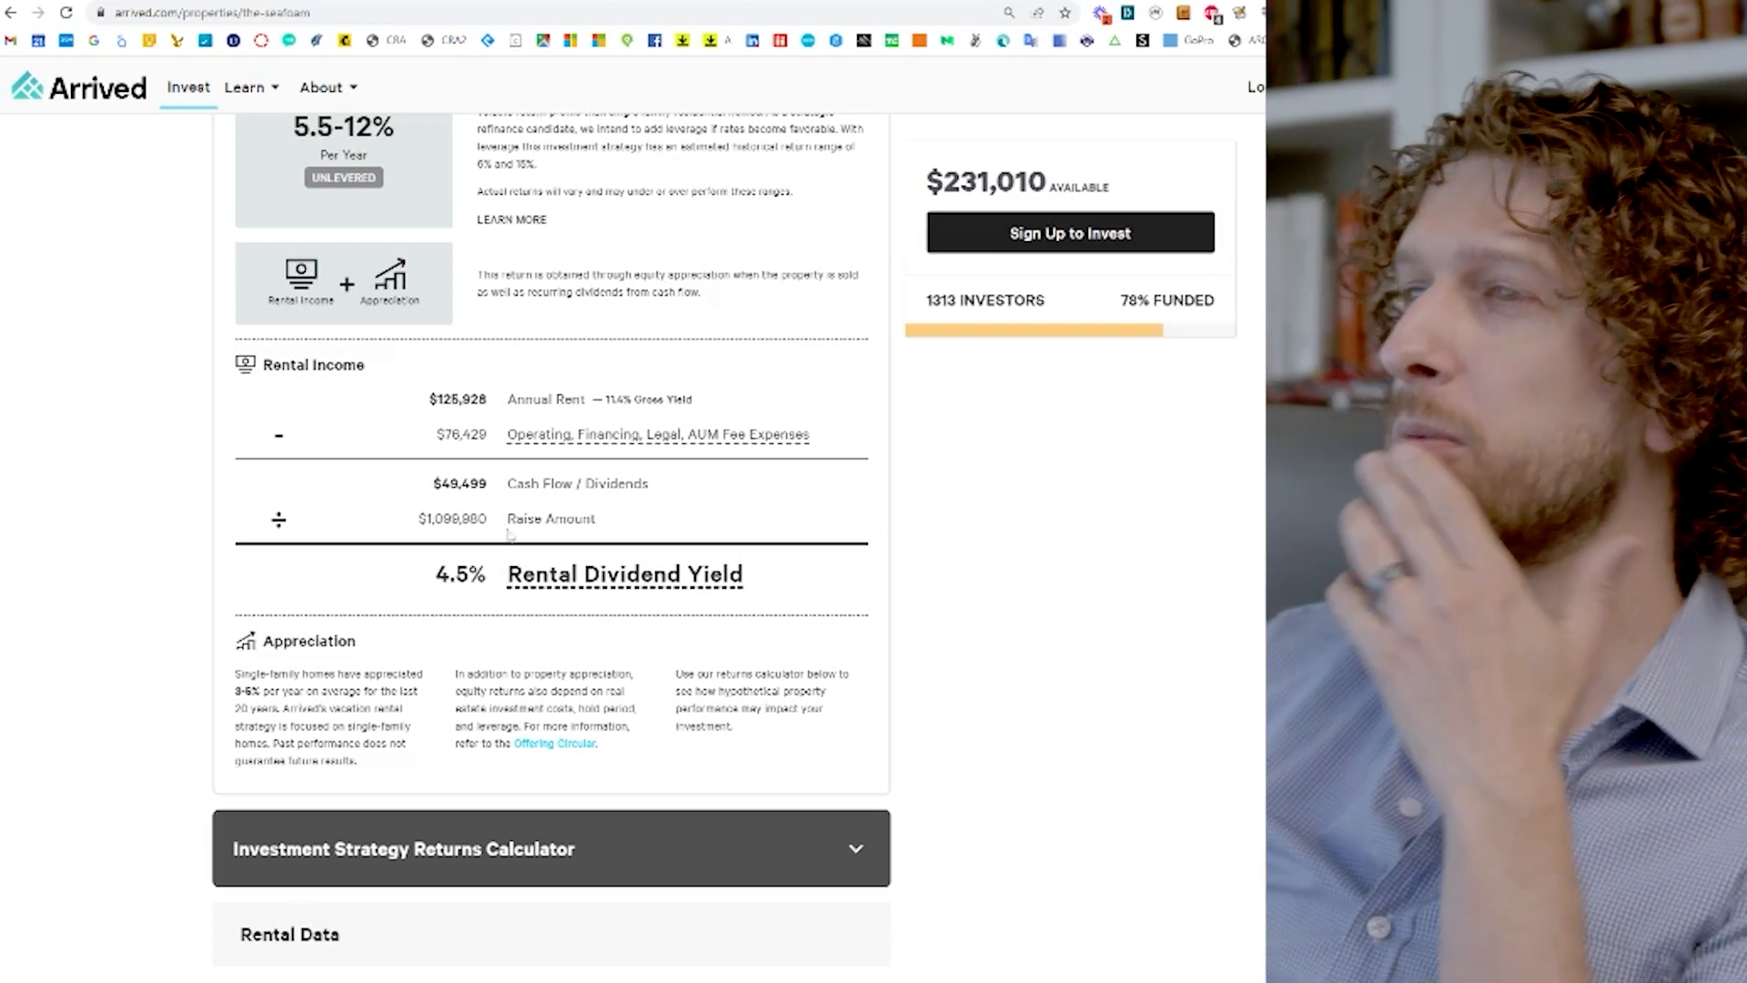
scroll("down", 3)
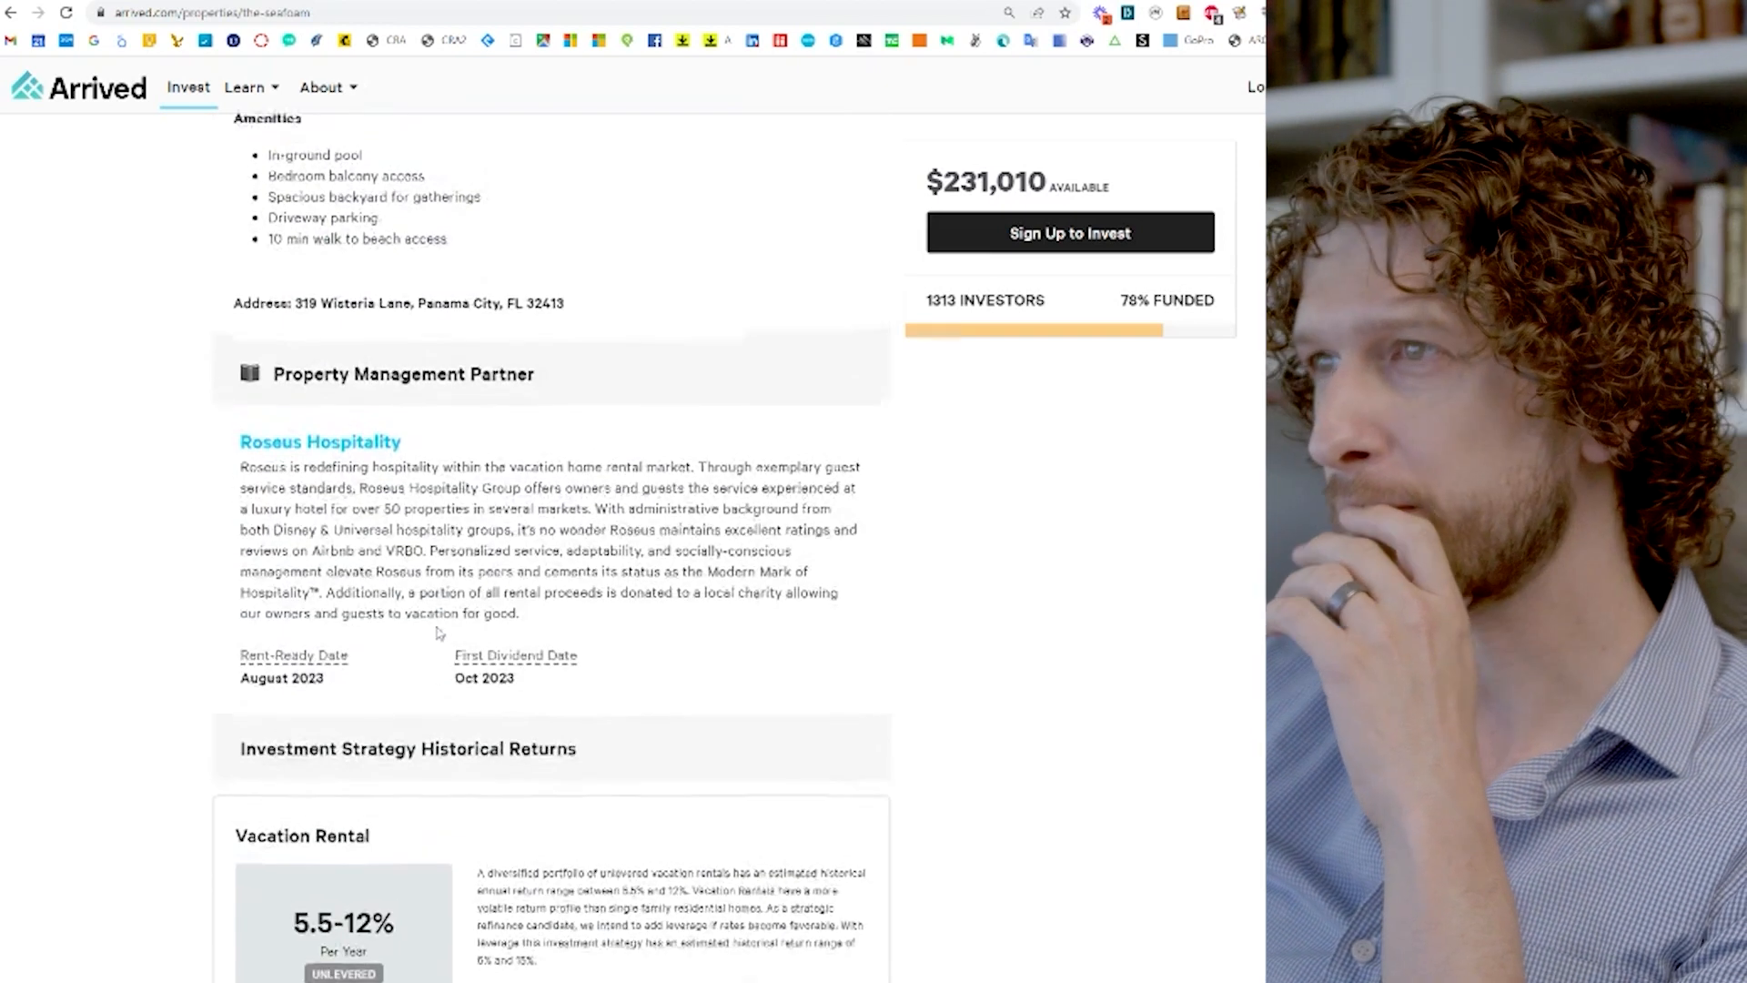
scroll("up", 3)
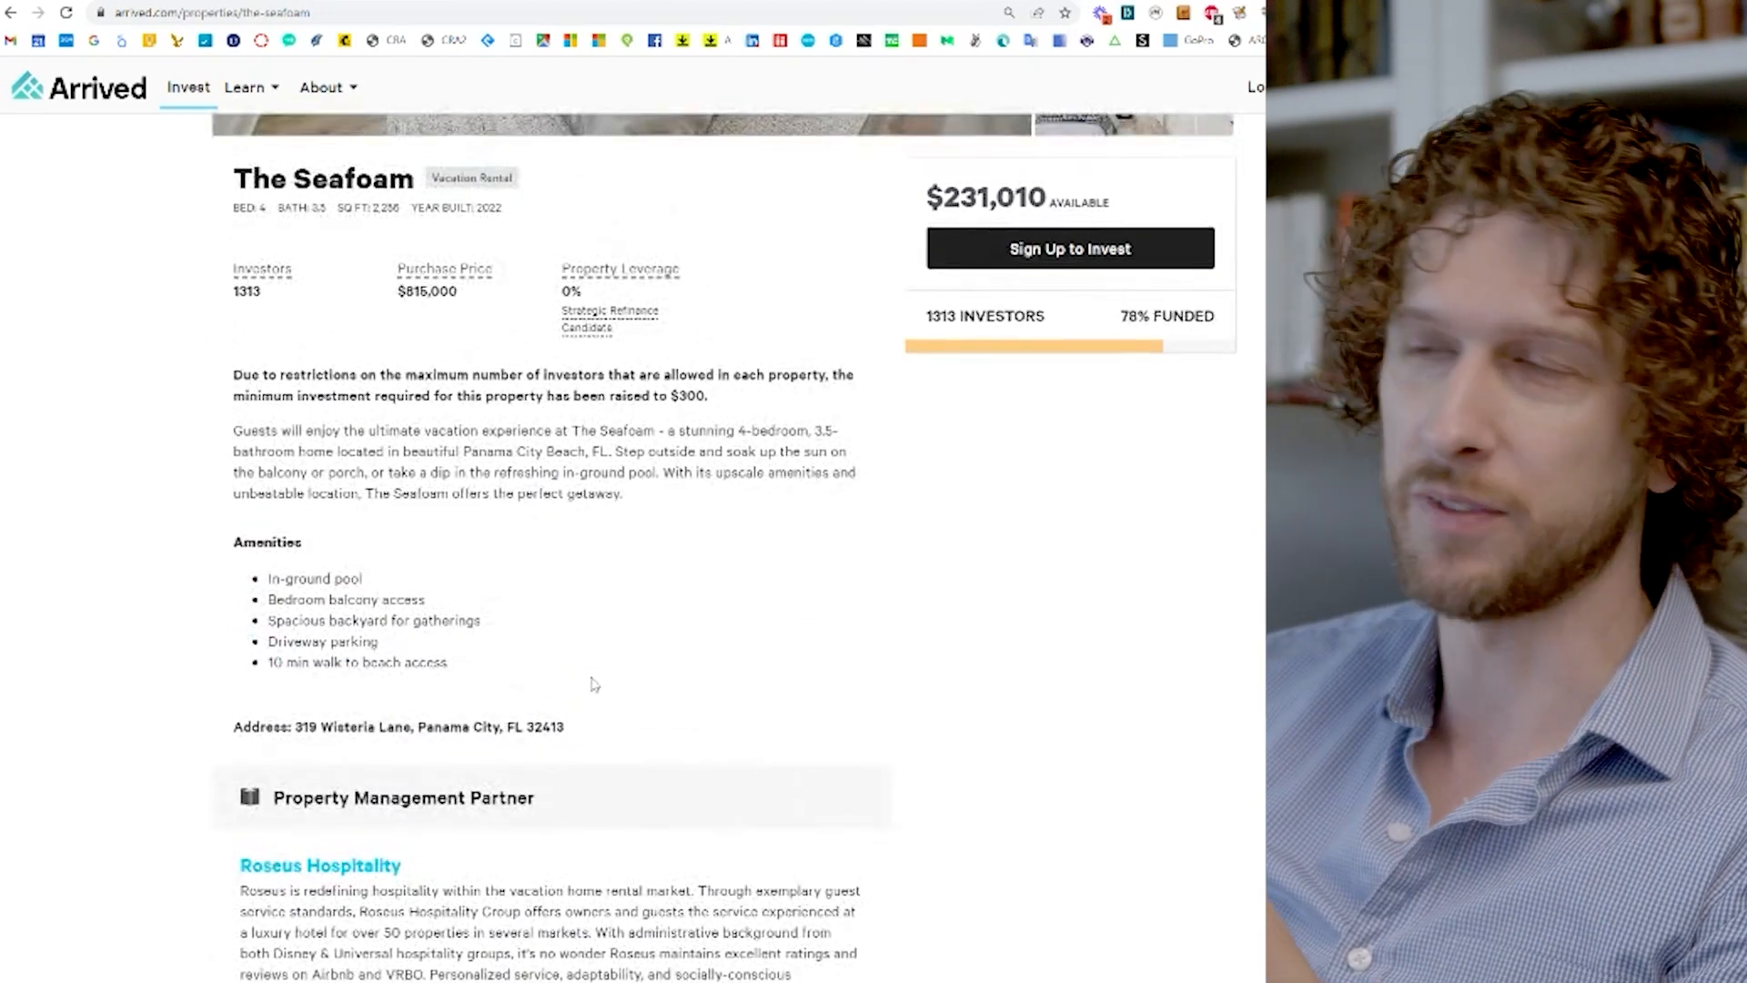
scroll("down", 3)
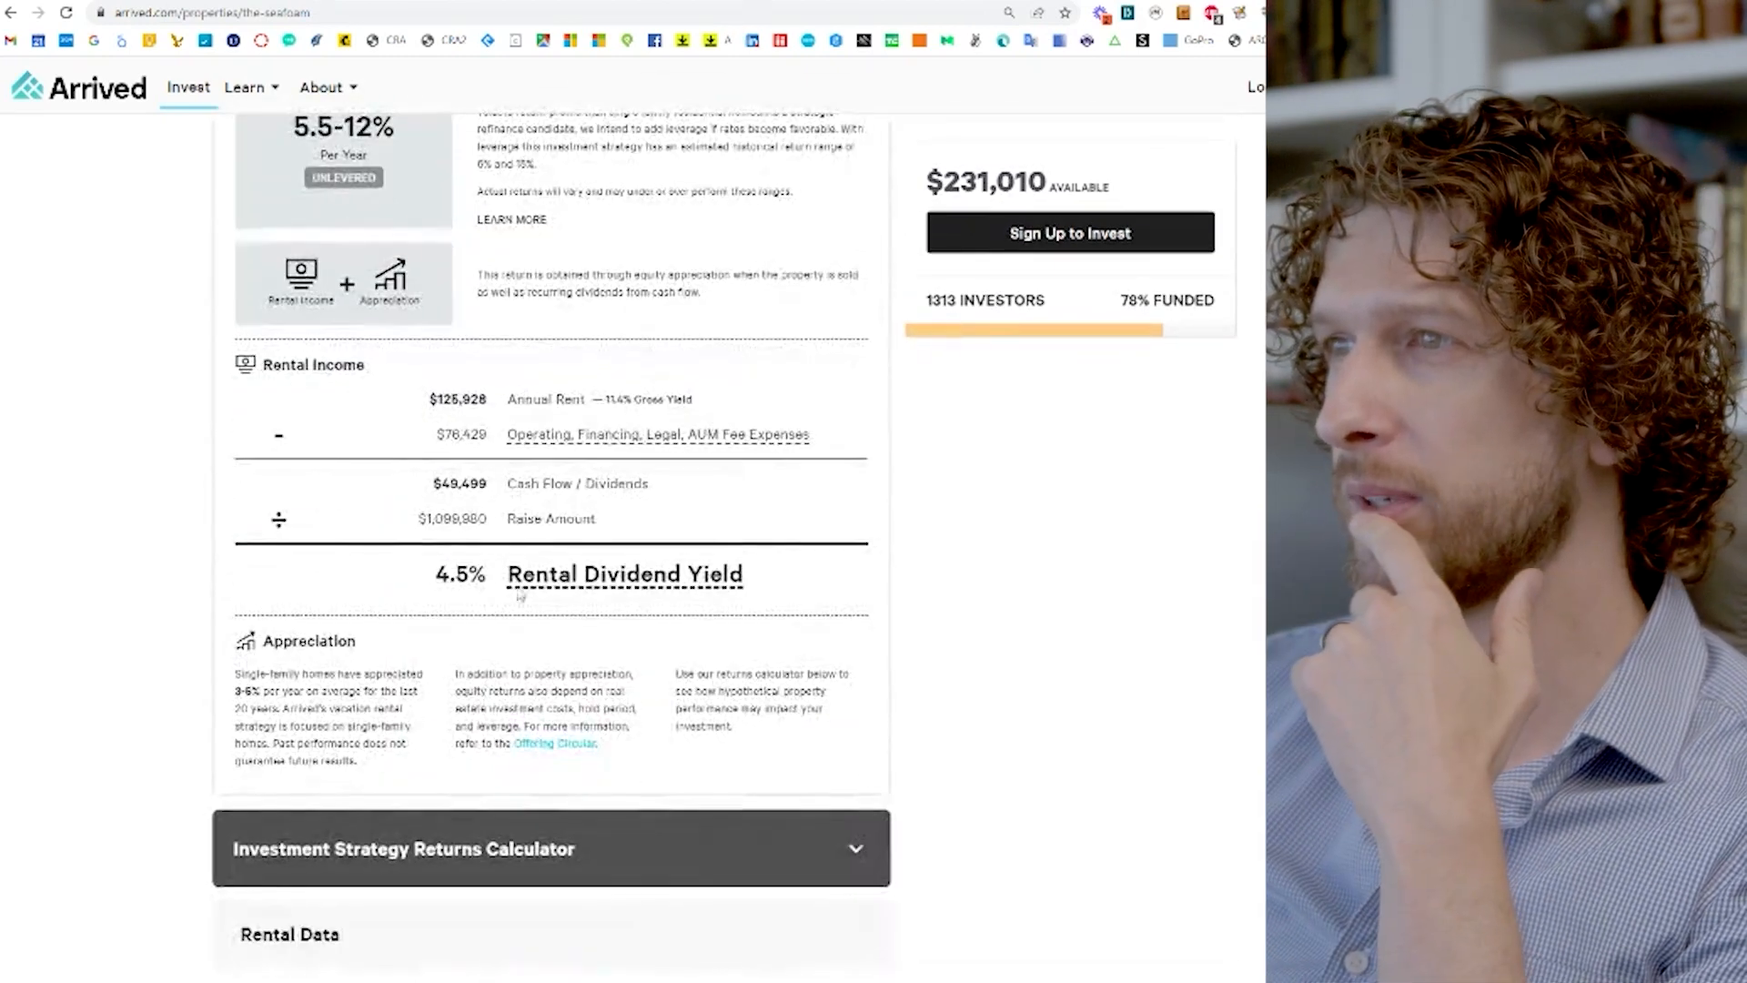
scroll("up", 3)
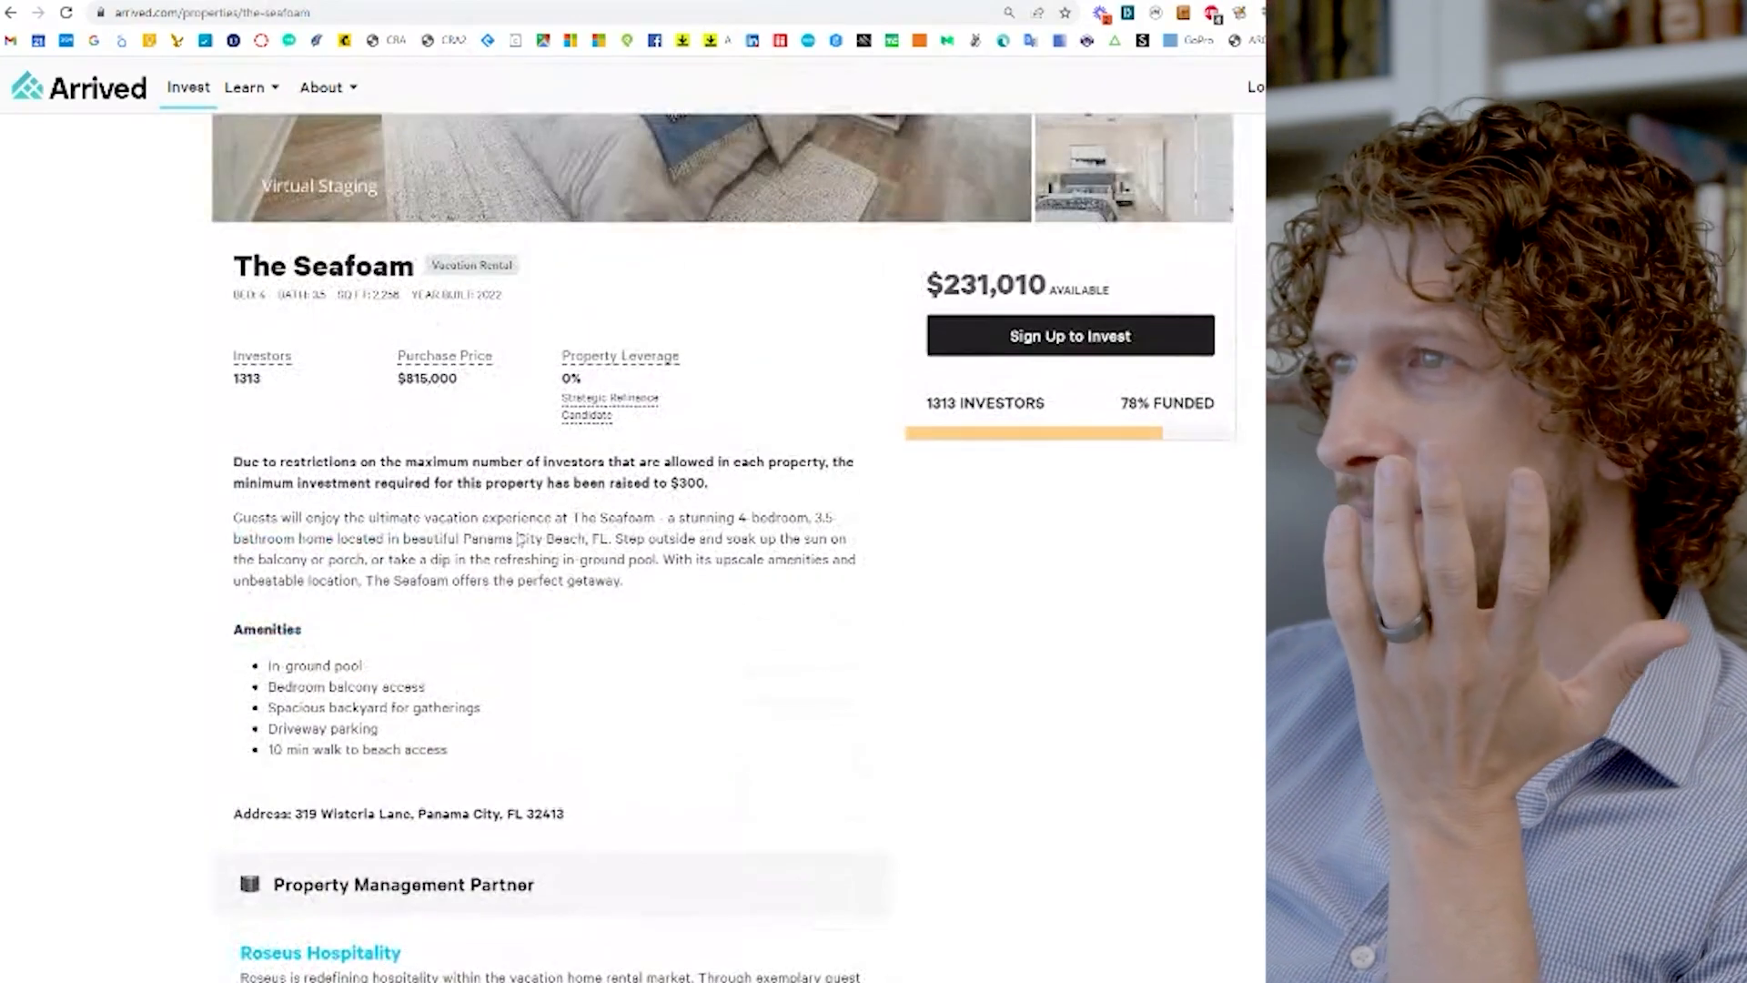
scroll("down", 3)
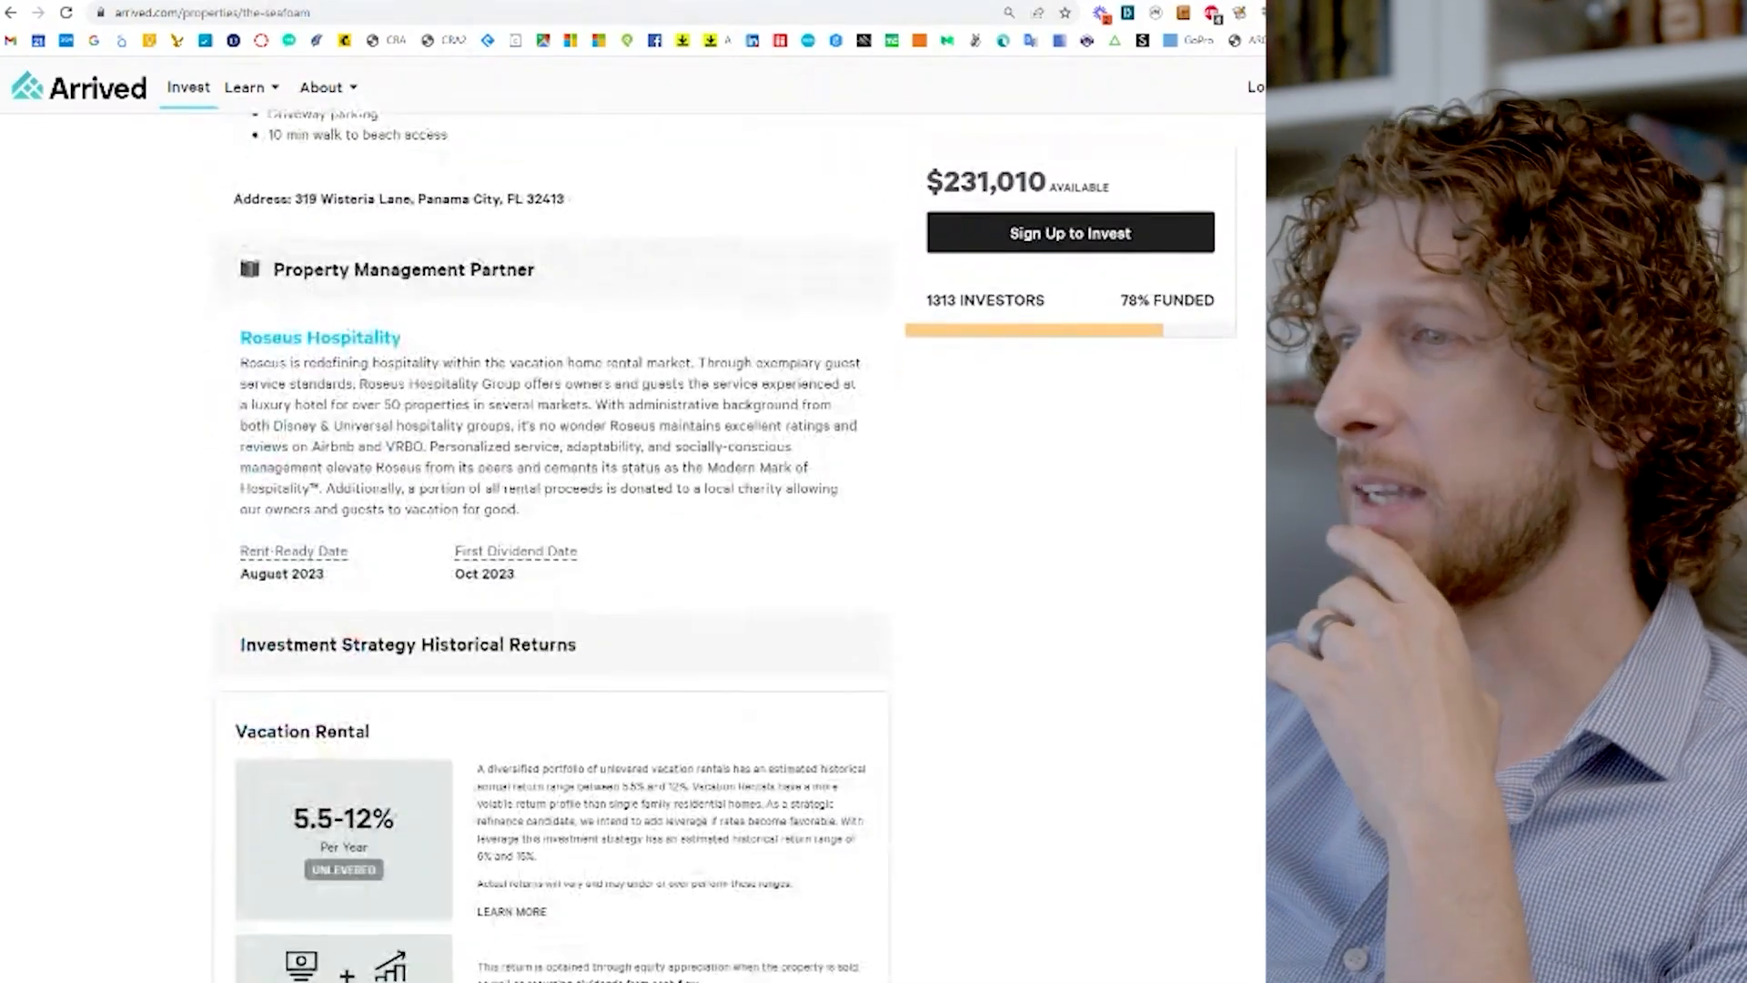
scroll("down", 3)
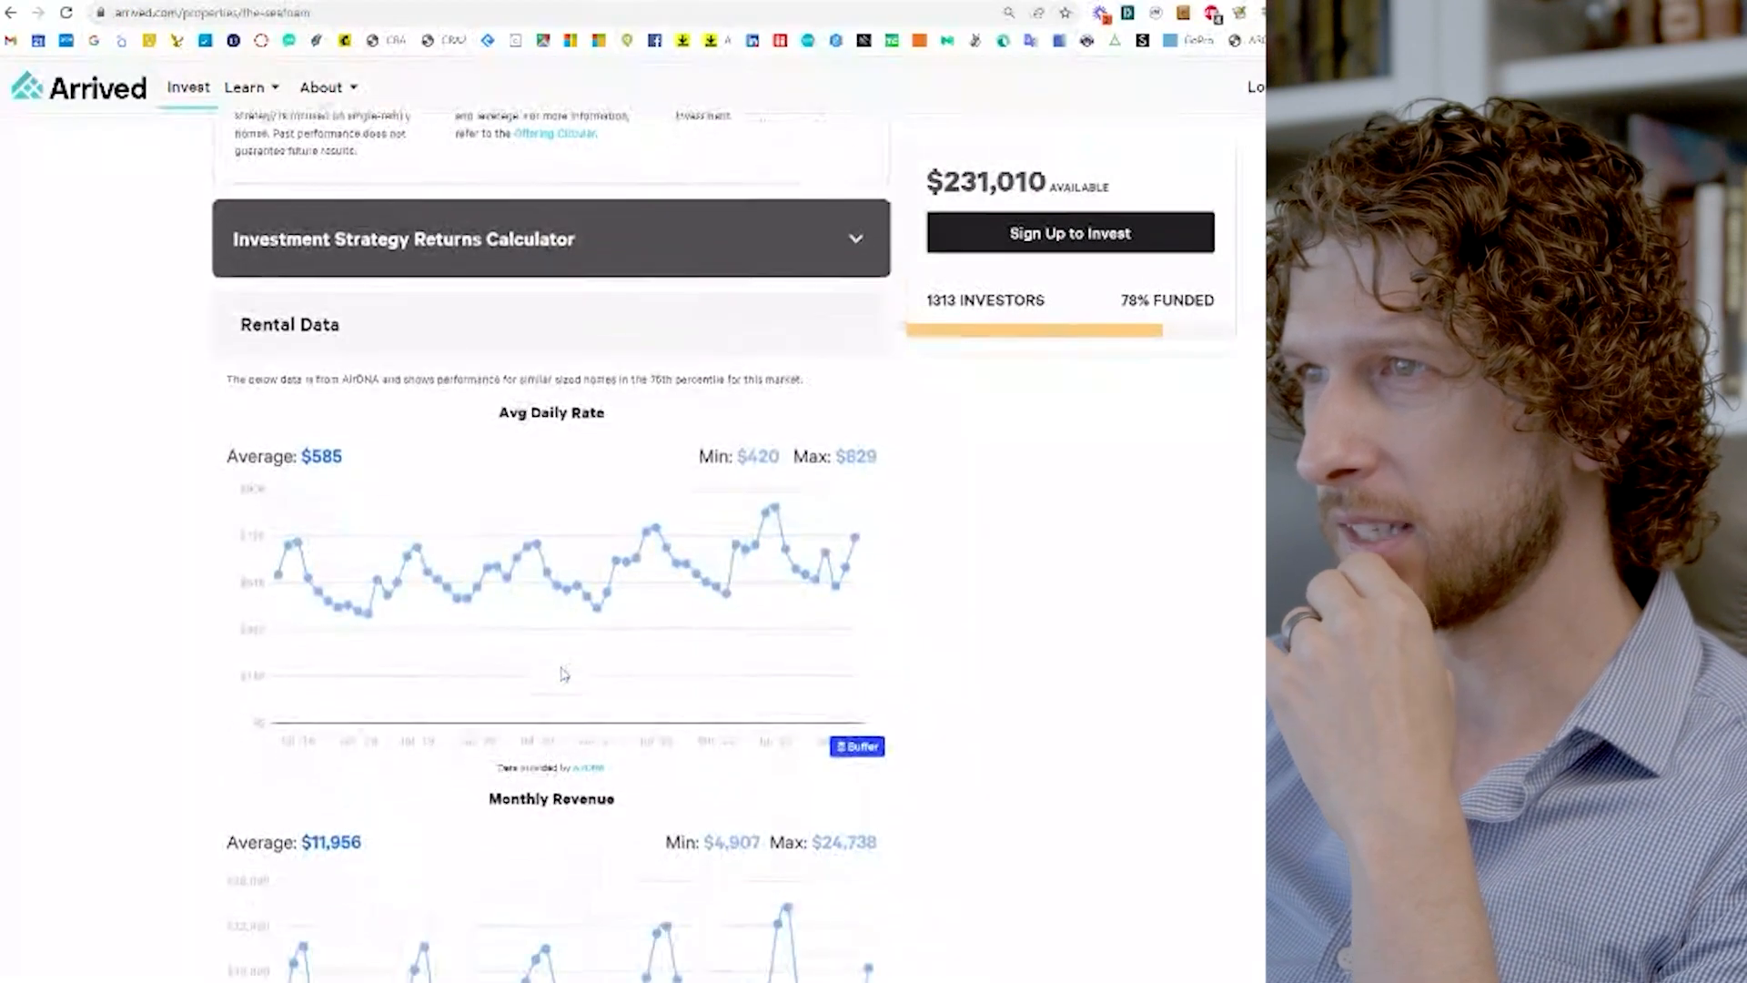
scroll("up", 3)
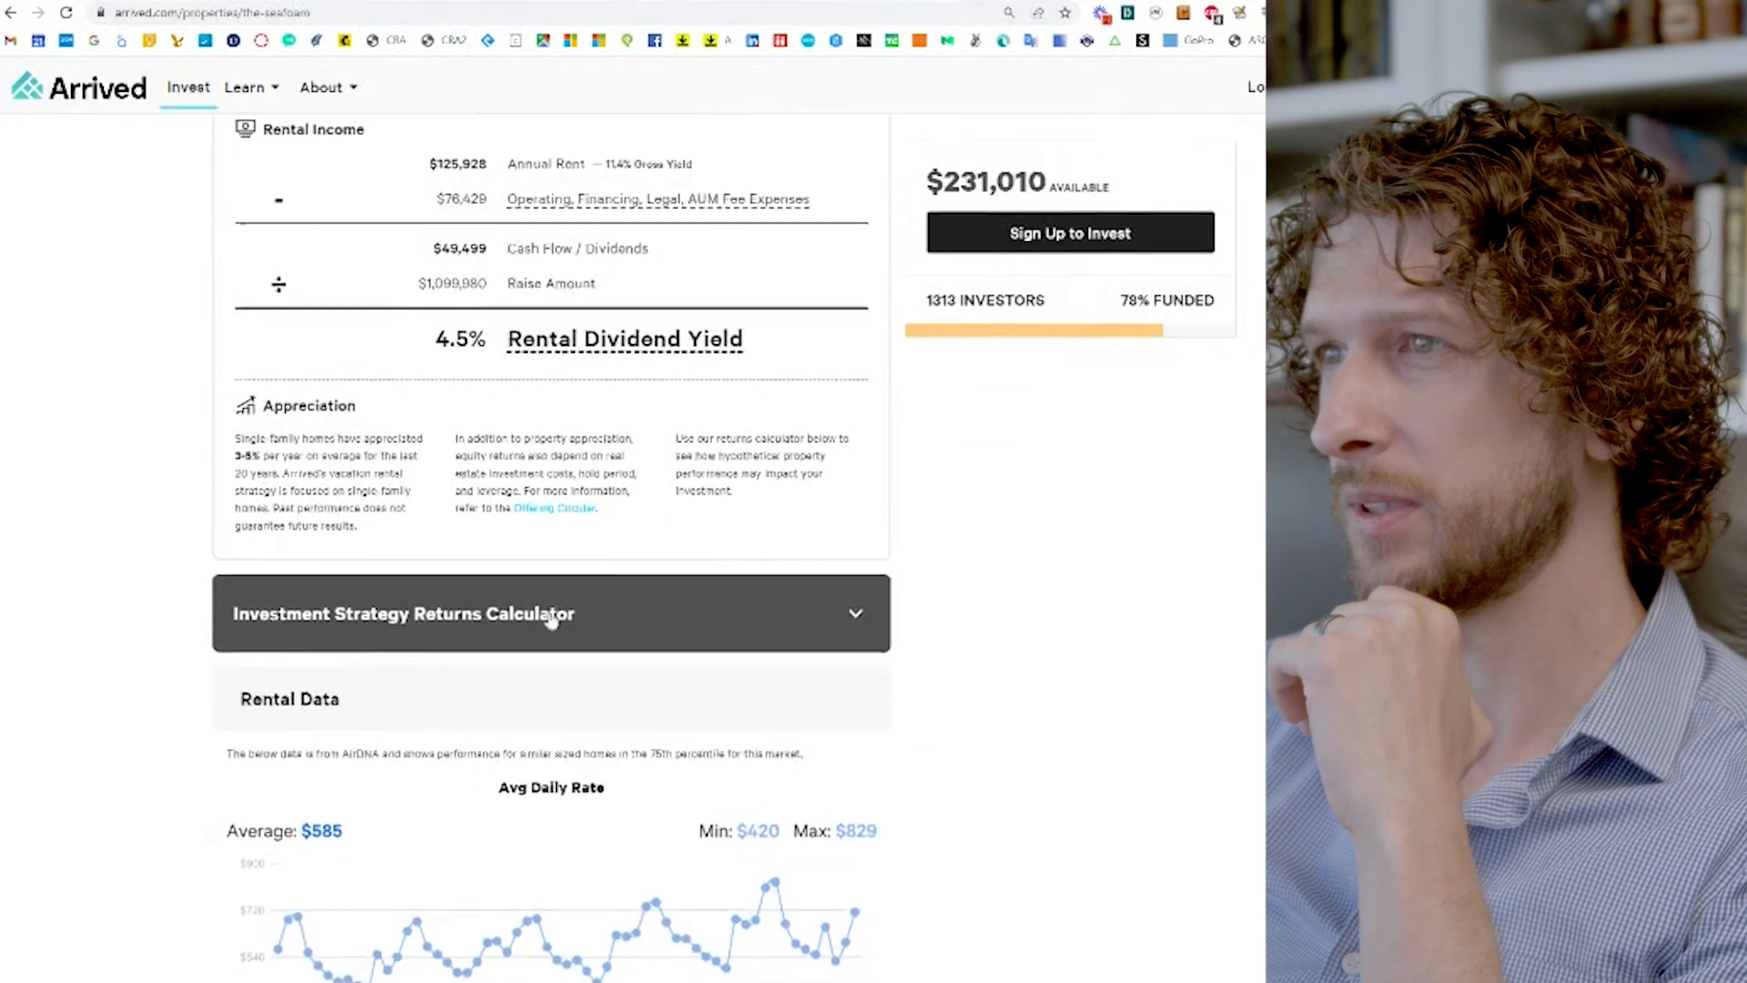
Step: Scroll to the 56% AirDNA occupancy chart, 0% leverage section and Panama City market
scroll("down", 3)
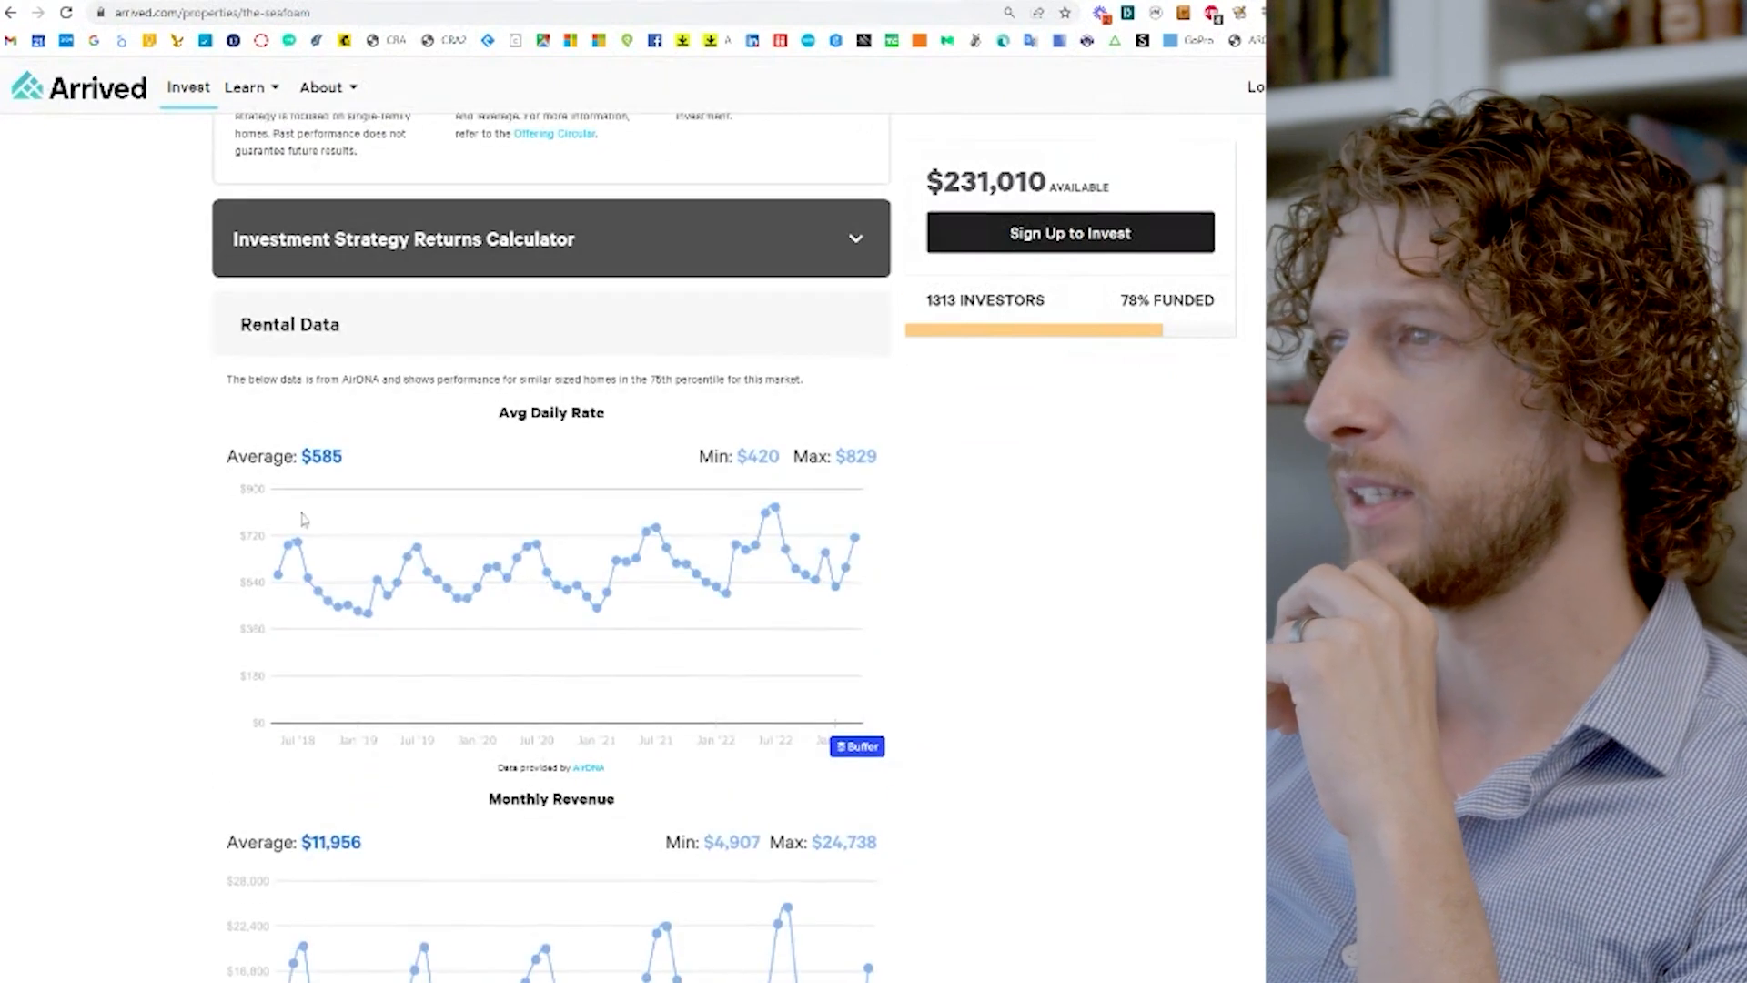
mouse_move(547, 604)
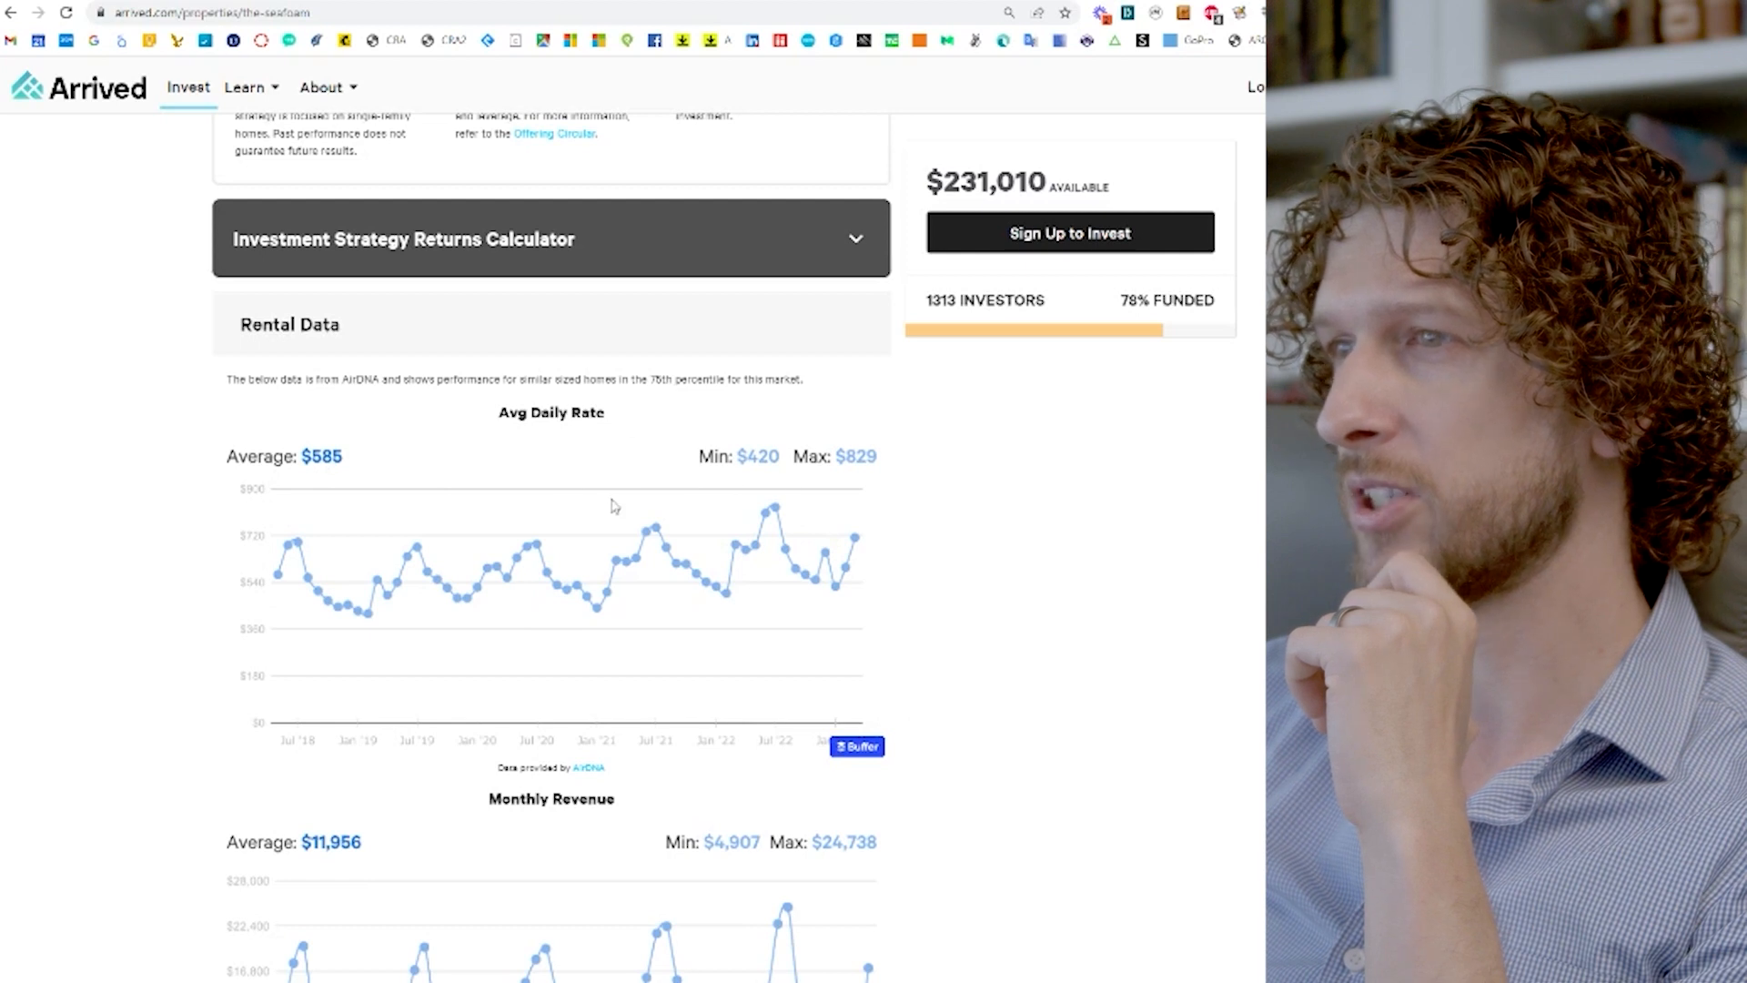
scroll("down", 3)
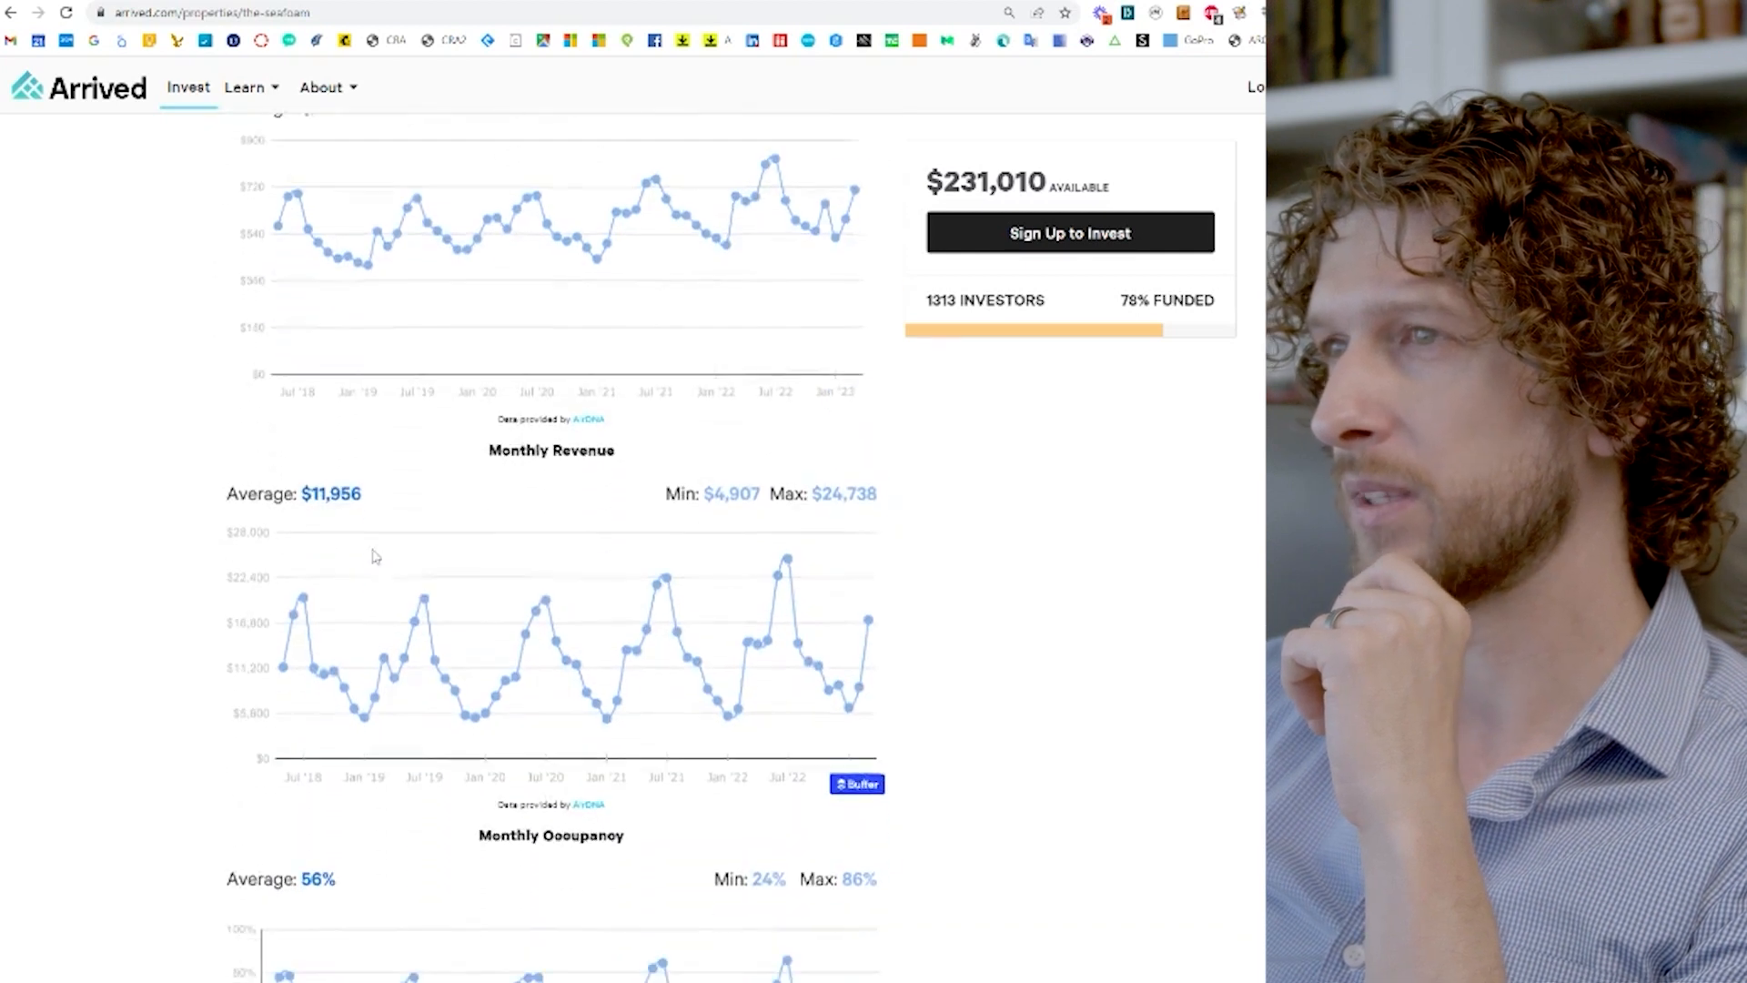
mouse_move(359, 508)
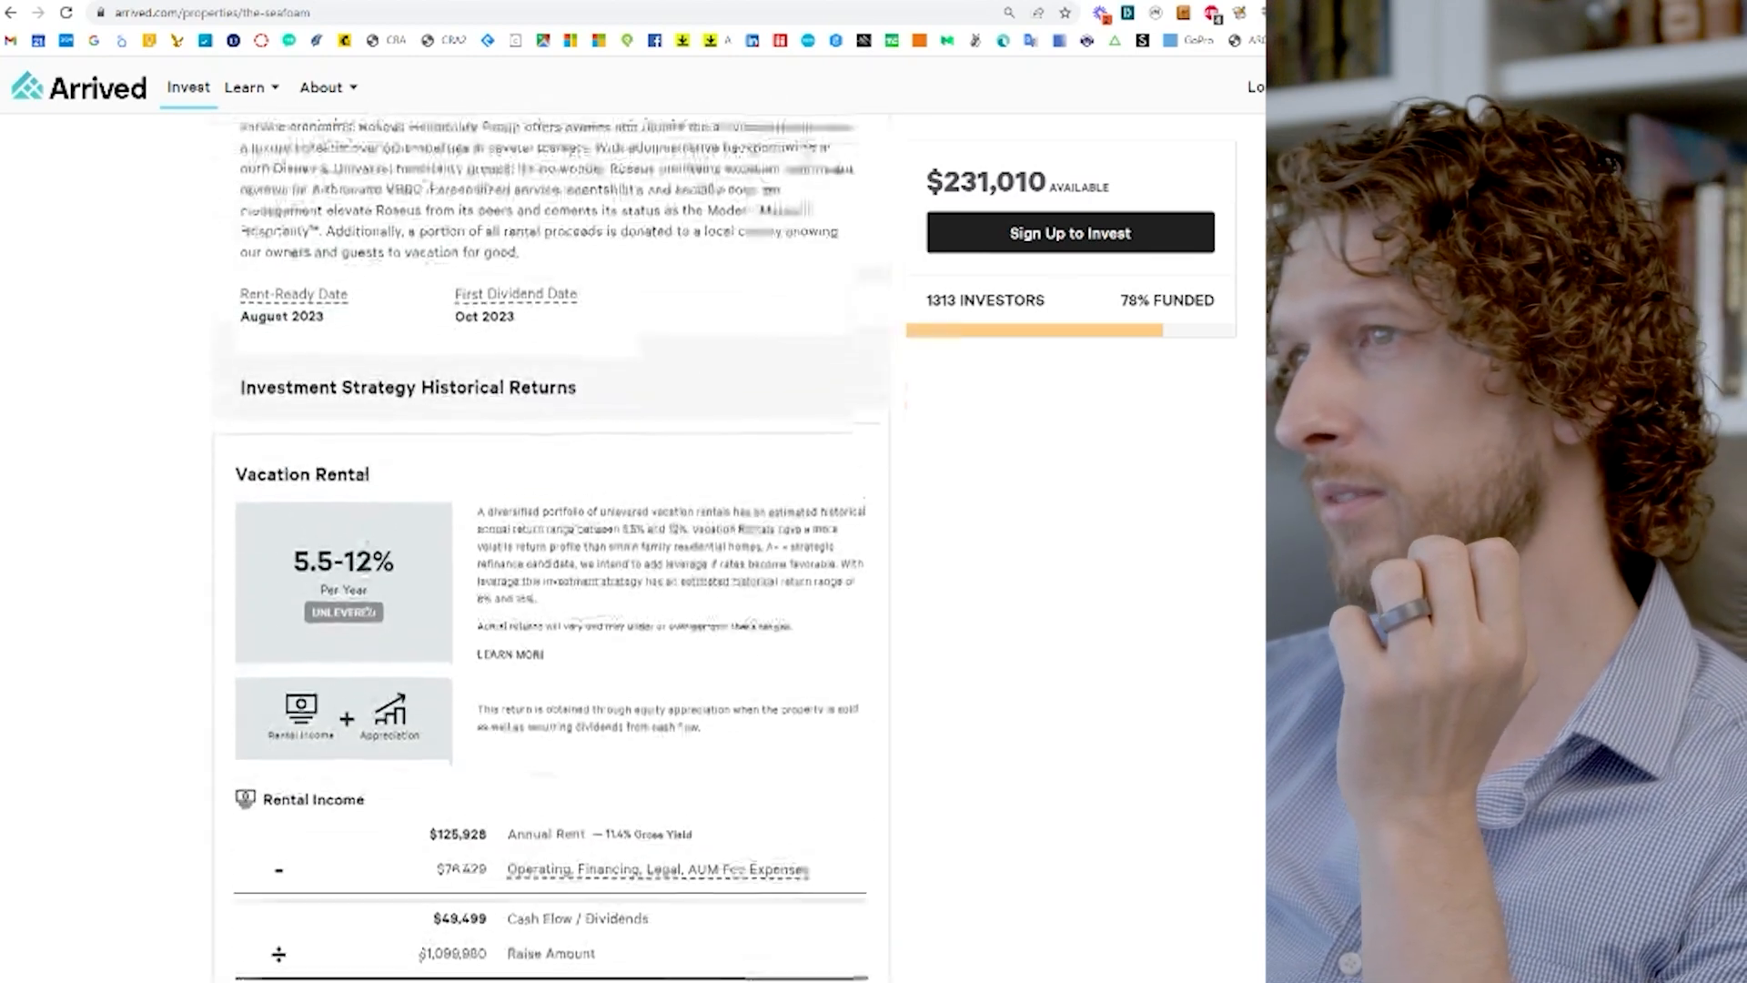
scroll("up", 3)
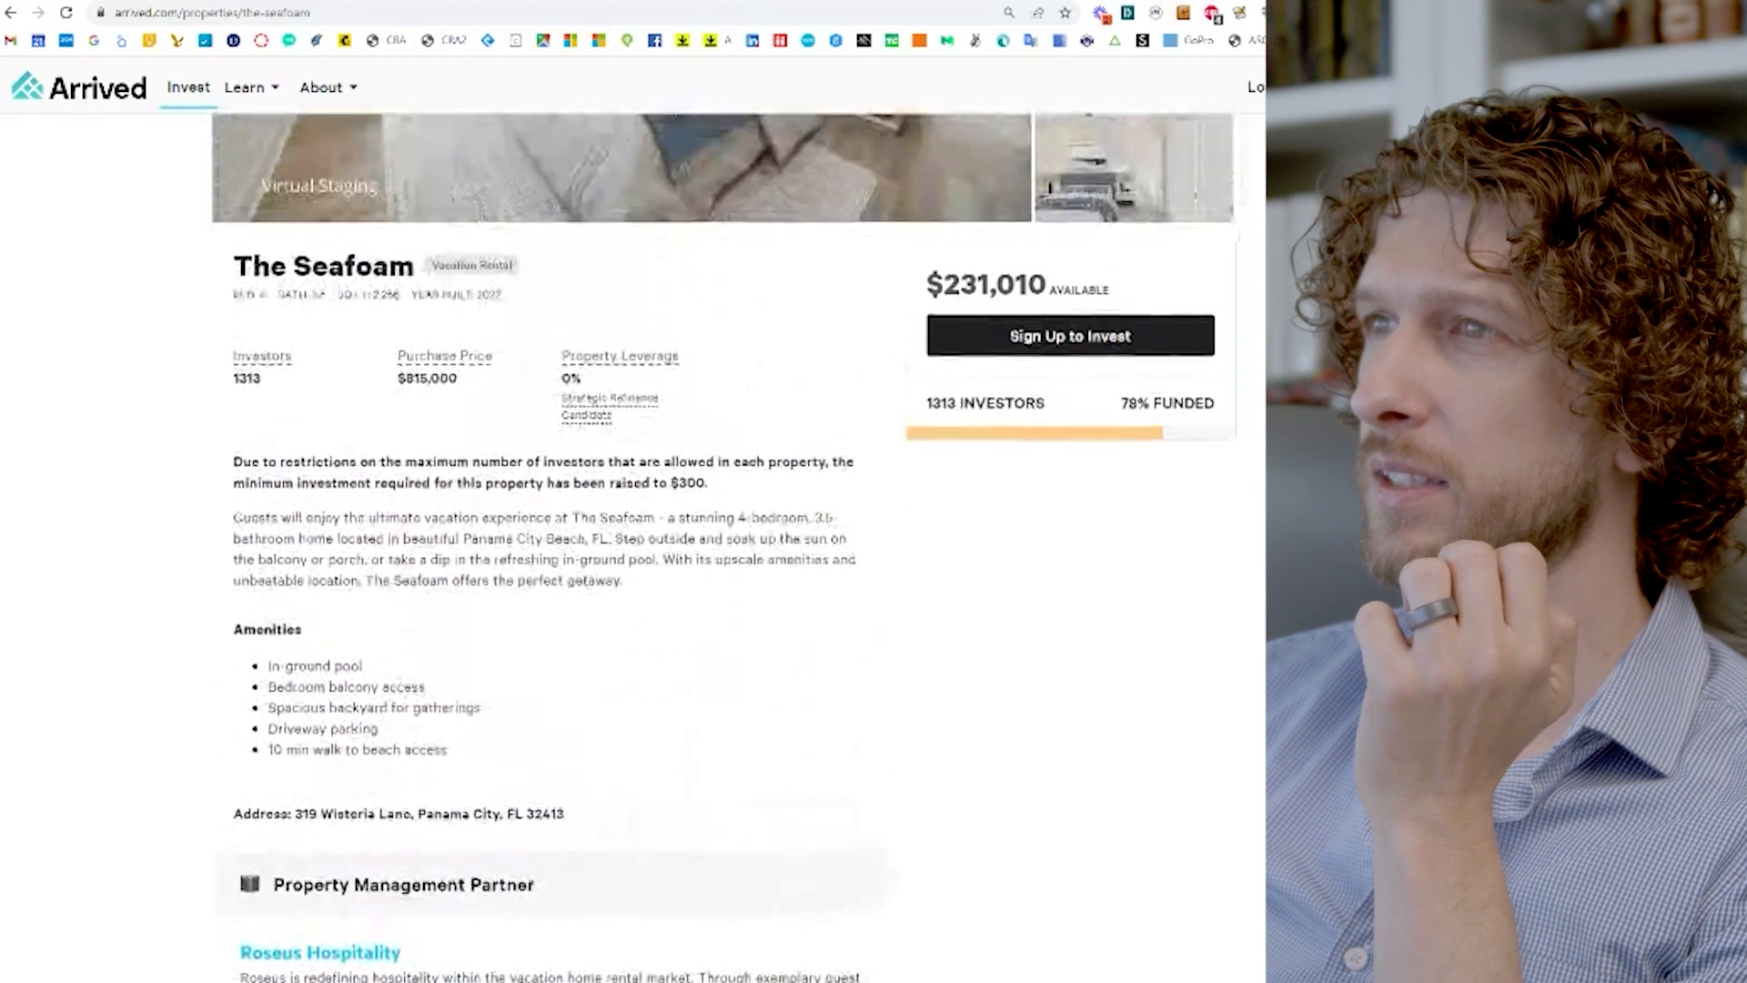
scroll("down", 3)
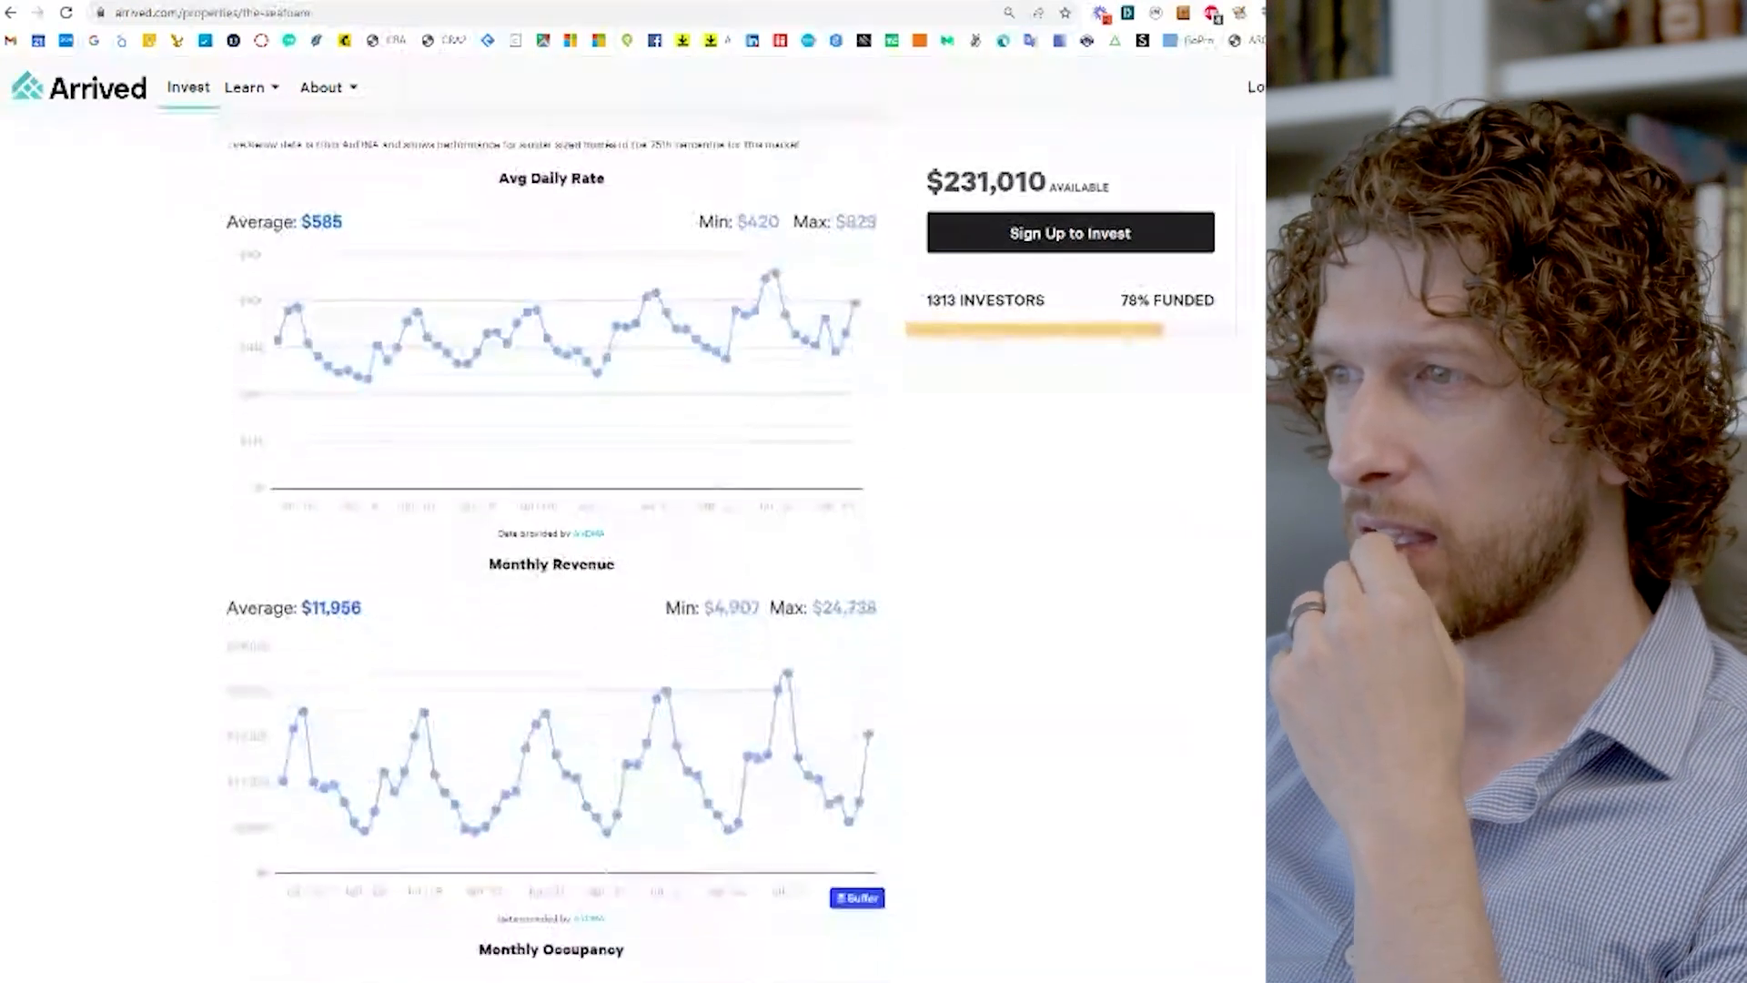
scroll("down", 3)
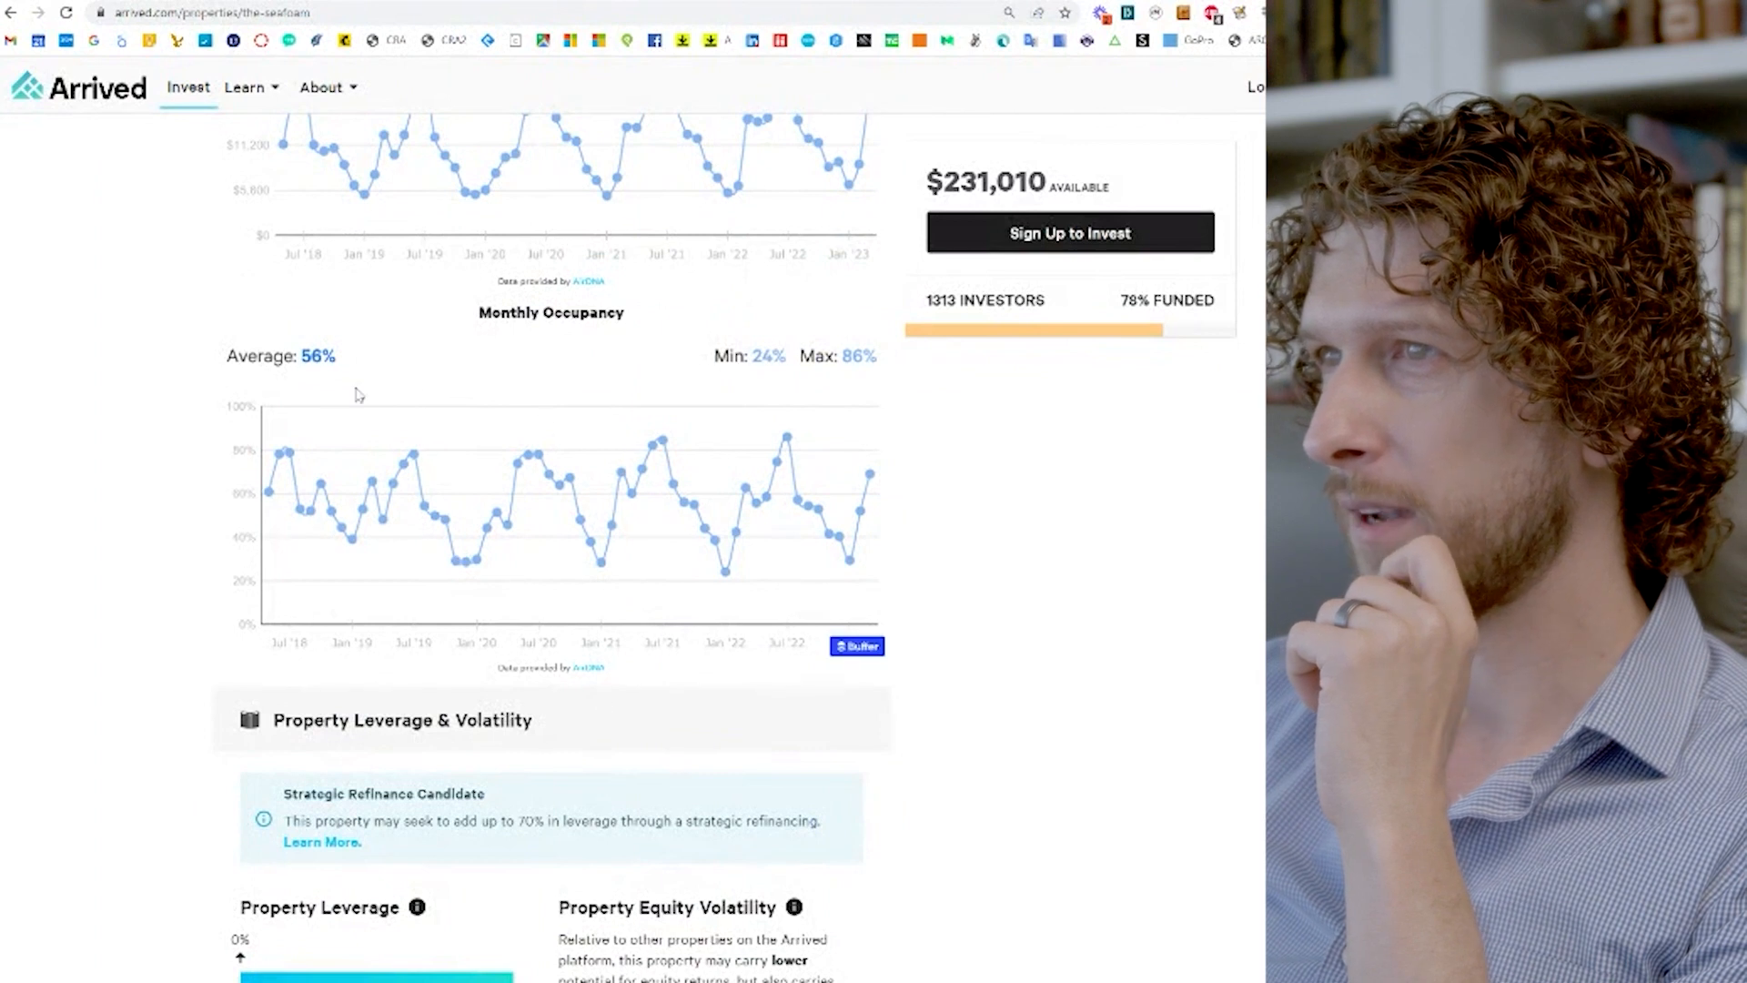
mouse_move(581, 653)
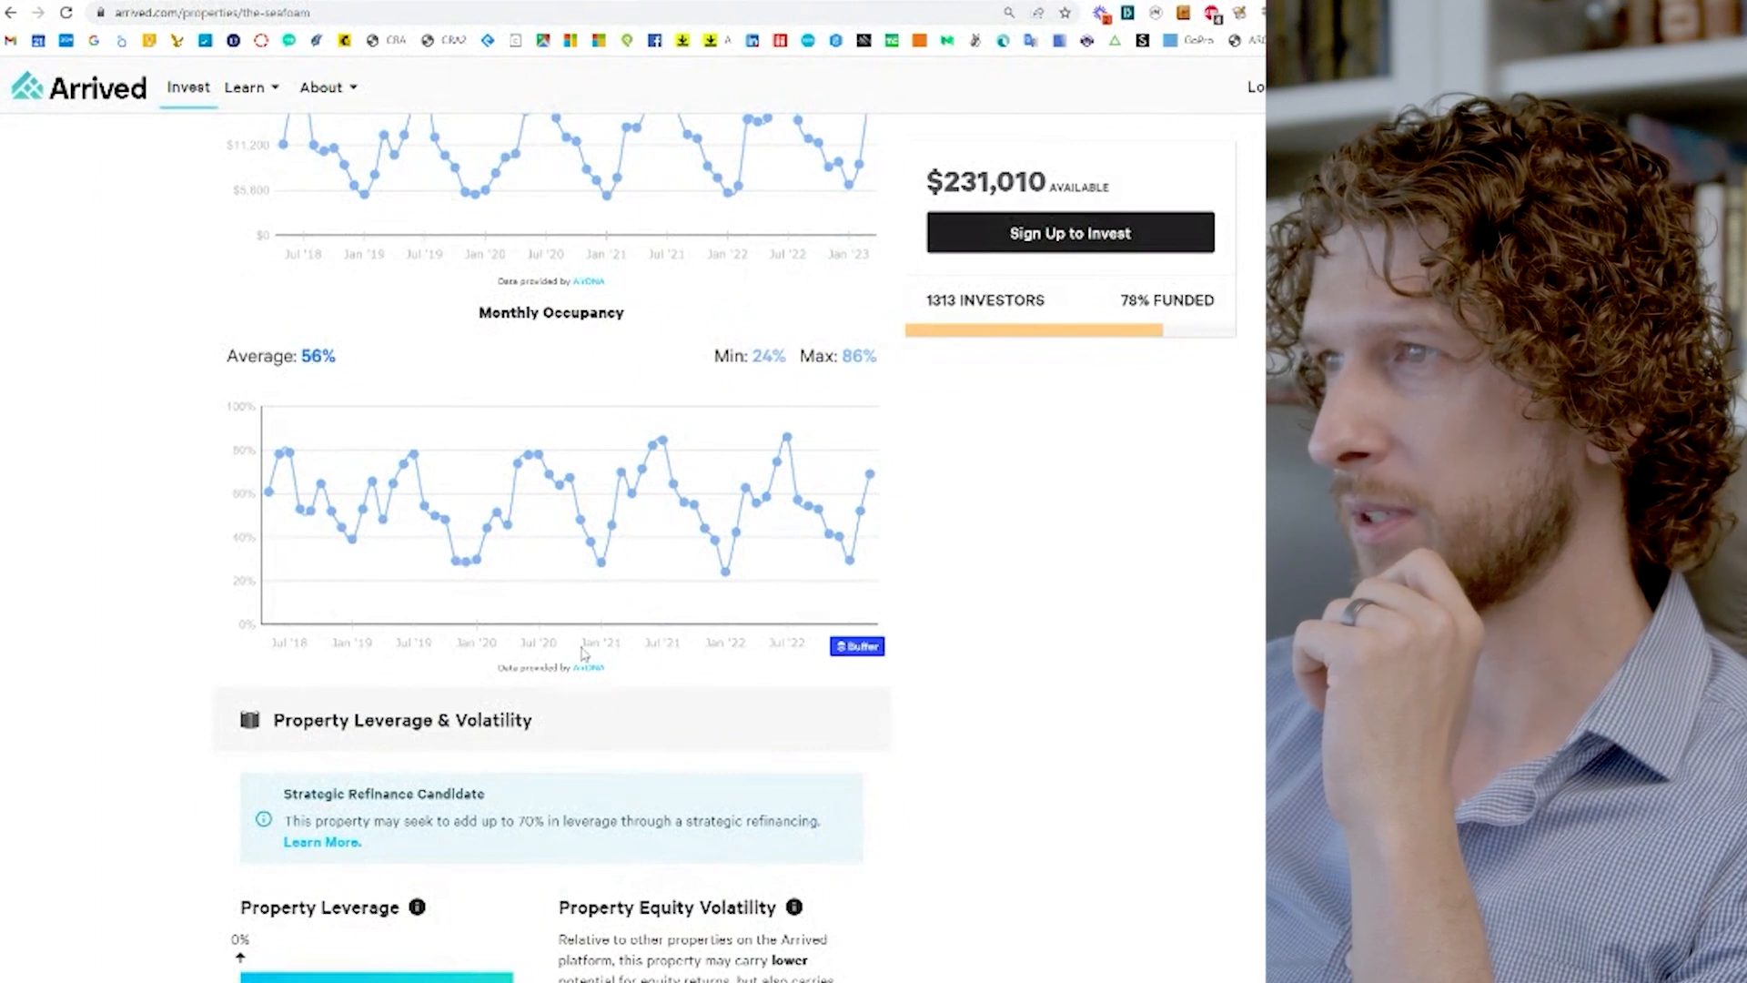
scroll("down", 3)
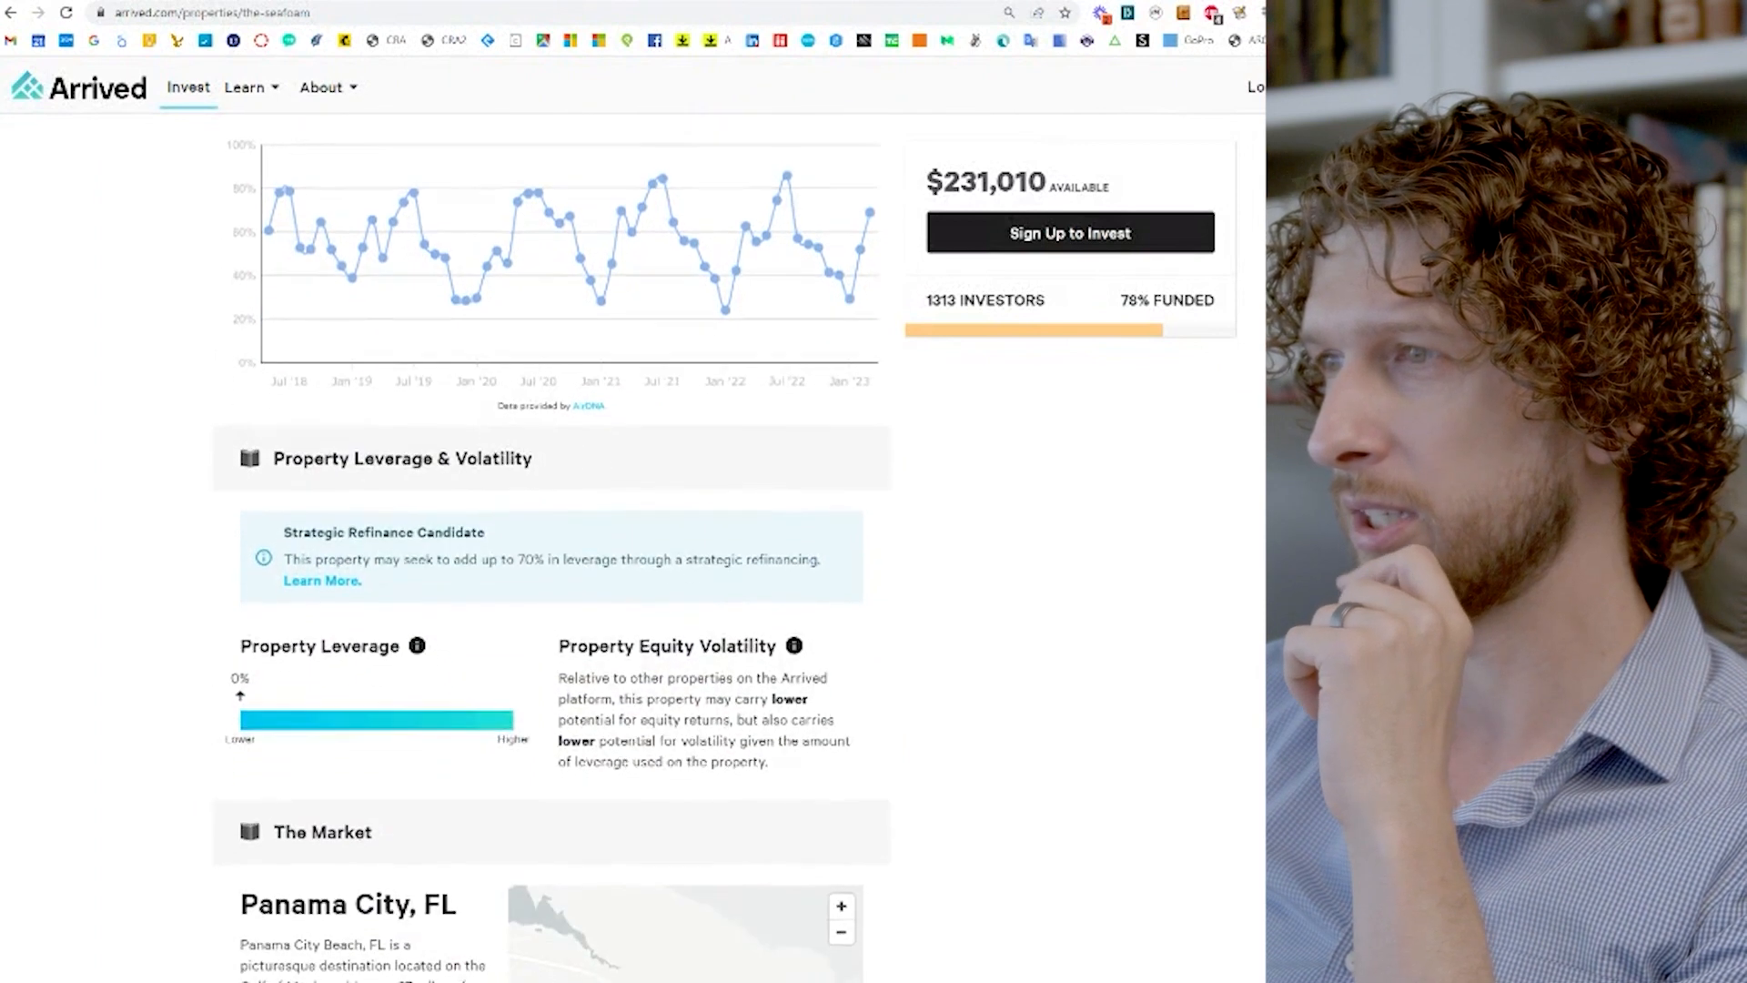
Step: Scroll past the B market grade to offering details: $1,099,979 total, $0 loan, $10 shares
scroll("down", 3)
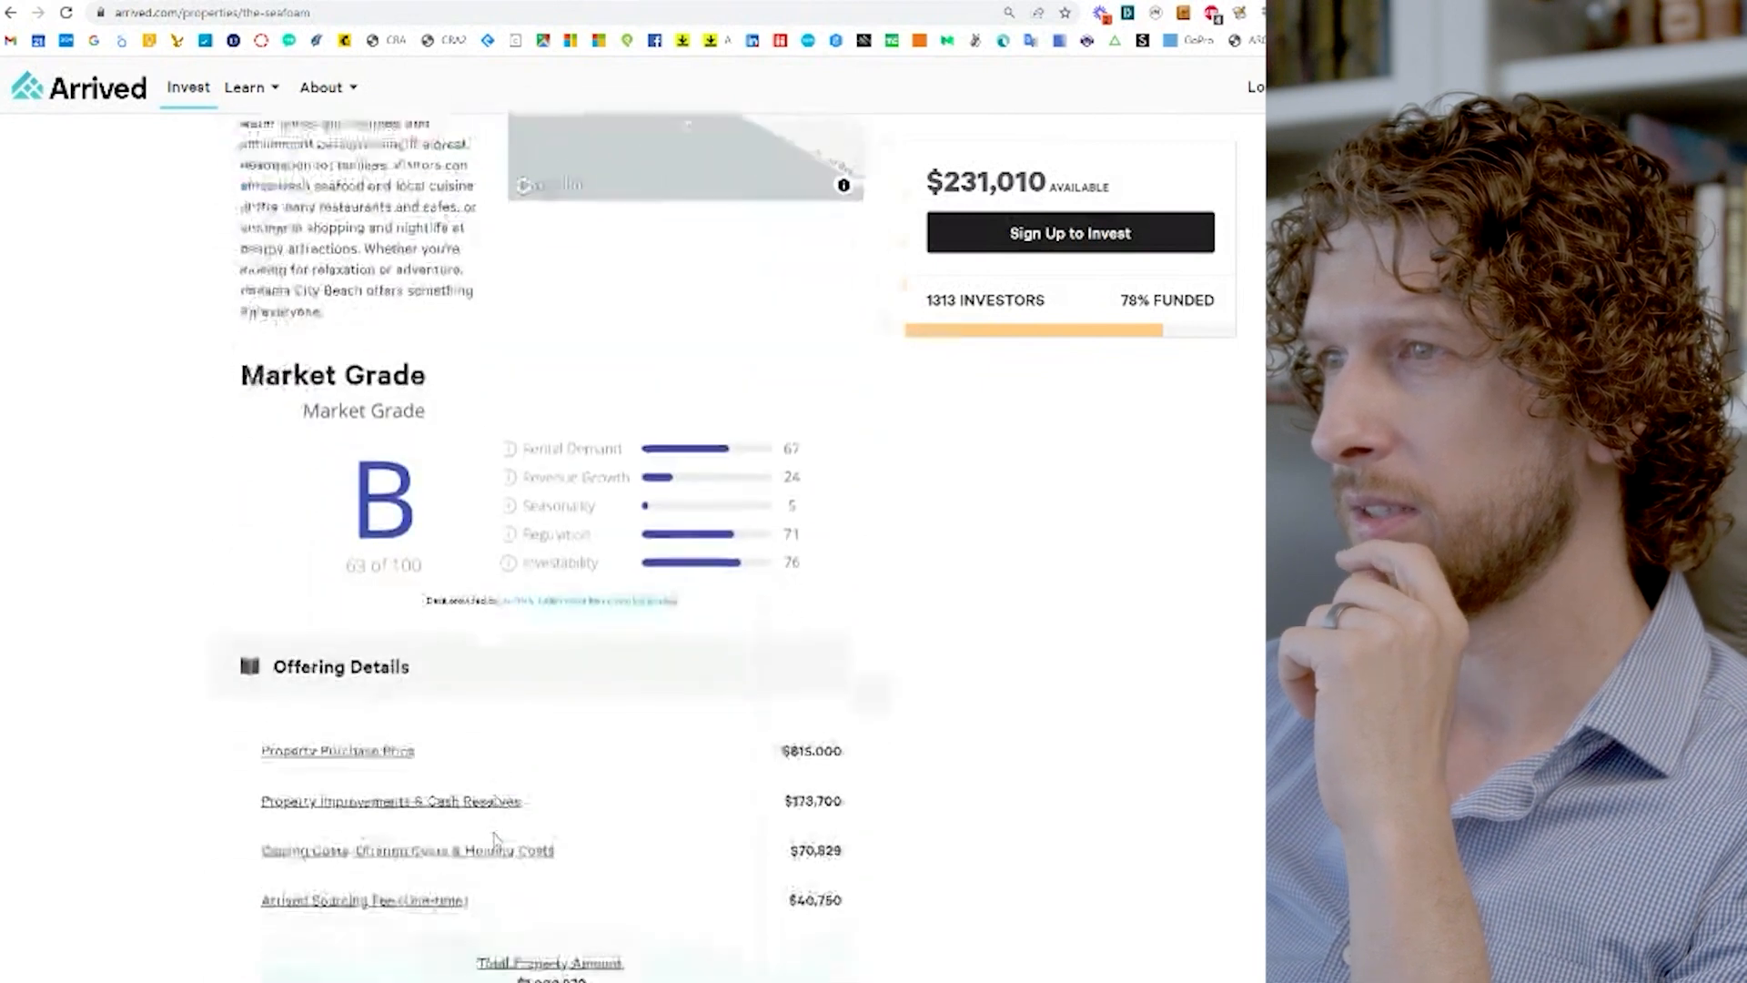
scroll("up", 3)
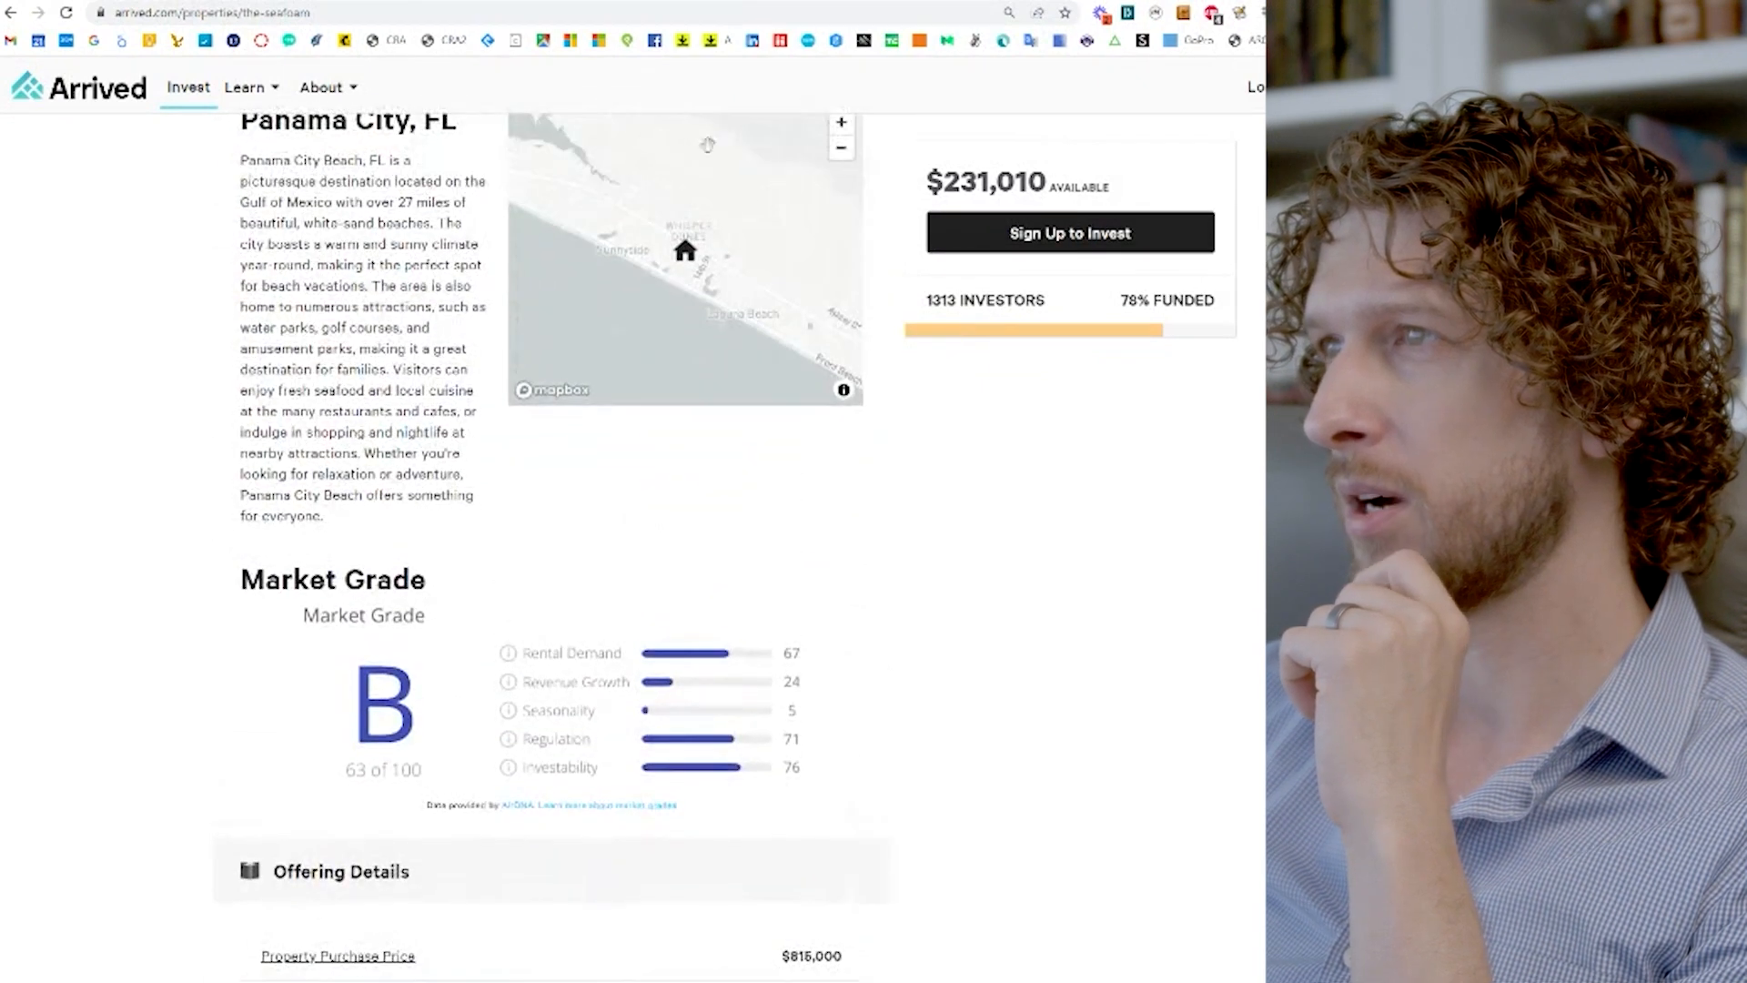
scroll("down", 3)
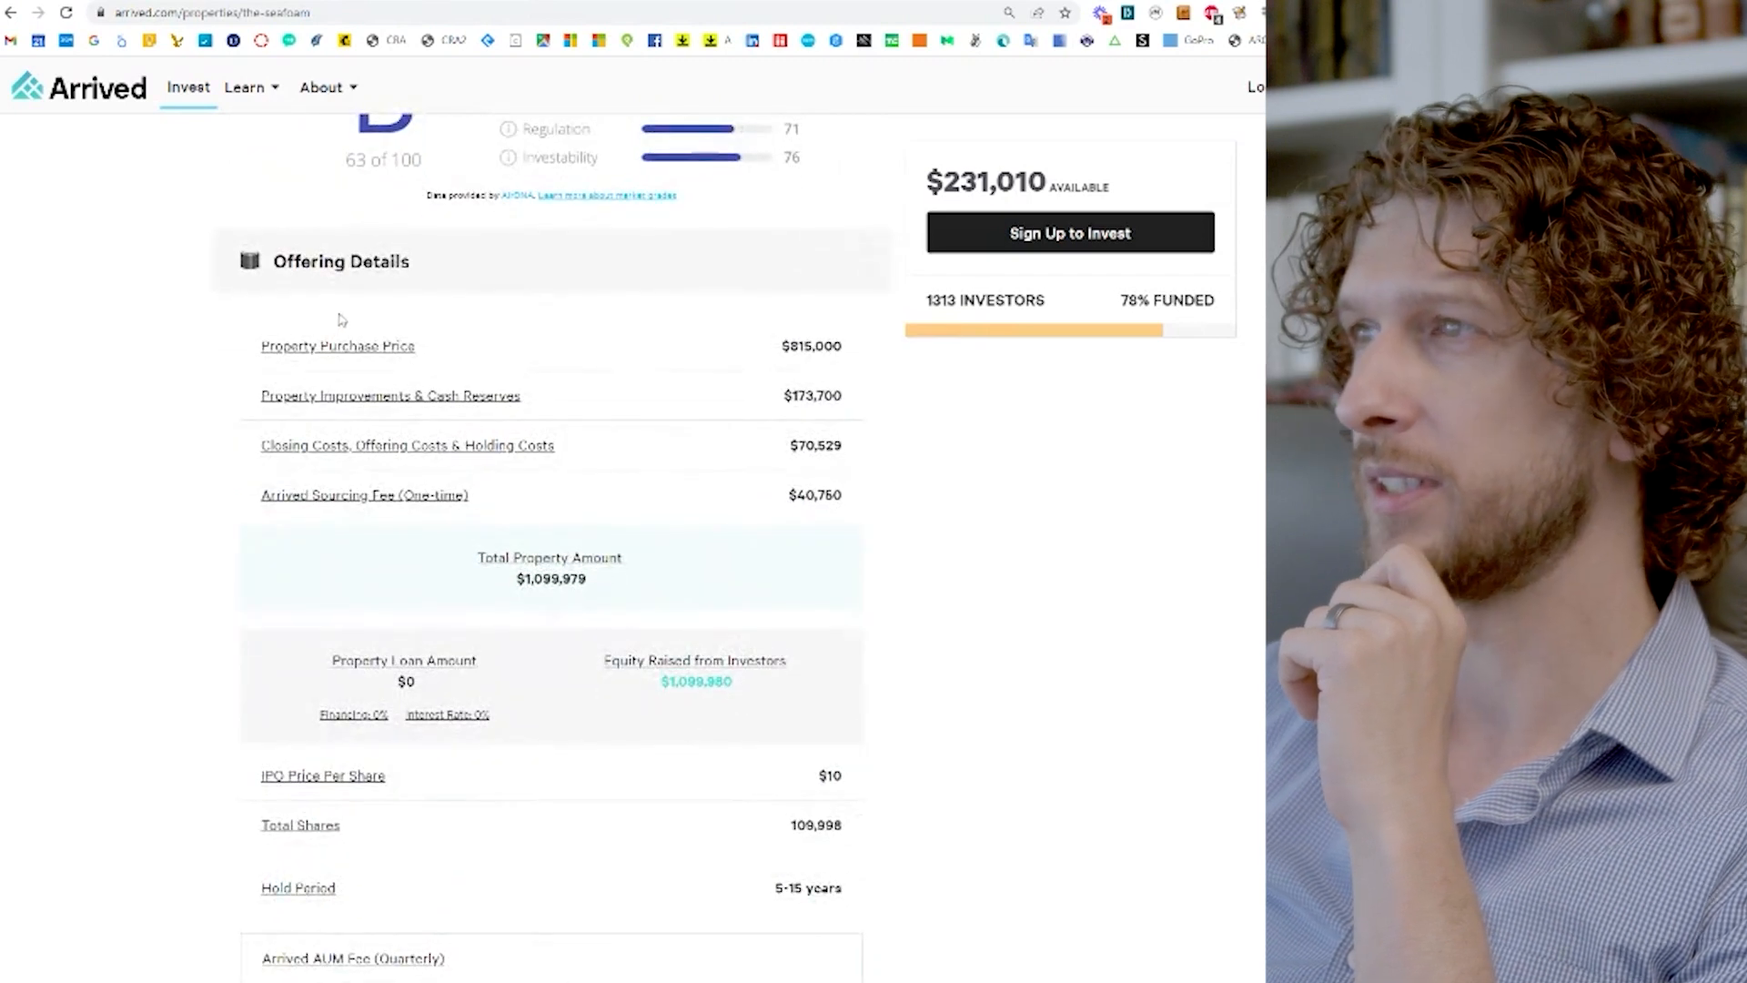
mouse_move(338, 346)
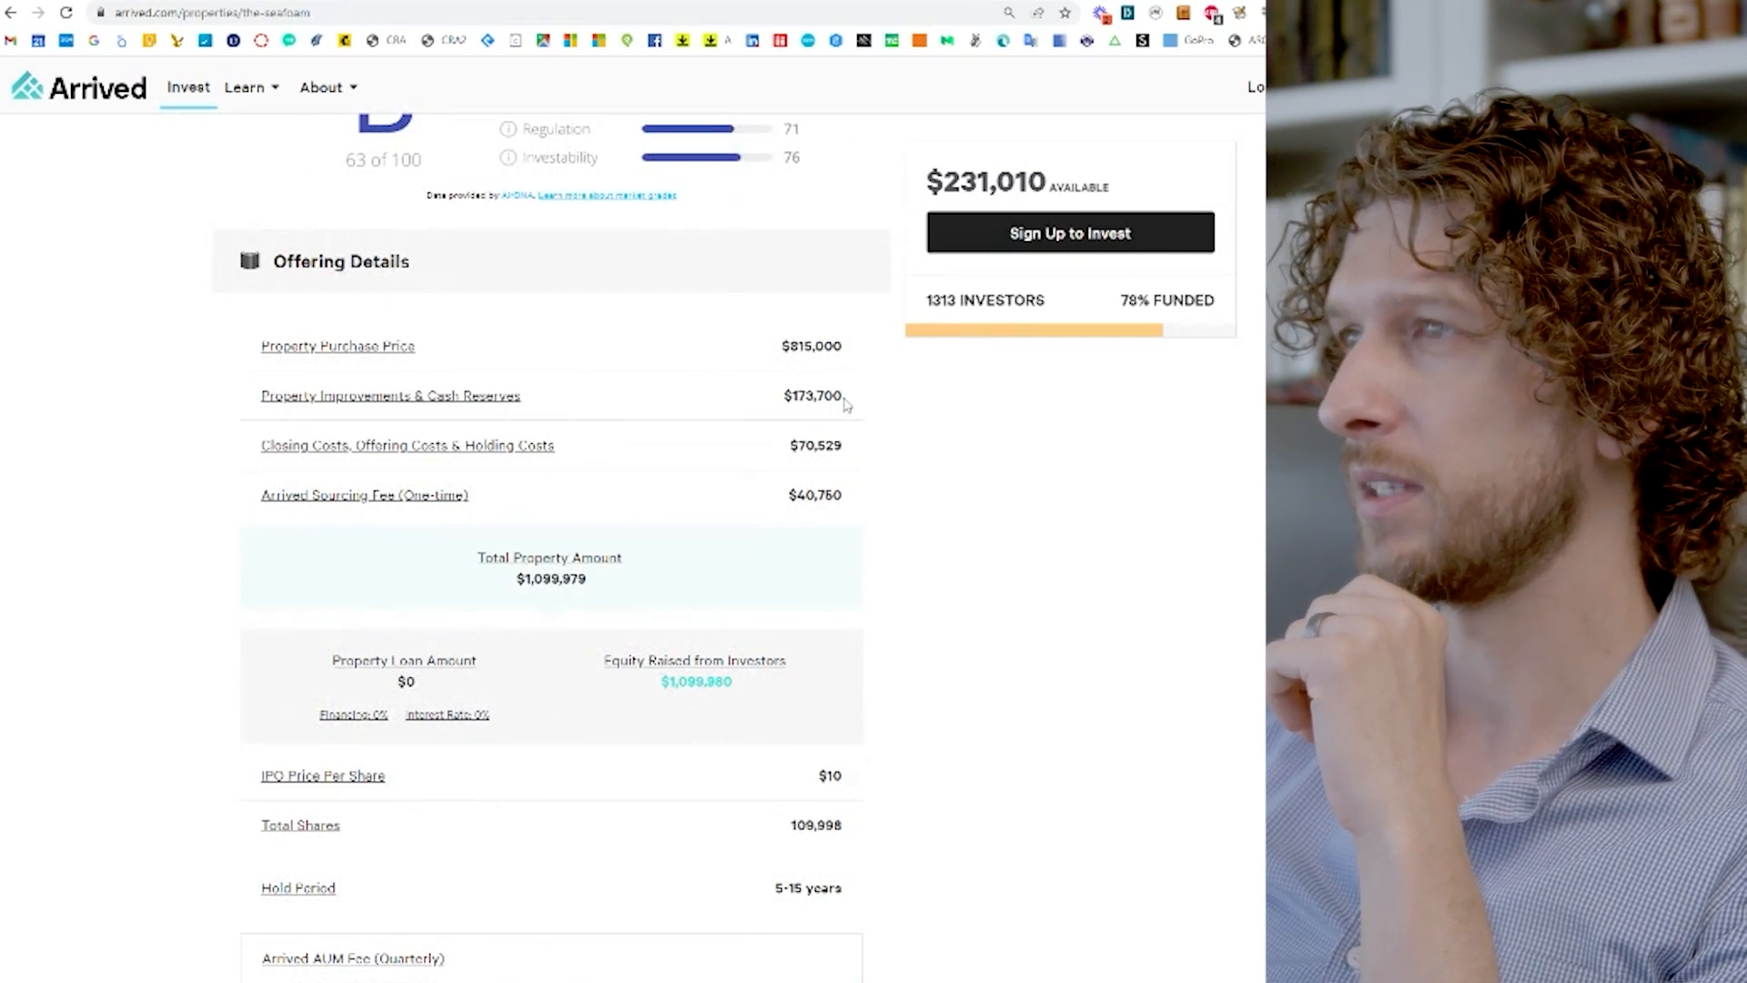
mouse_move(389, 396)
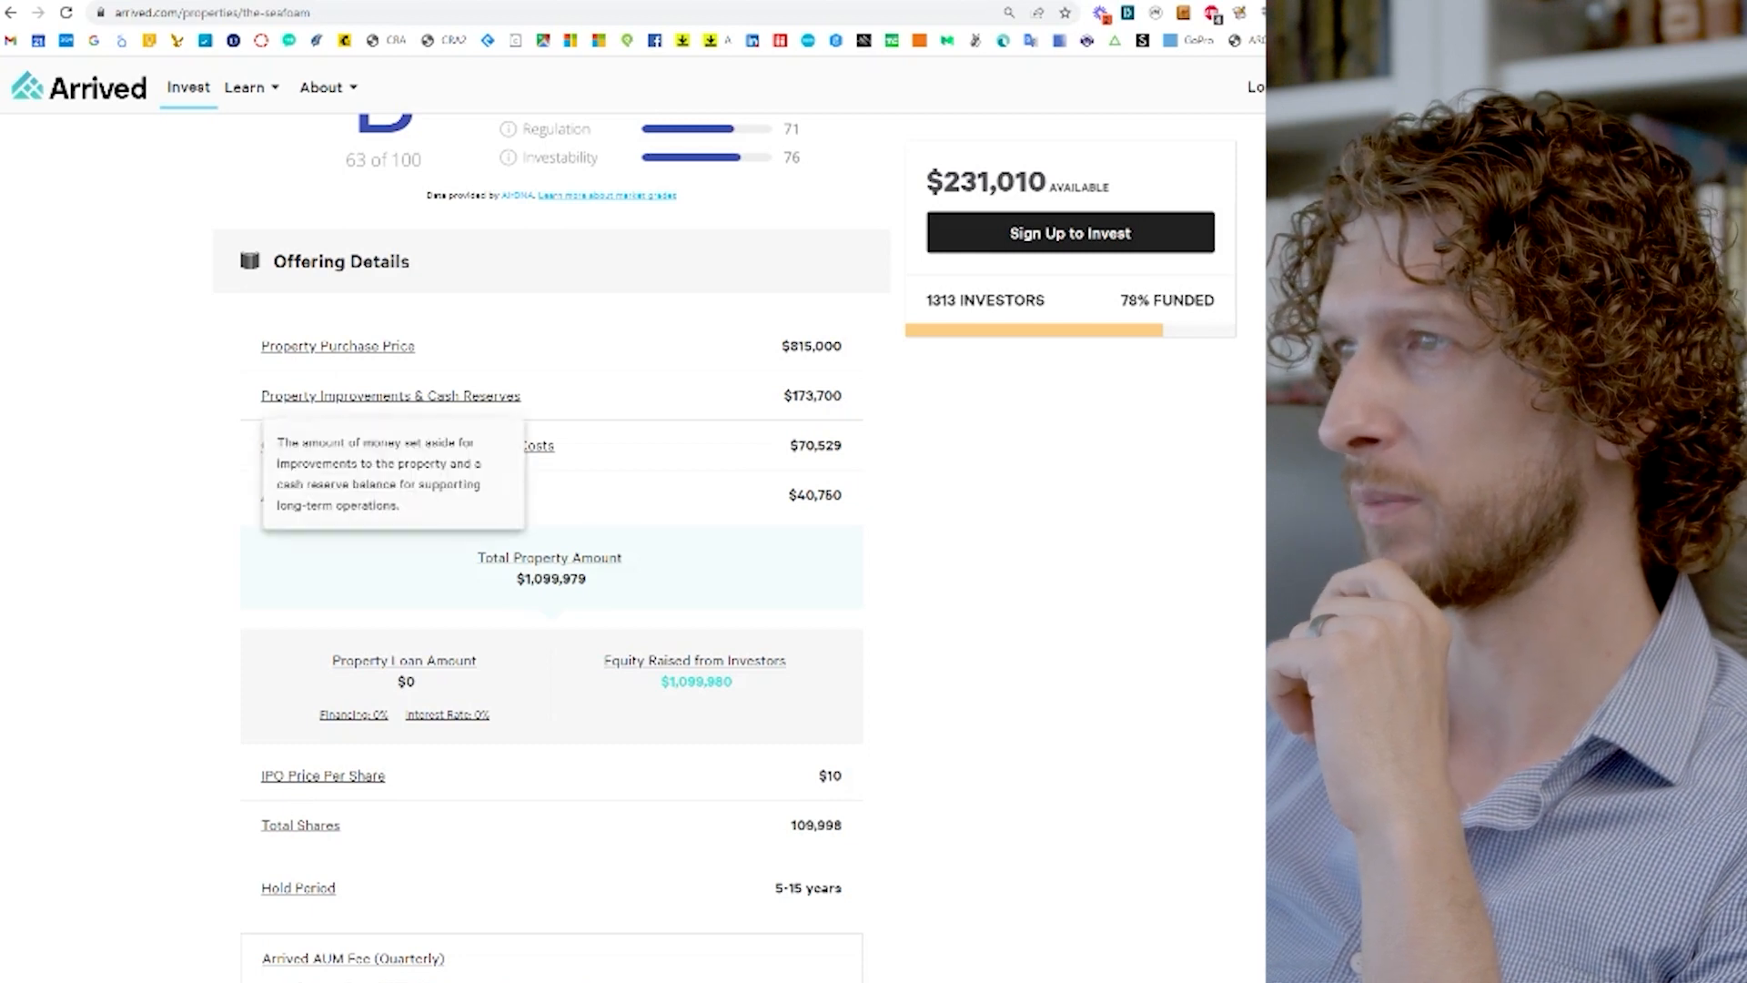
scroll("down", 3)
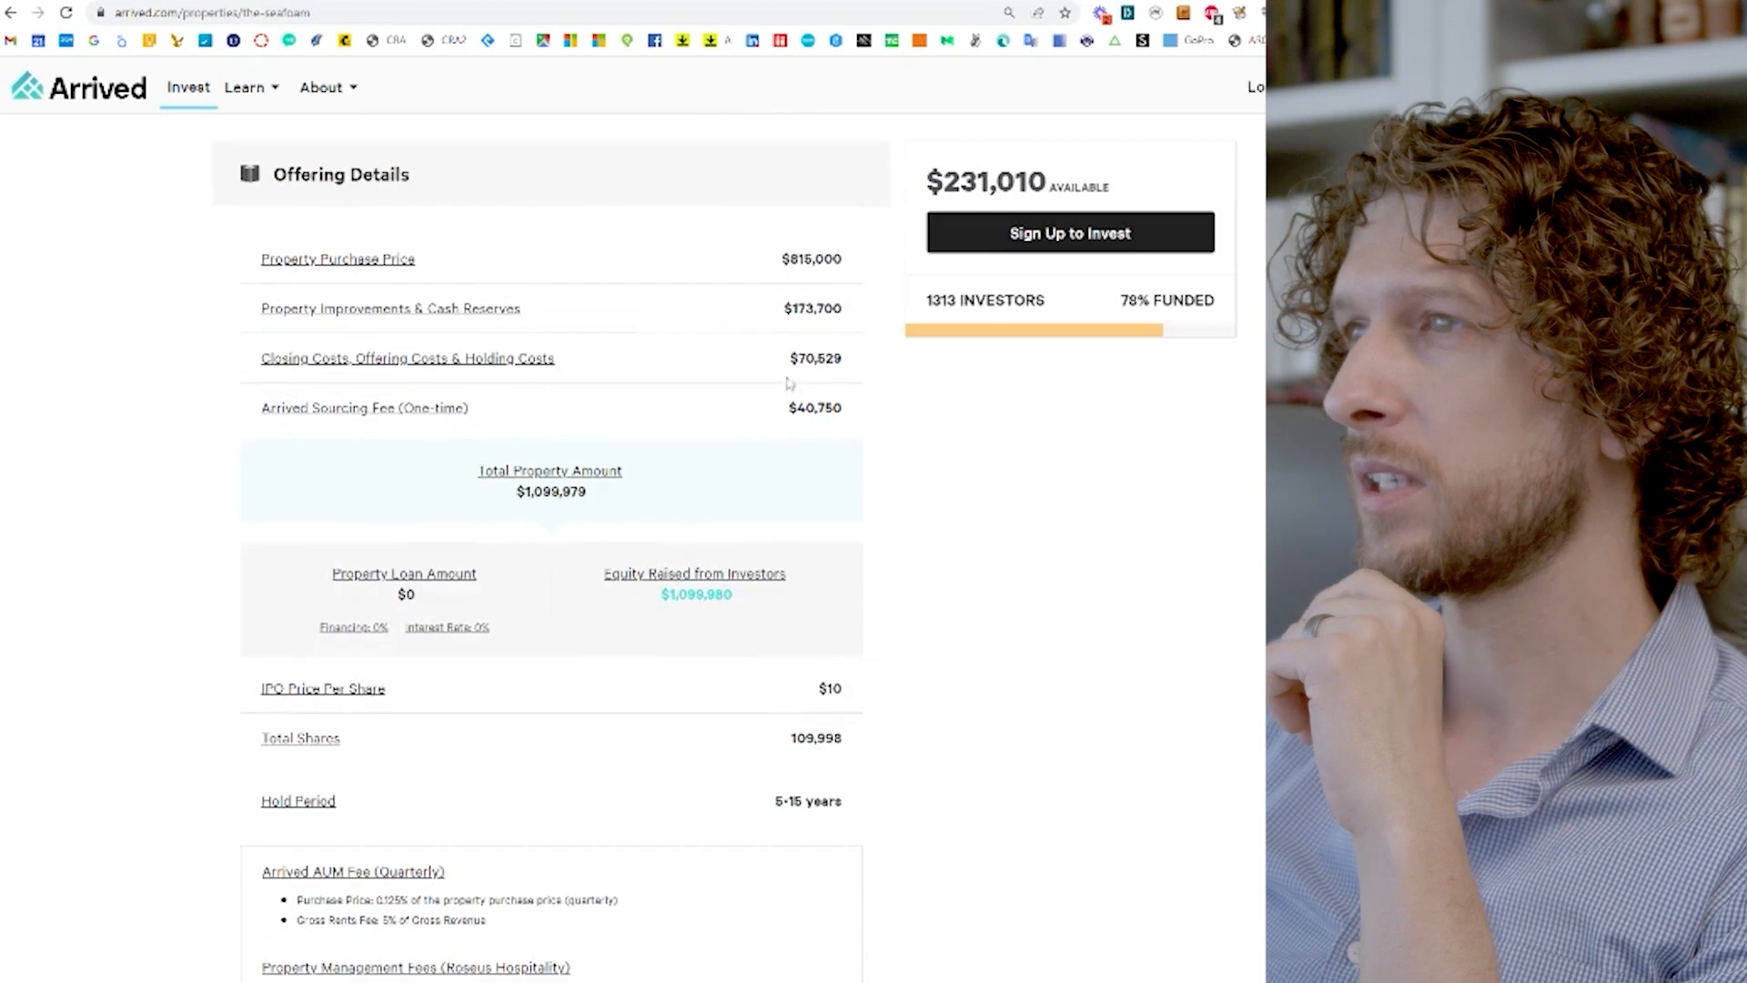
mouse_move(408, 358)
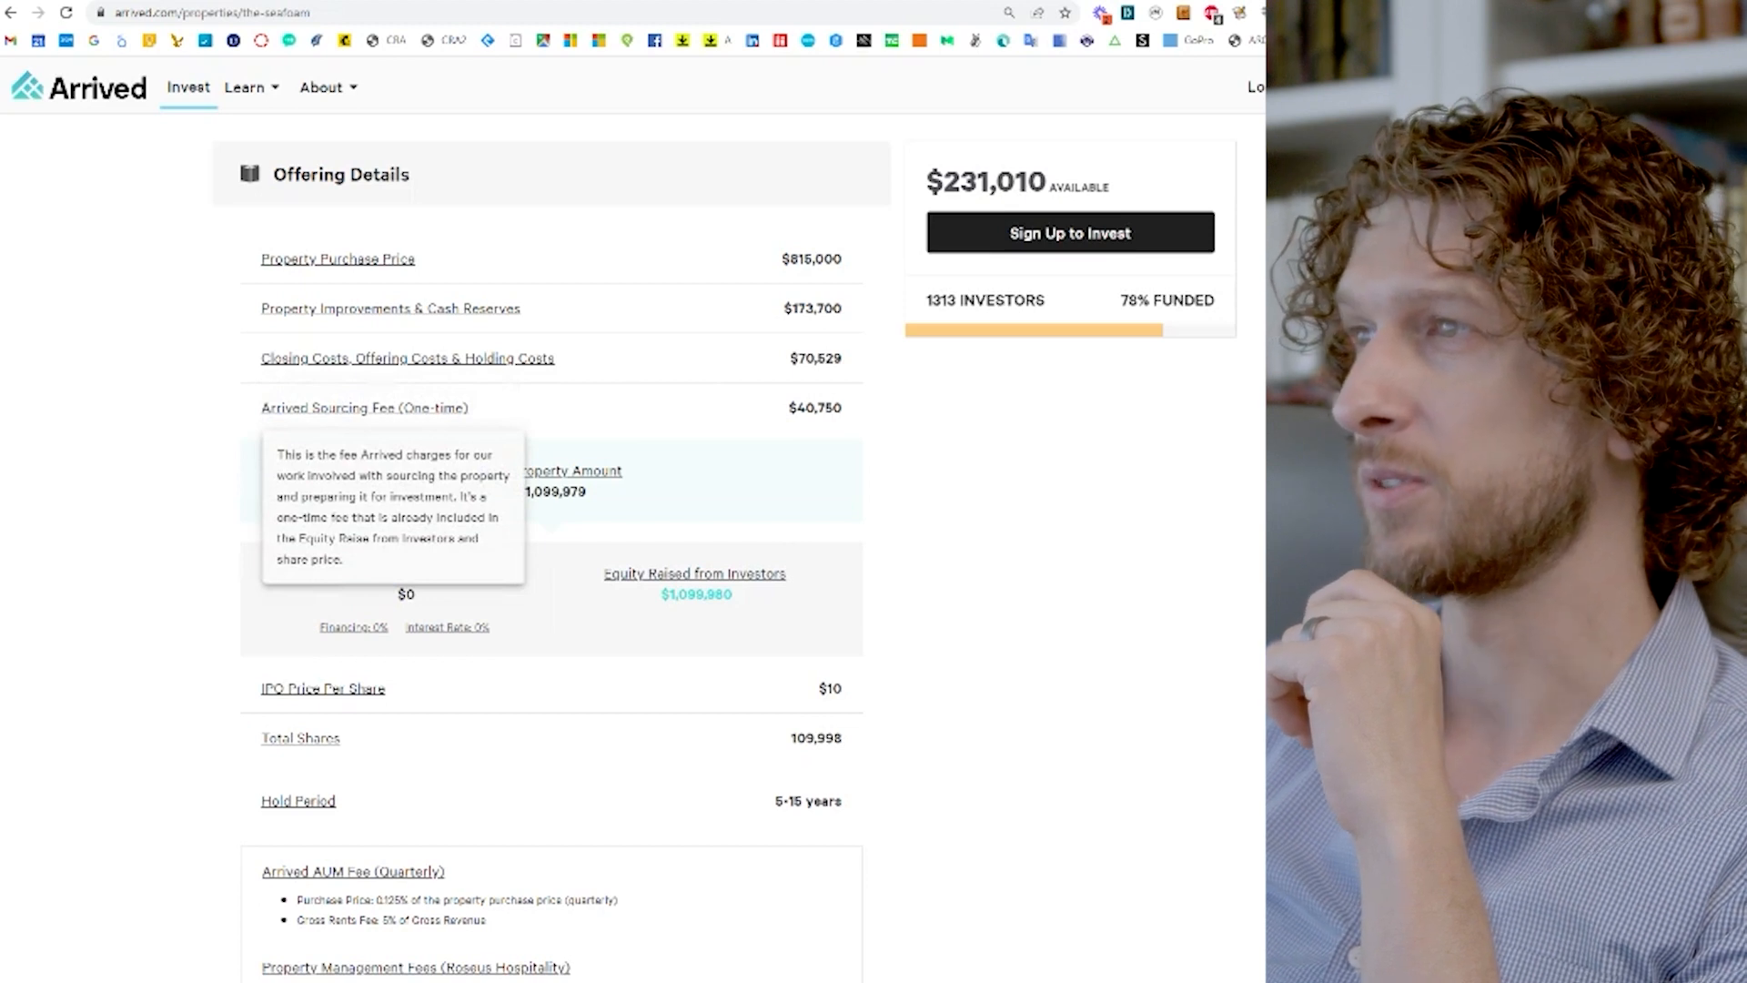
mouse_move(636, 405)
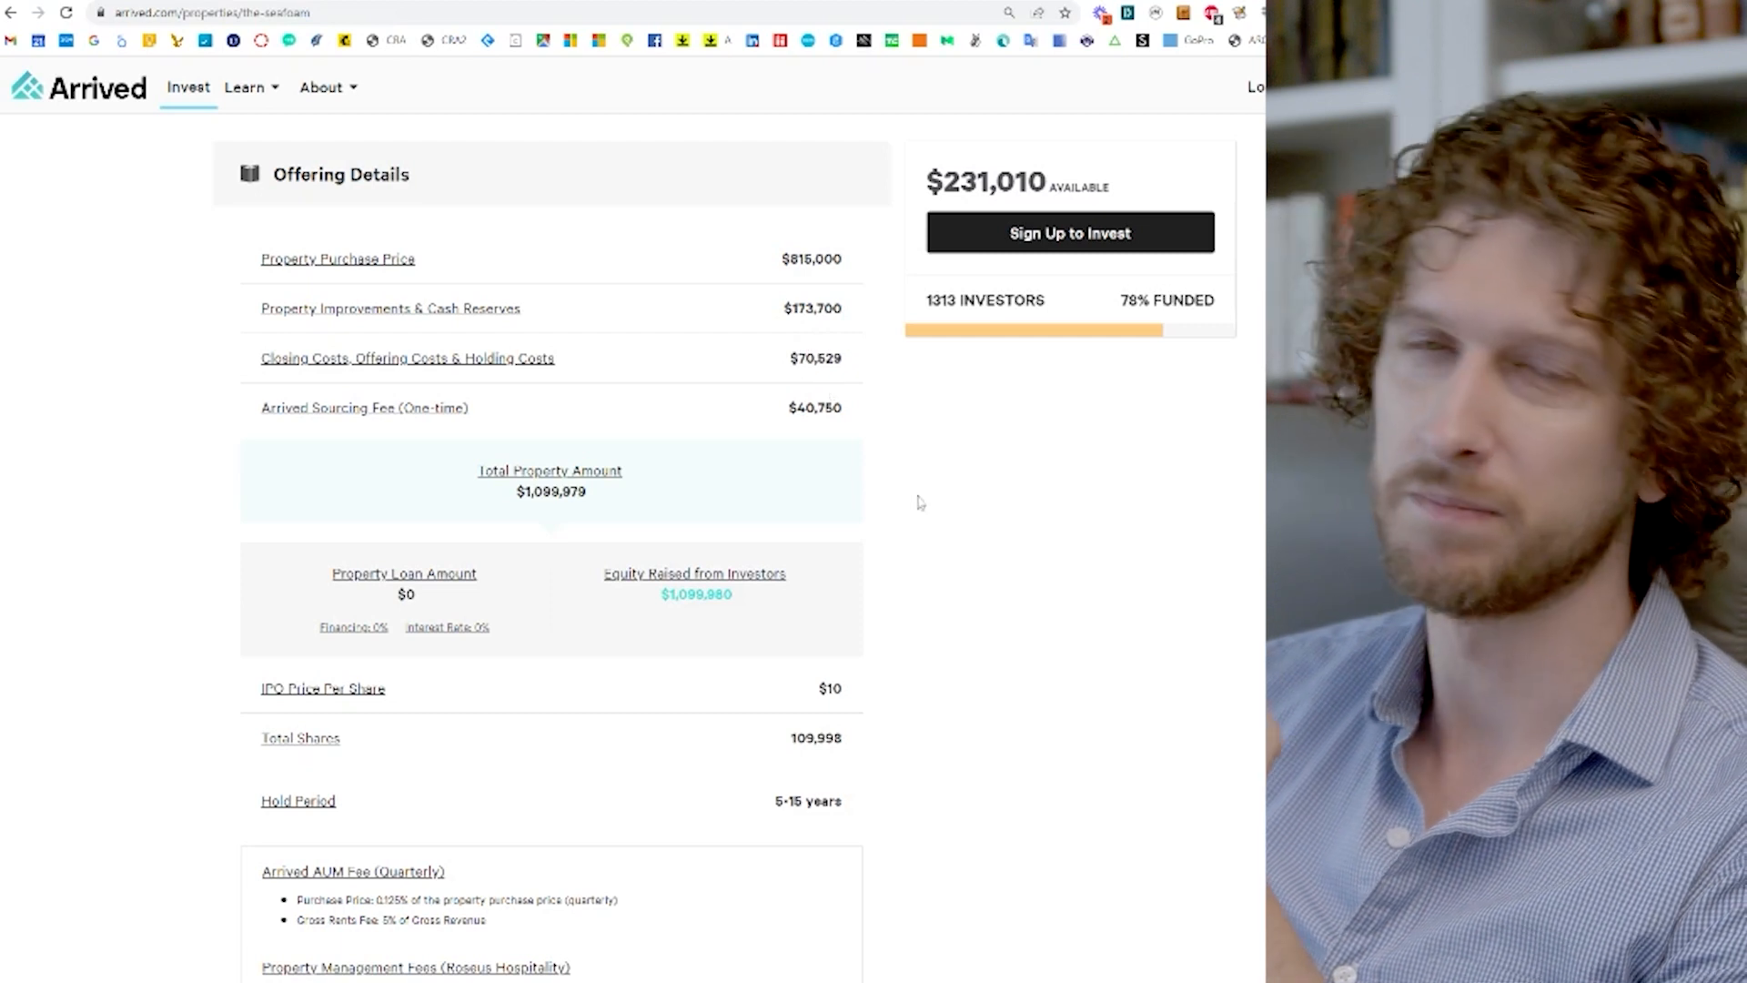
scroll("down", 3)
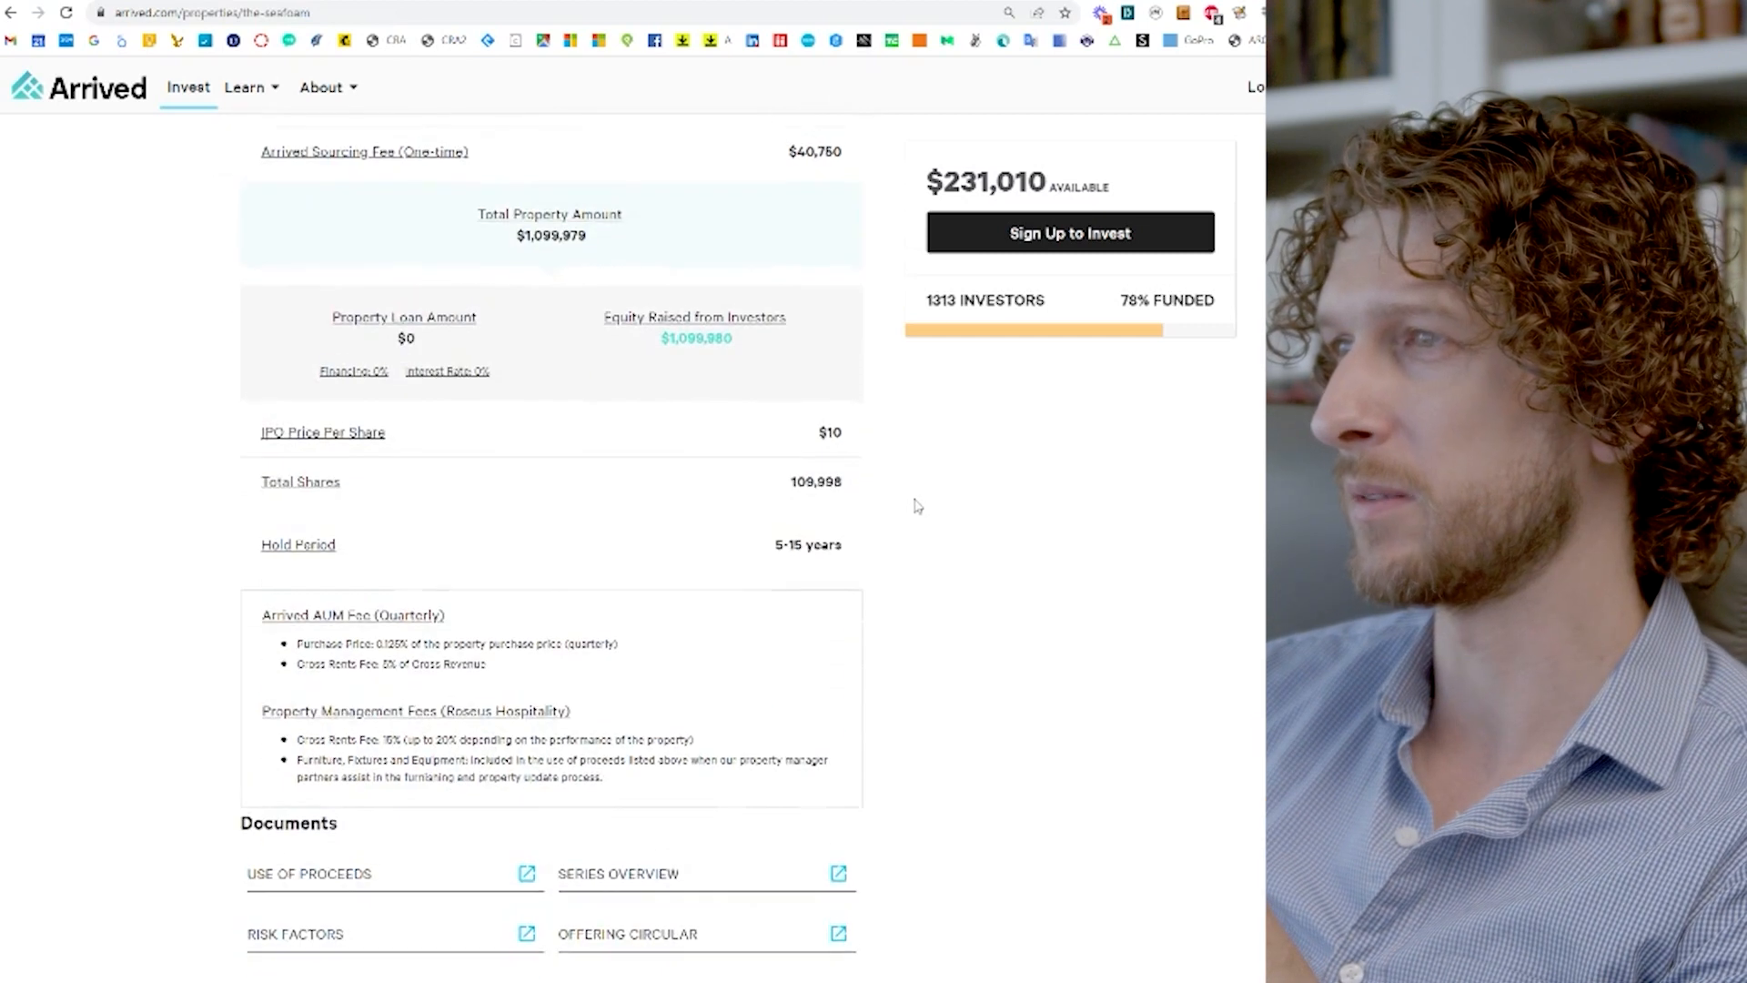
scroll("down", 3)
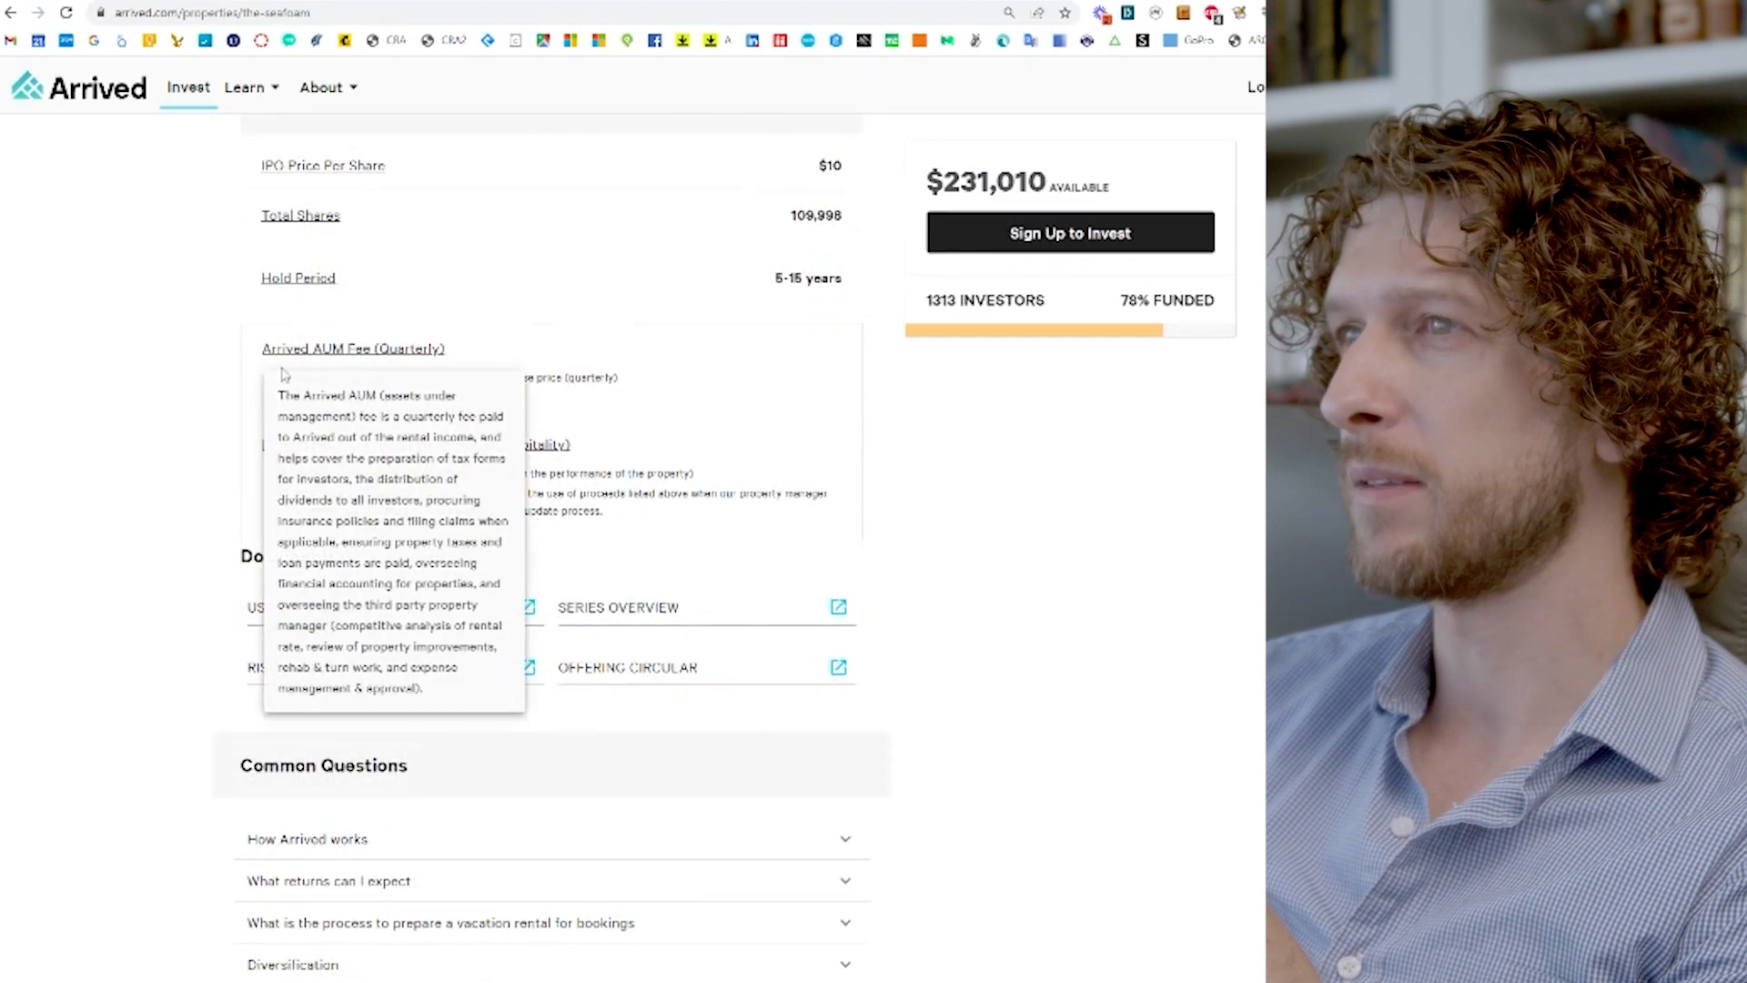
mouse_move(392, 389)
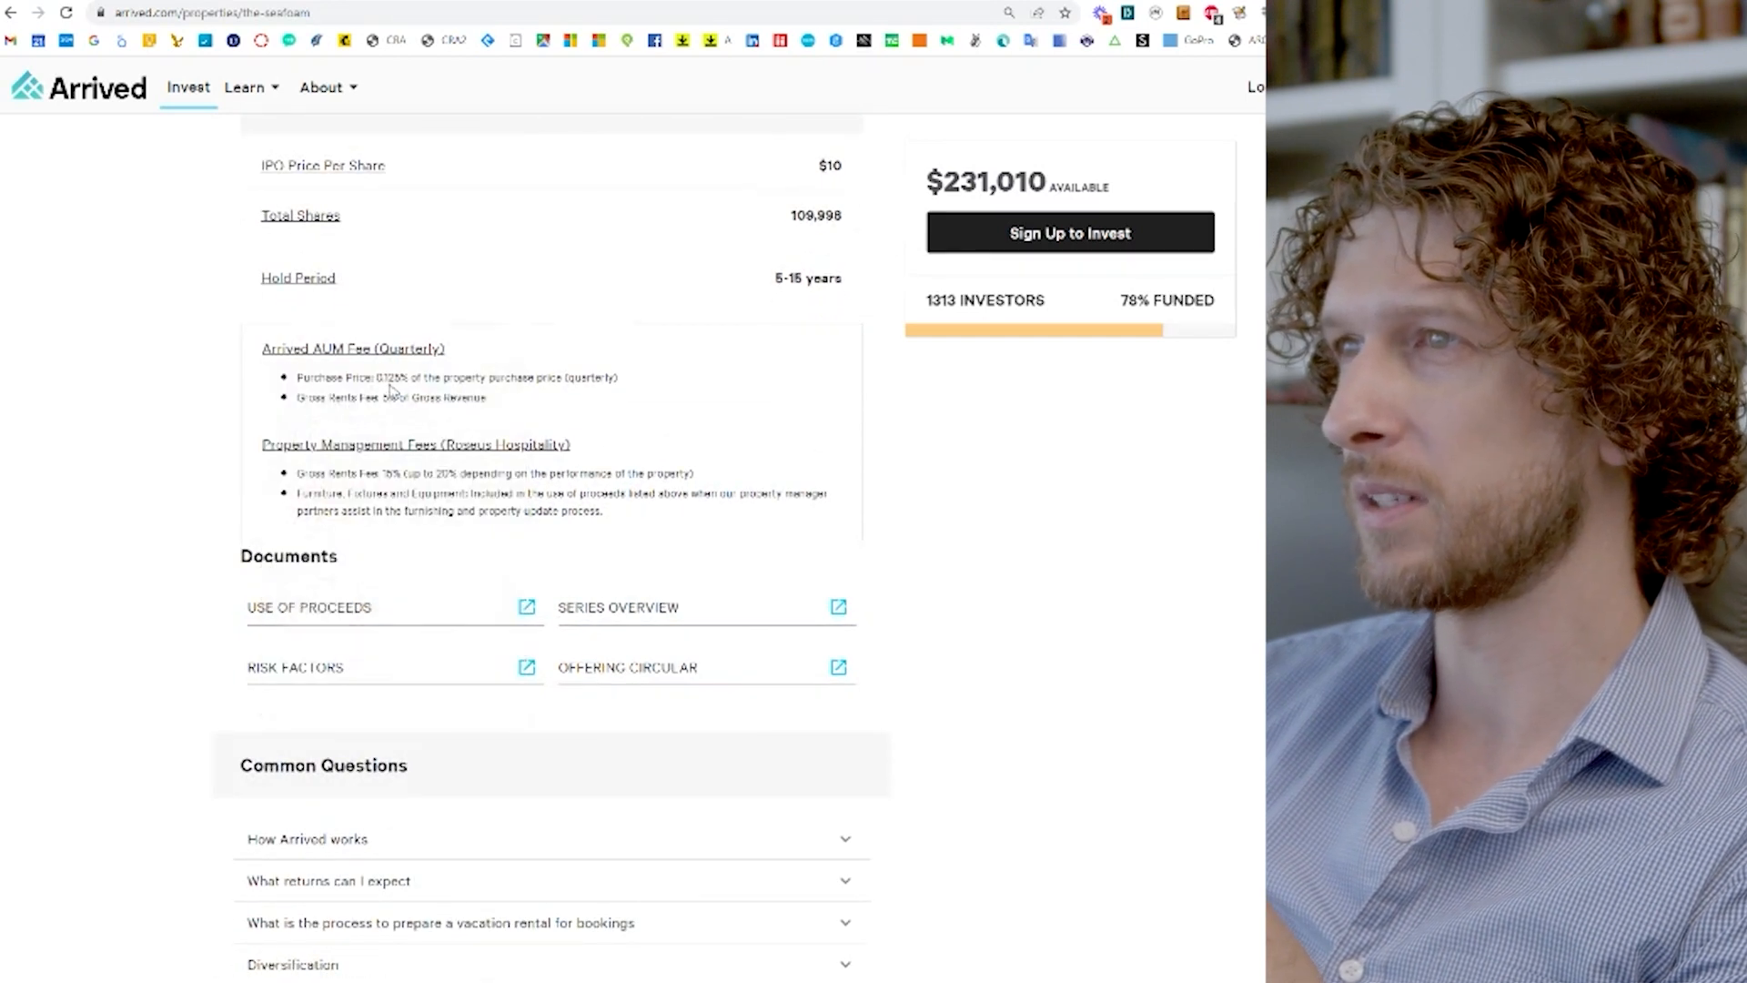
double_click(390, 377)
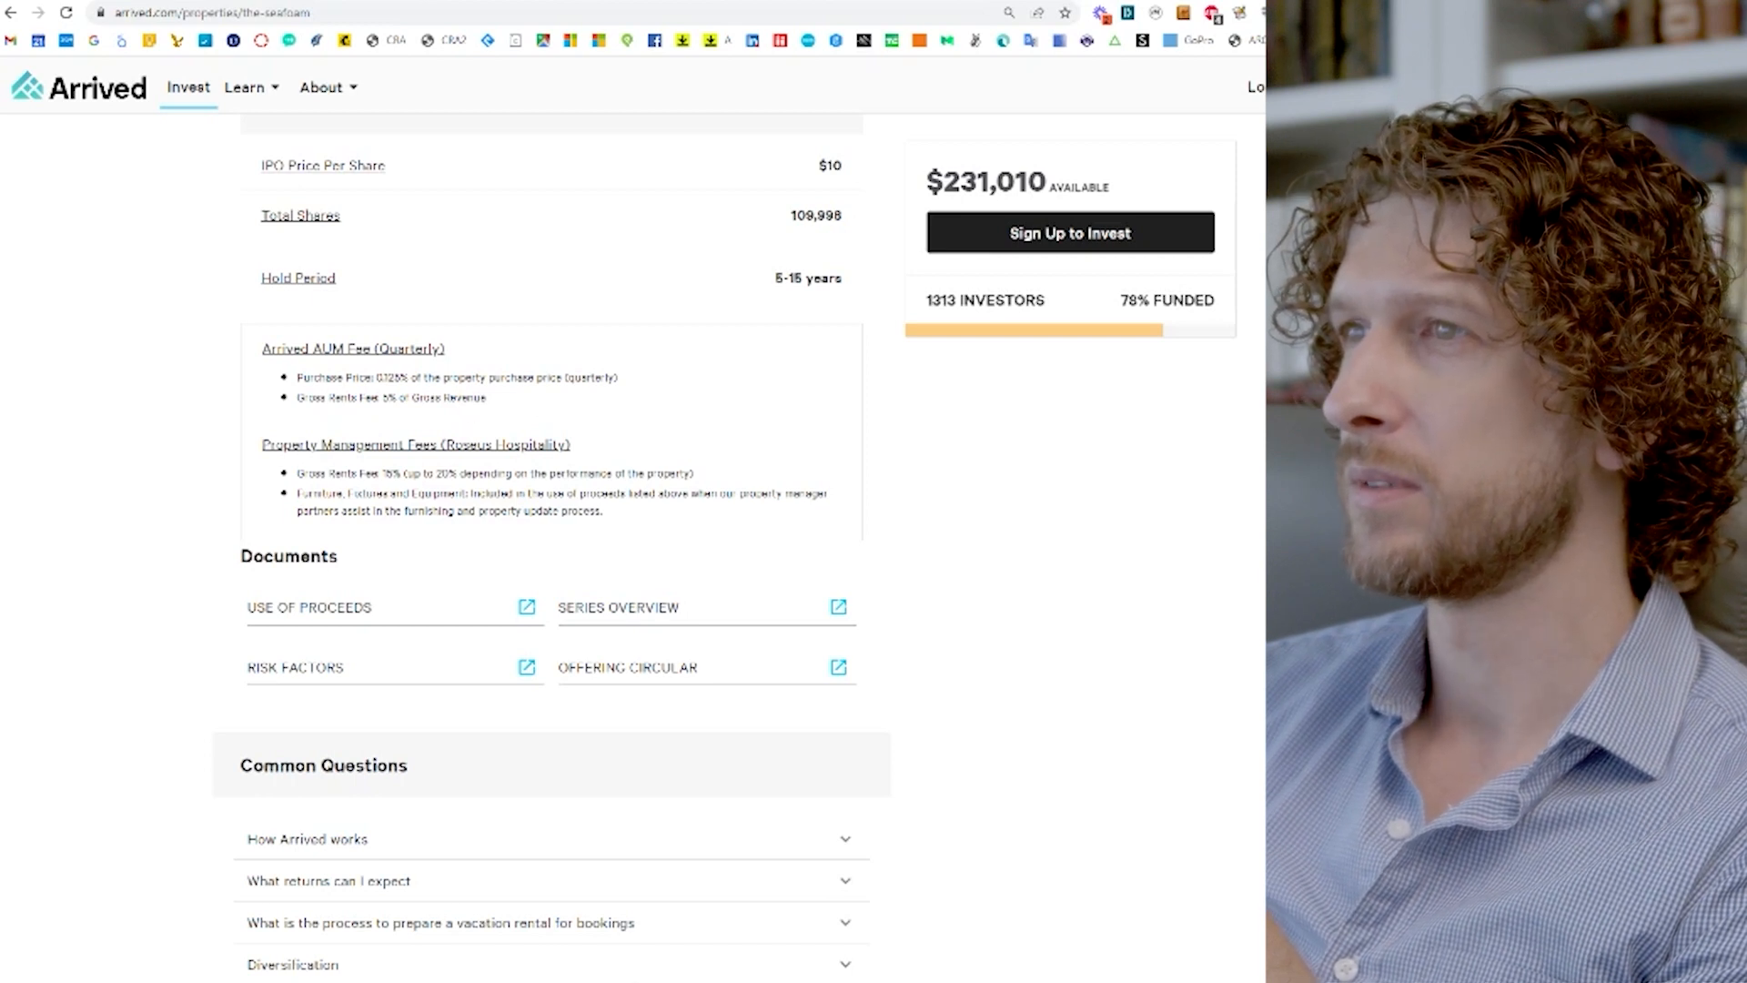
mouse_move(341, 349)
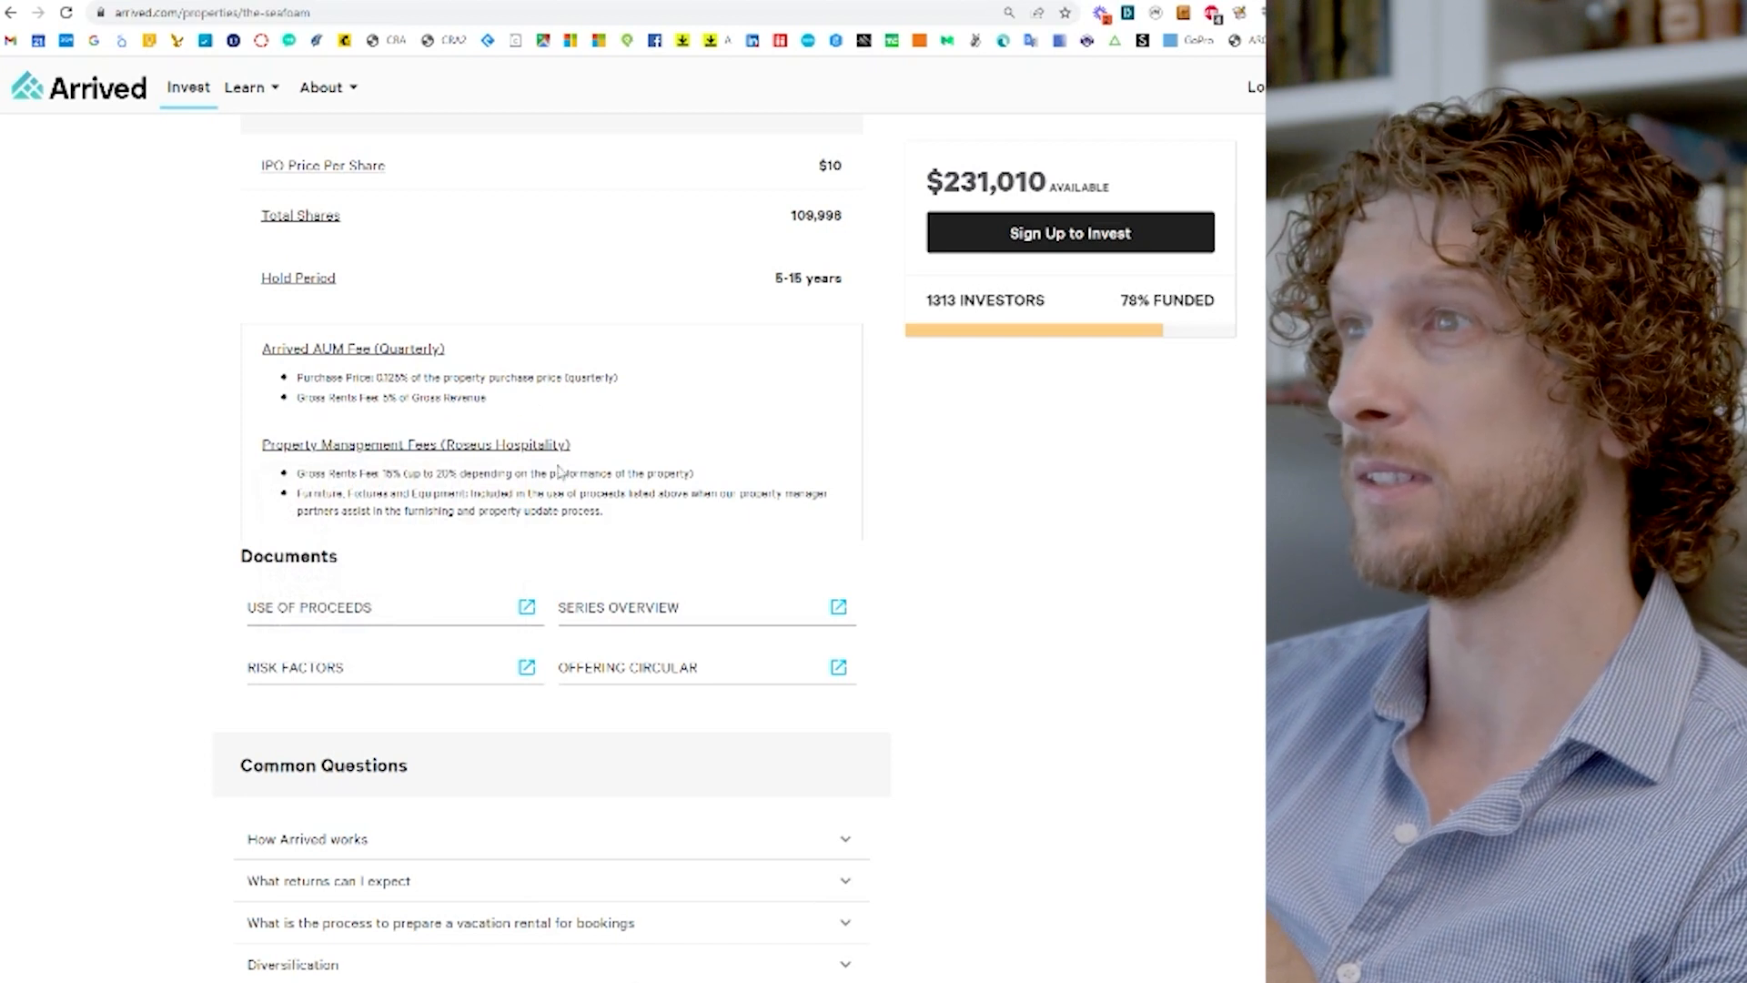
scroll("down", 3)
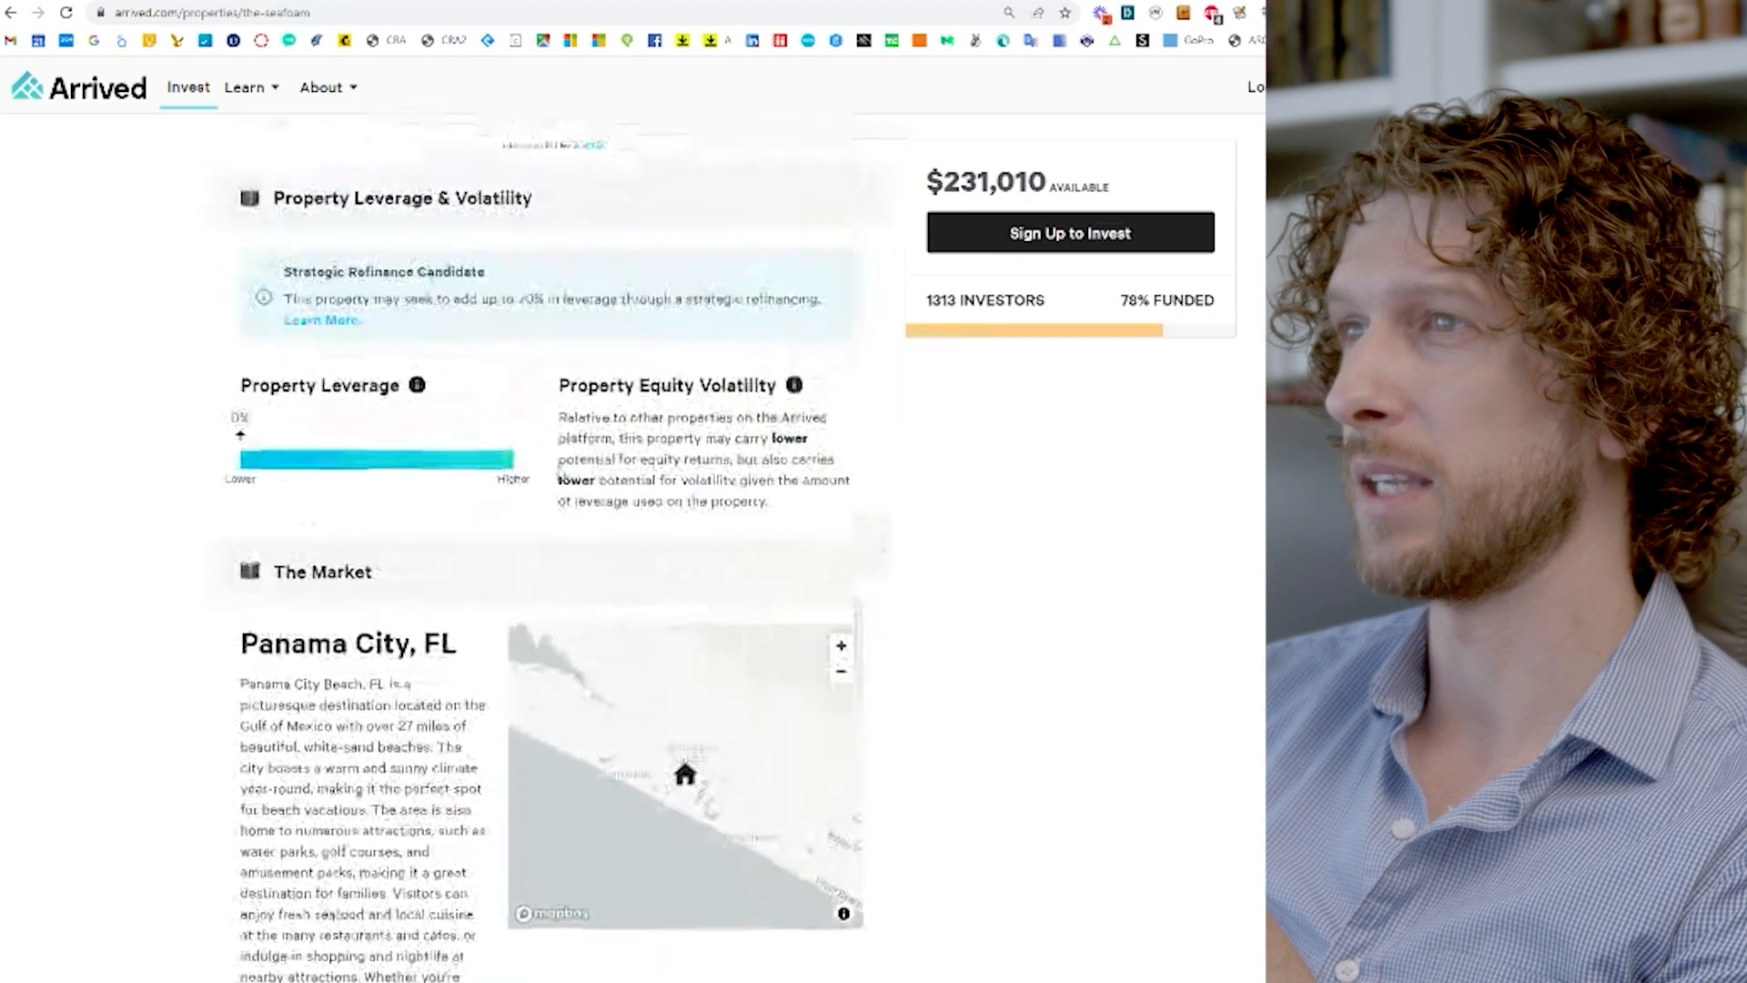
scroll("up", 3)
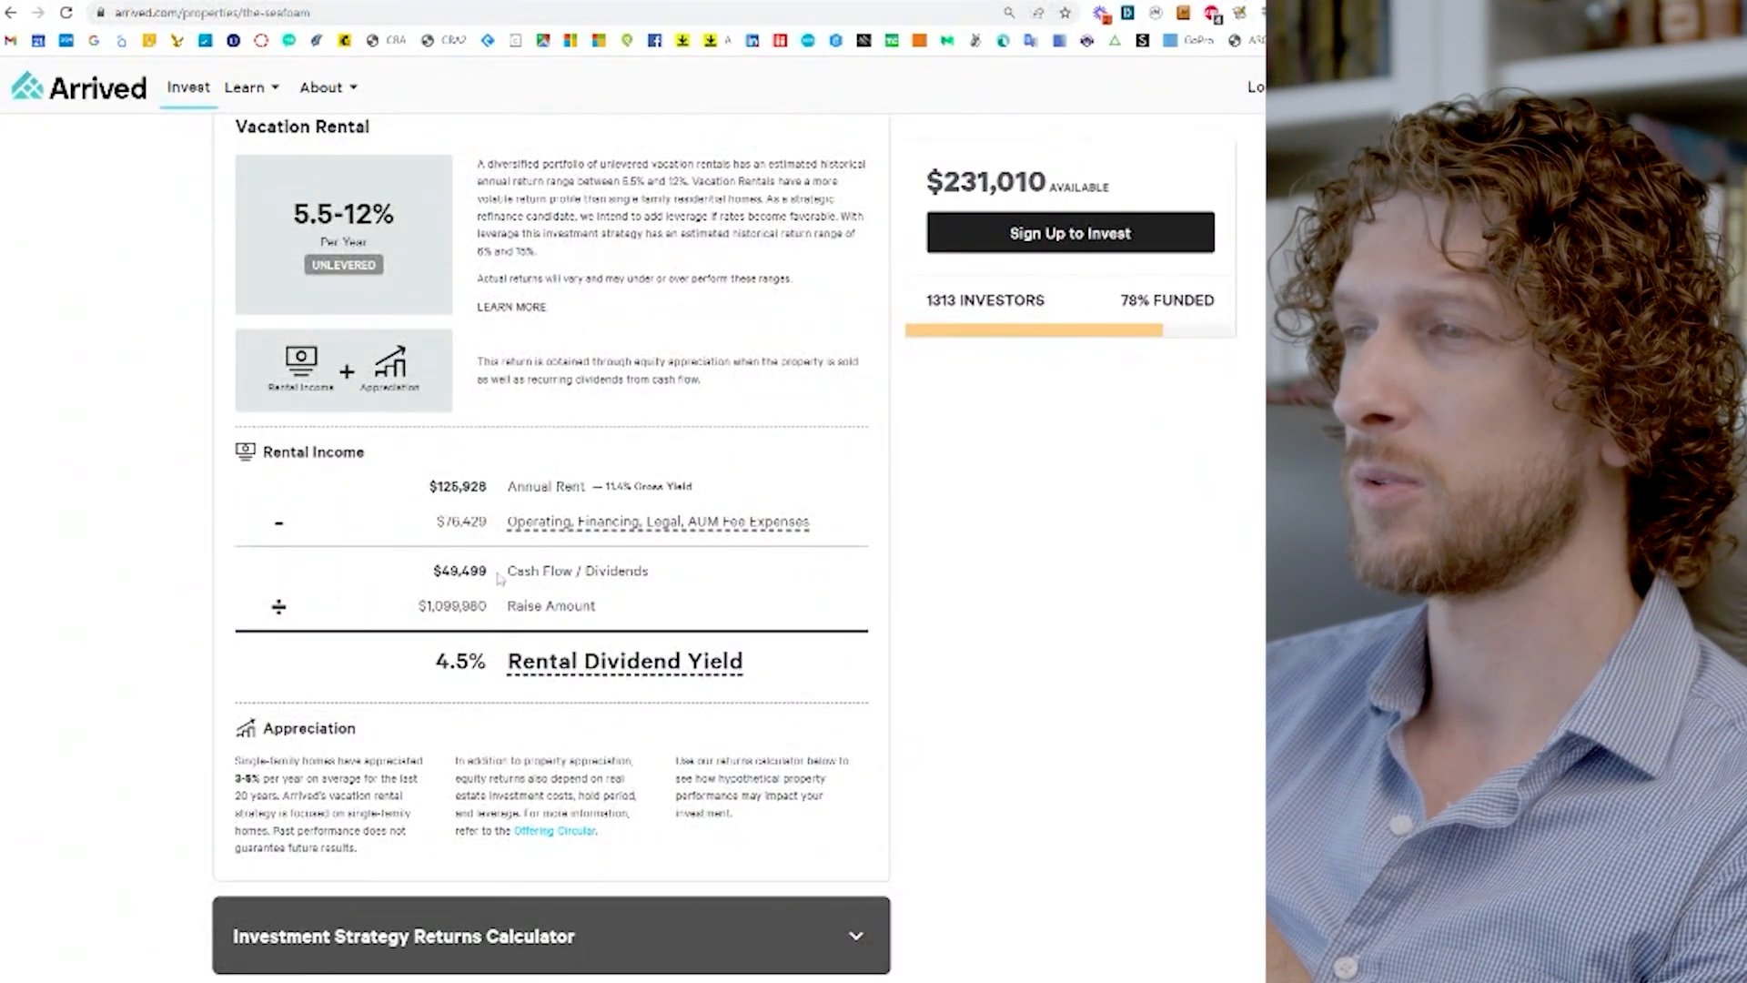
mouse_move(657, 522)
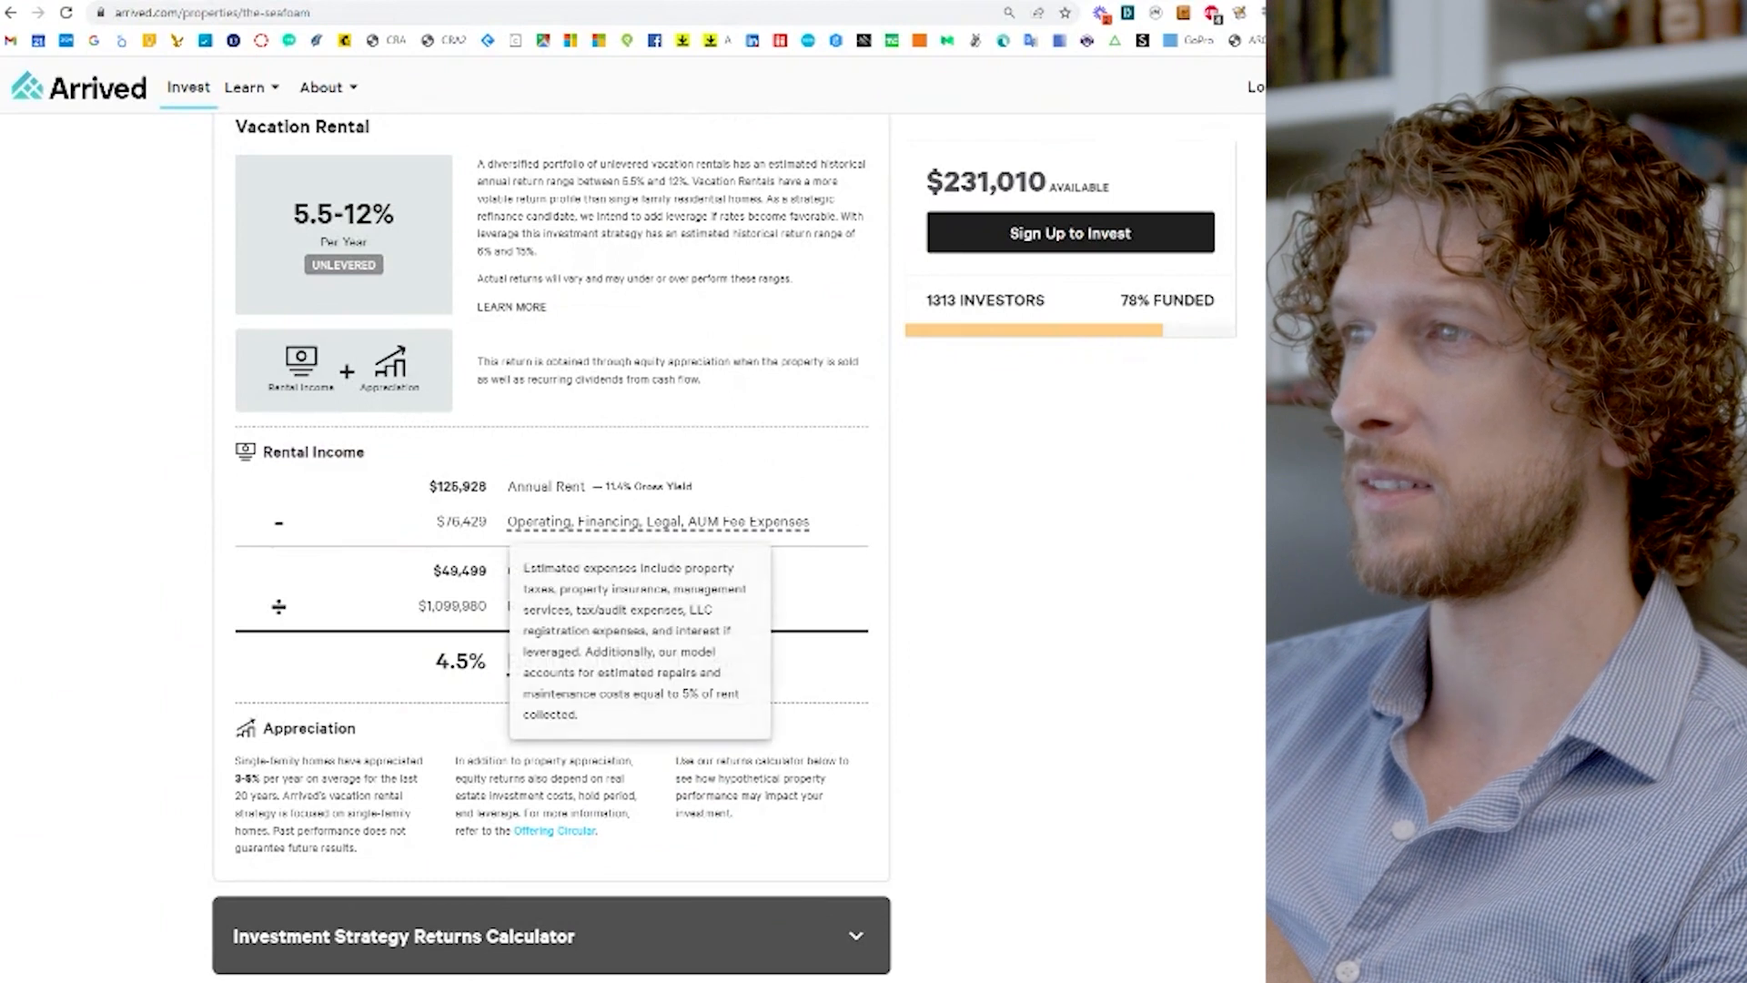
scroll("down", 3)
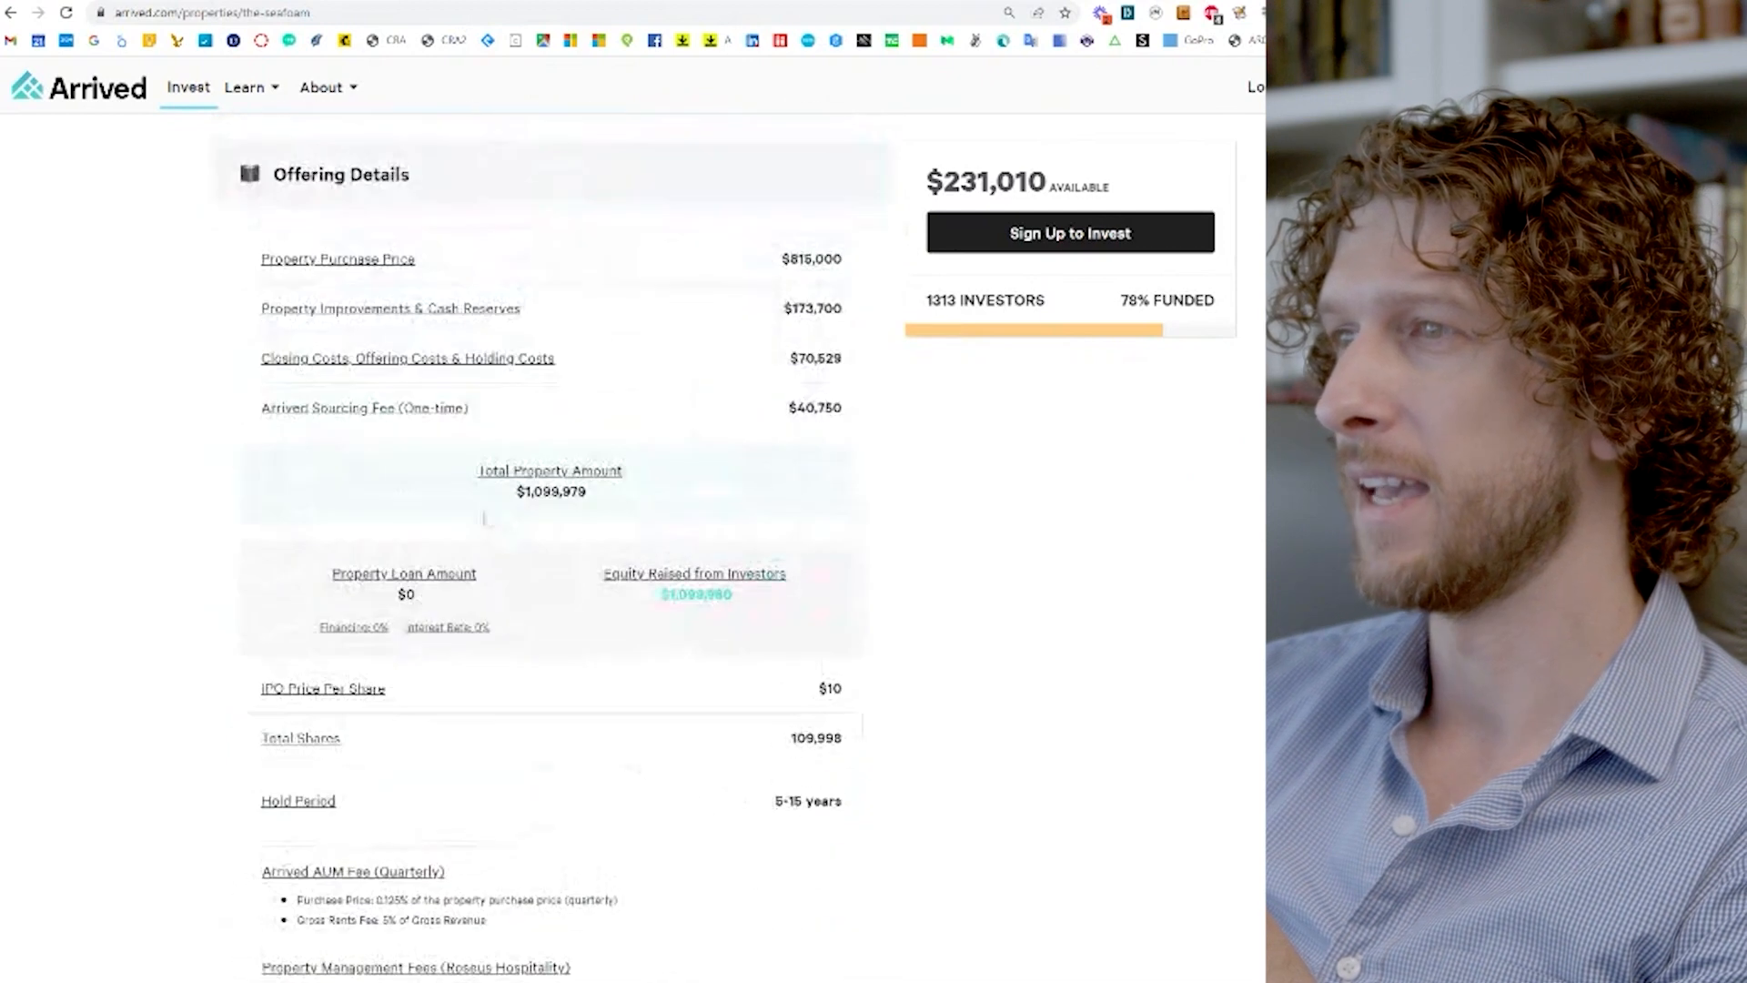
scroll("down", 3)
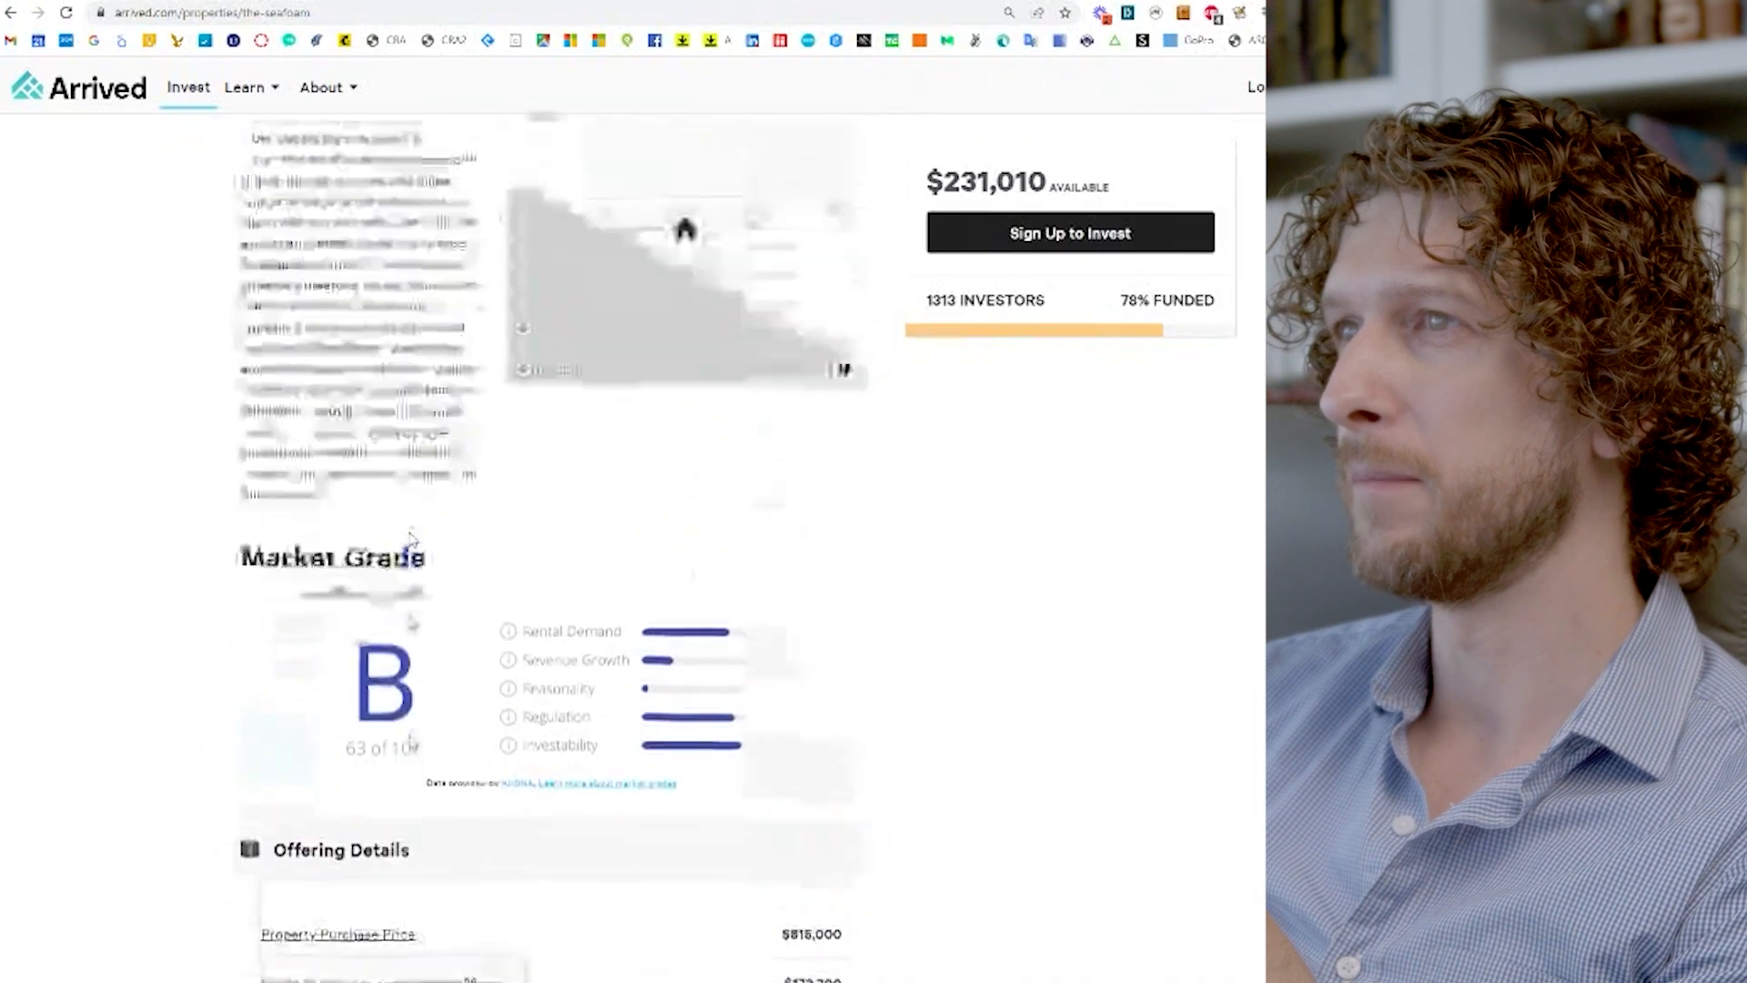
scroll("down", 3)
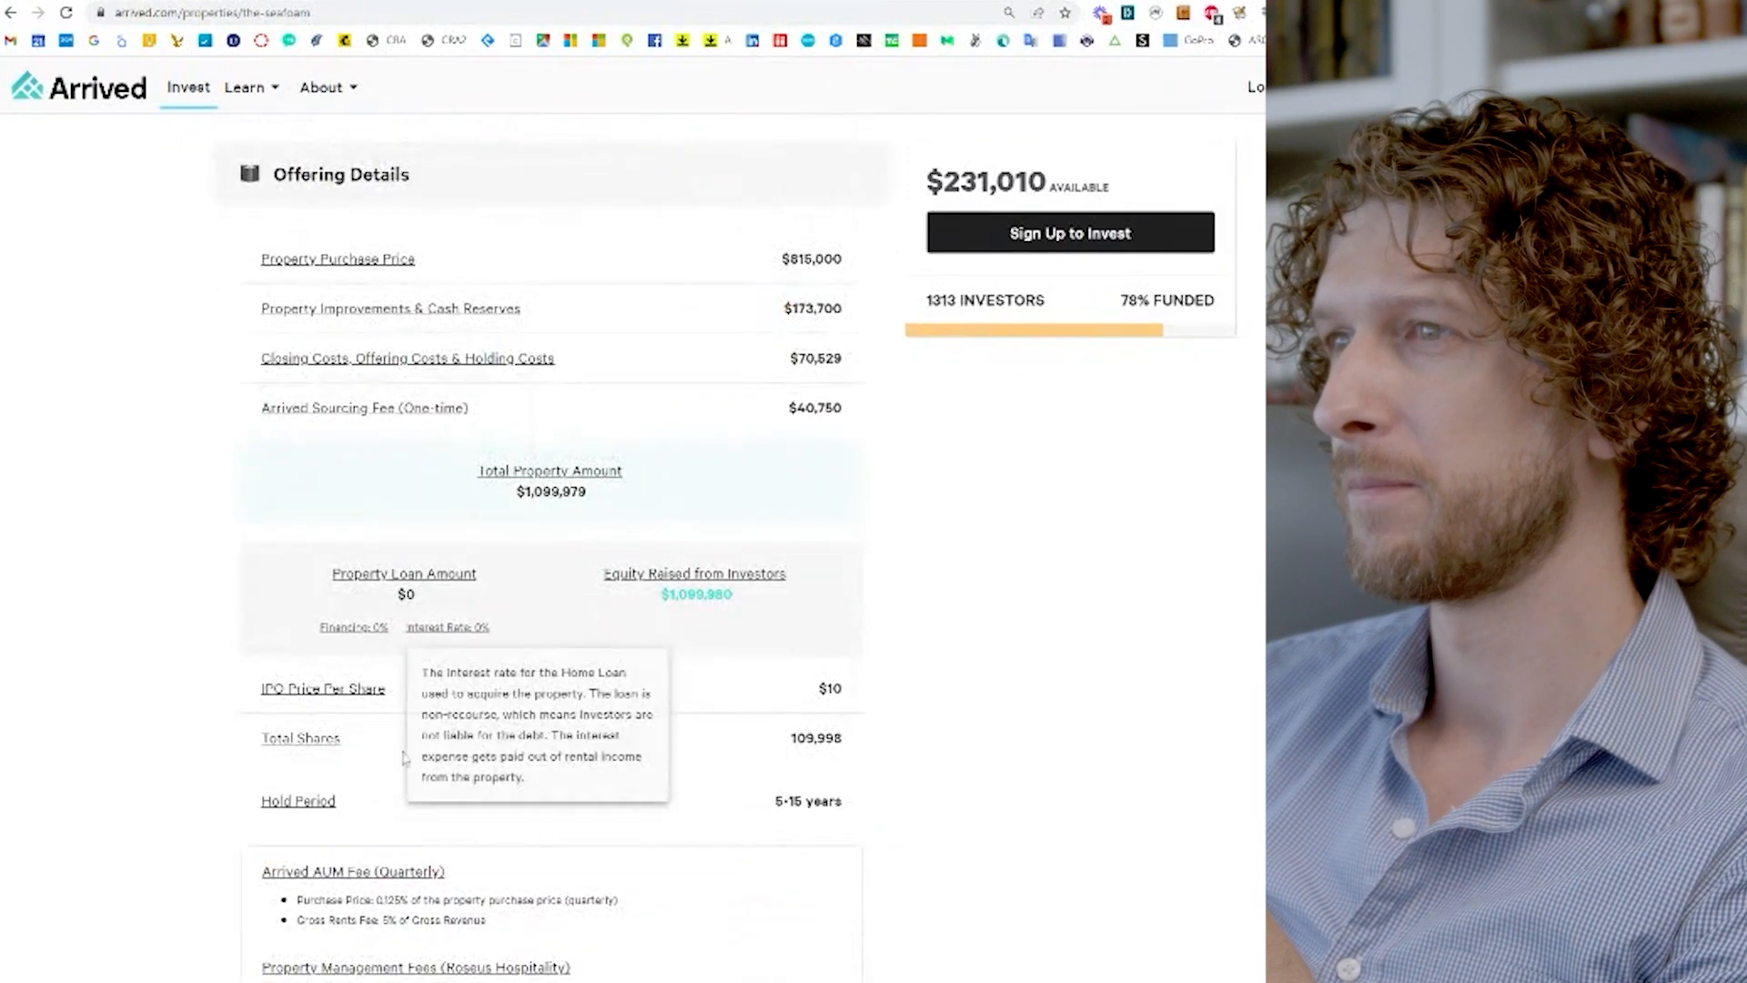
scroll("down", 3)
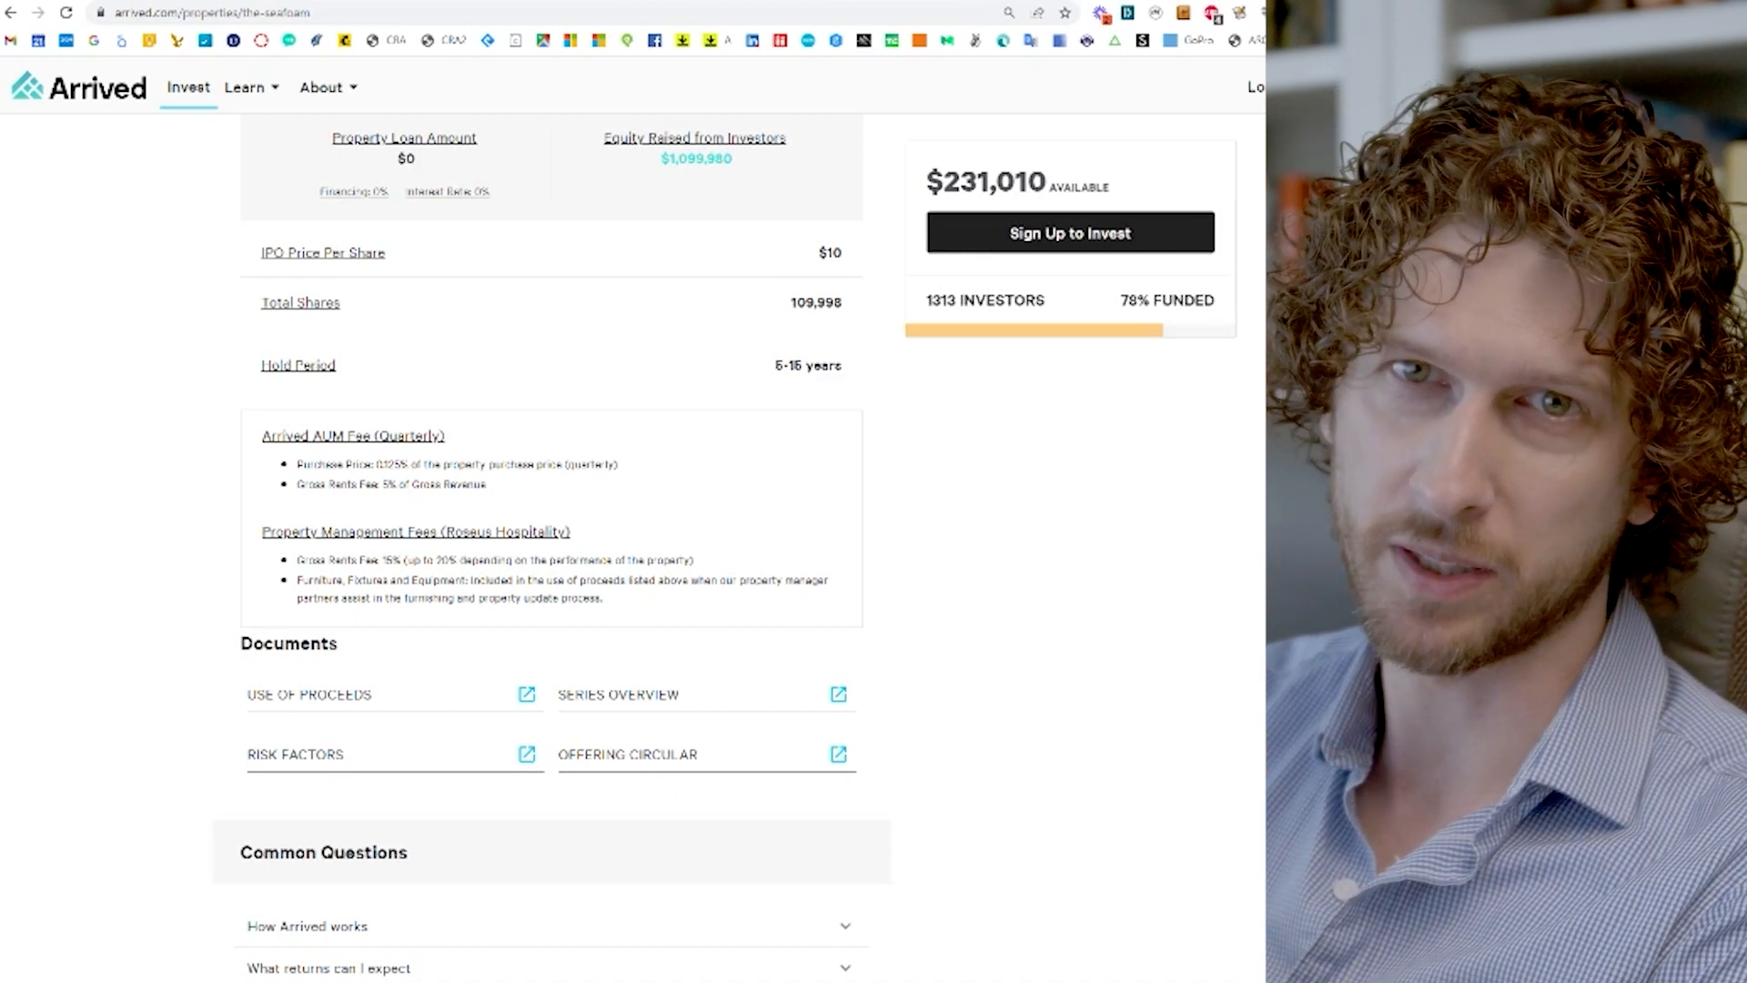
Step: Open the Arrived STR 2 offering circular on SEC EDGAR and begin scrolling it
scroll("down", 3)
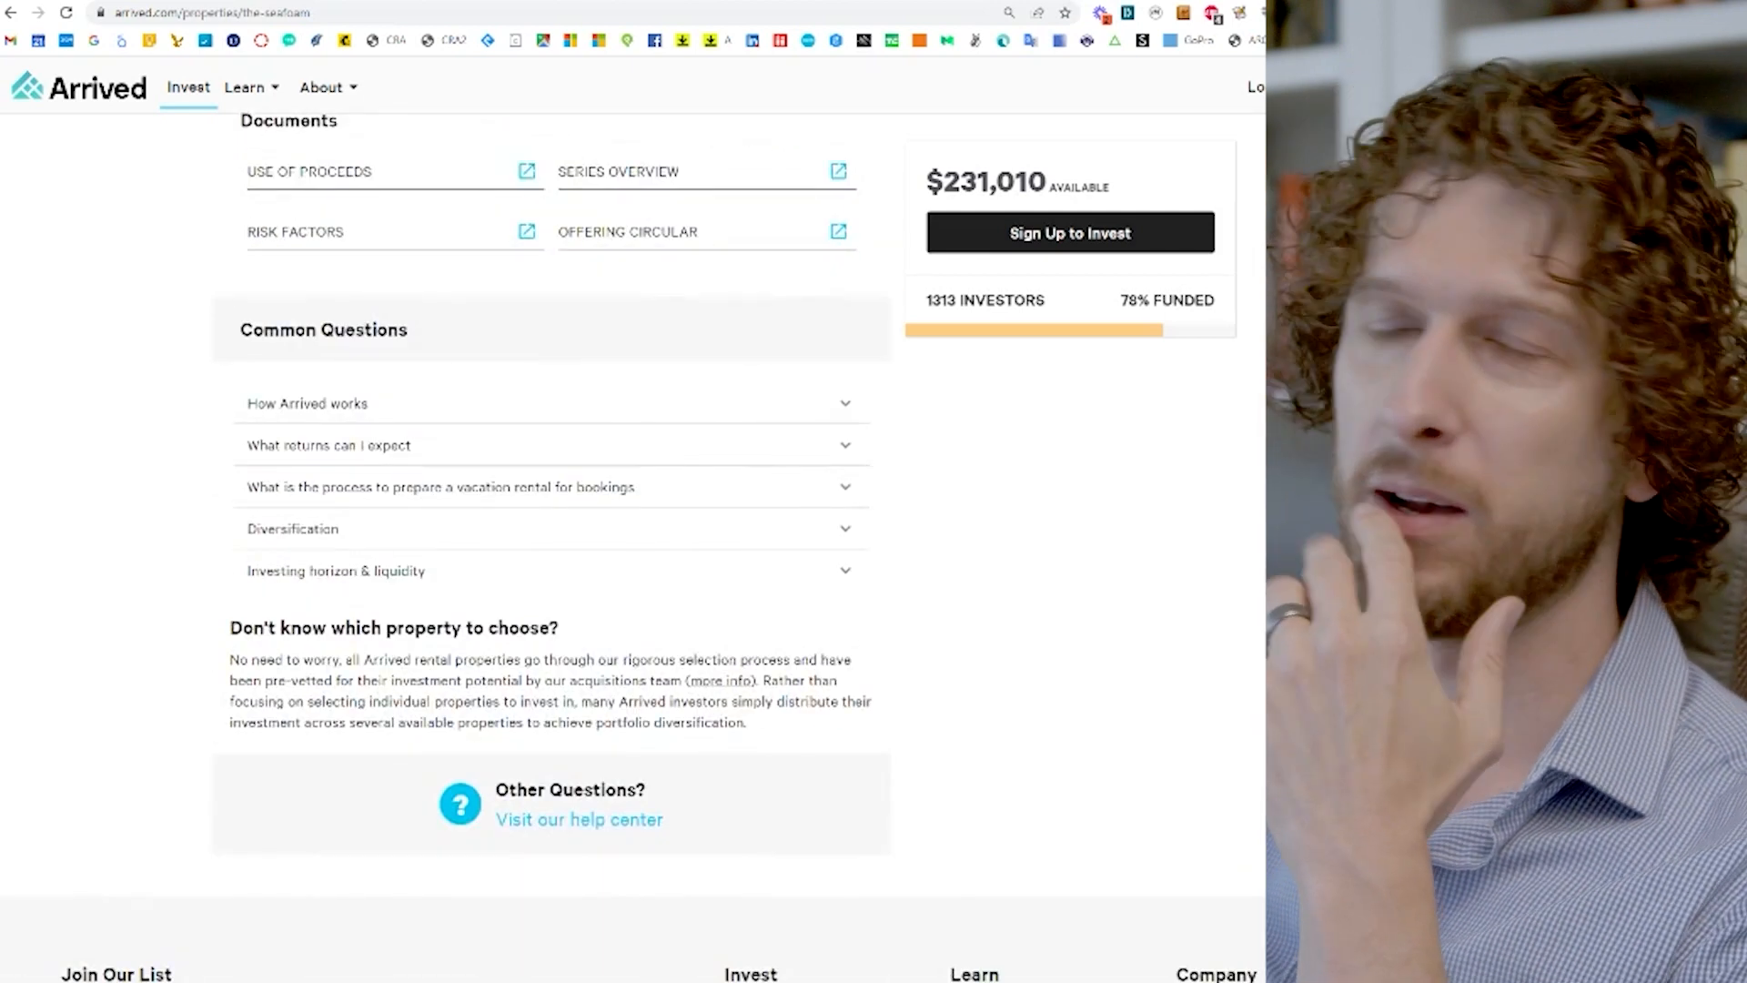
scroll("up", 3)
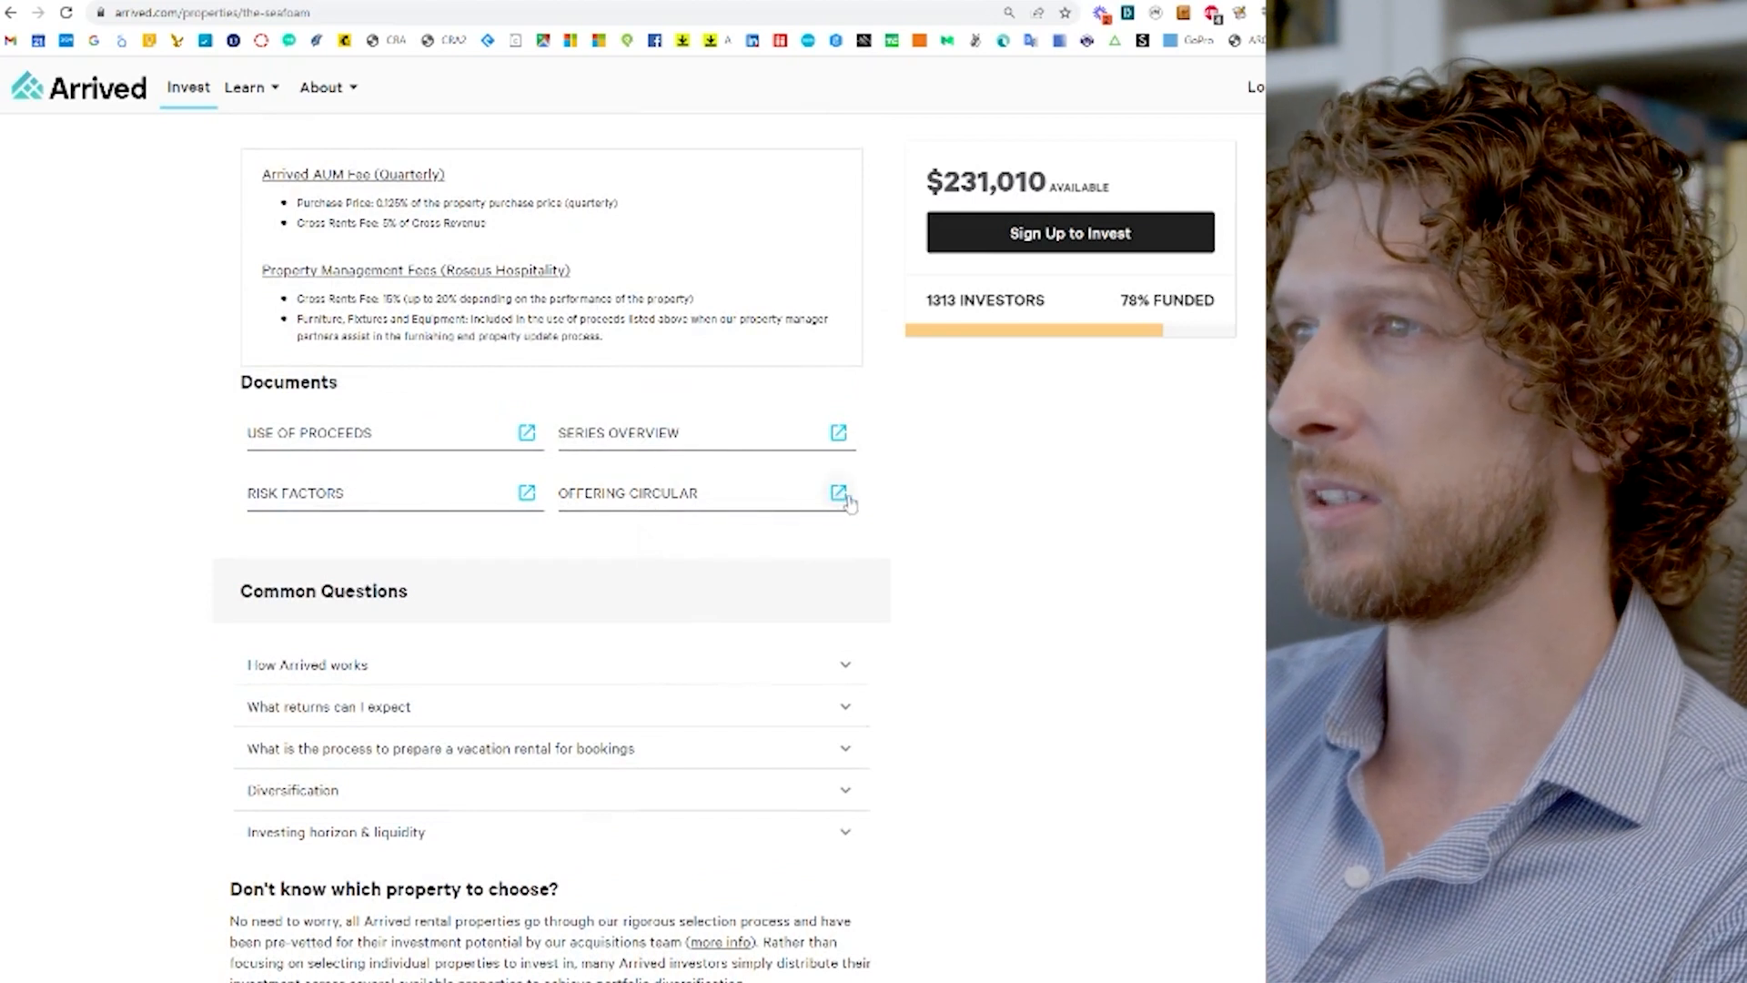
left_click(838, 493)
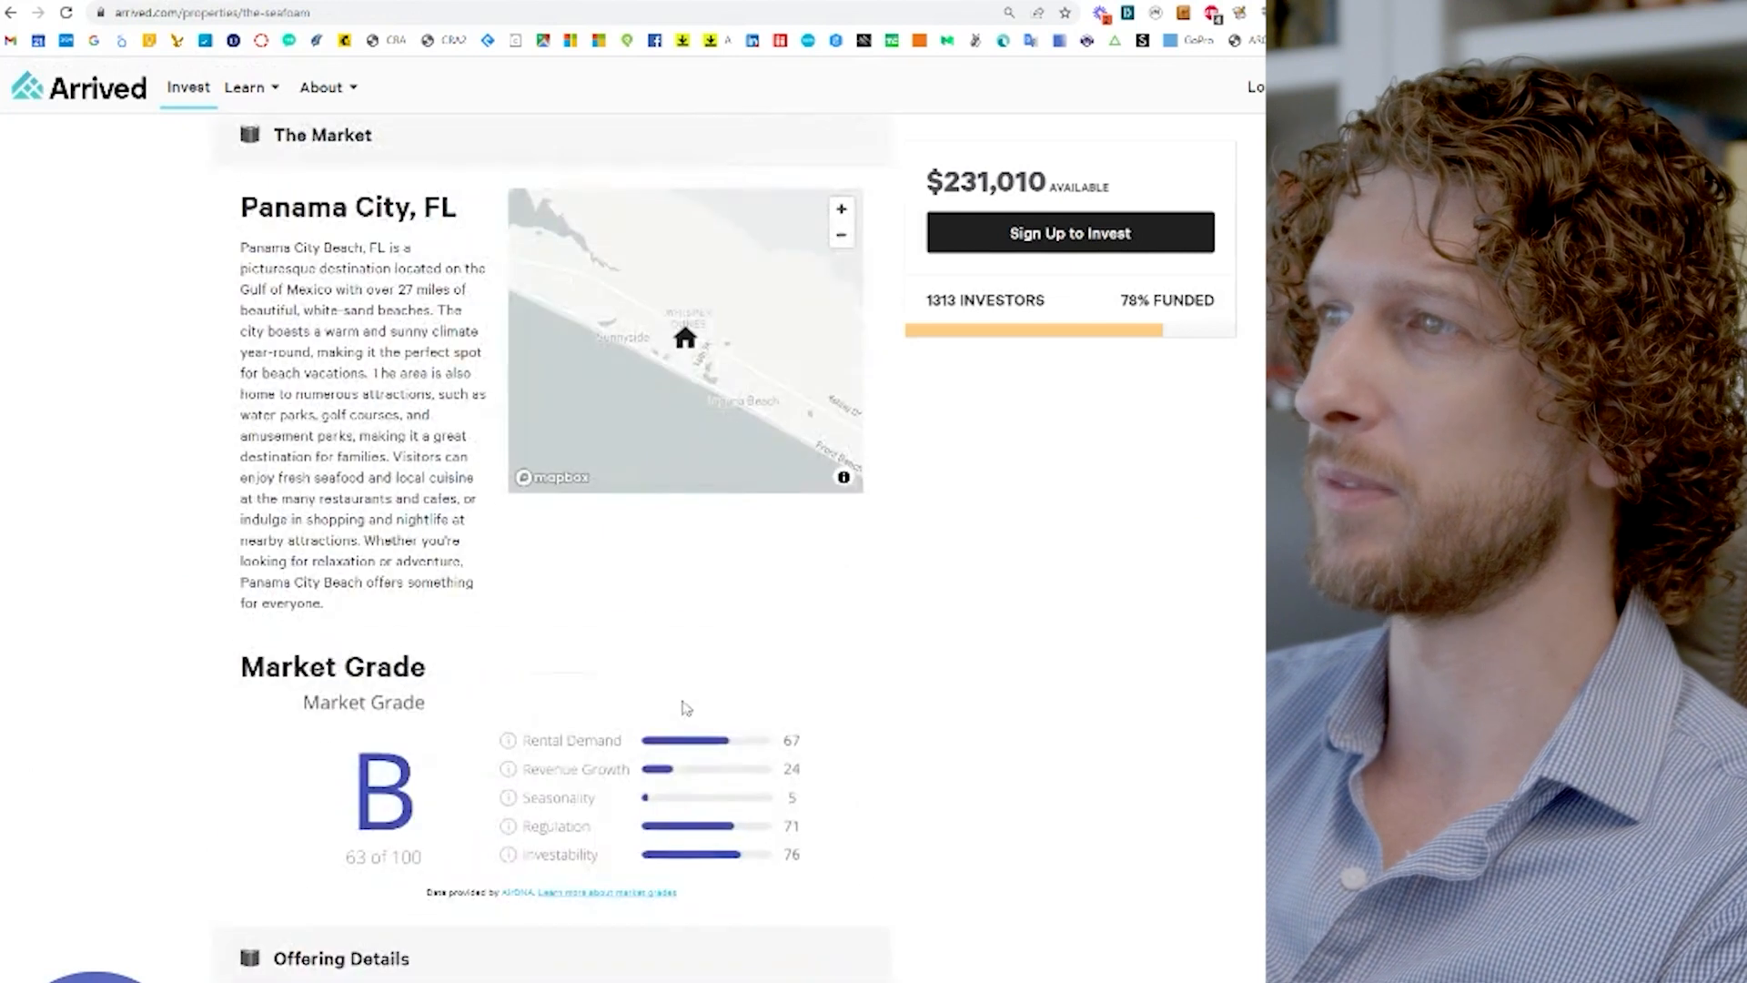
scroll("down", 3)
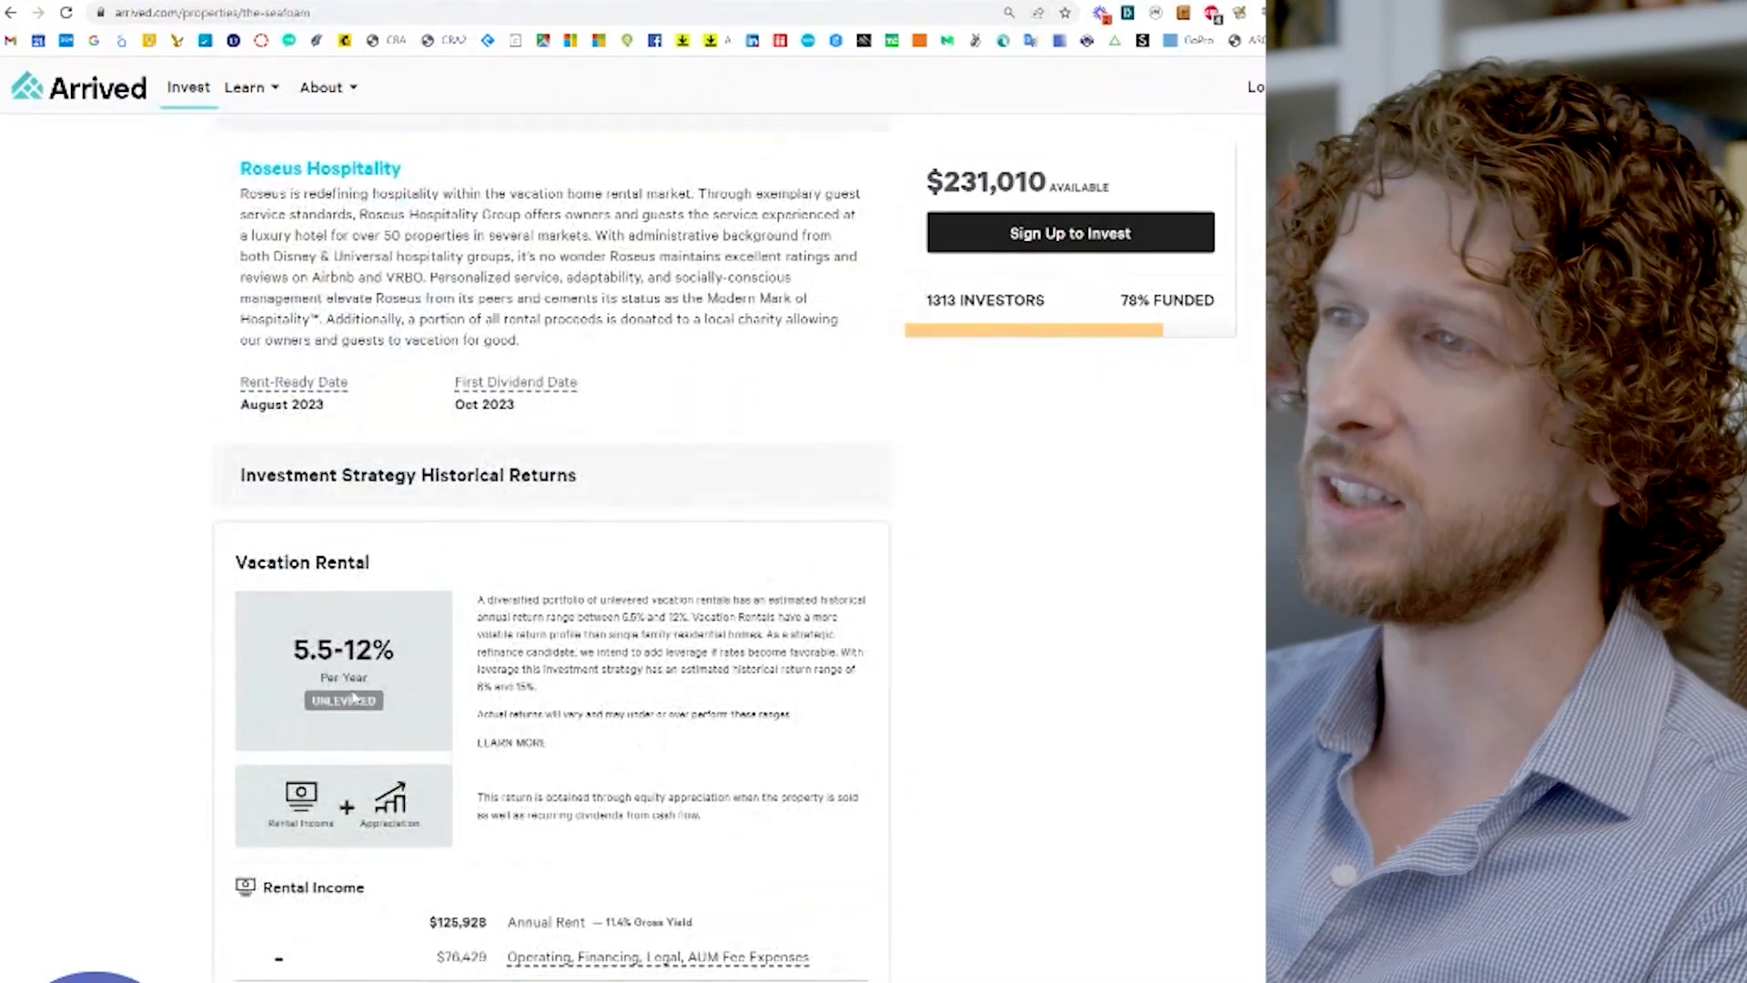
scroll("down", 3)
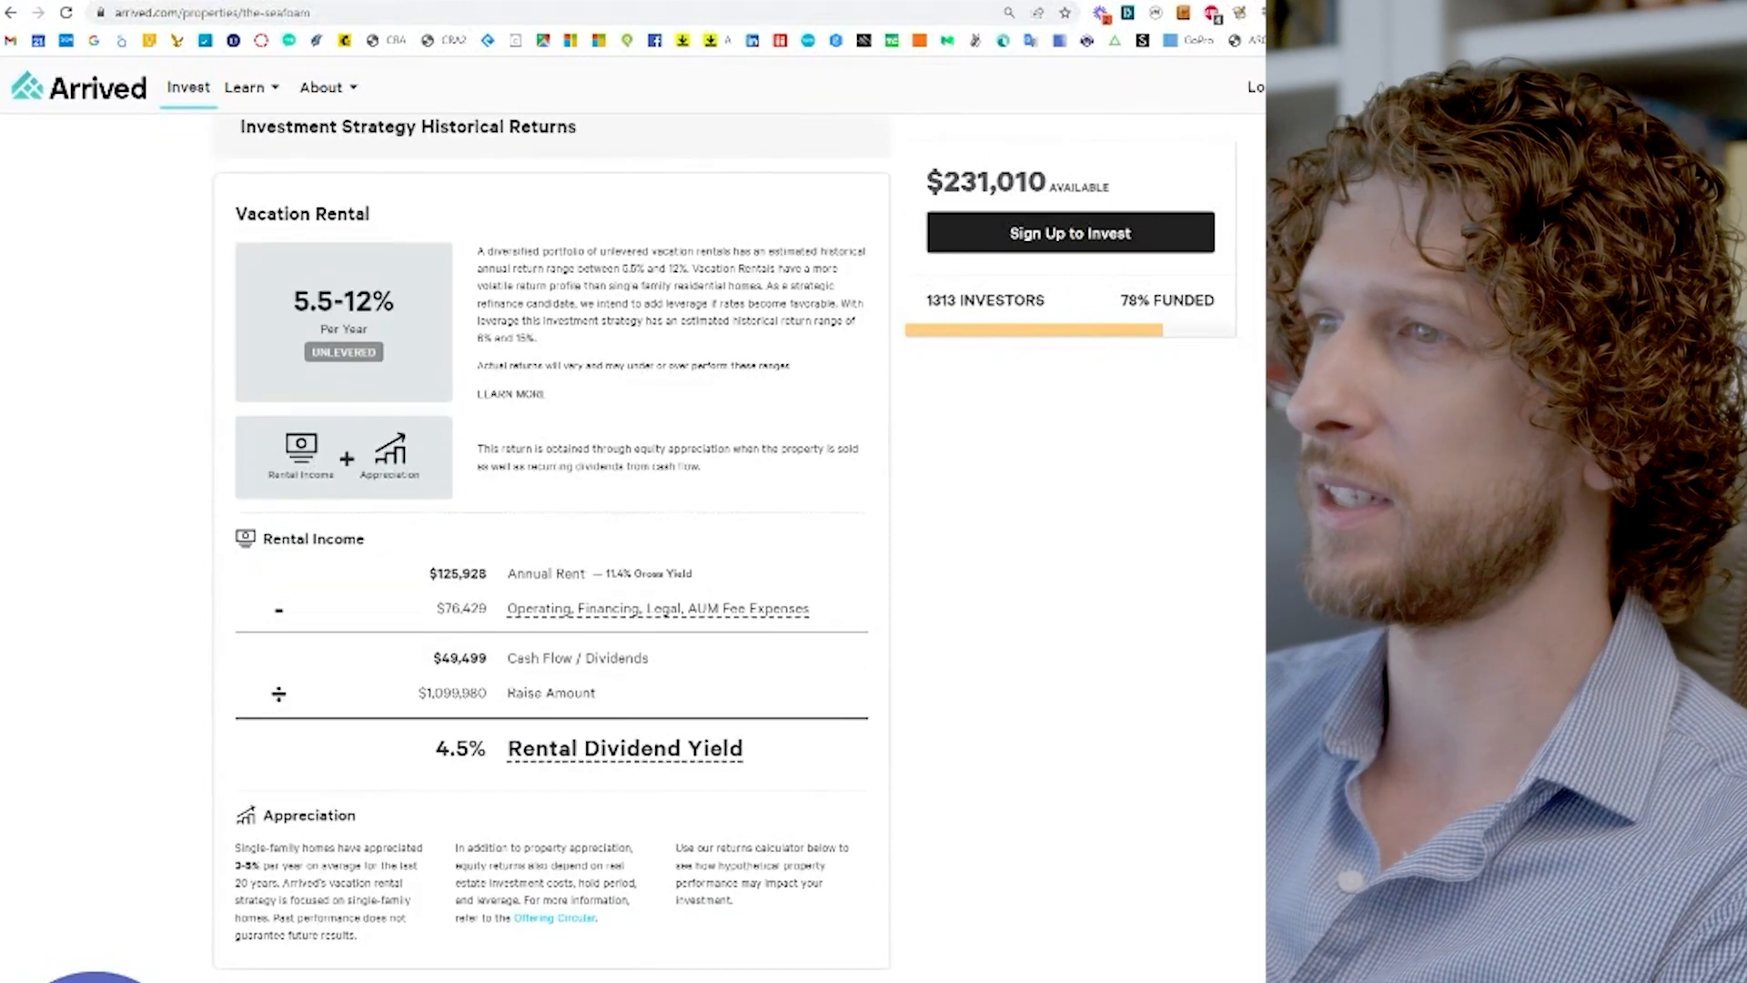
mouse_move(440, 803)
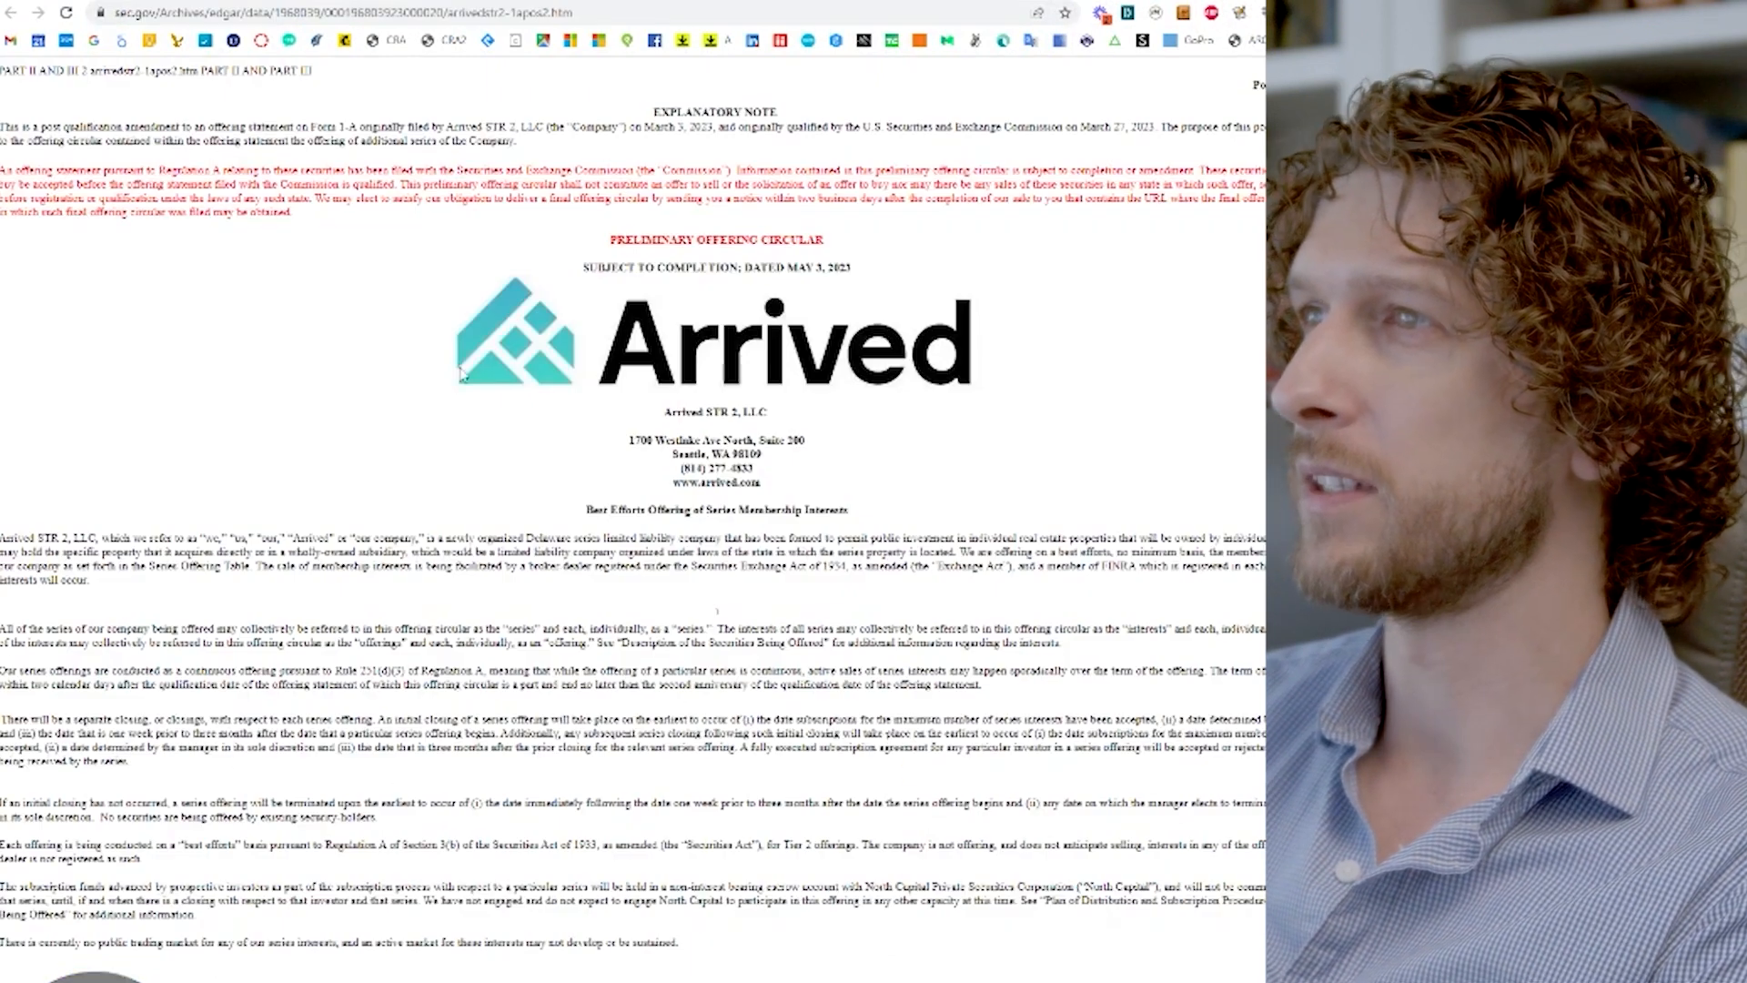
Step: Scan the circular's series overview, offering table and summary, then return to the Seafoam listing
scroll("down", 3)
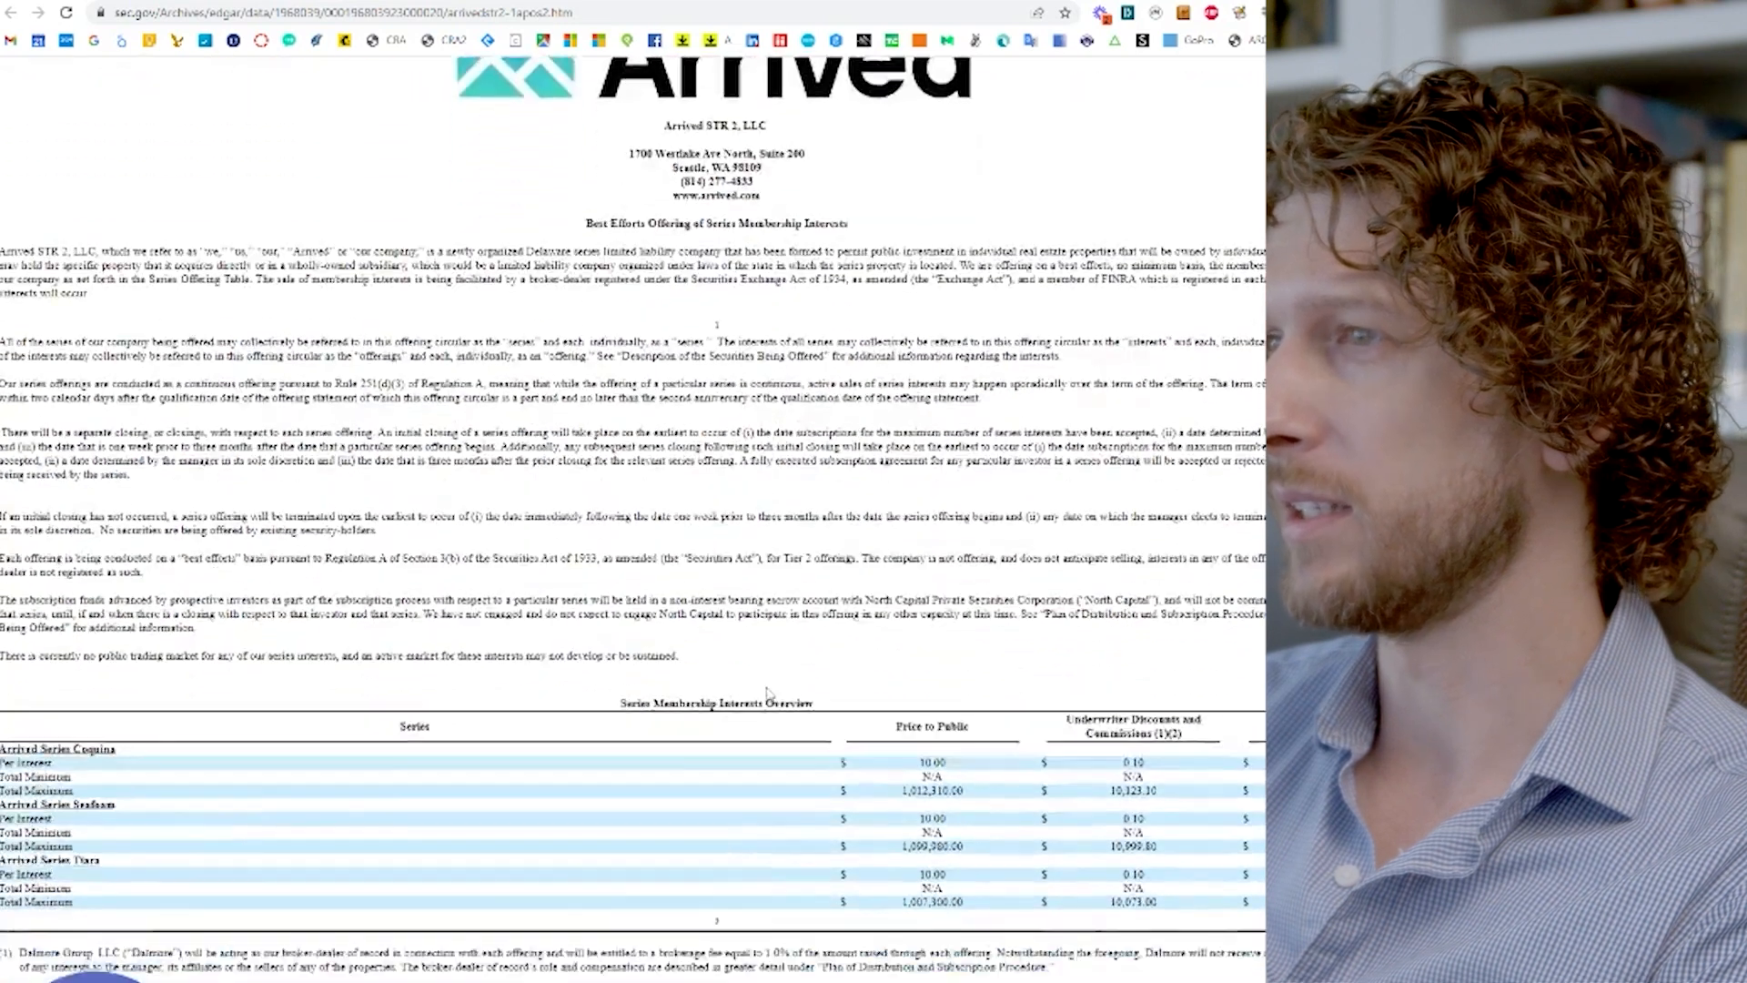
scroll("down", 3)
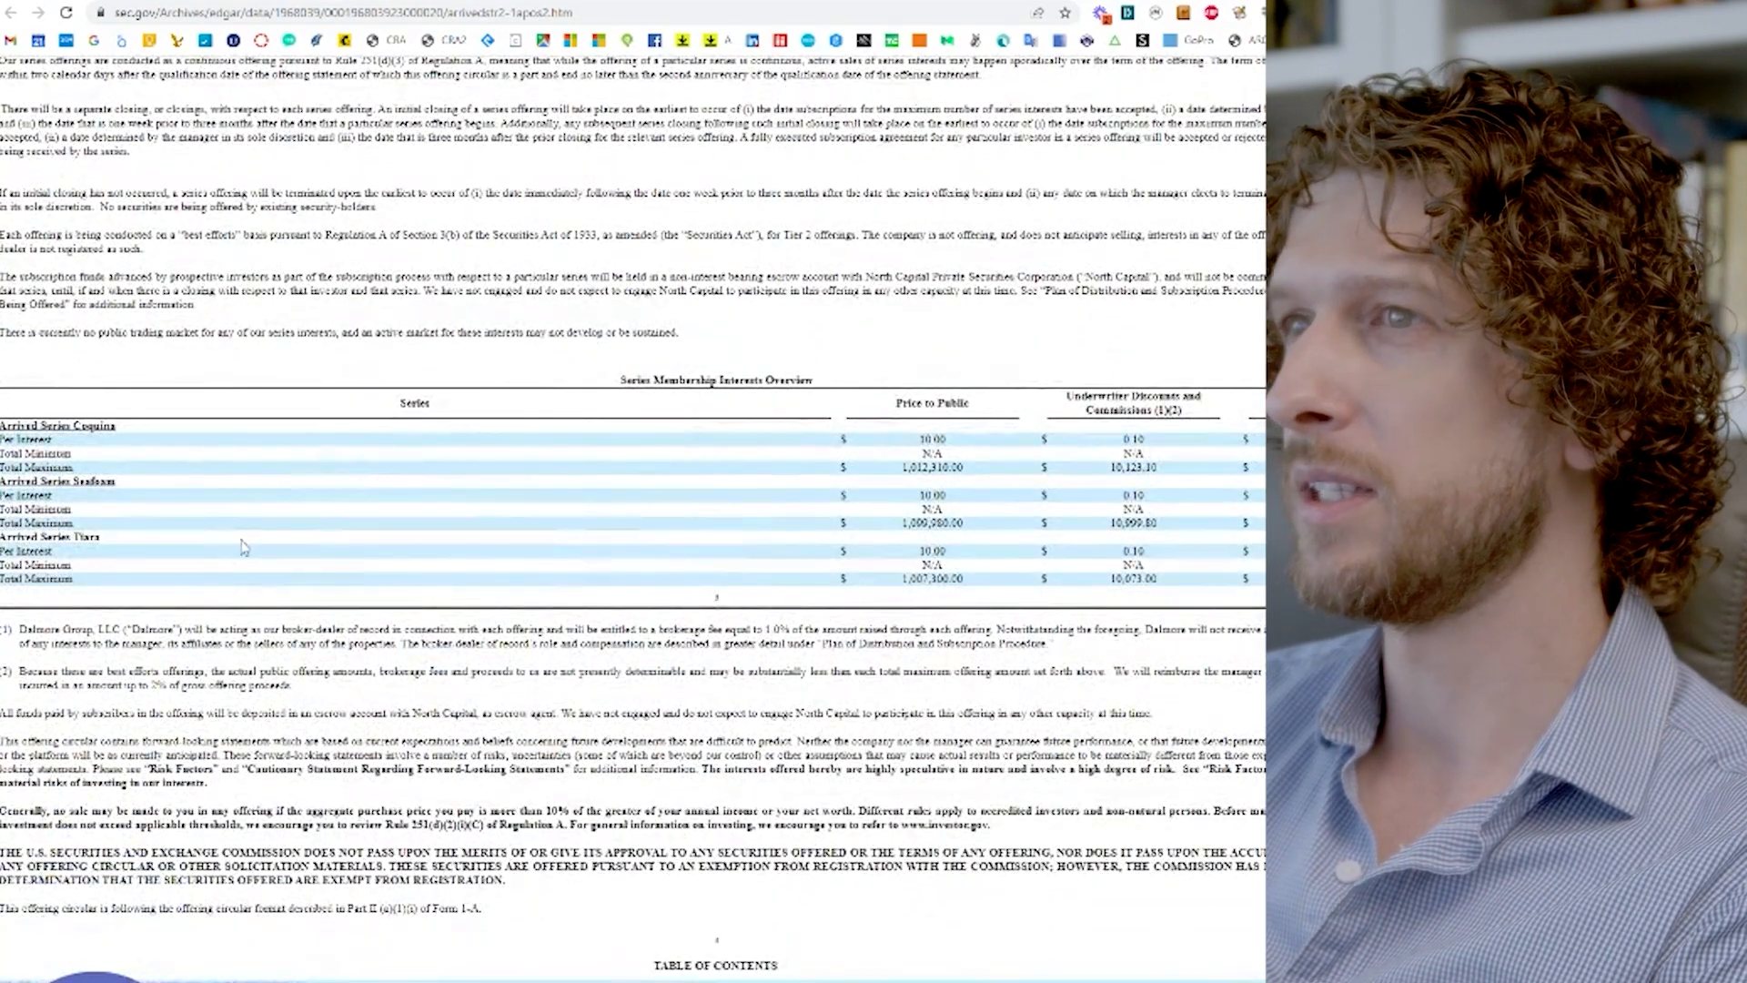
scroll("down", 3)
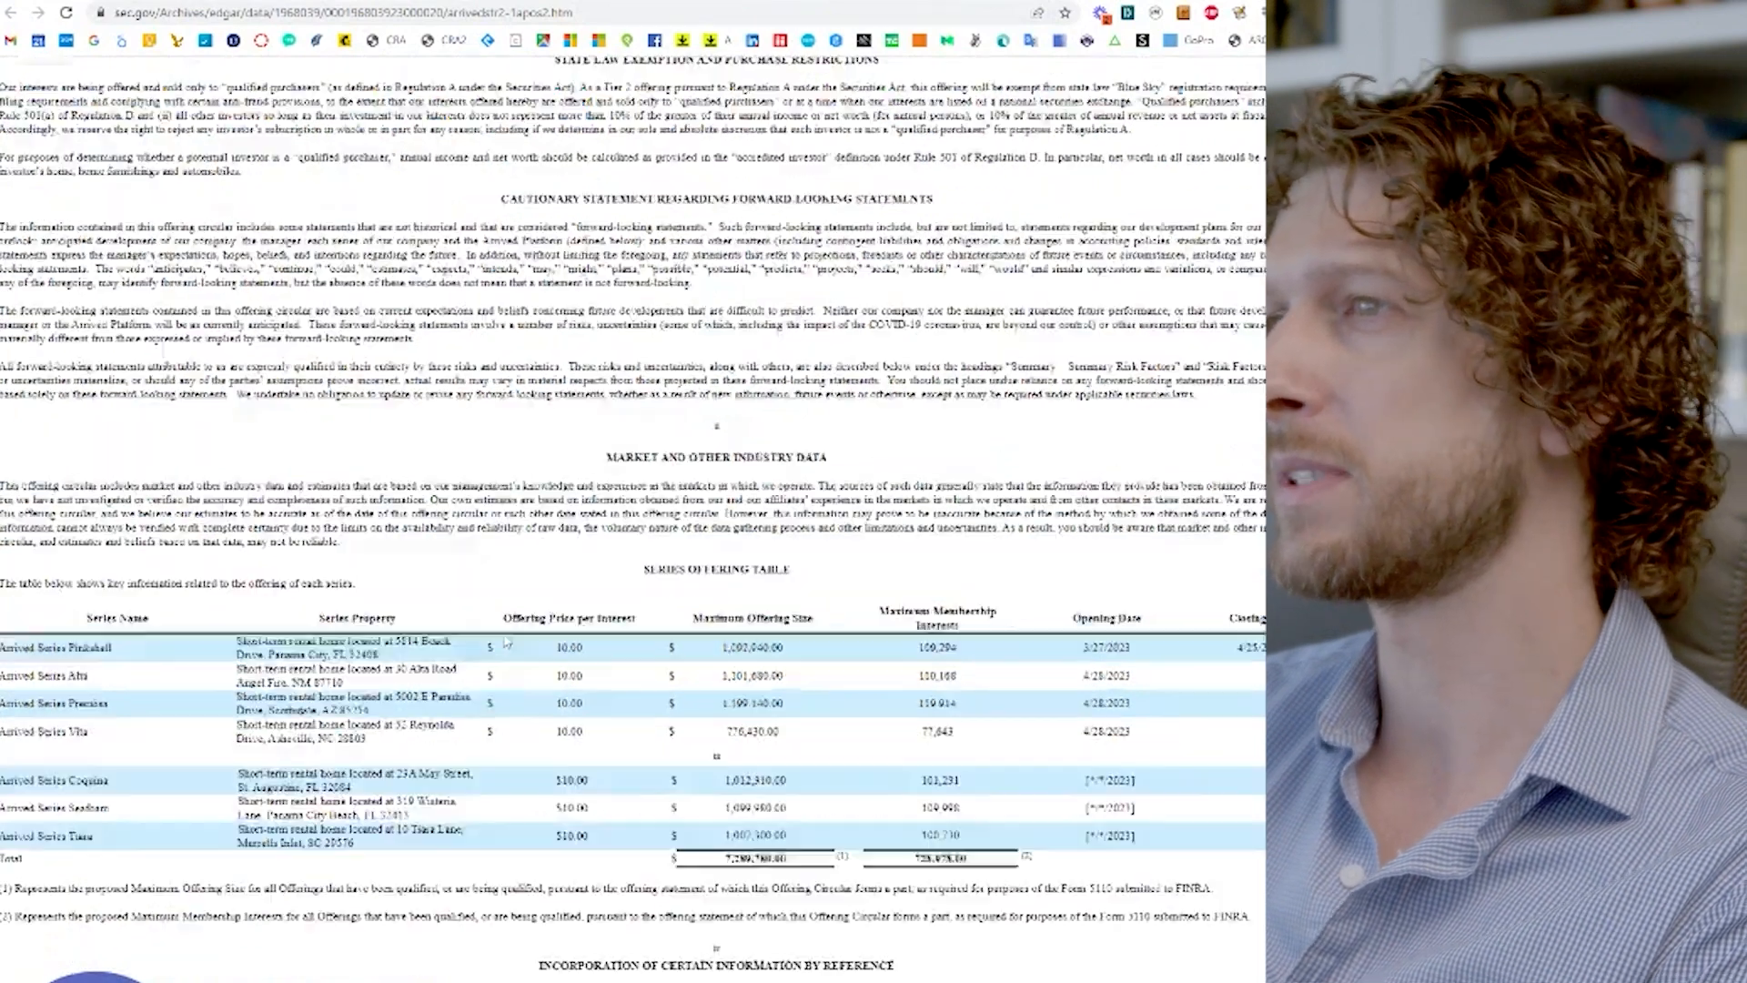
scroll("up", 3)
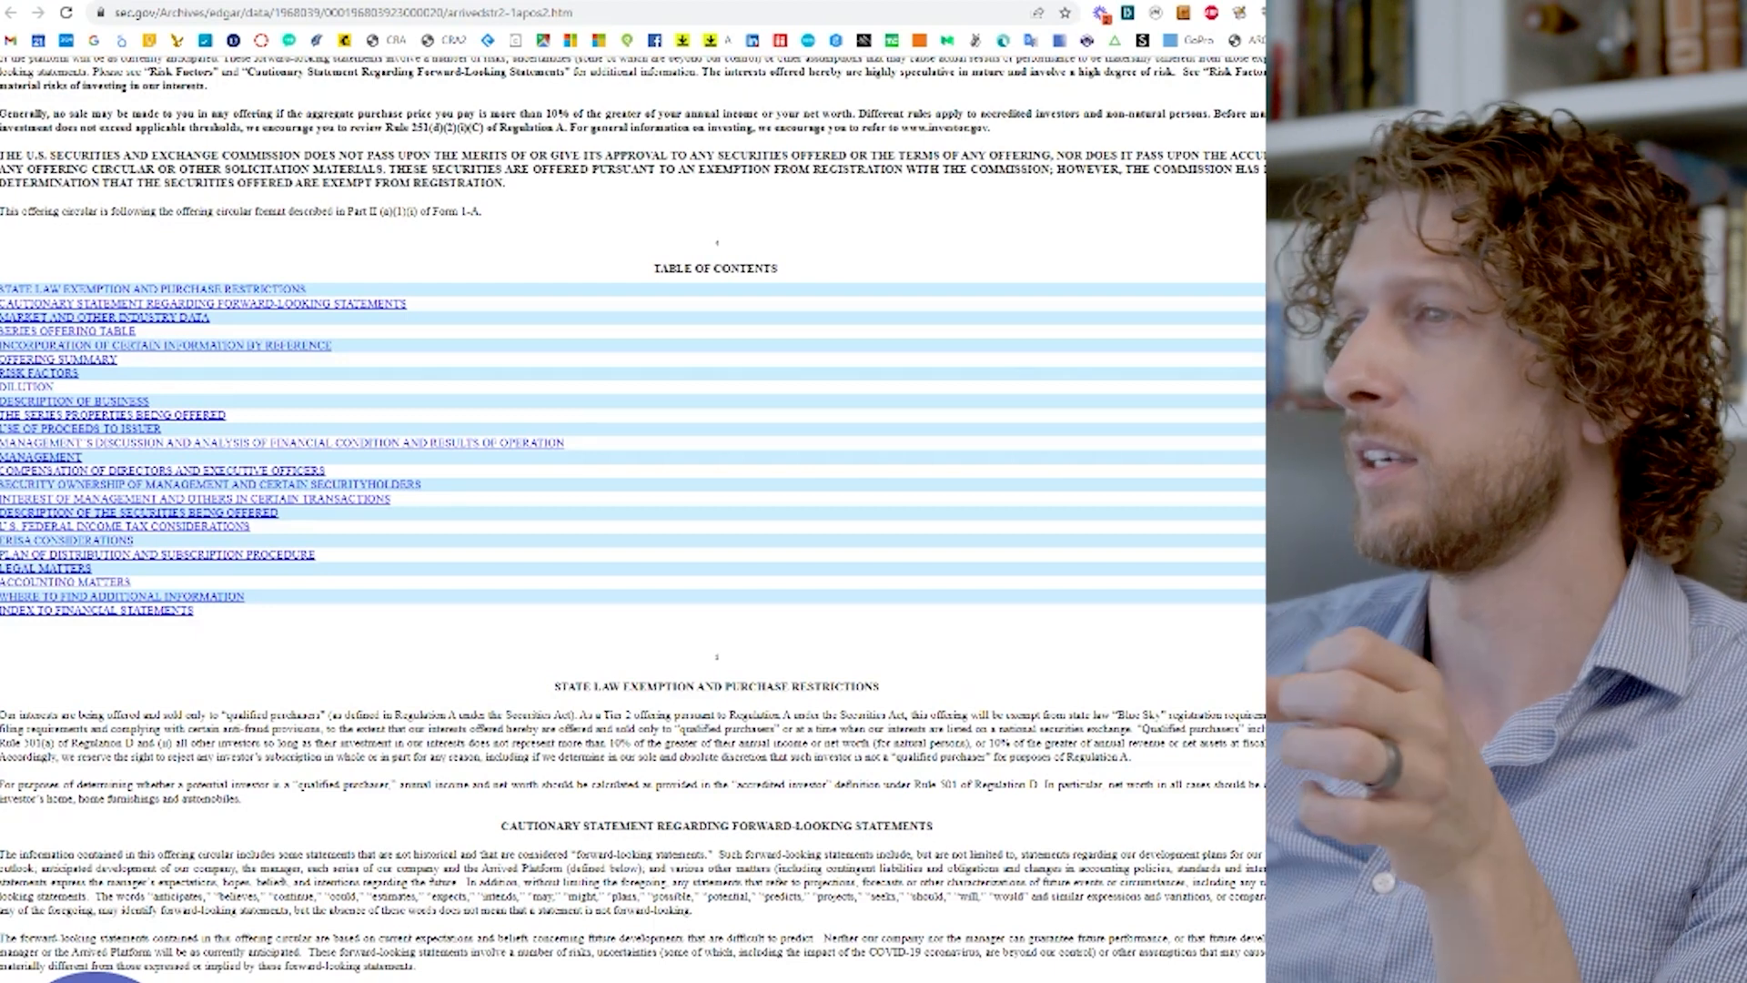
scroll("down", 3)
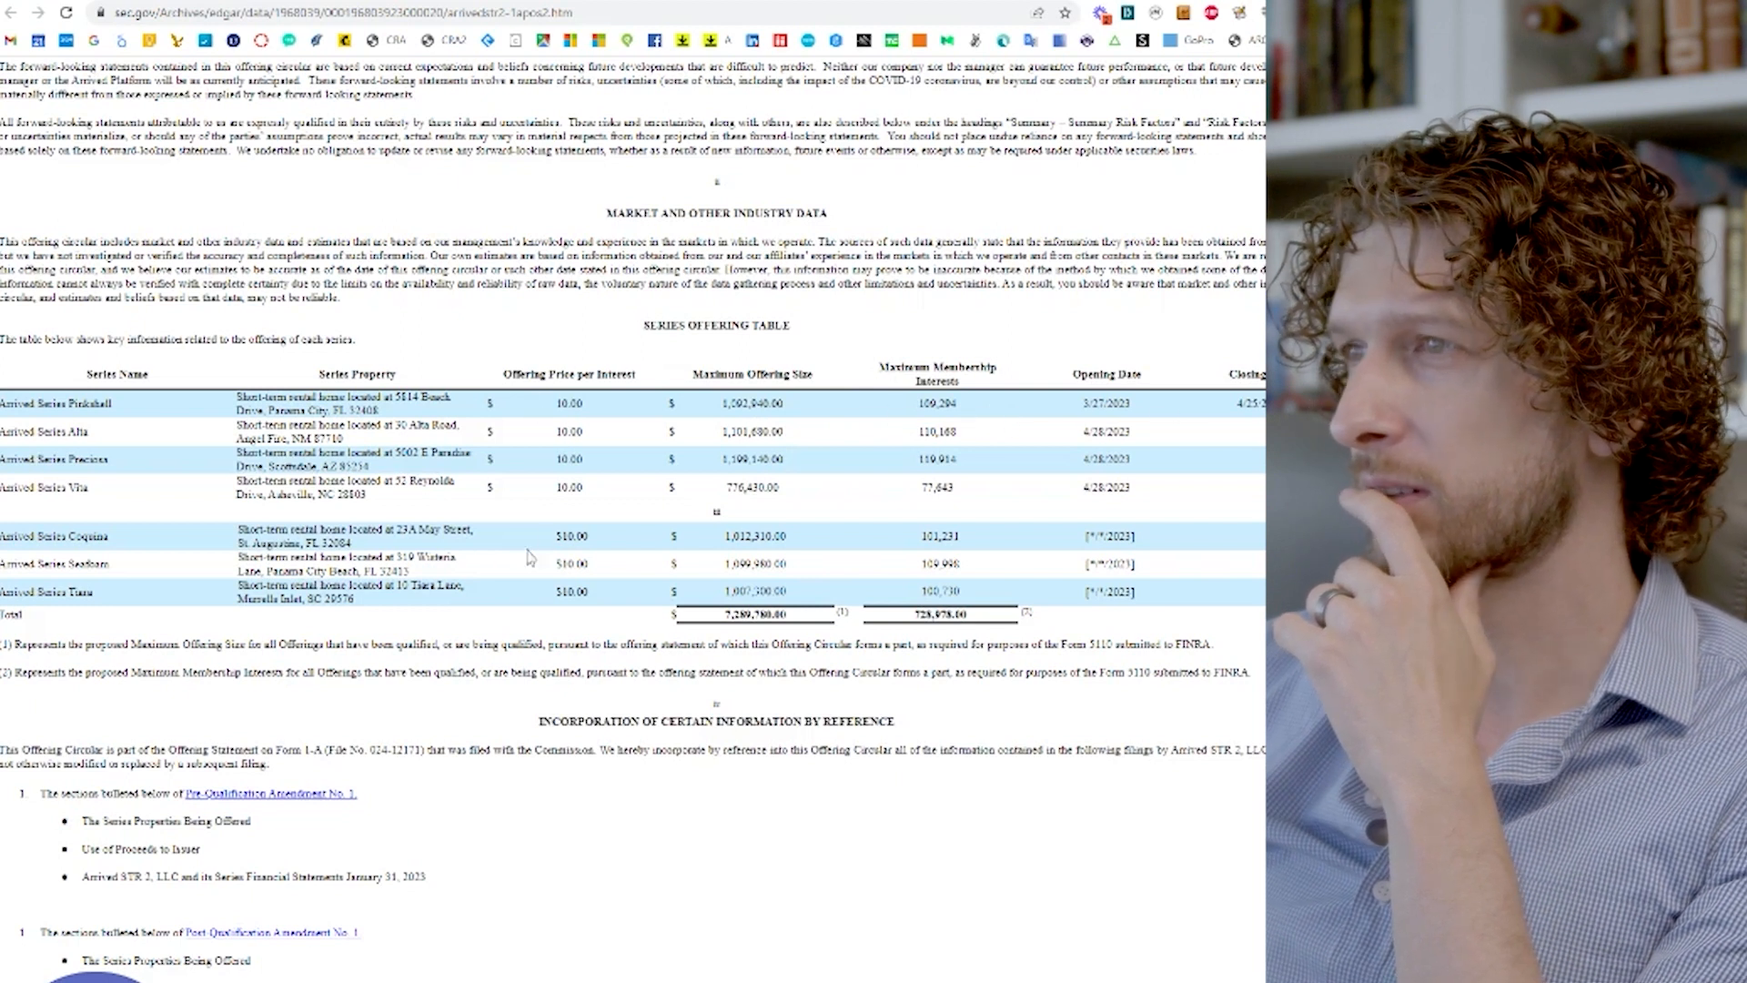
scroll("down", 3)
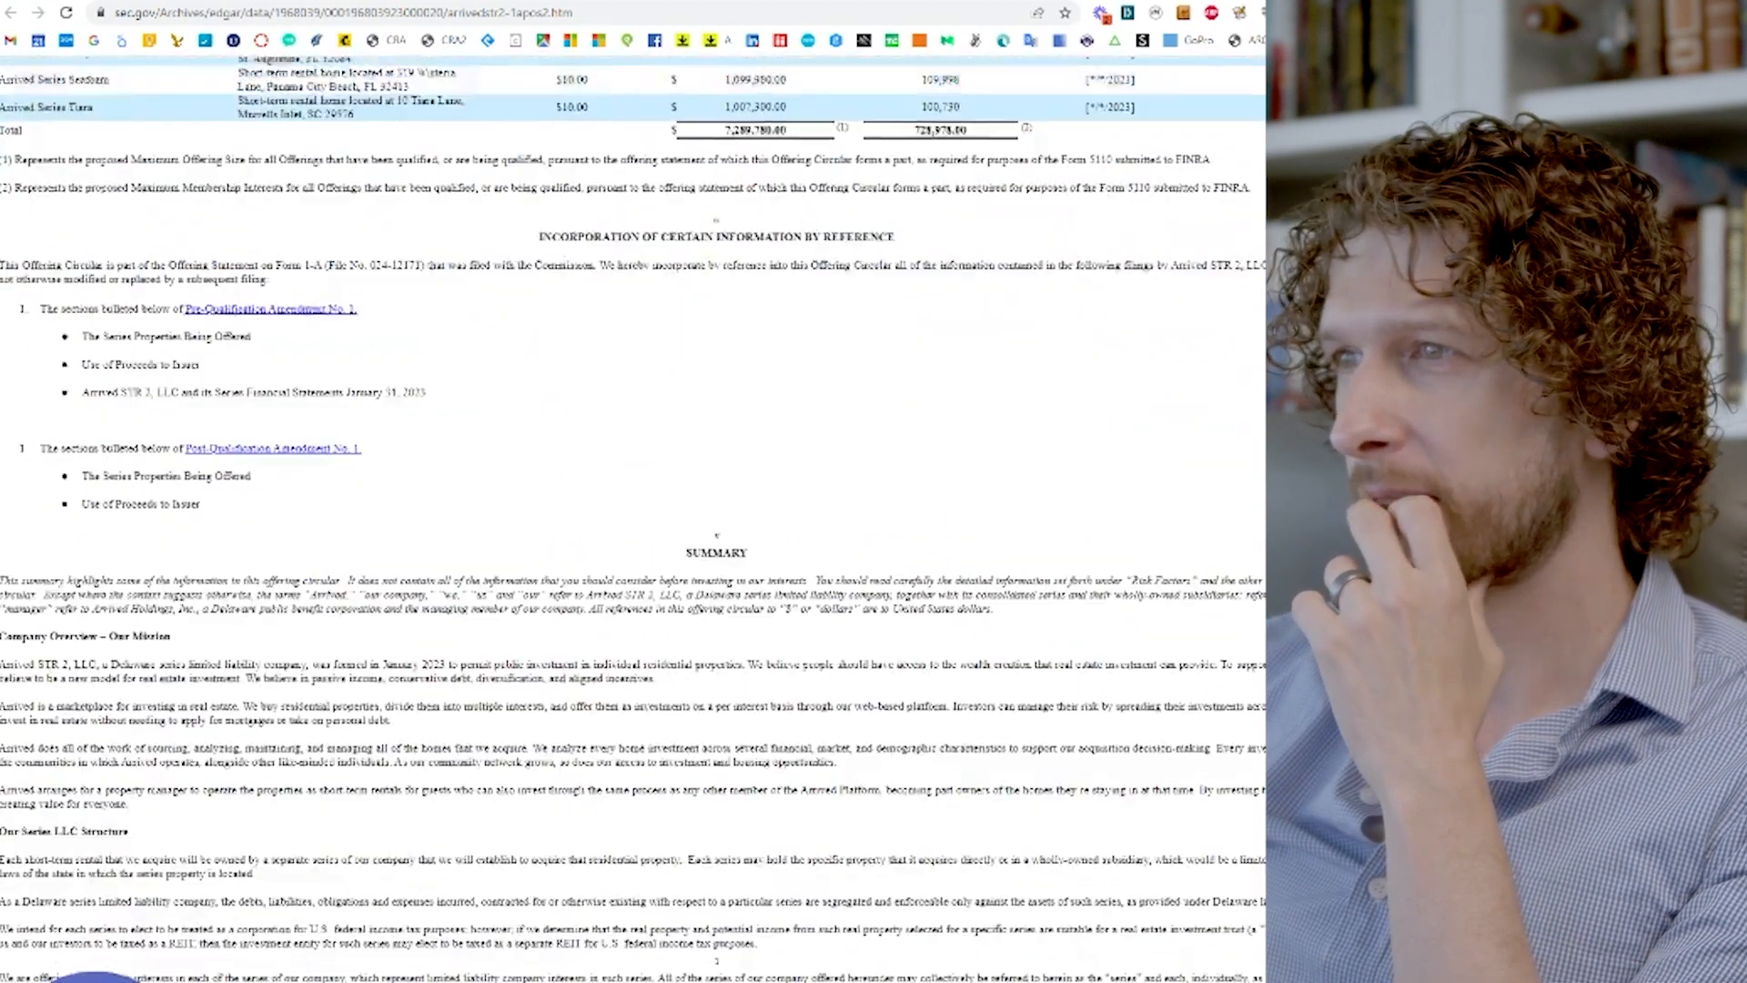
scroll("down", 3)
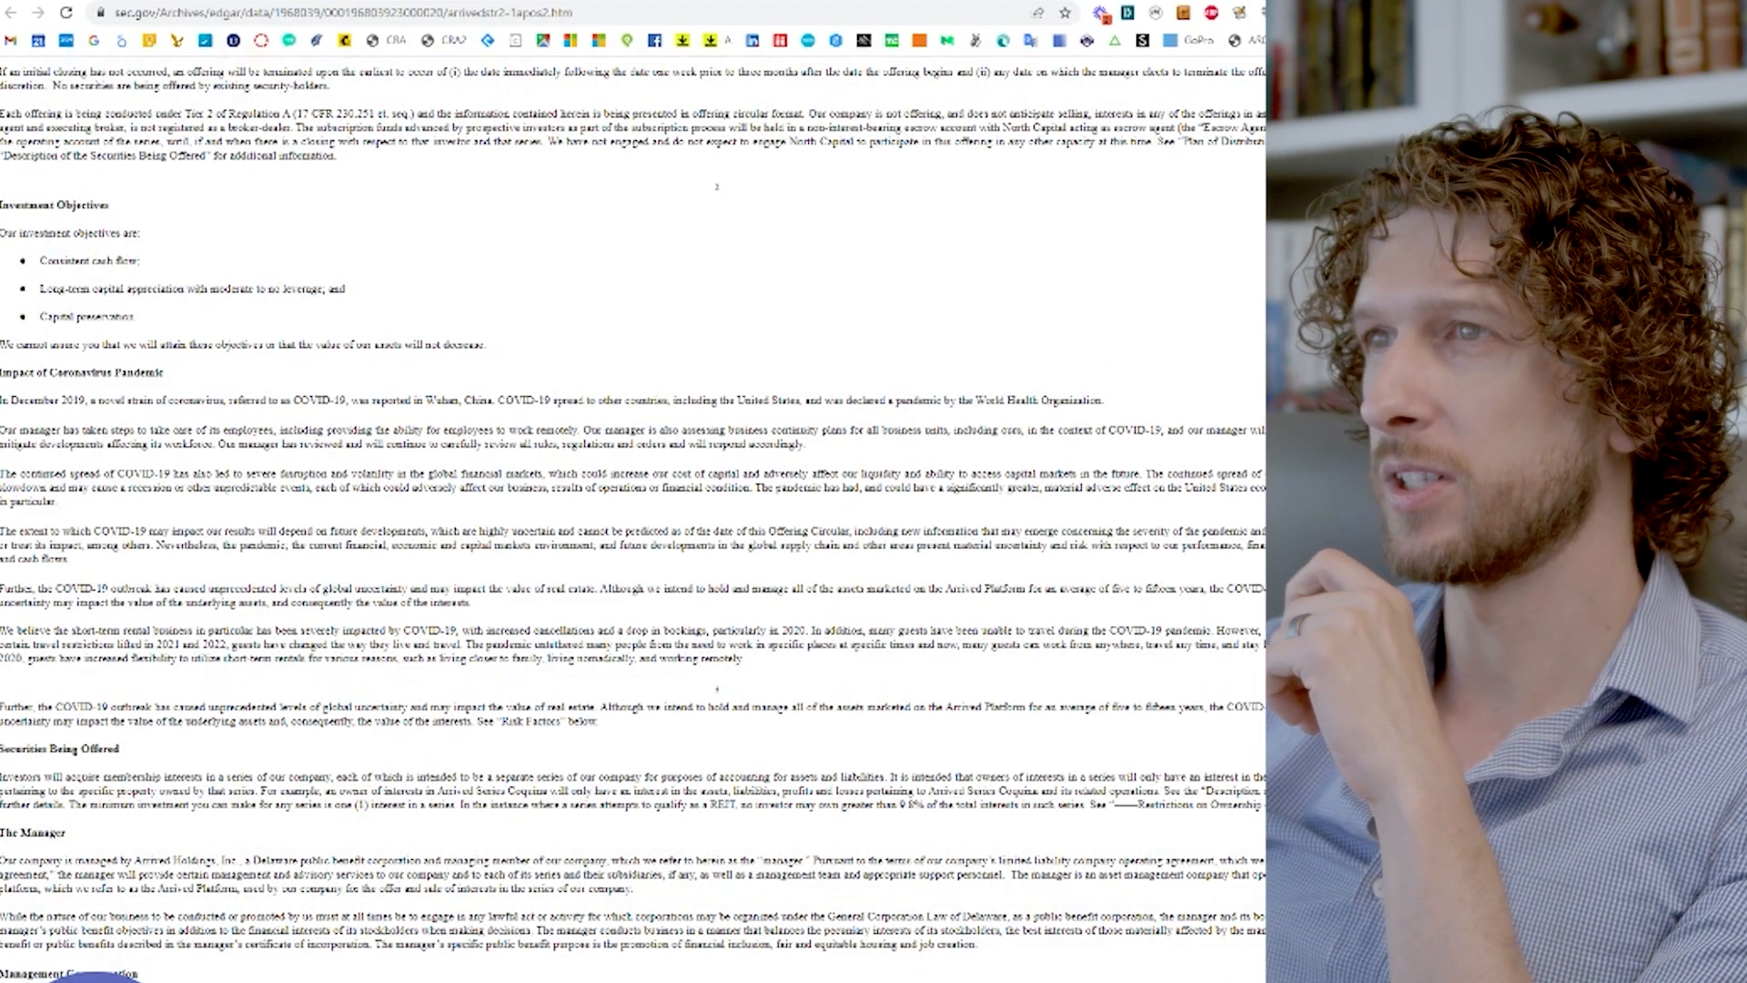
scroll("down", 3)
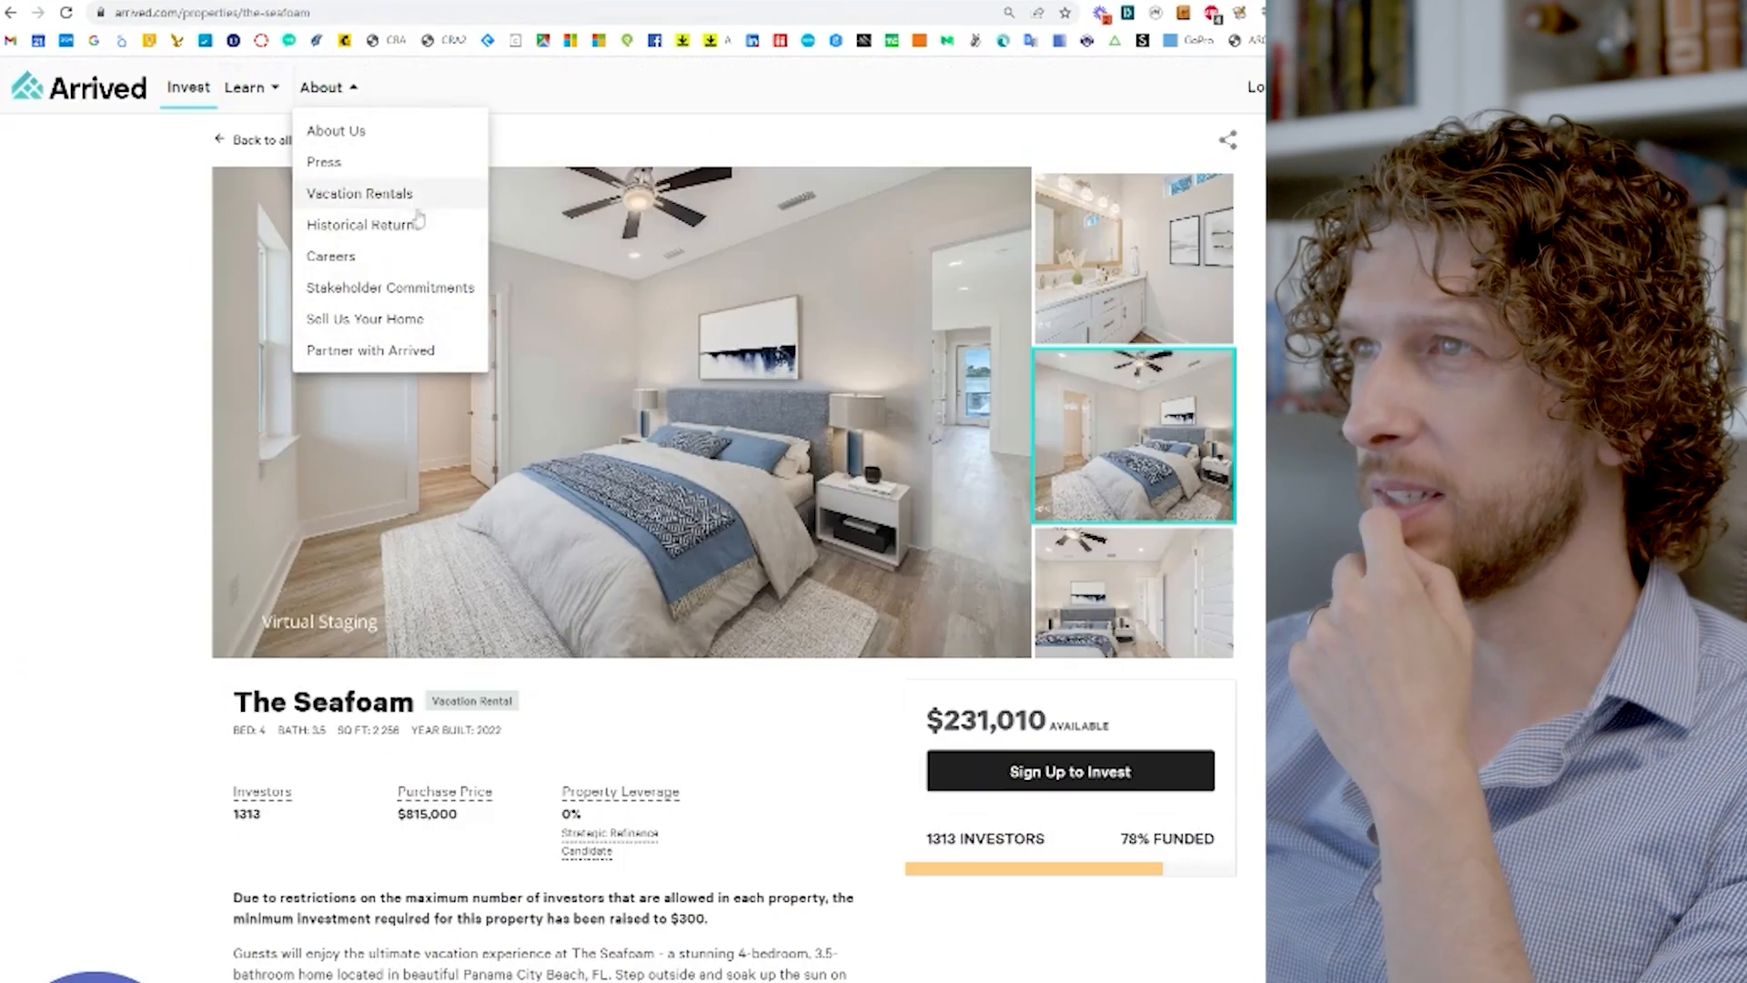
Step: Open Arrived's historical returns page and scroll to the per-property returns table
left_click(364, 225)
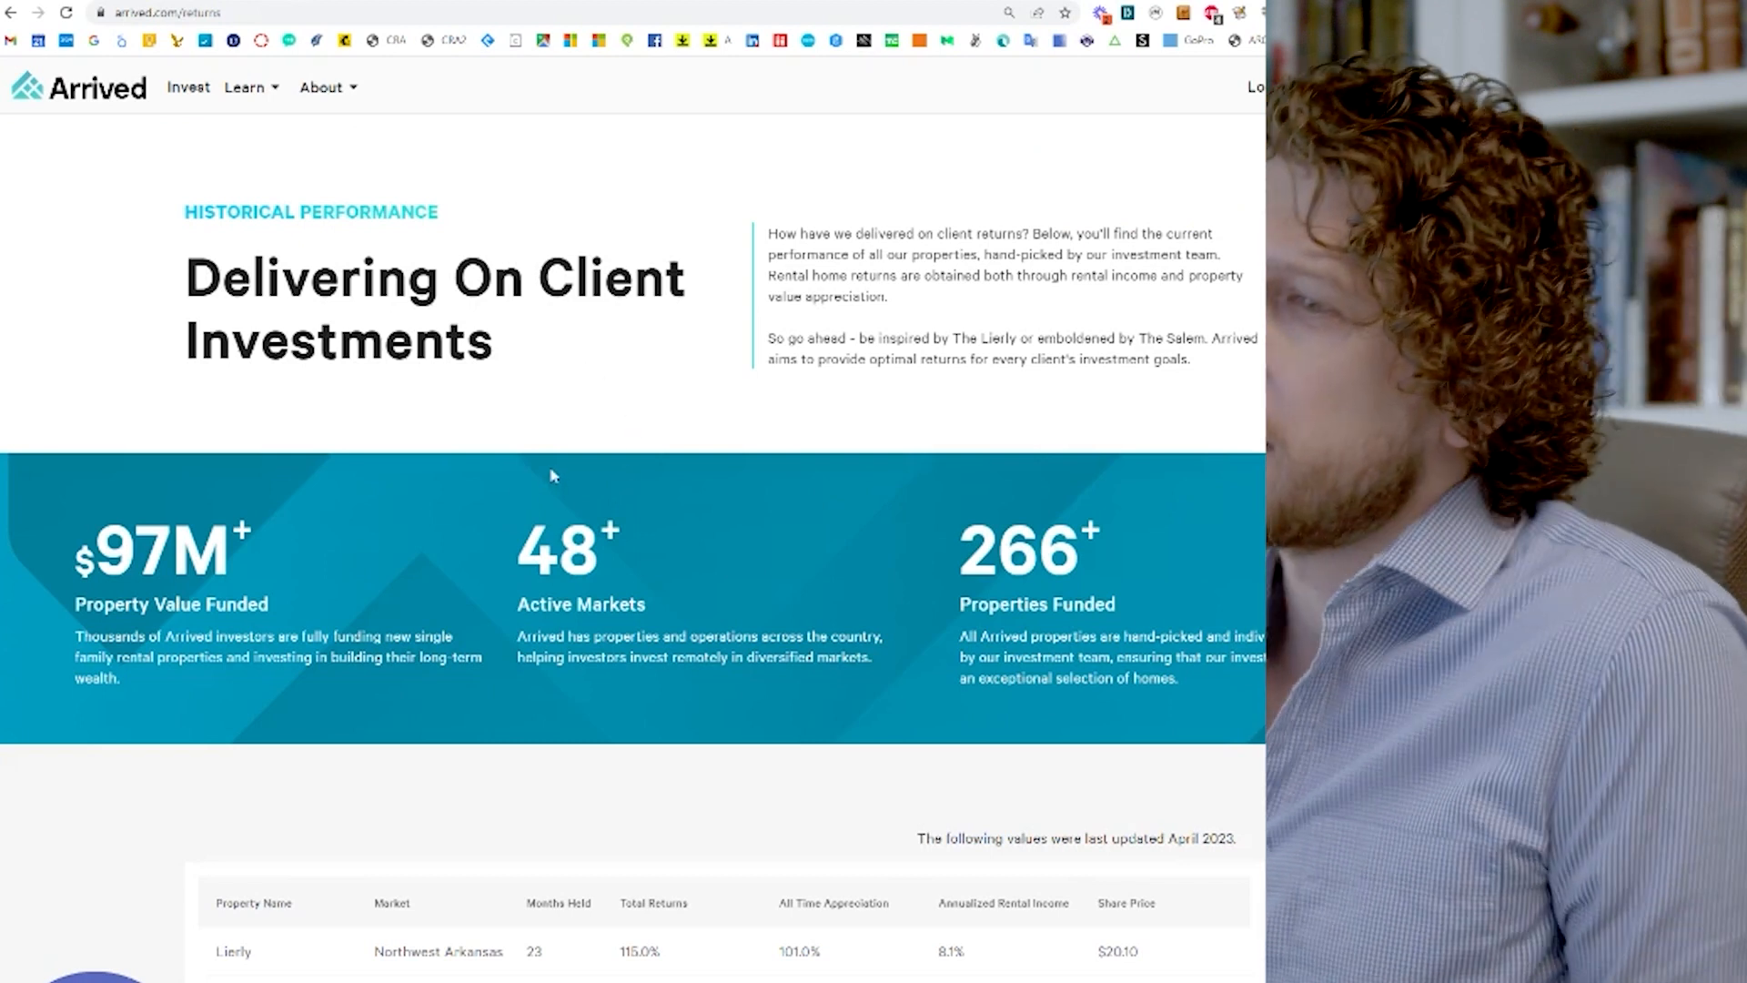
scroll("down", 3)
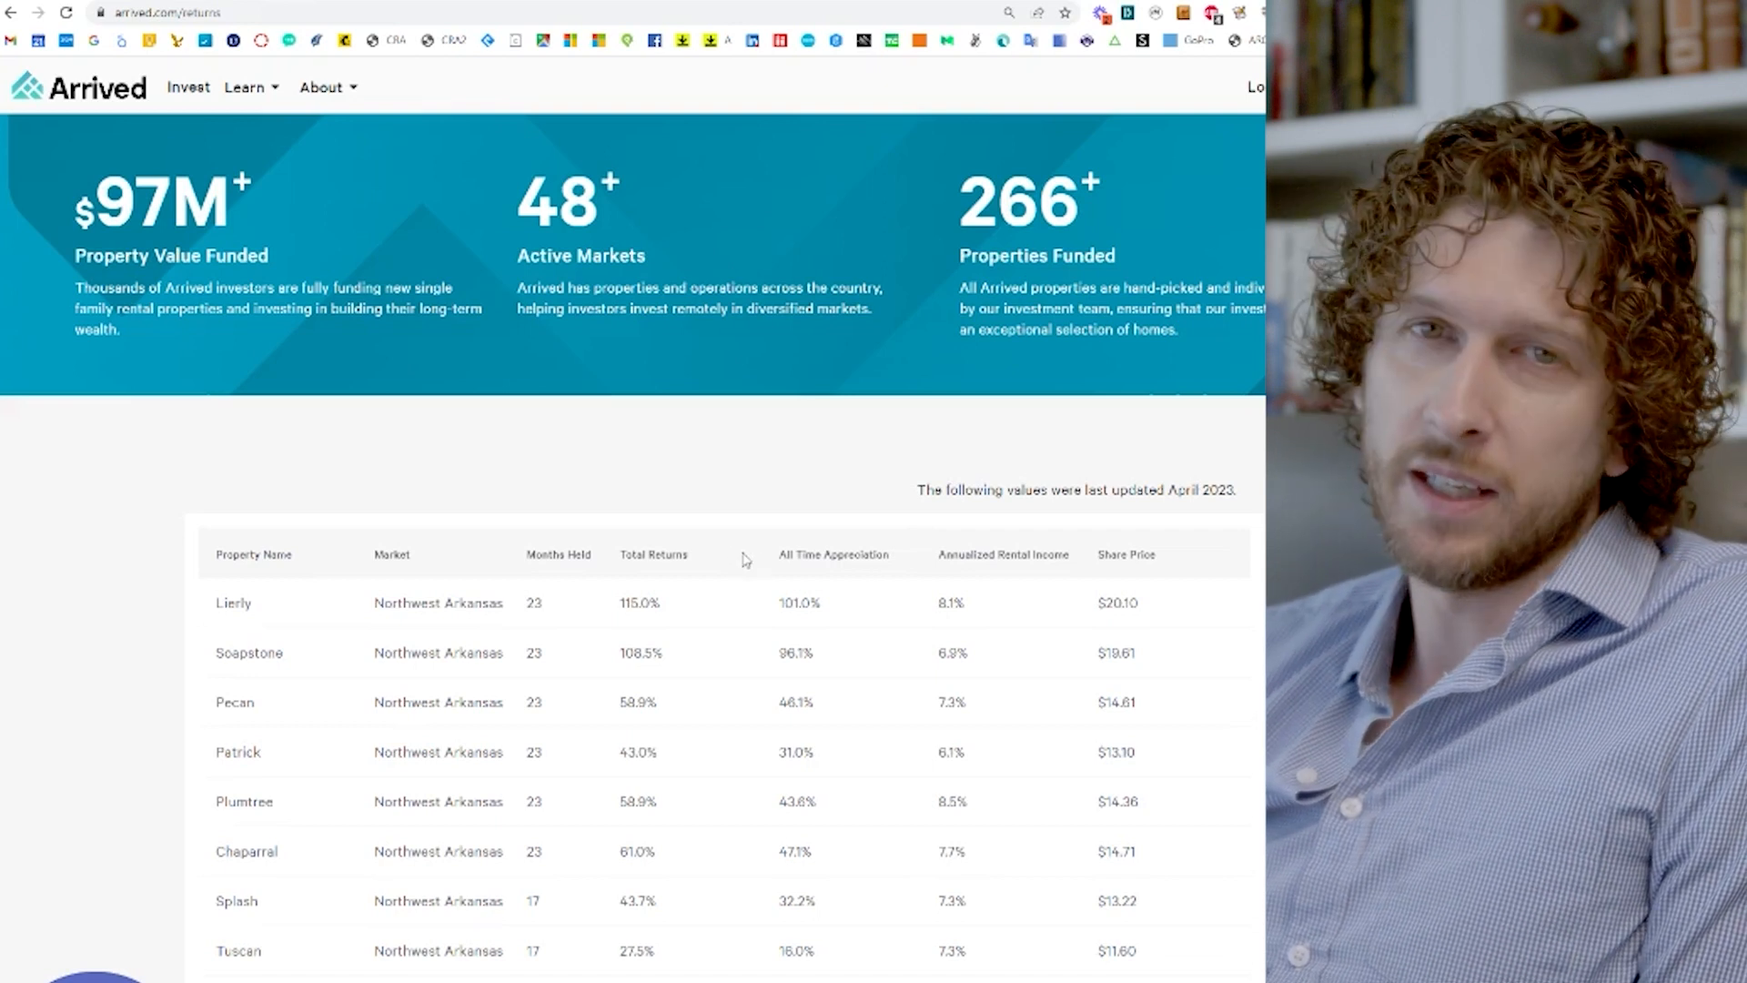
scroll("down", 3)
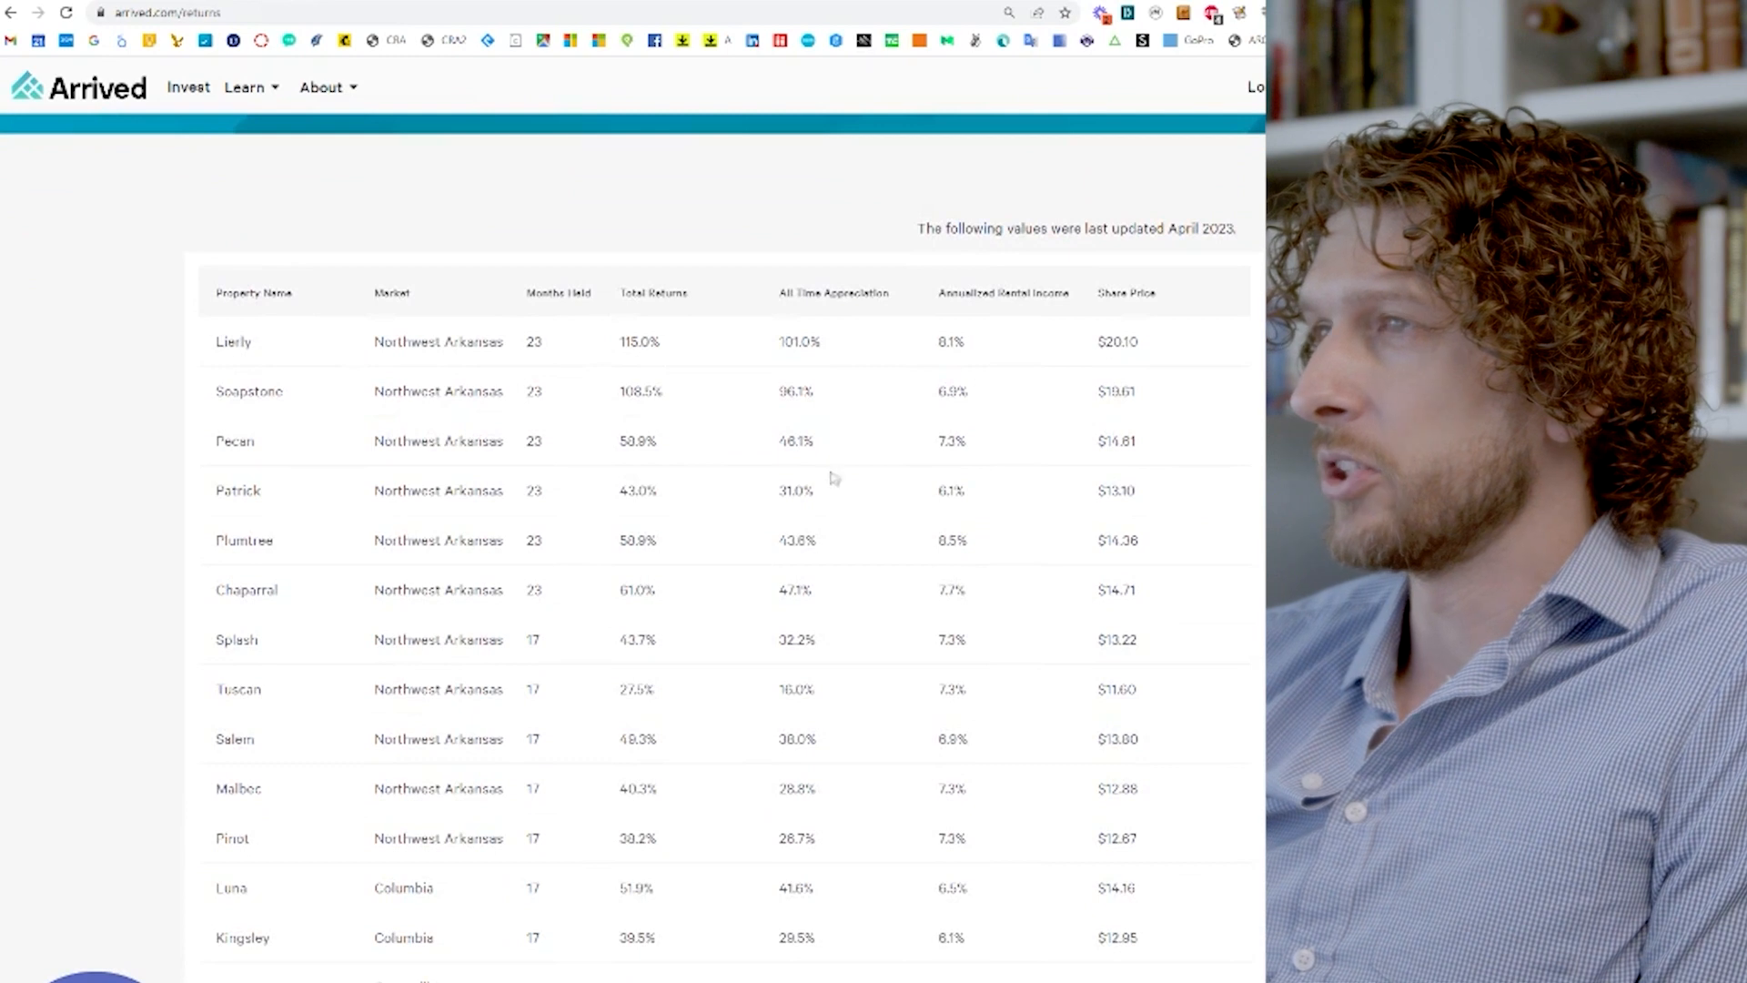
mouse_move(763, 457)
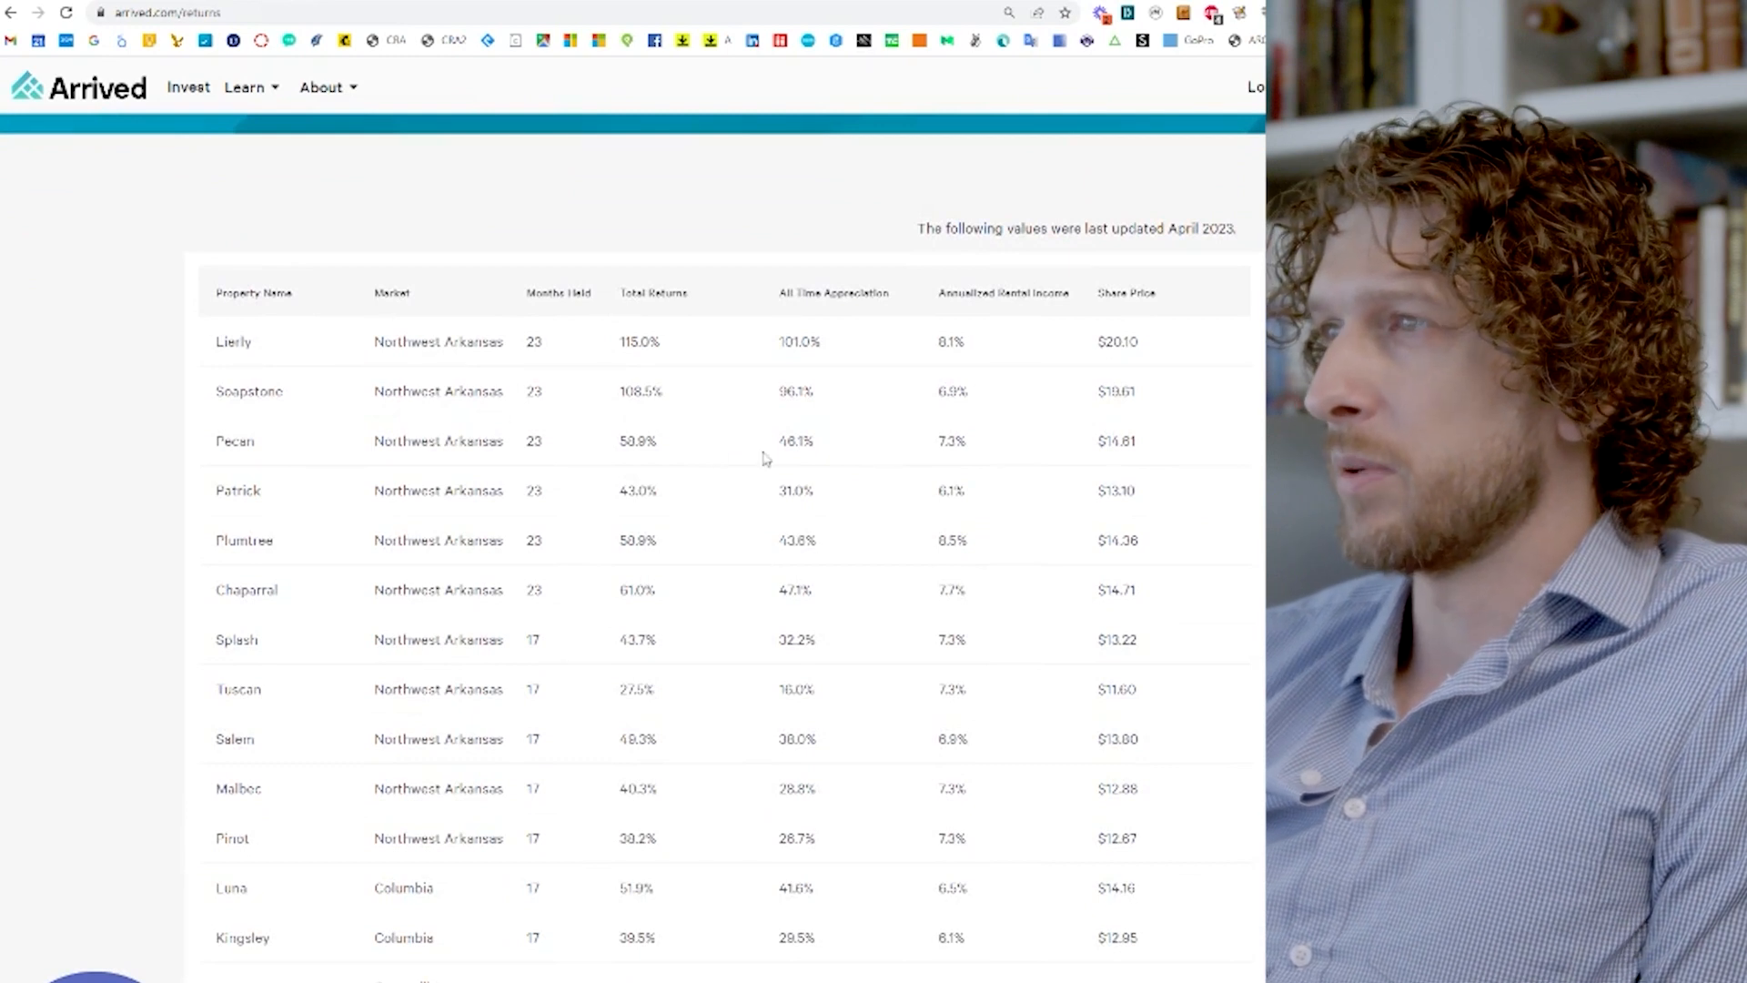
scroll("down", 3)
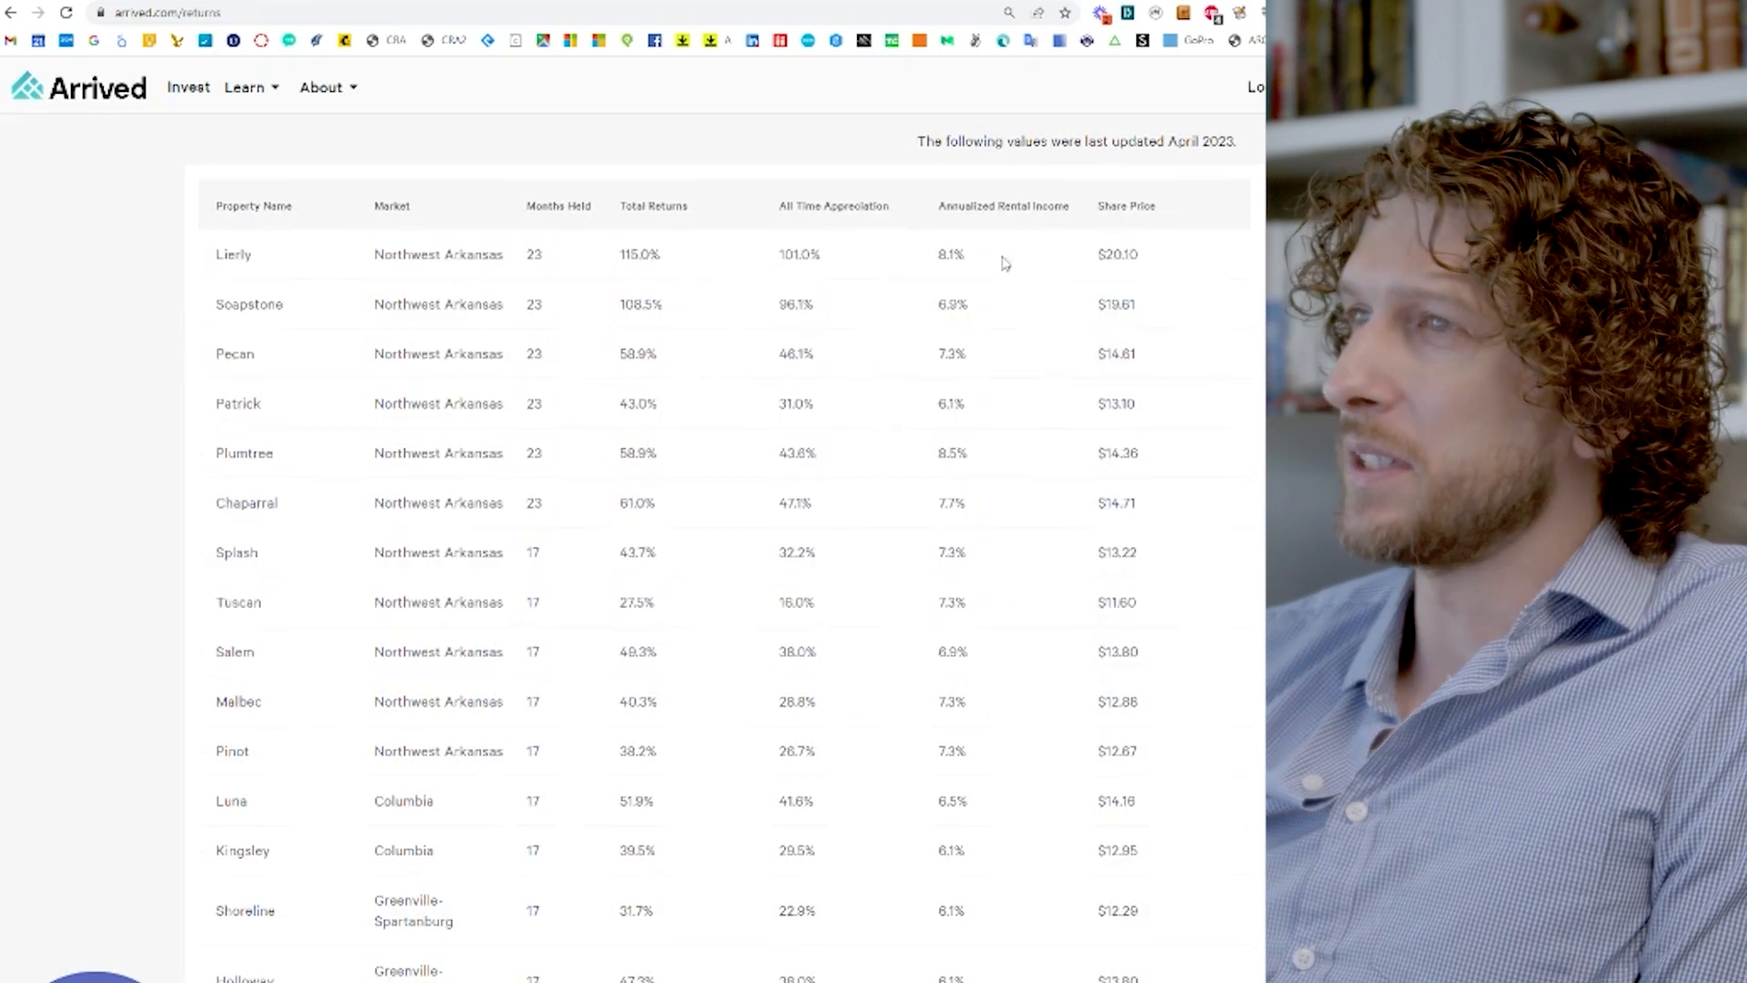
double_click(638, 255)
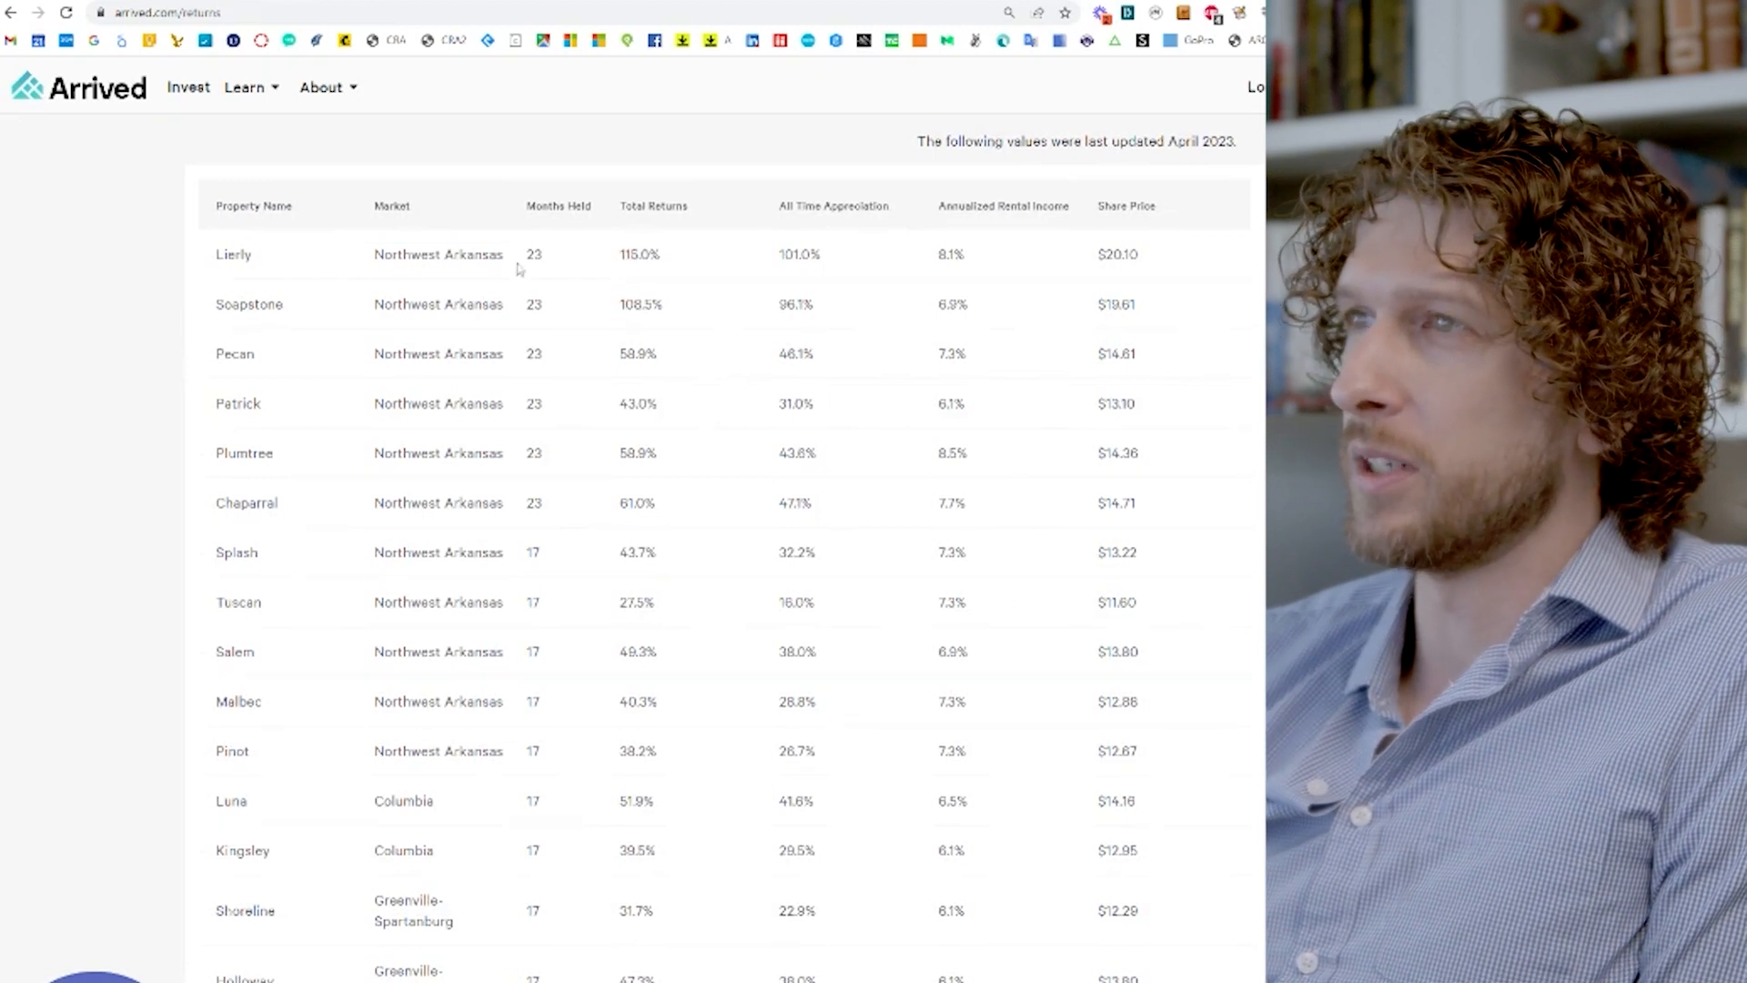
double_click(533, 255)
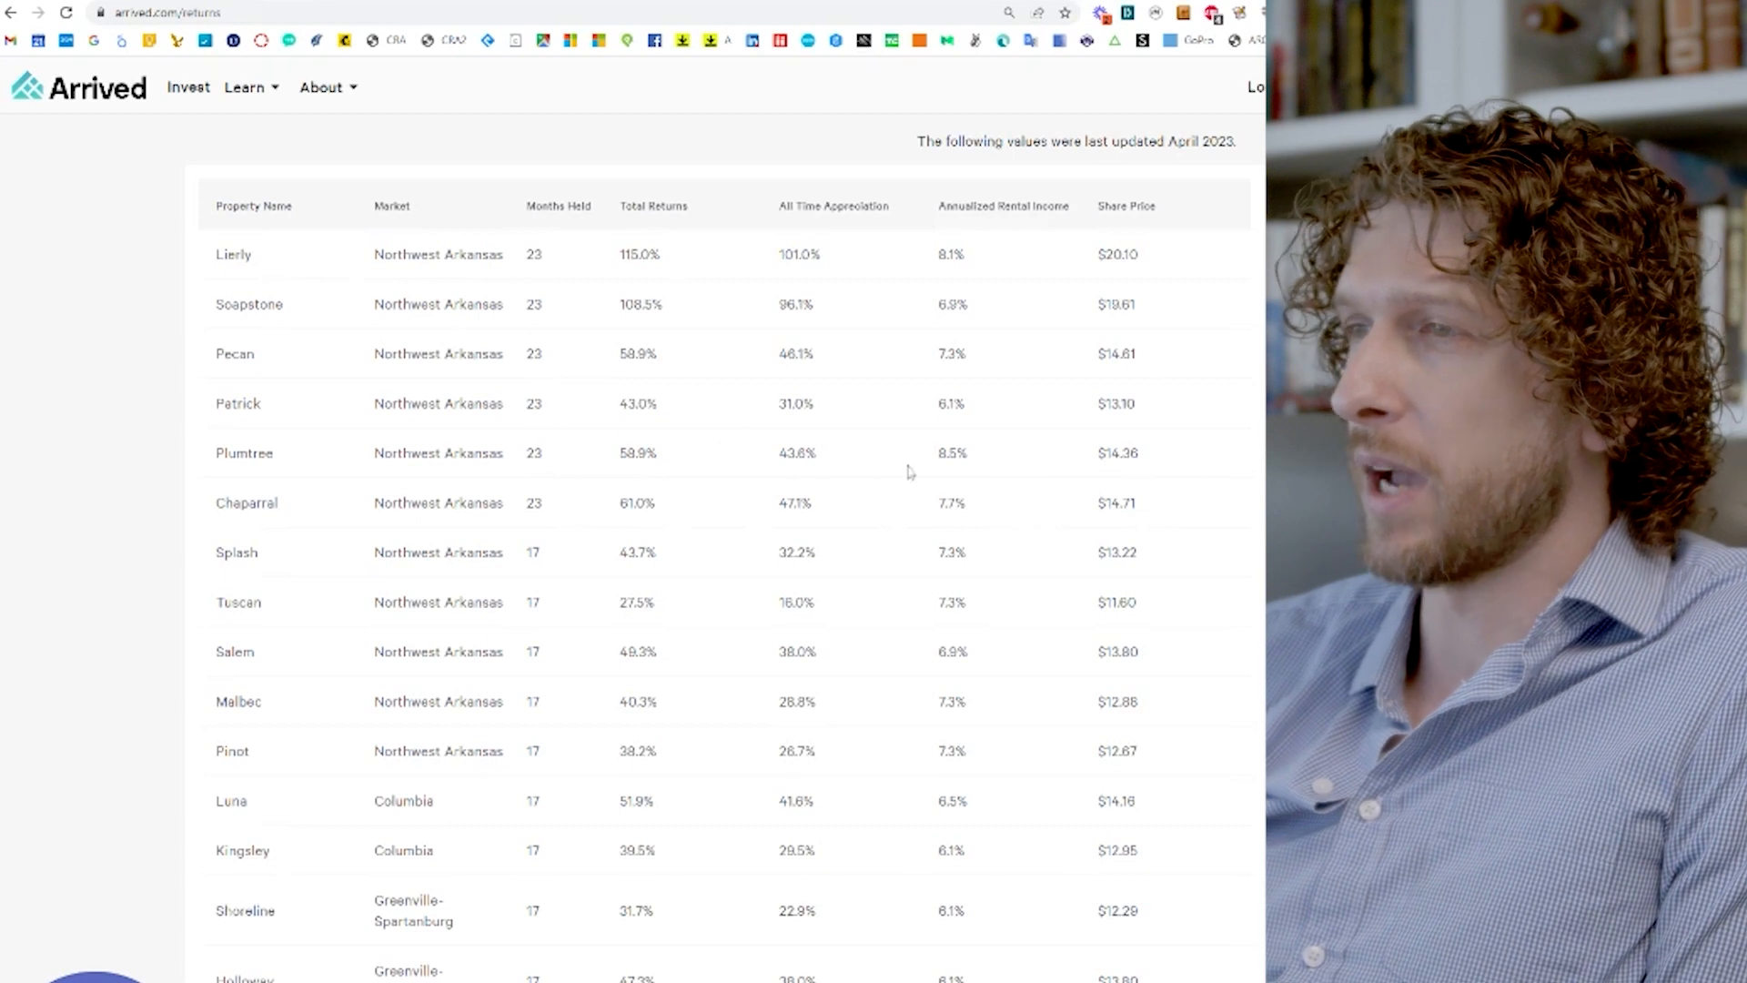
scroll("down", 3)
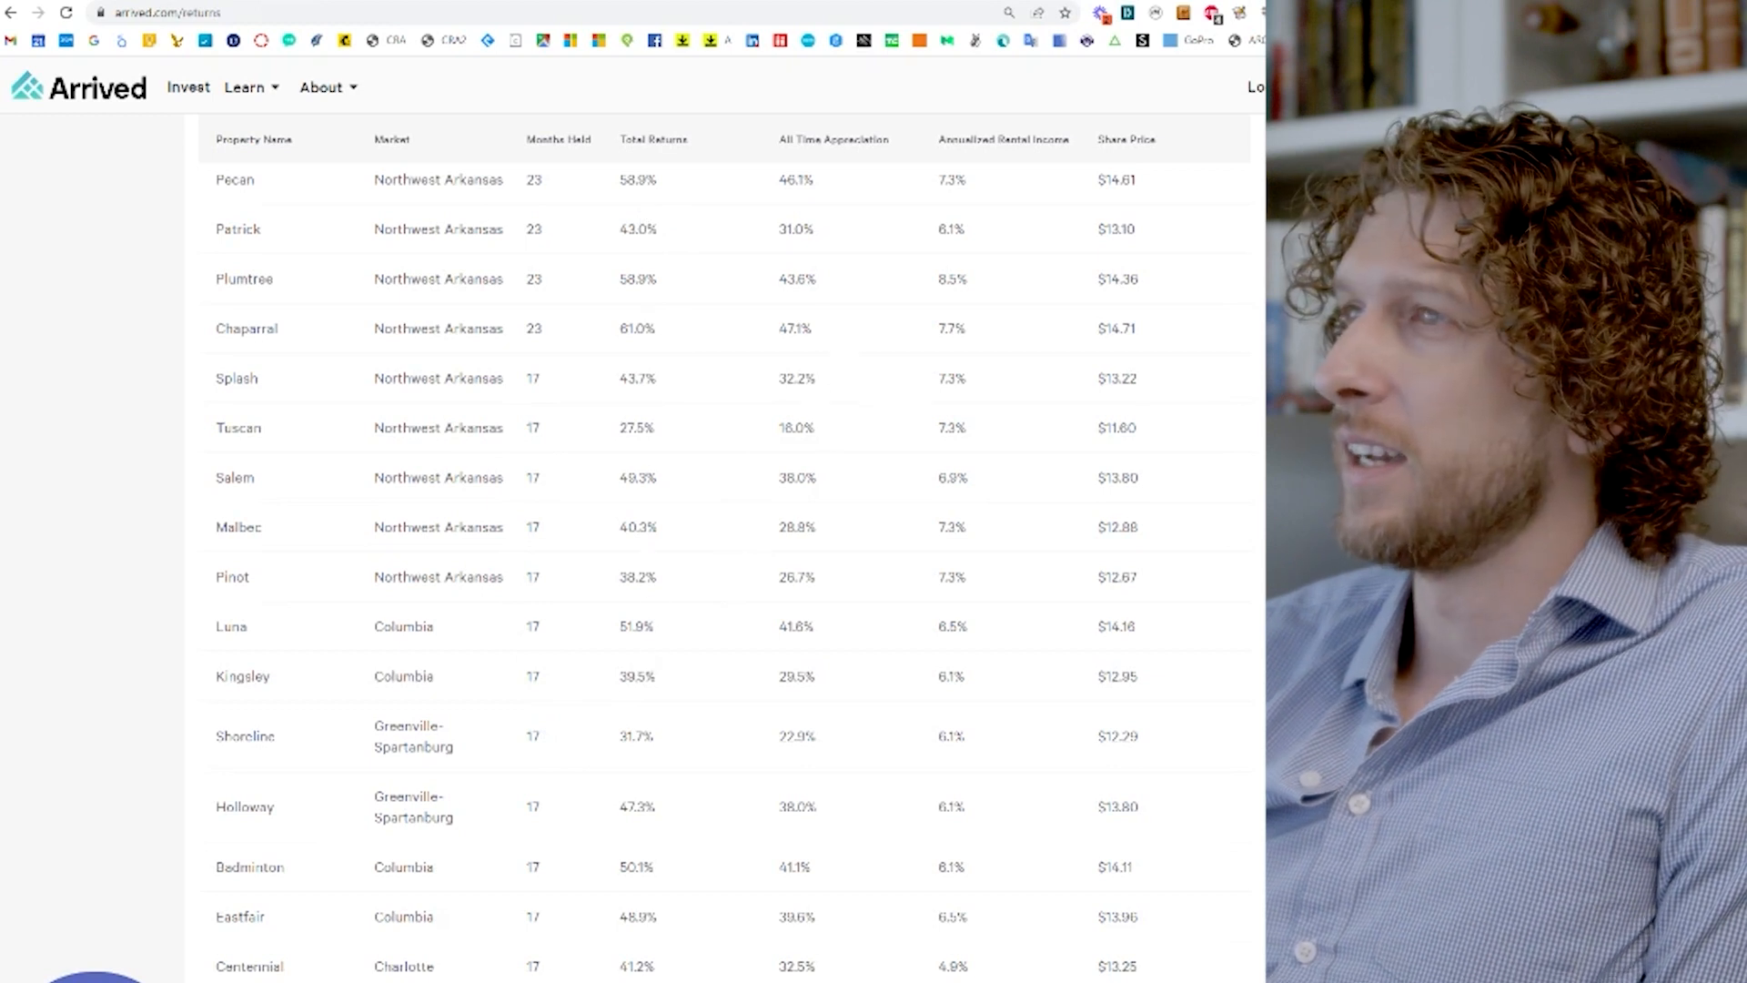
scroll("up", 3)
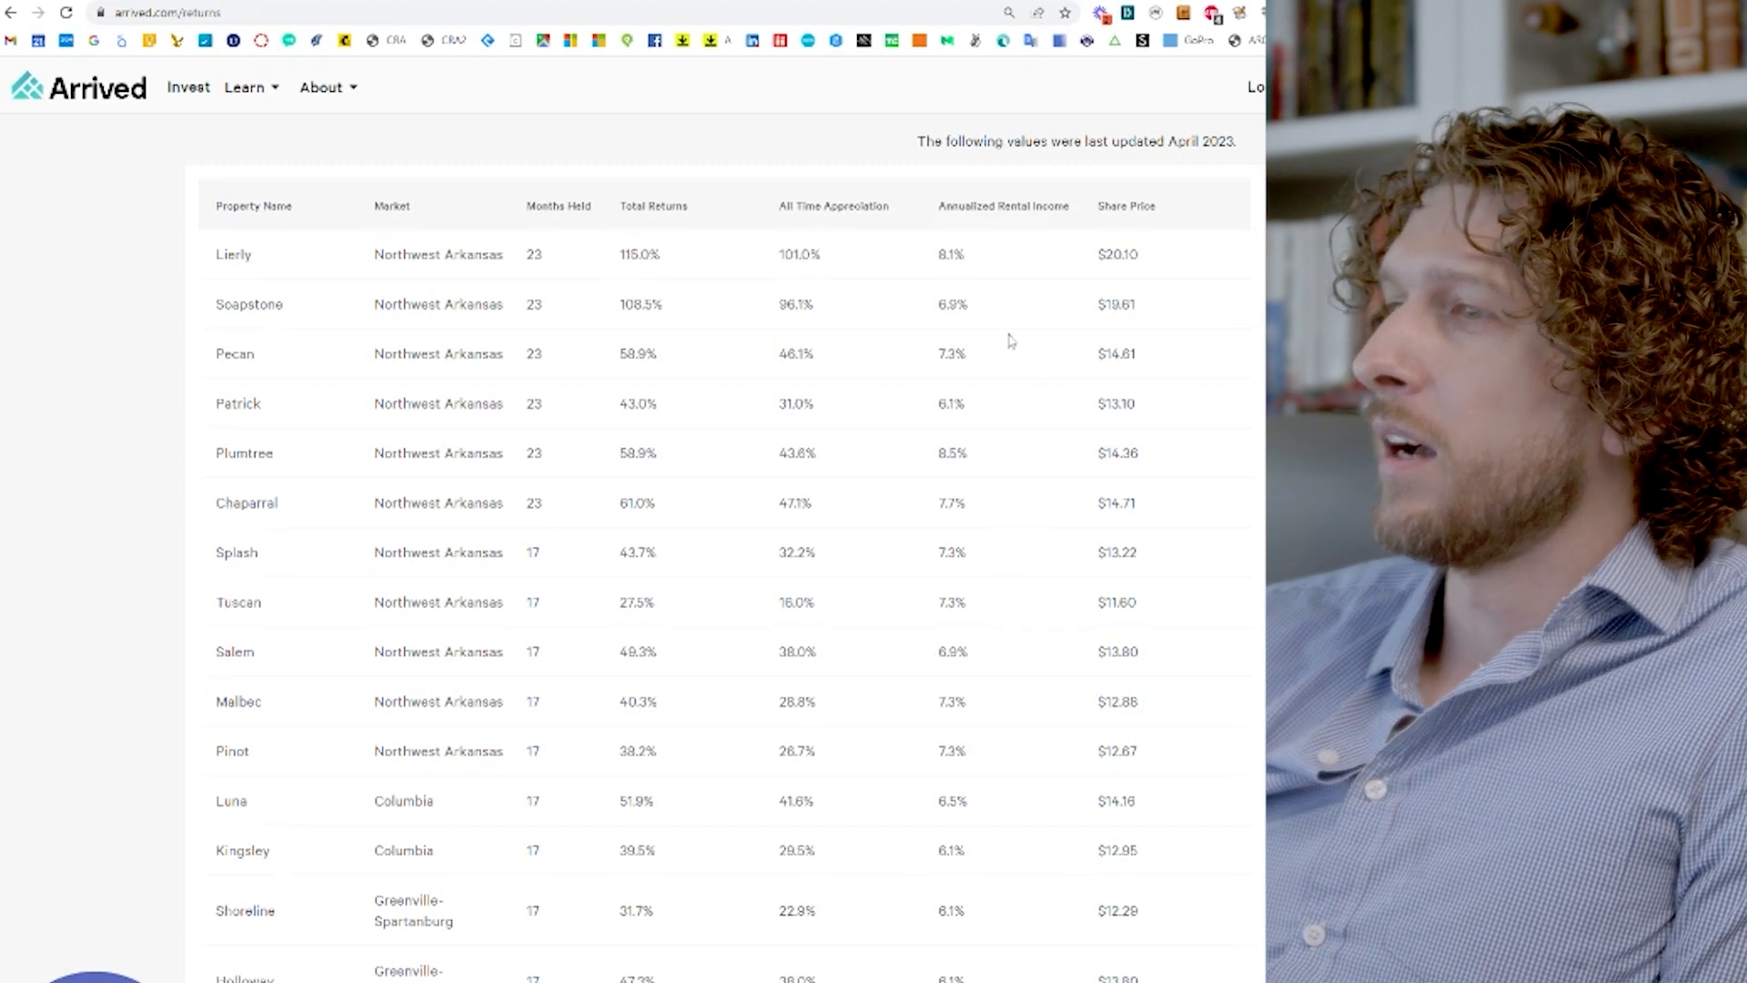
scroll("down", 3)
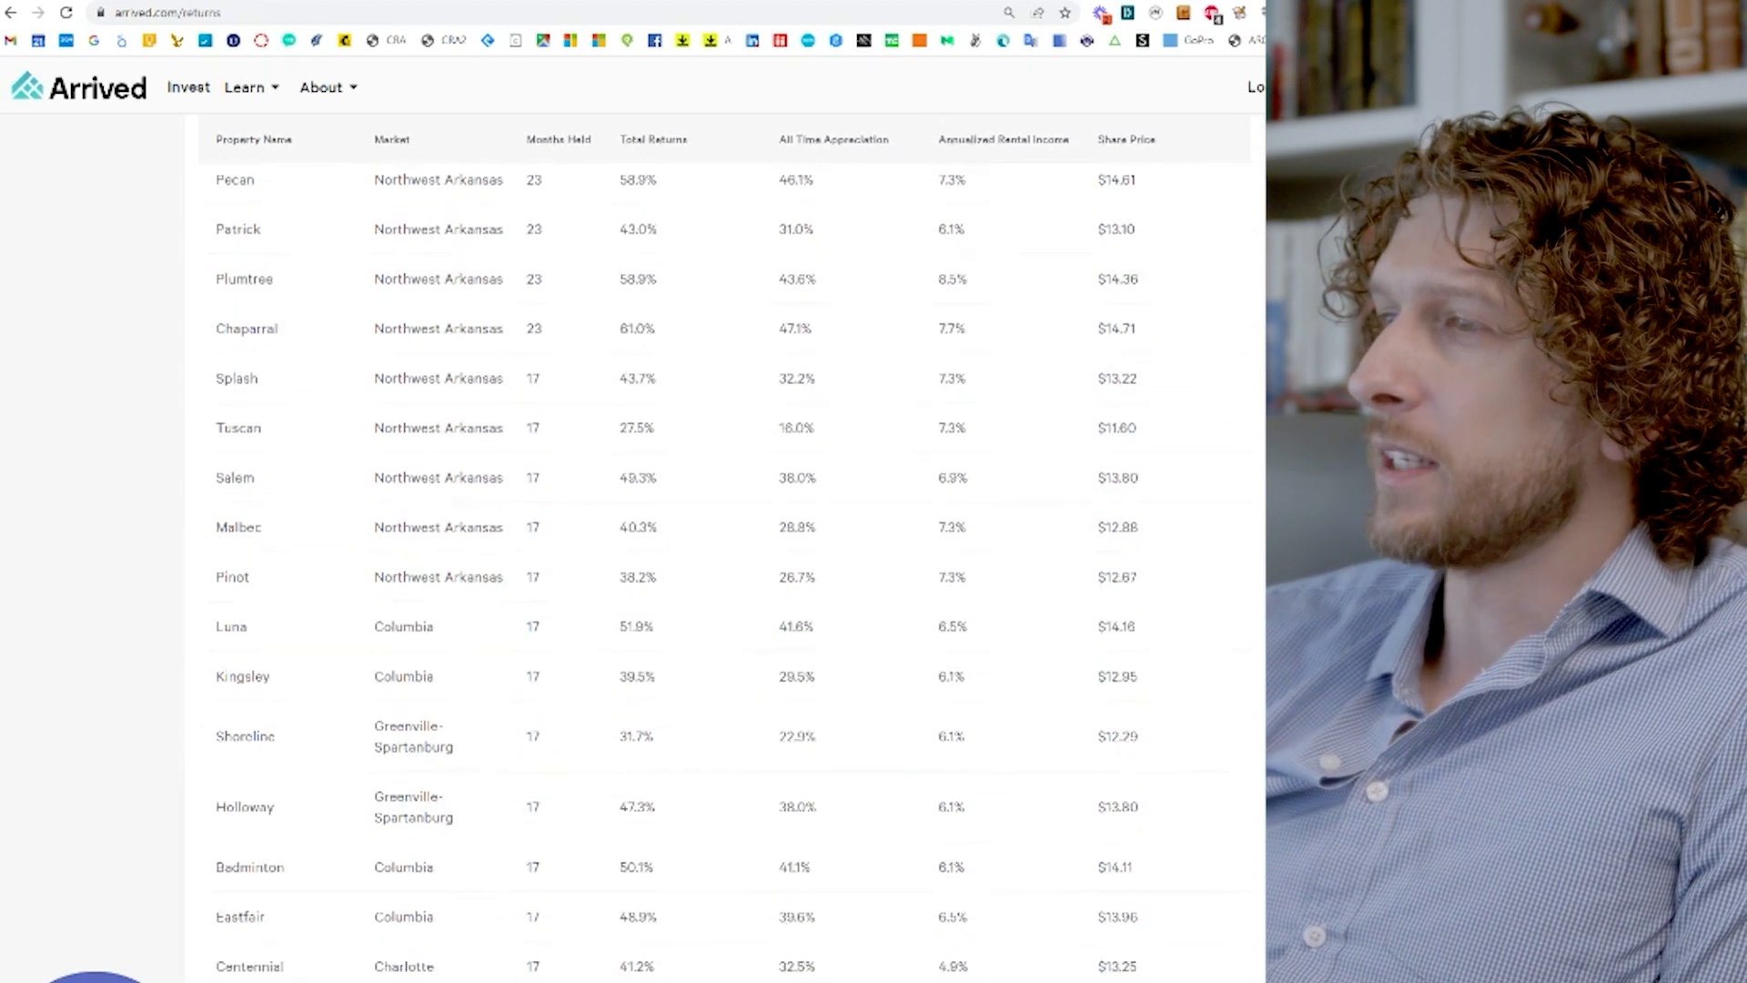
scroll("down", 3)
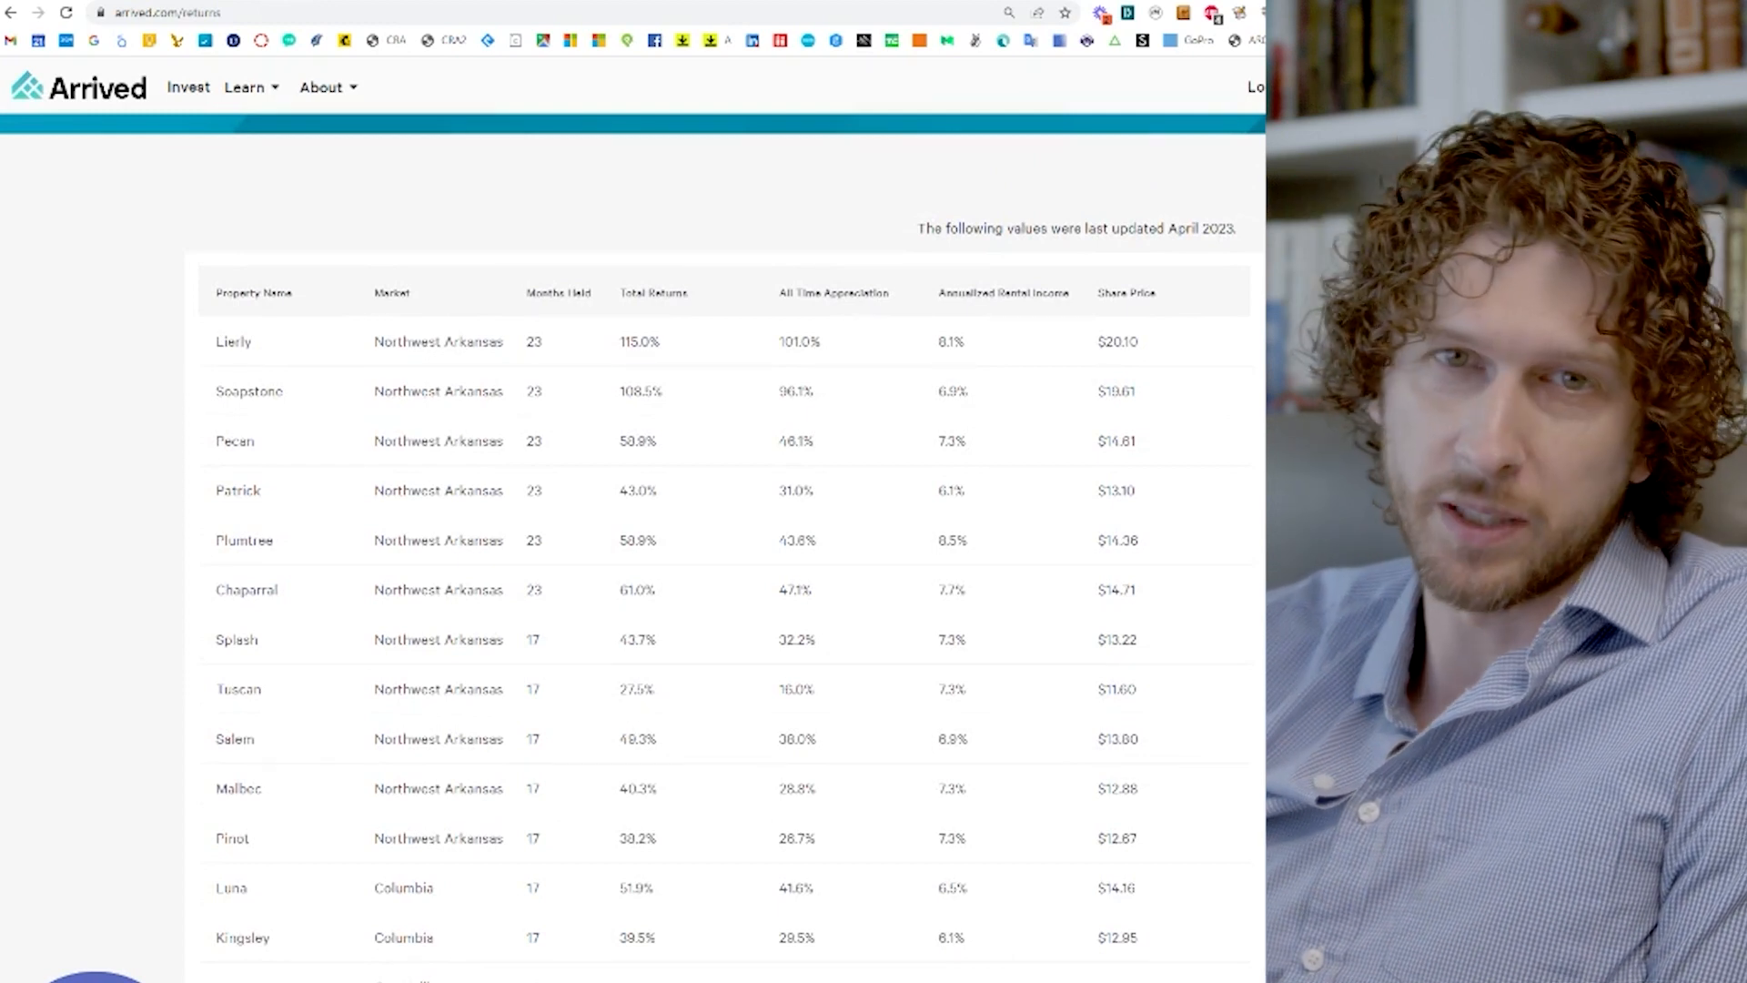
mouse_move(934, 322)
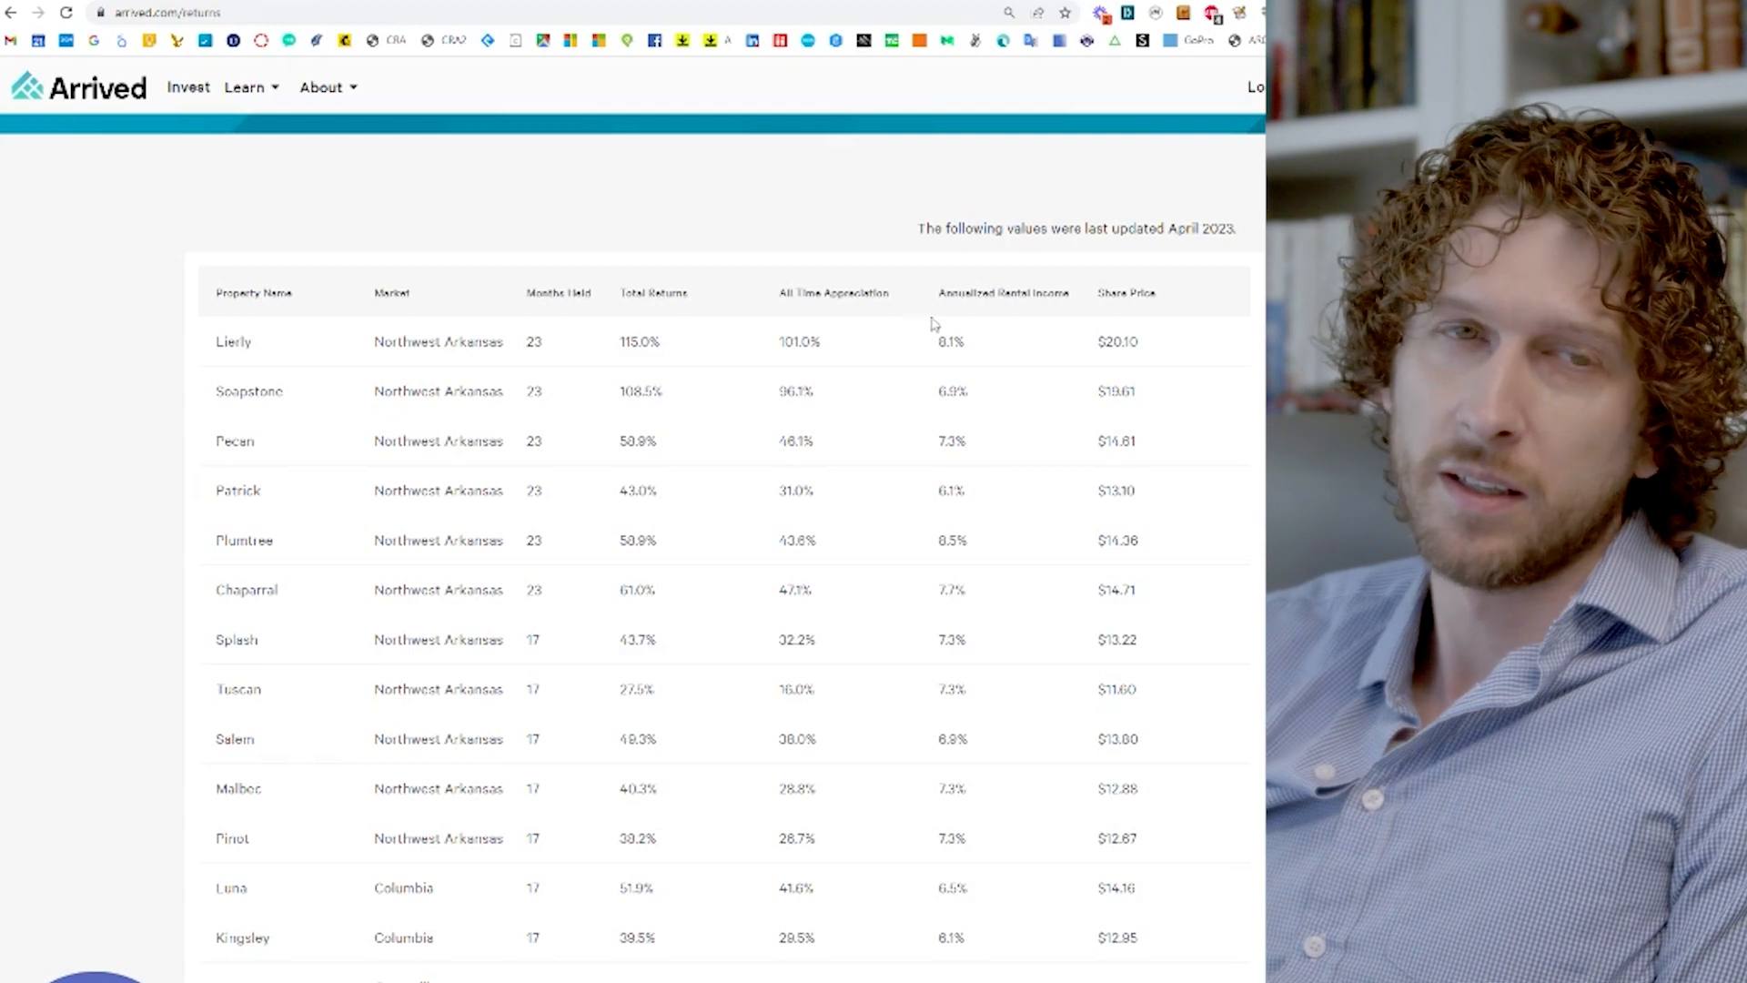
scroll("down", 3)
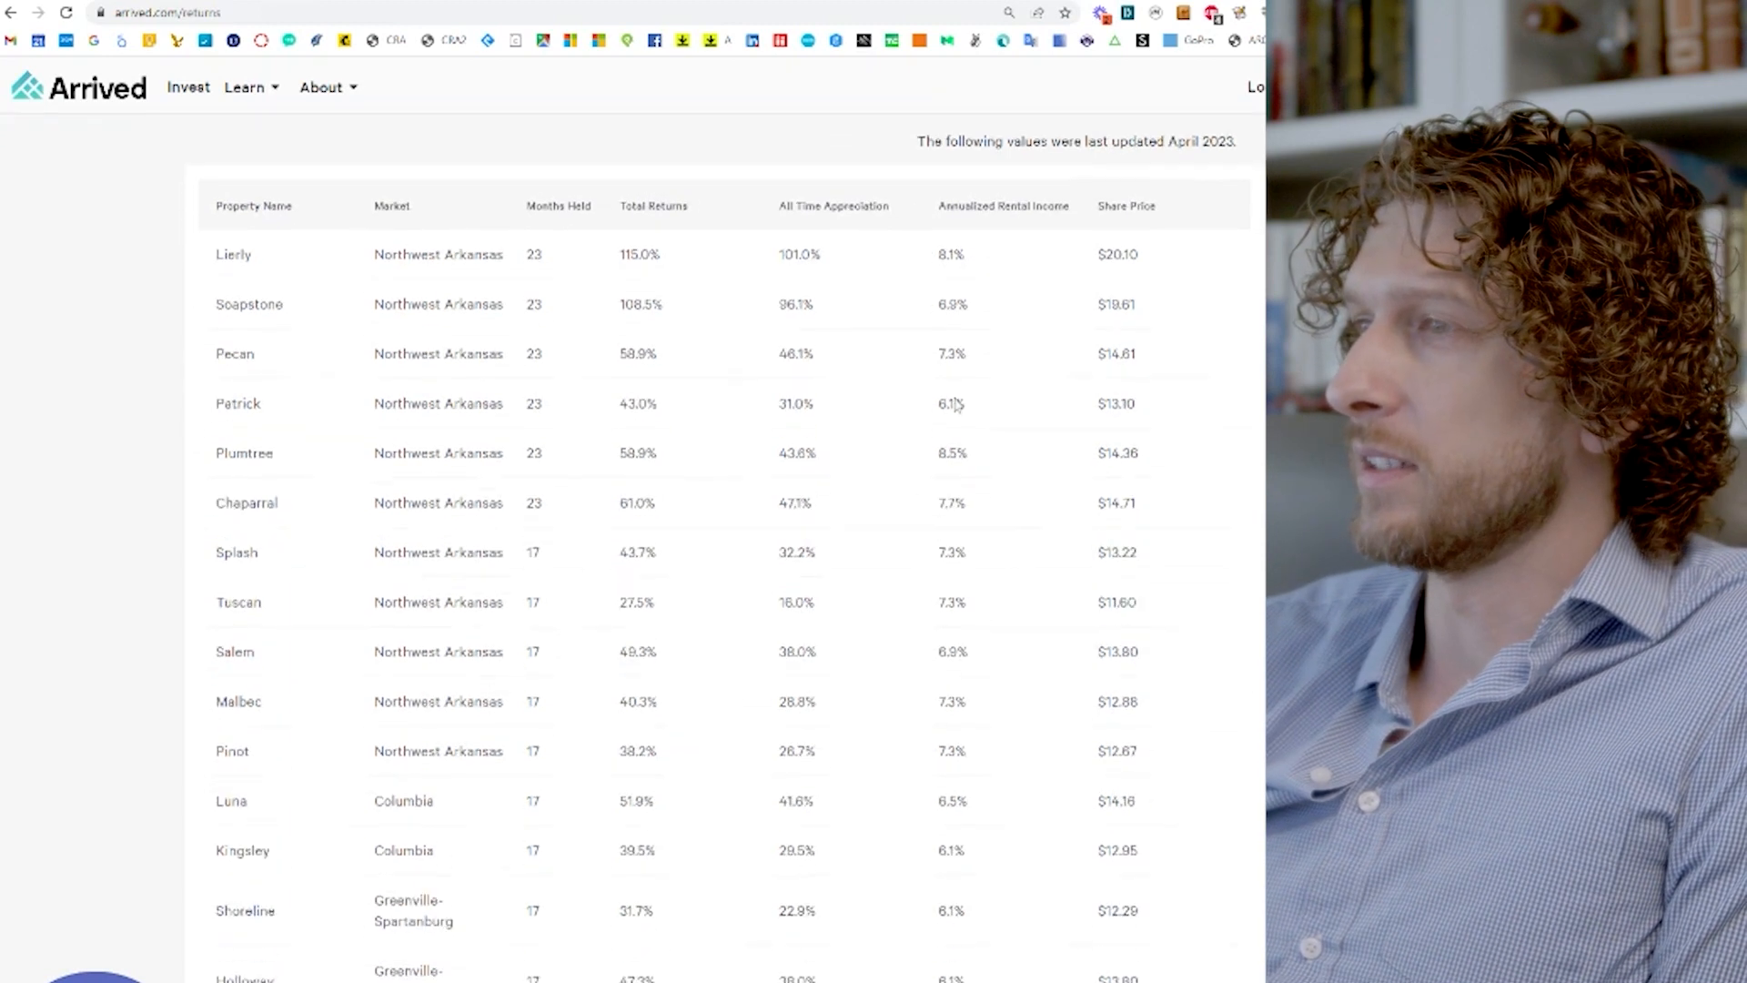
scroll("down", 3)
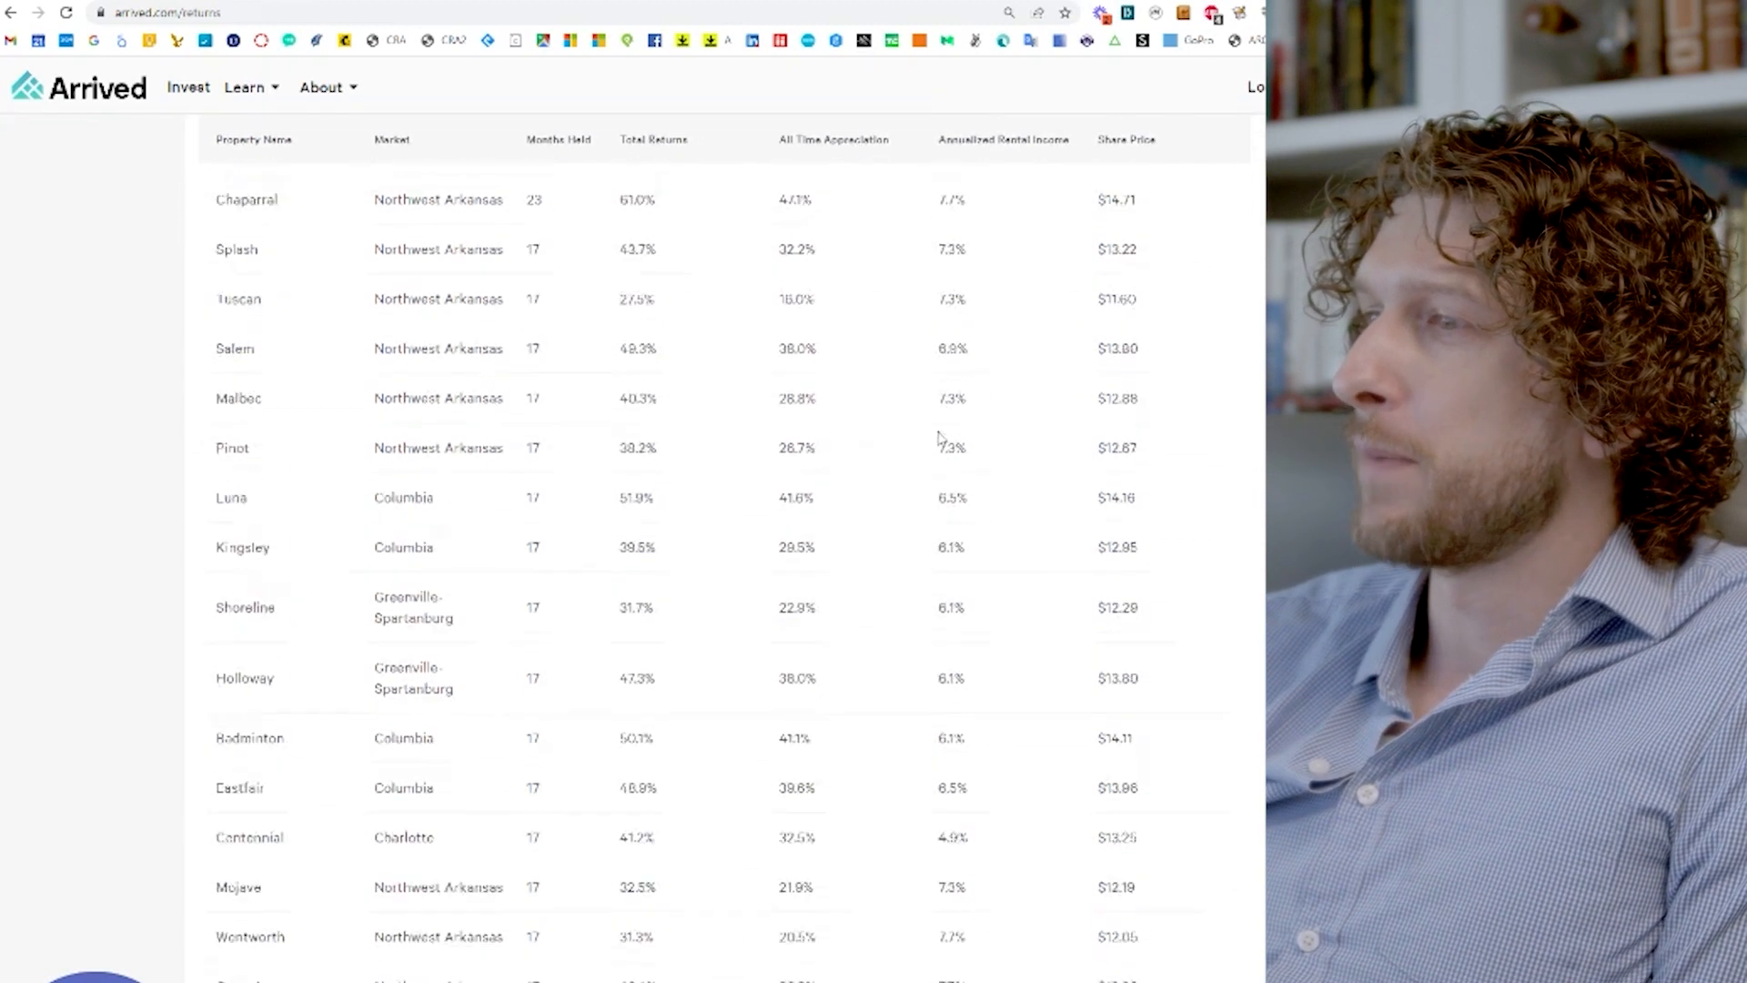
scroll("down", 3)
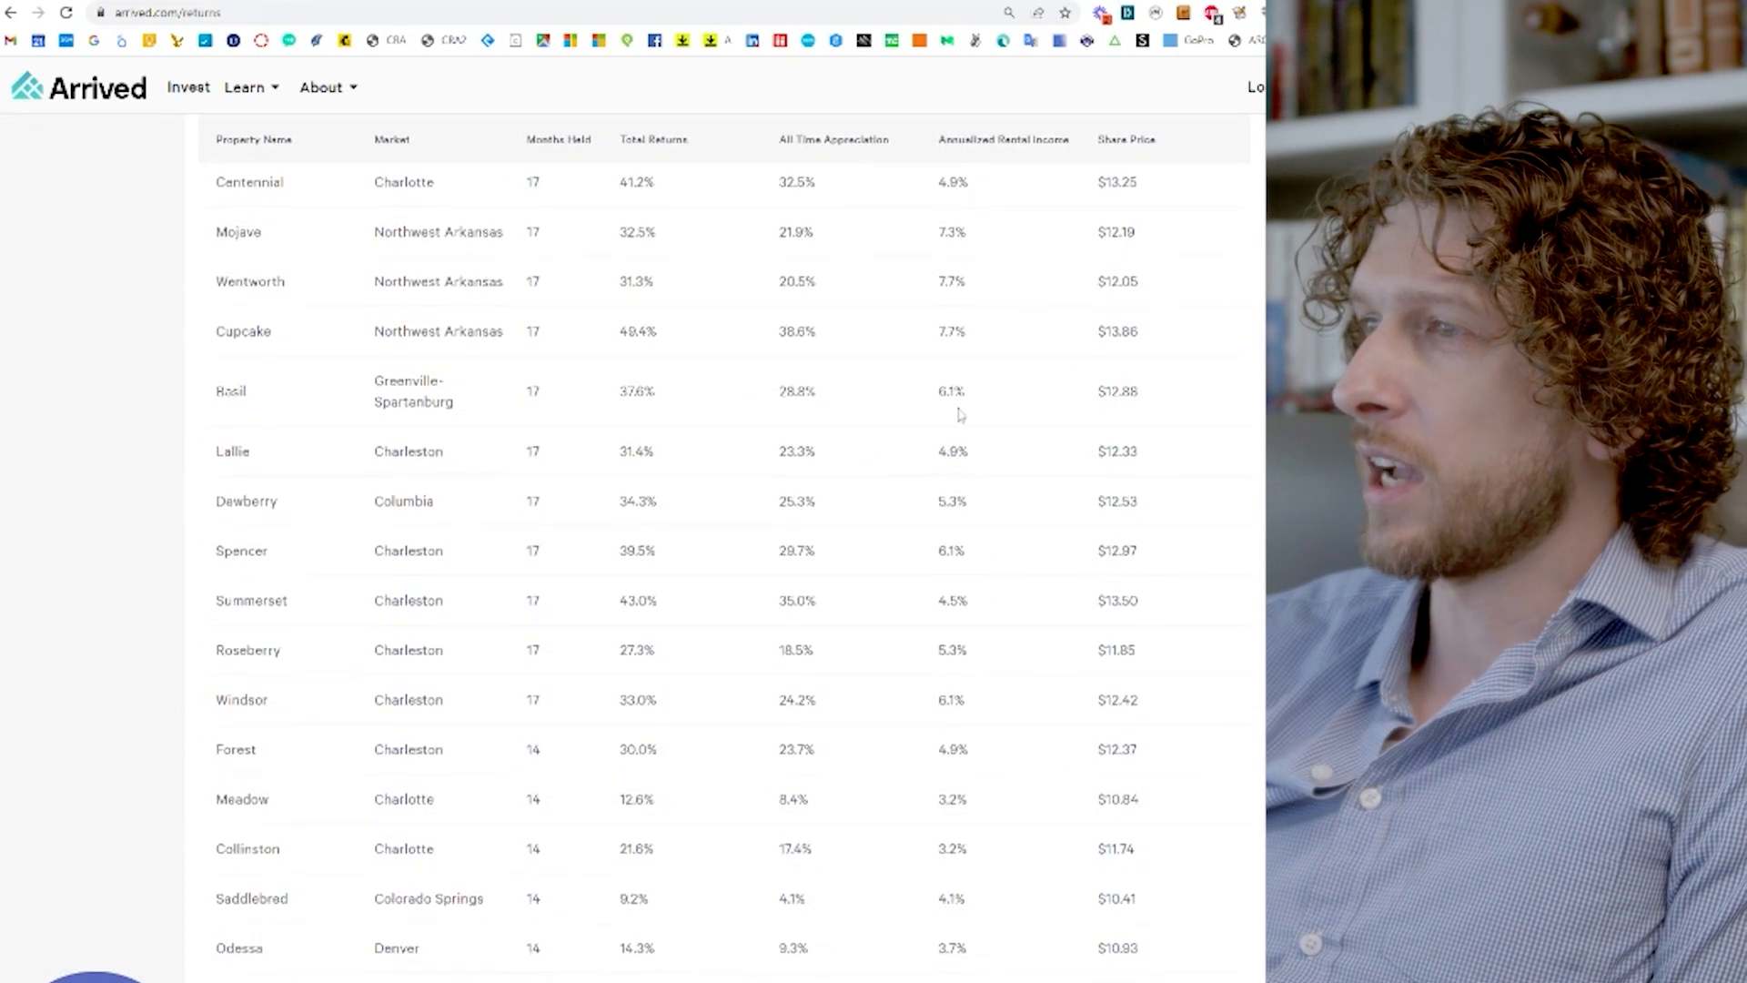
mouse_move(497, 320)
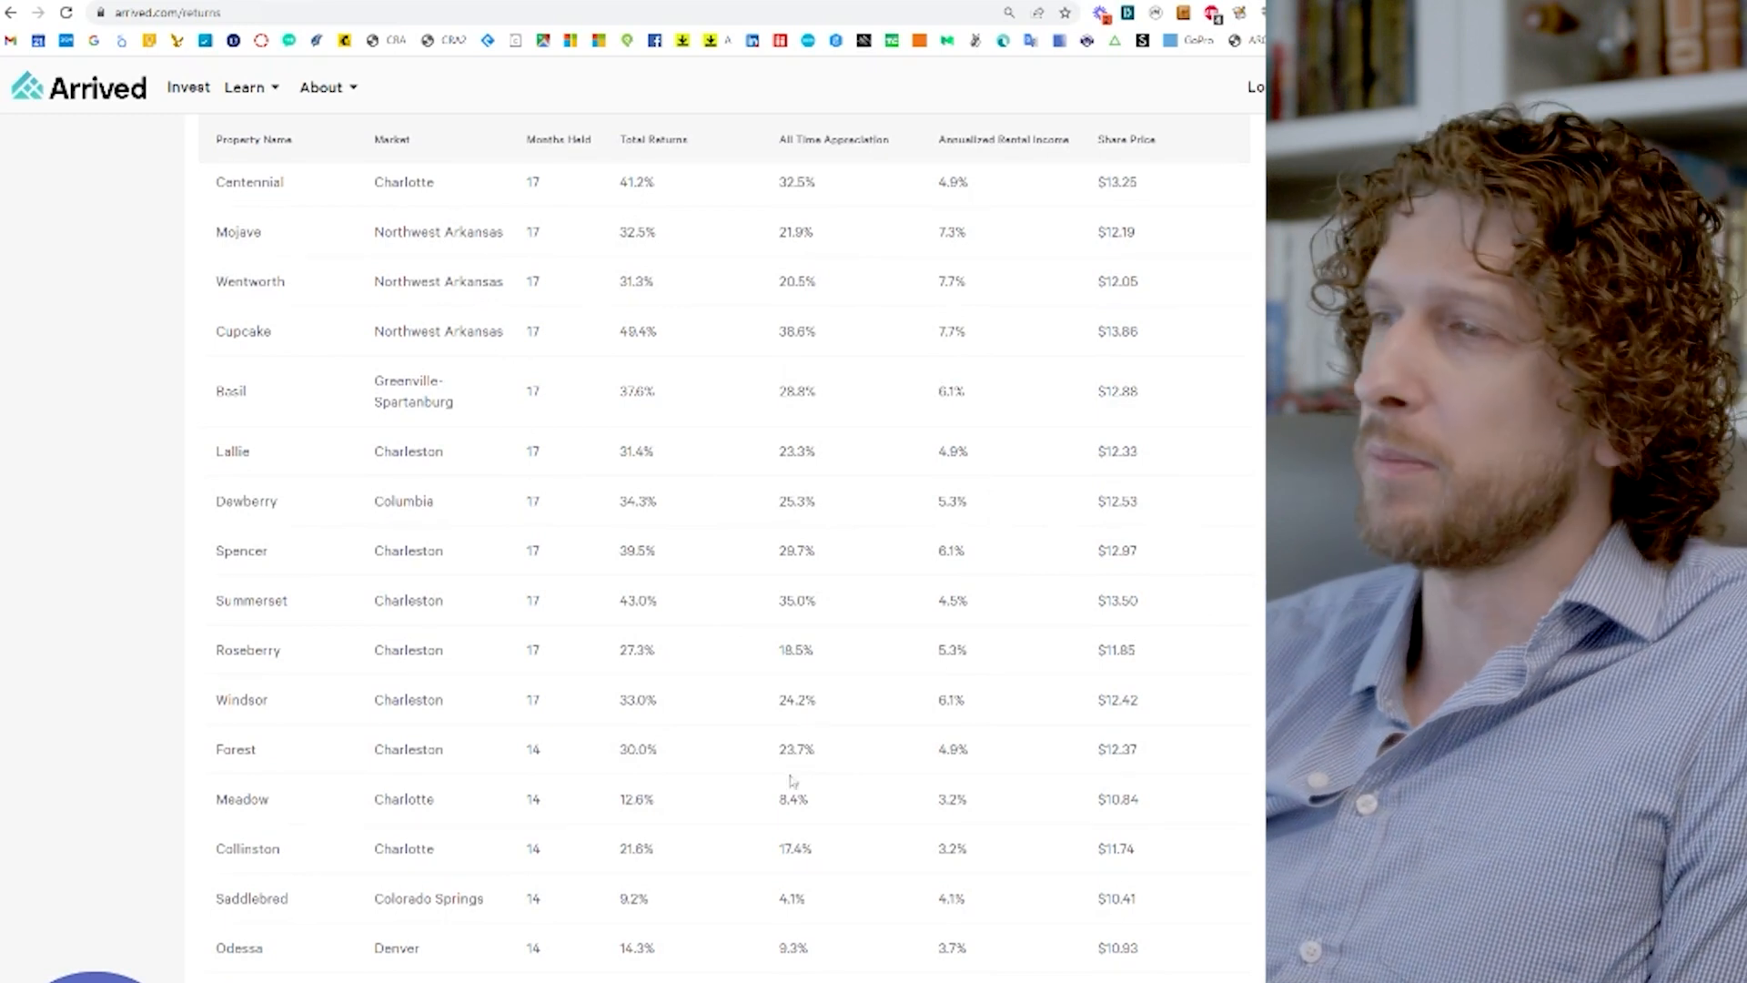
scroll("down", 3)
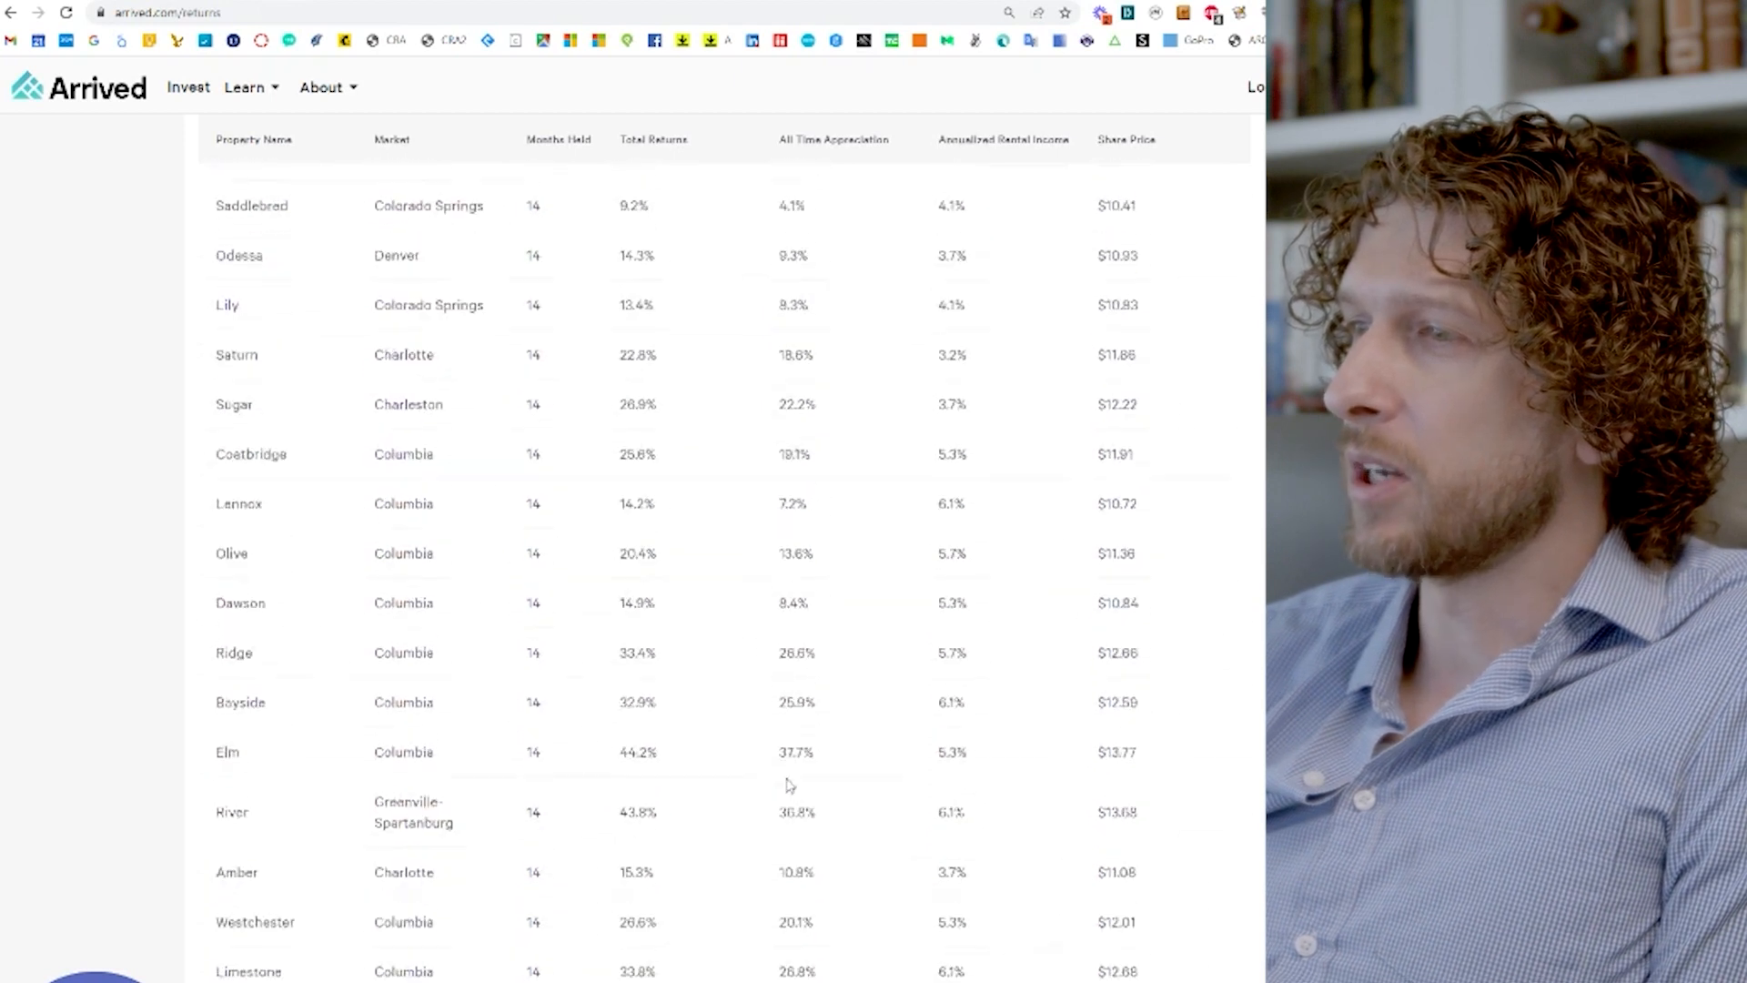
scroll("down", 3)
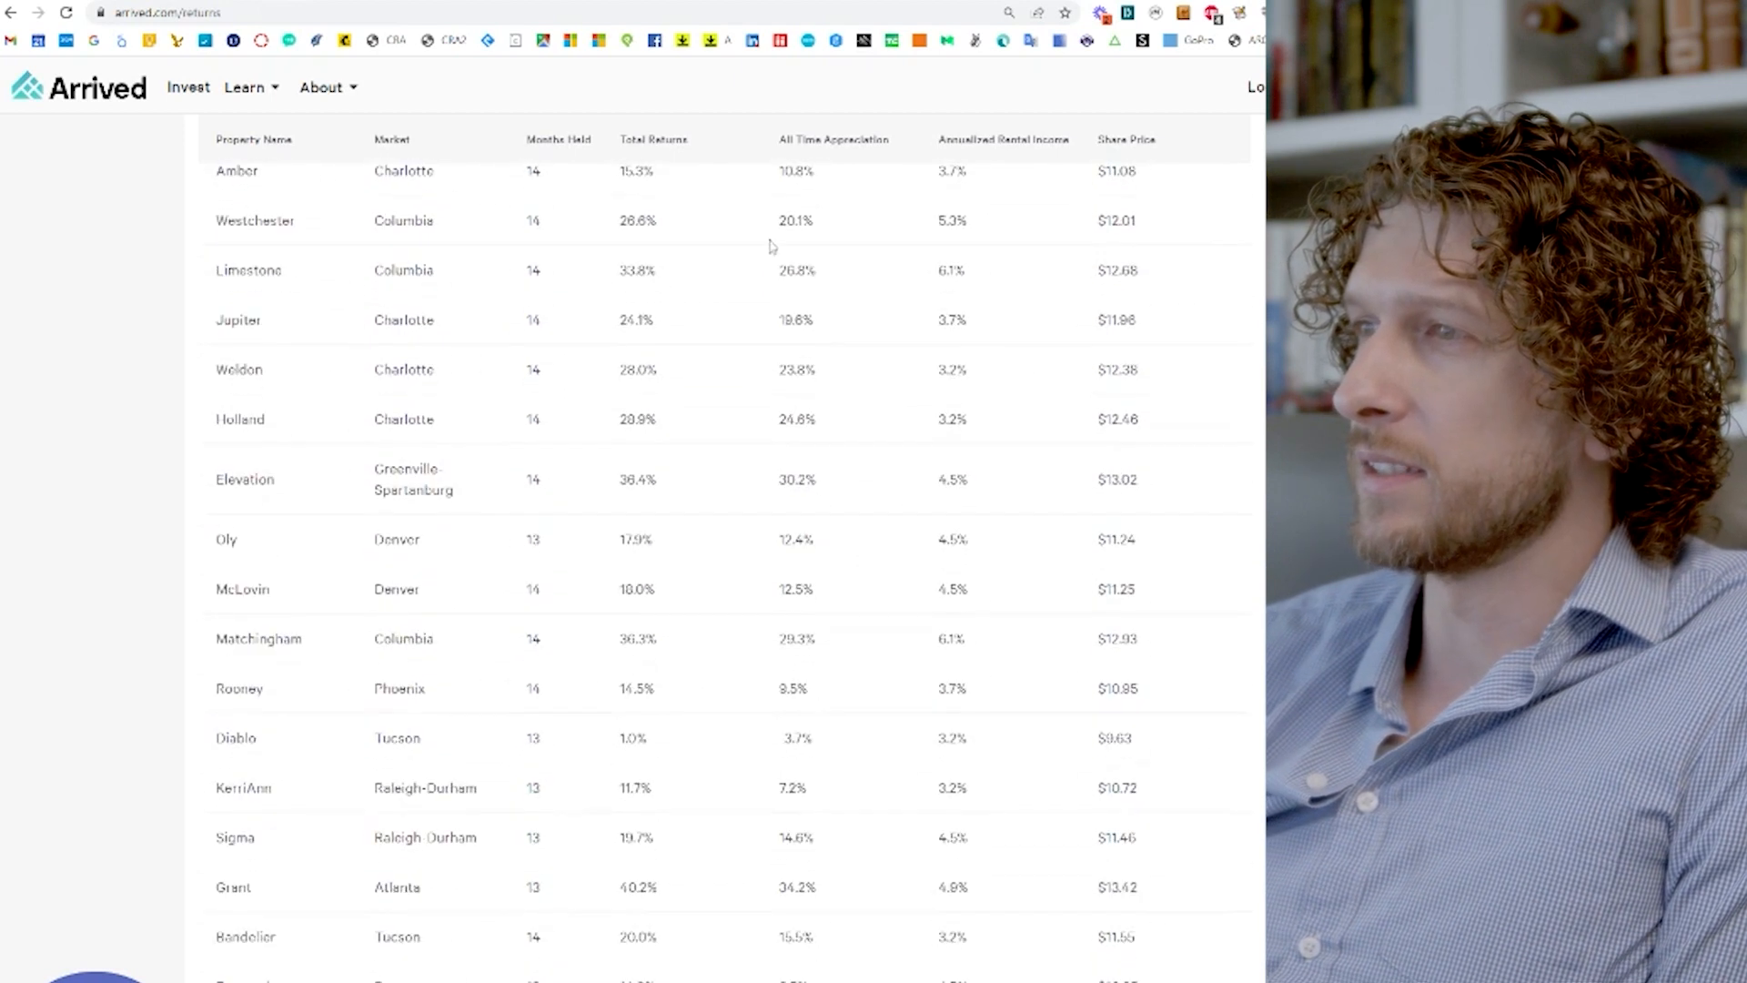
scroll("down", 3)
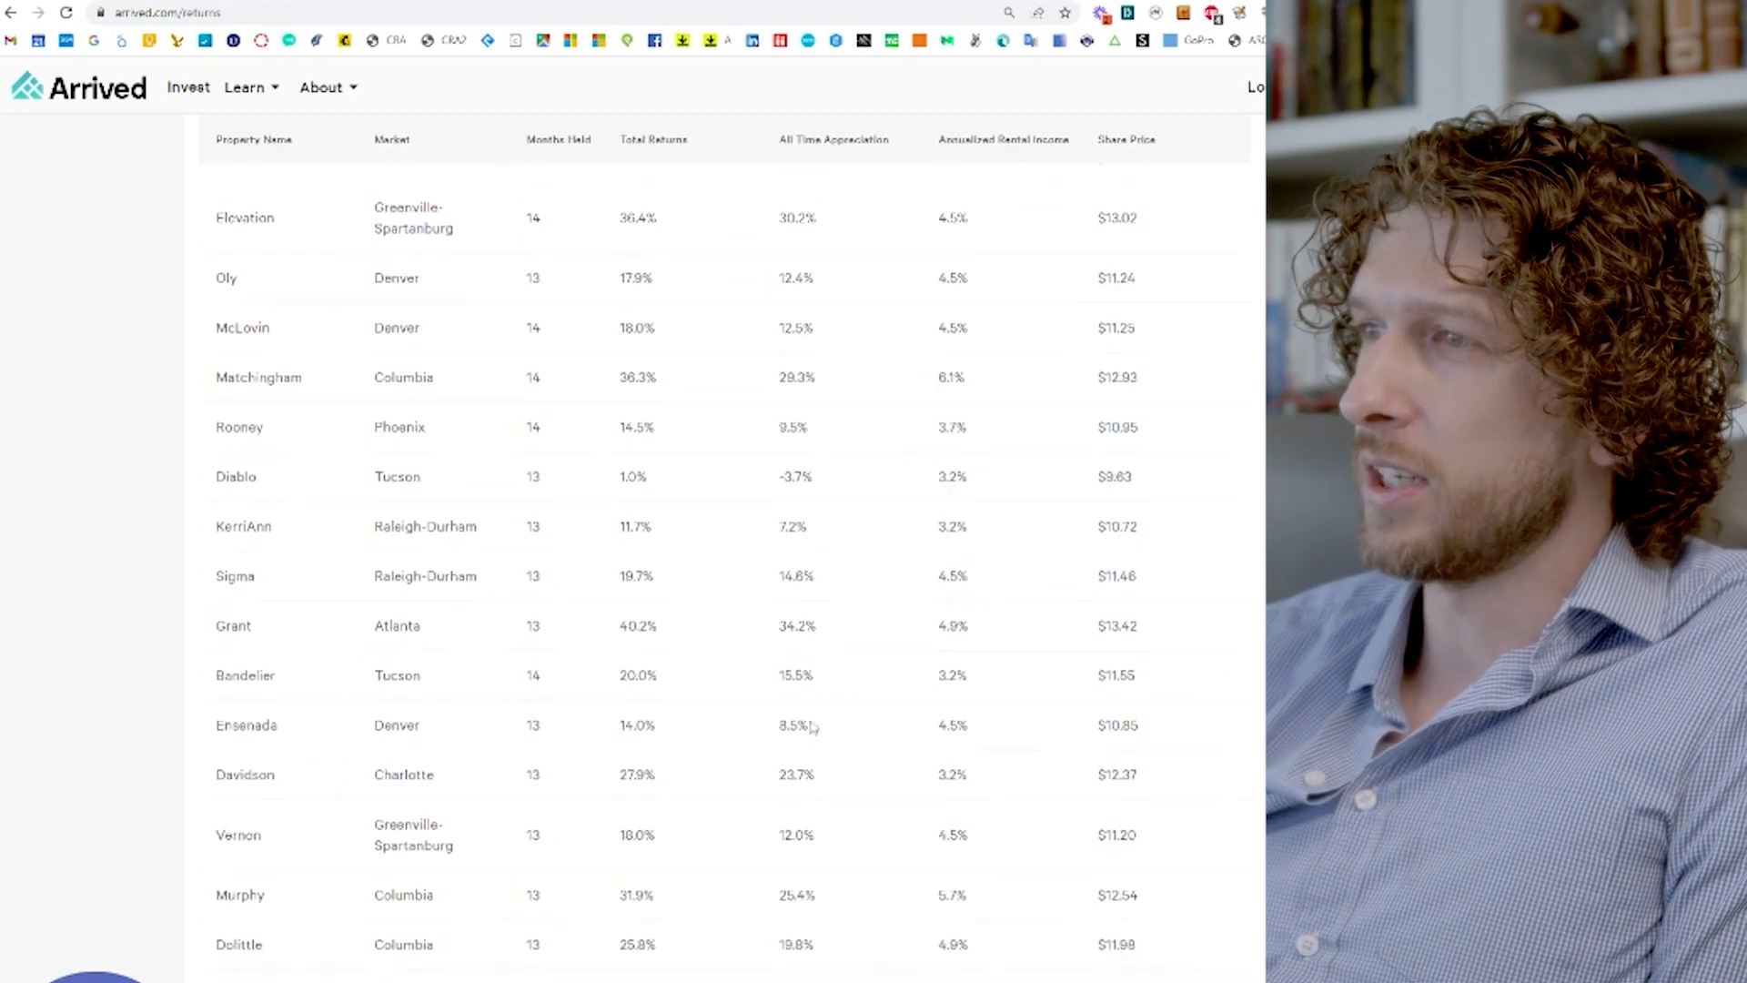
scroll("down", 3)
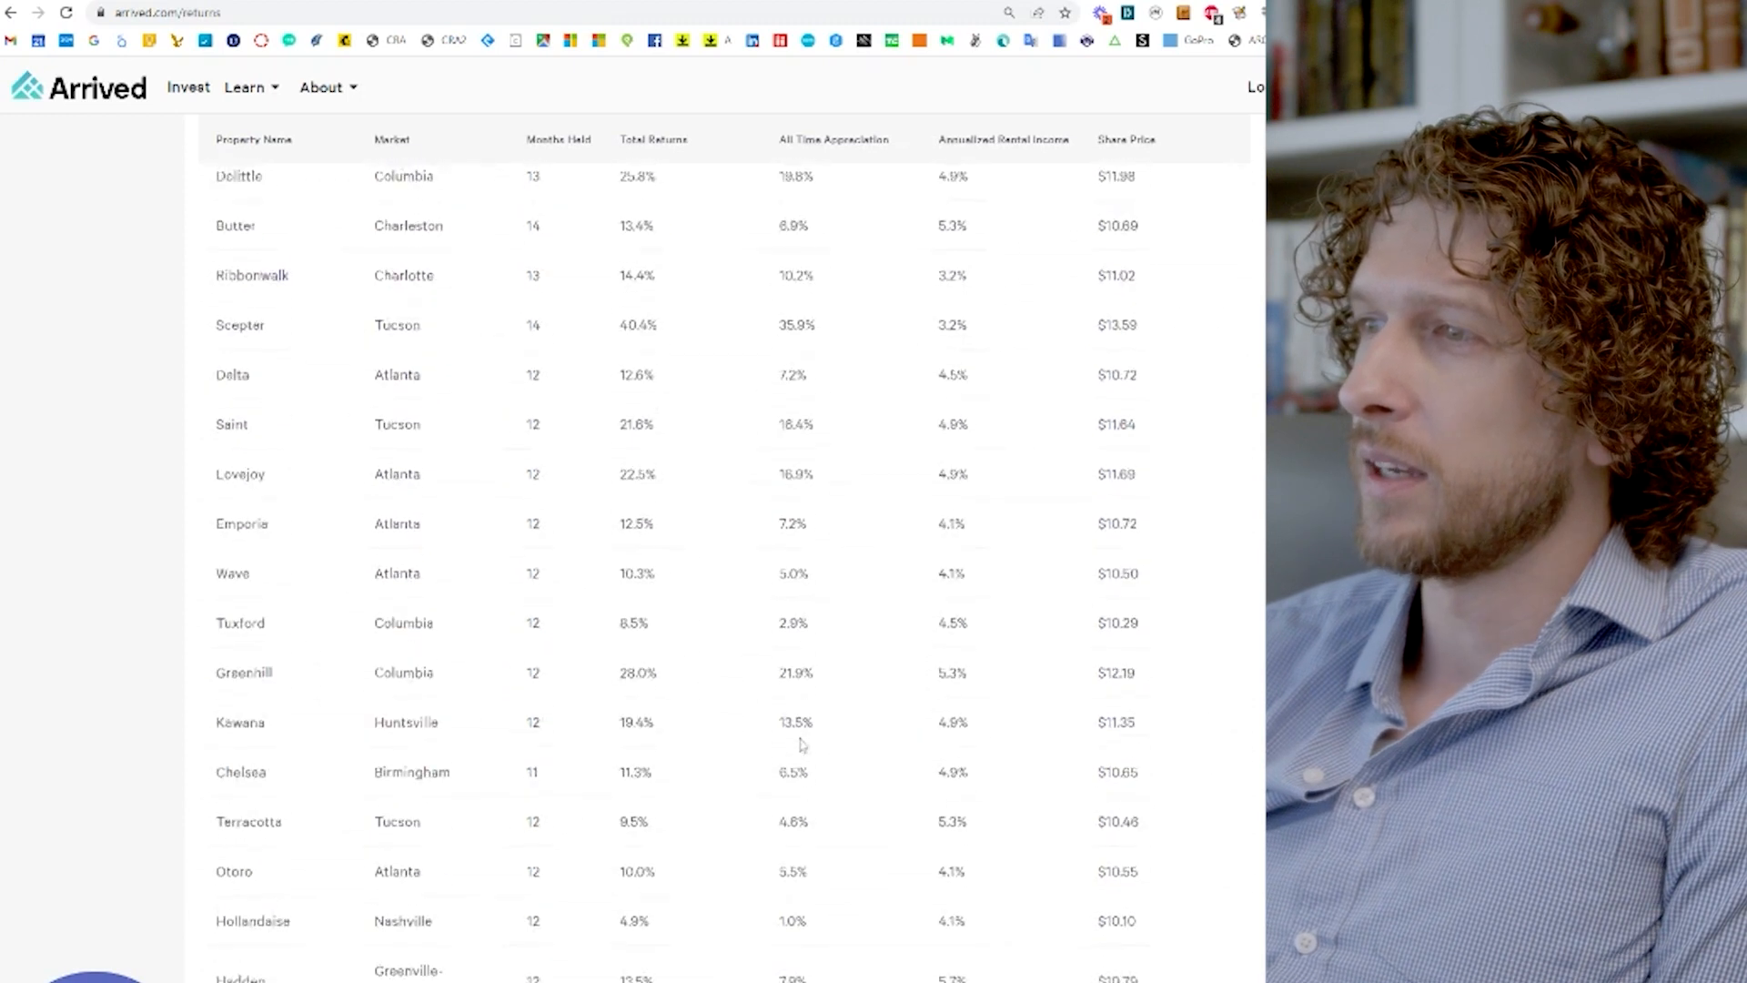
scroll("down", 3)
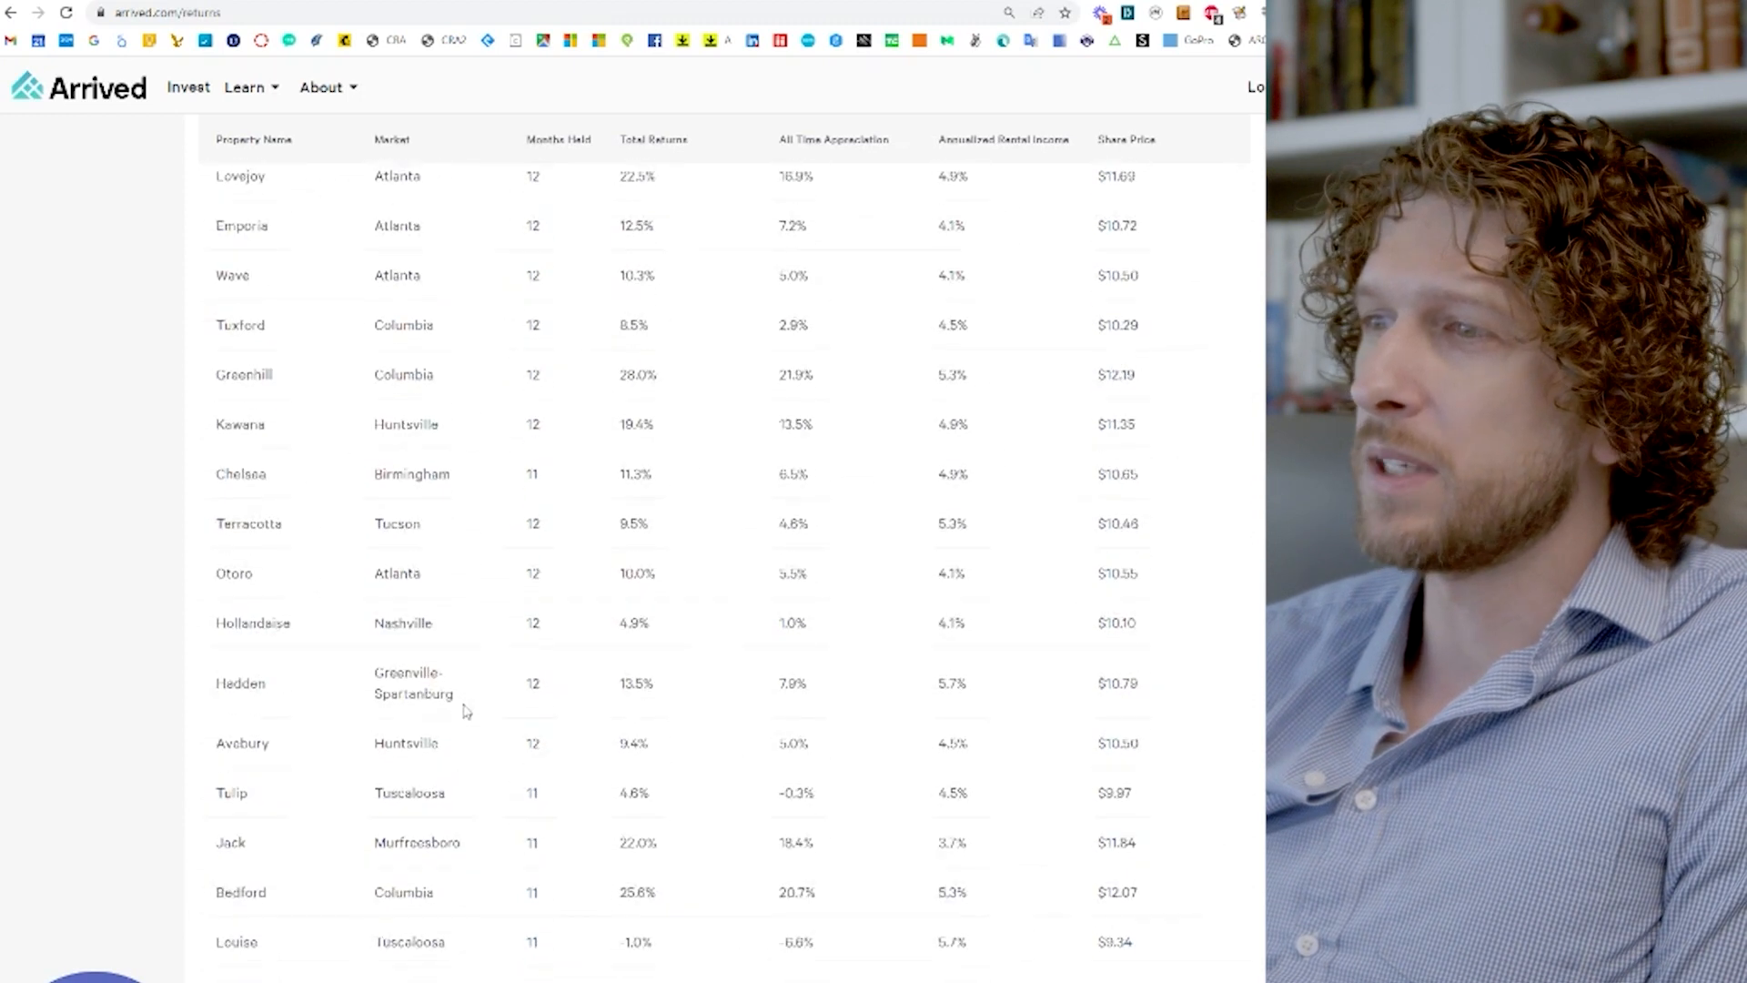
scroll("down", 3)
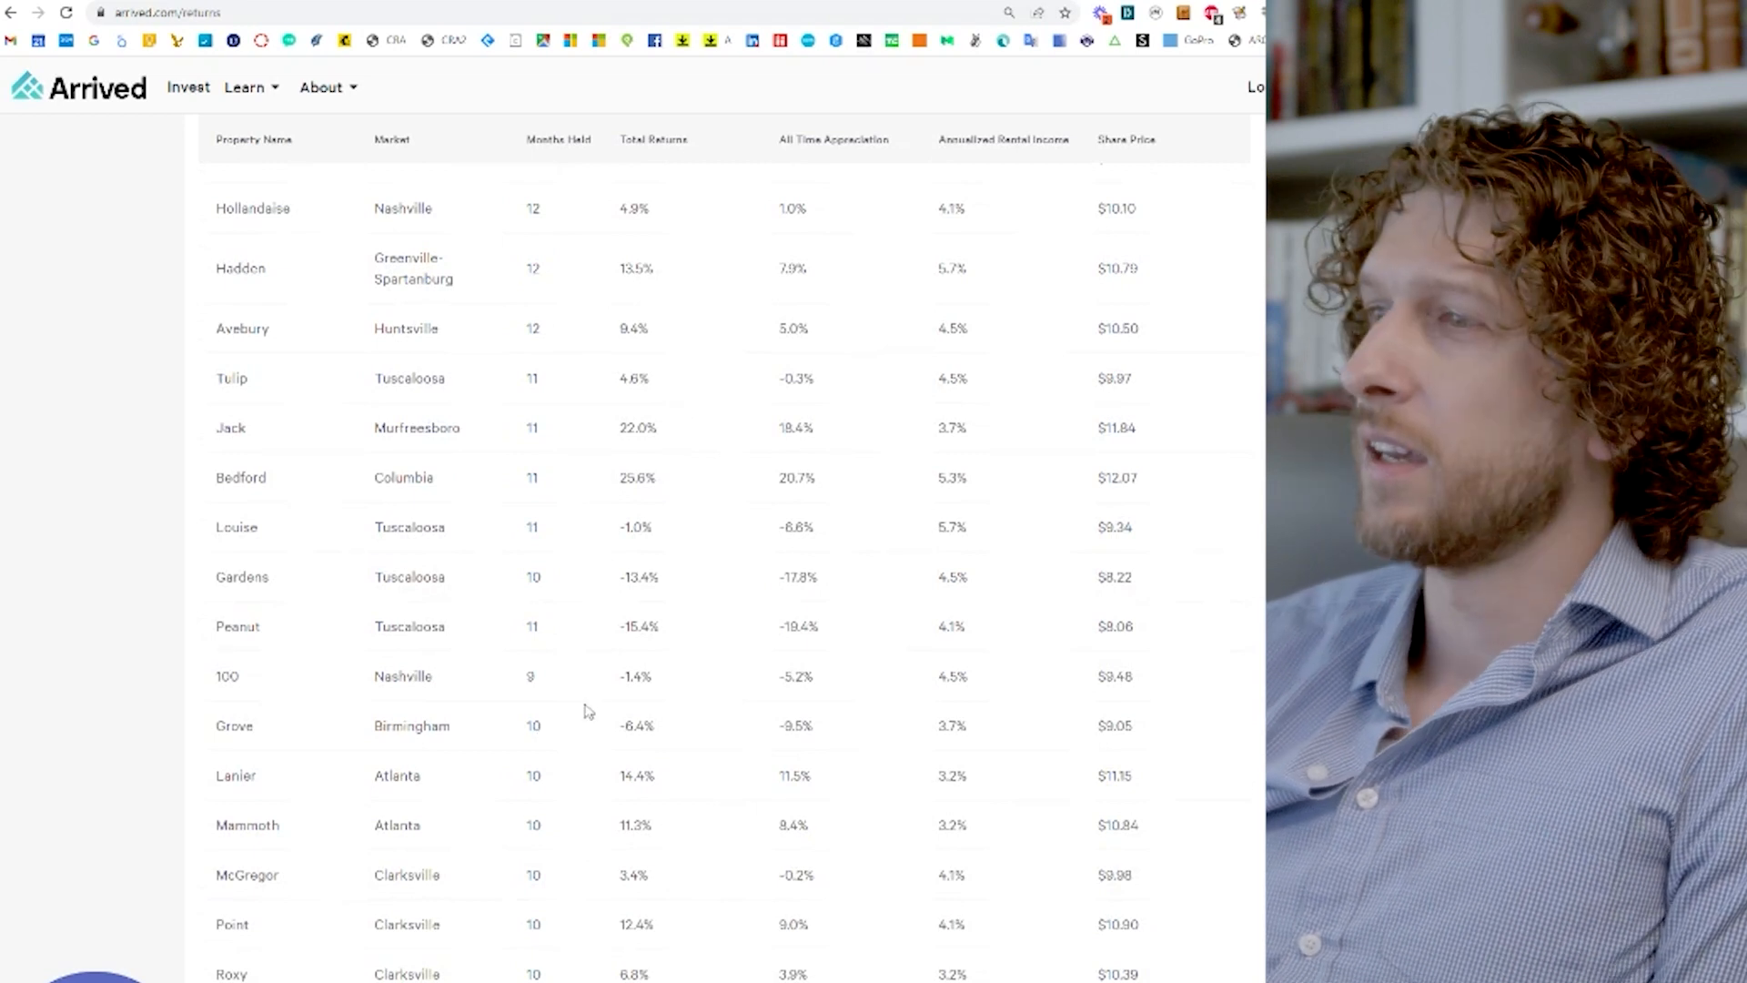
double_click(795, 625)
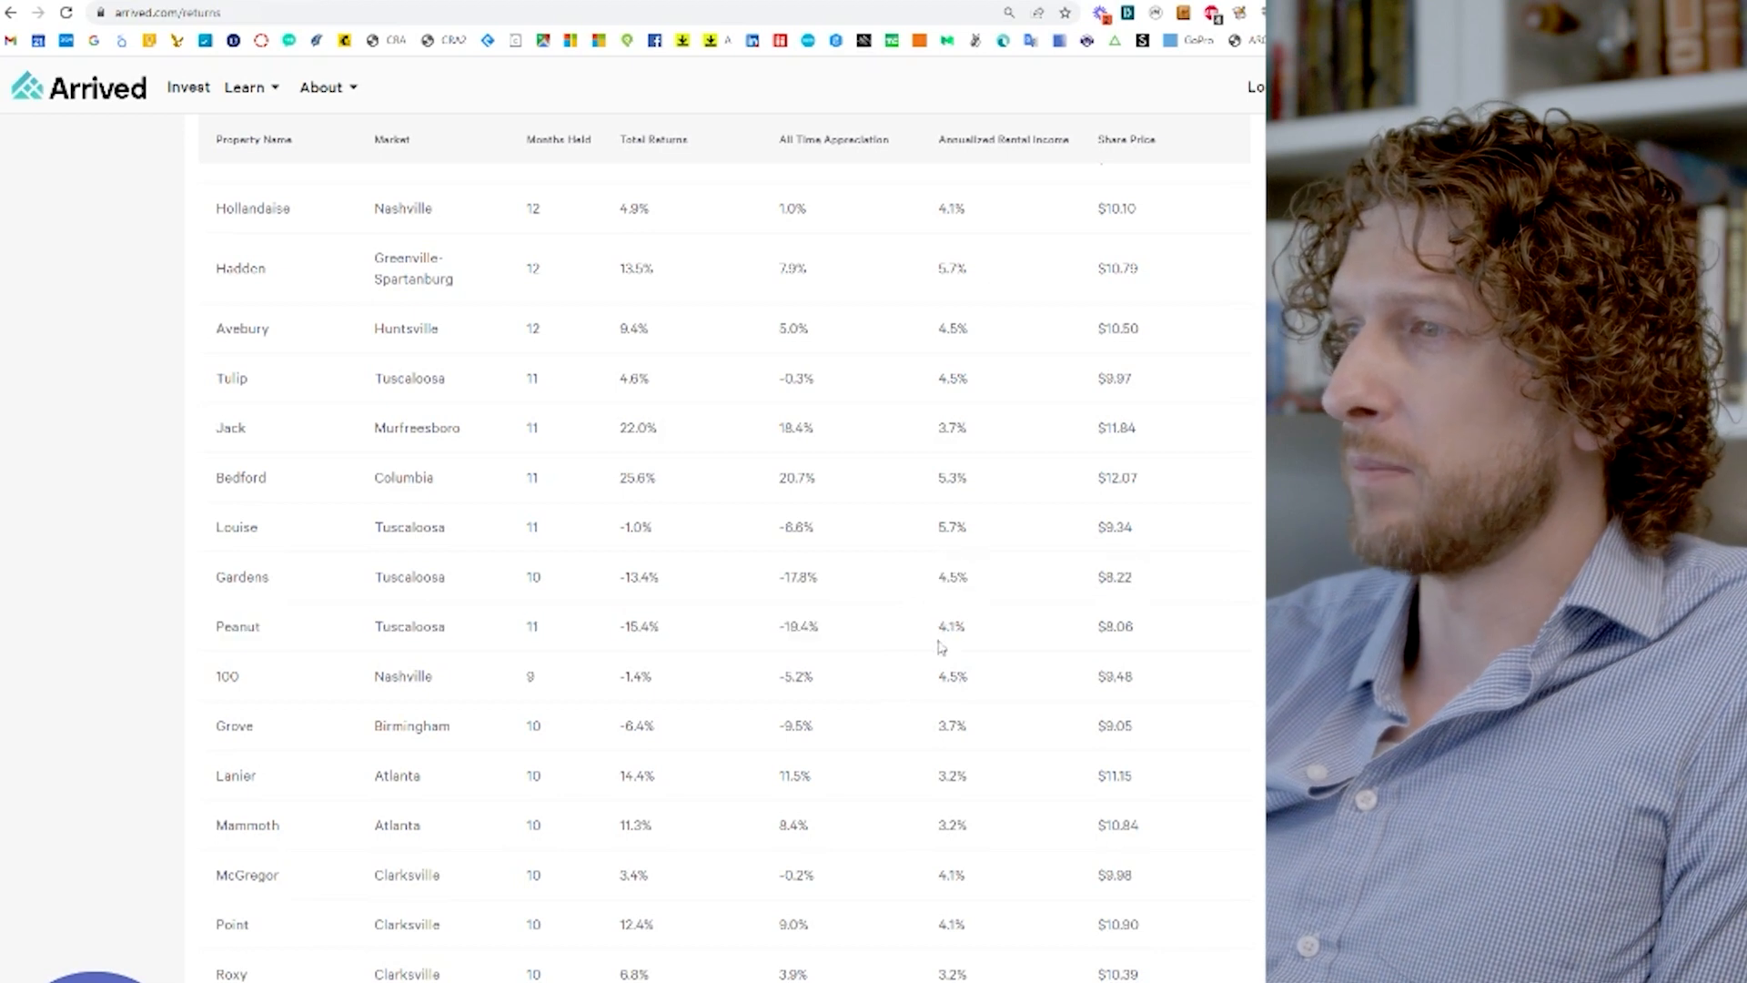
Step: Scroll the returns table down to the newest 4–7 month properties awaiting valuation
scroll("down", 3)
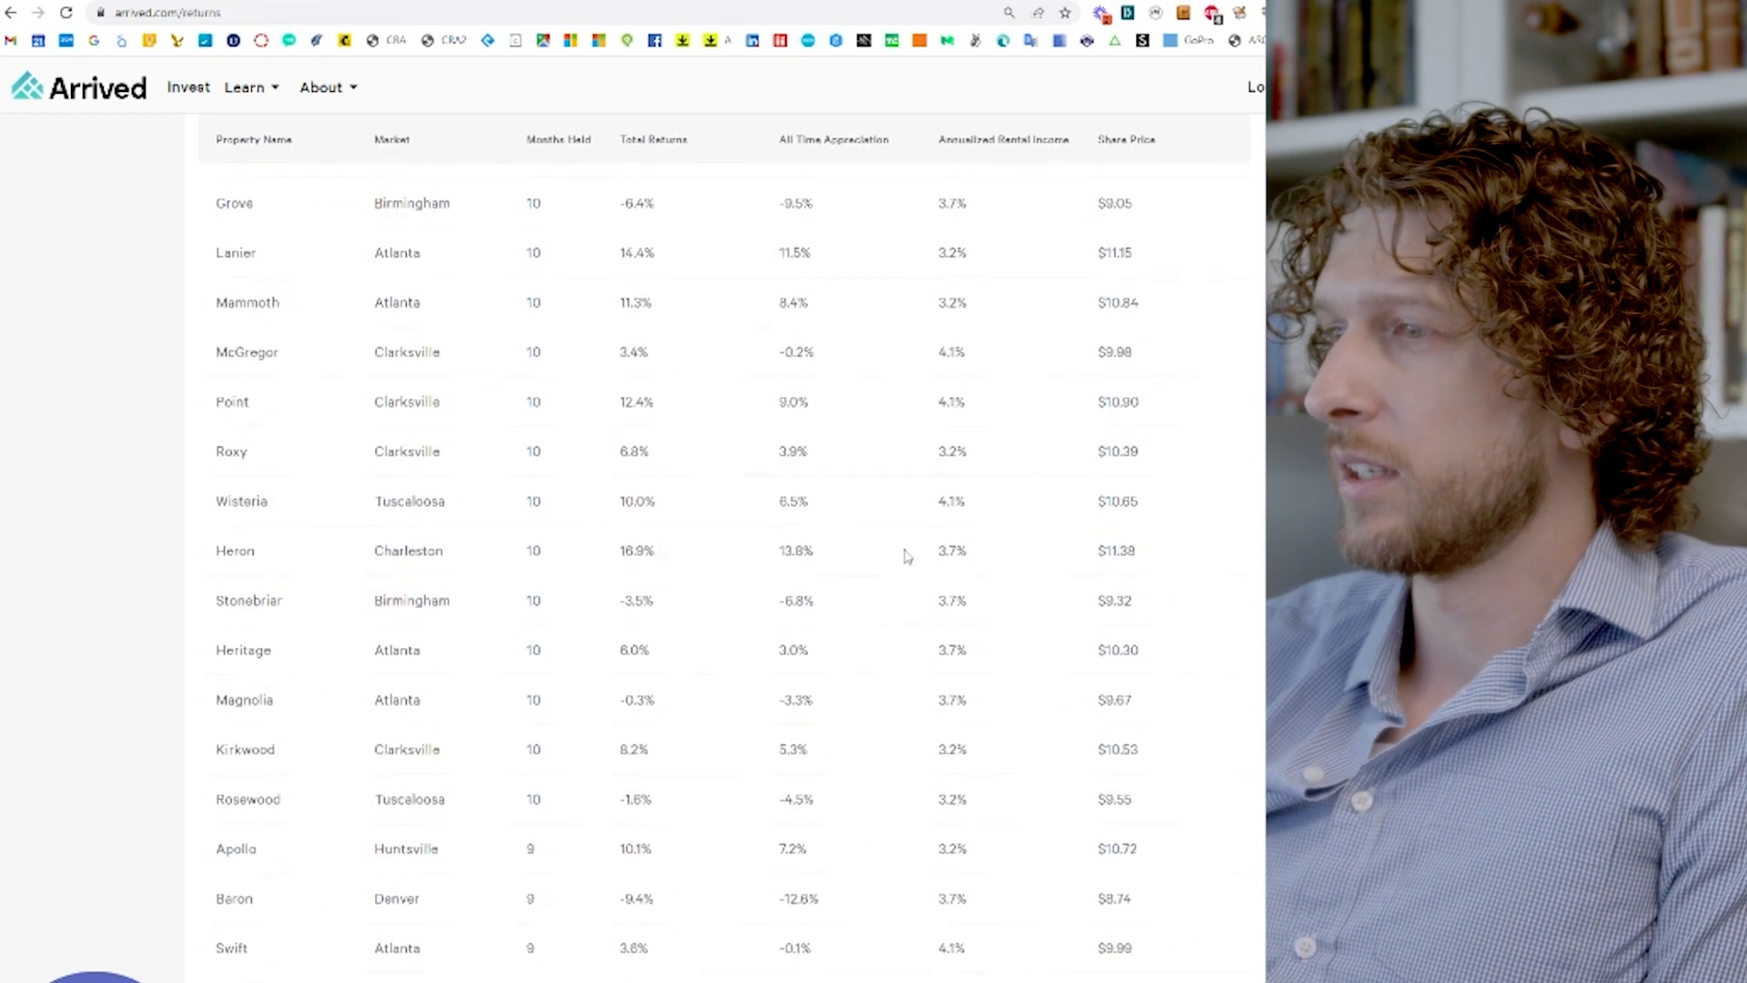
scroll("down", 3)
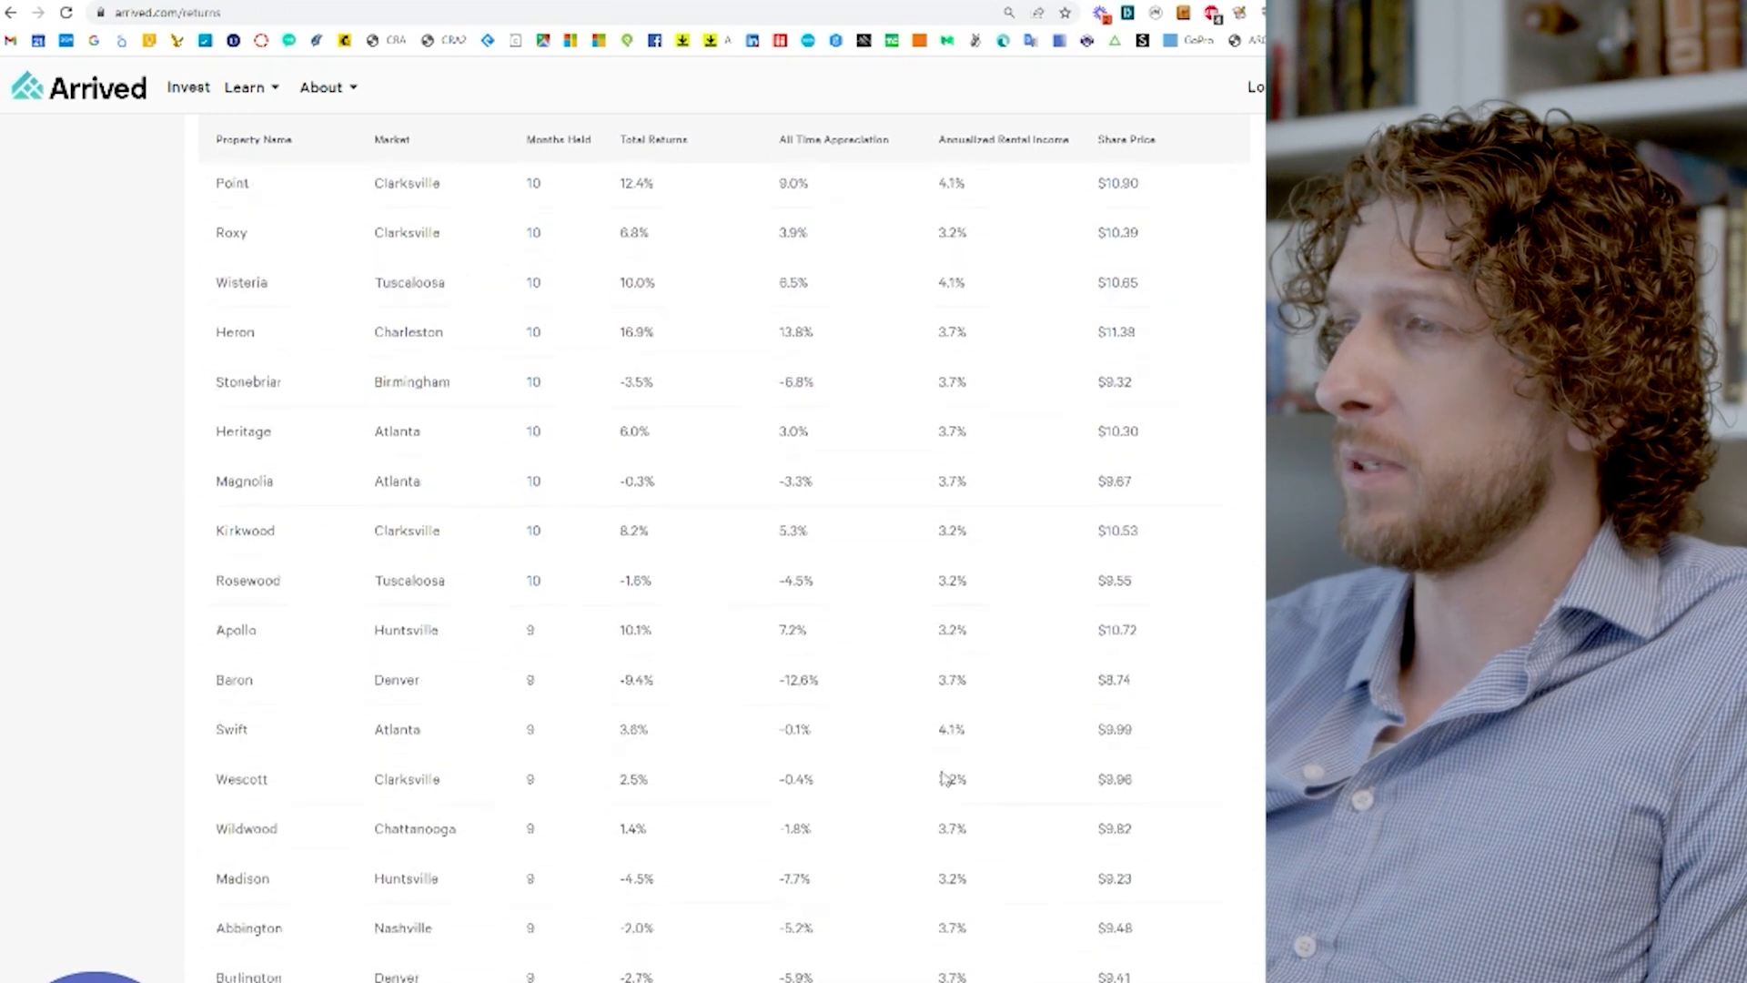
scroll("down", 3)
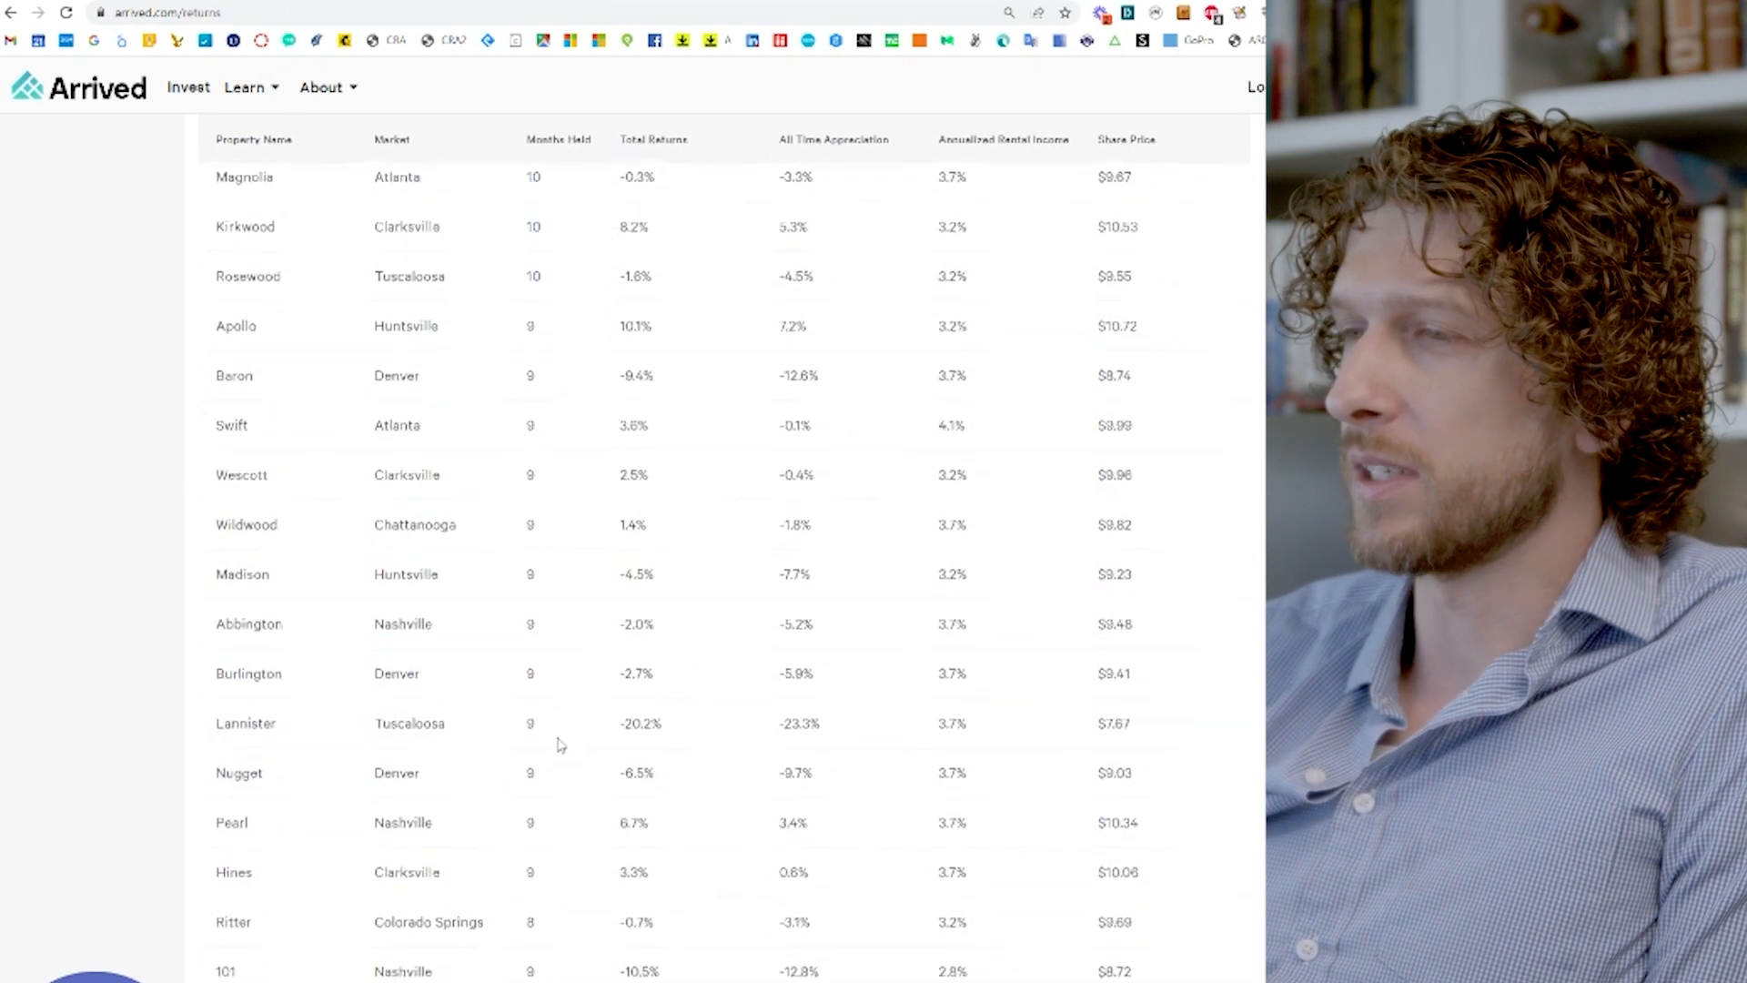
scroll("down", 3)
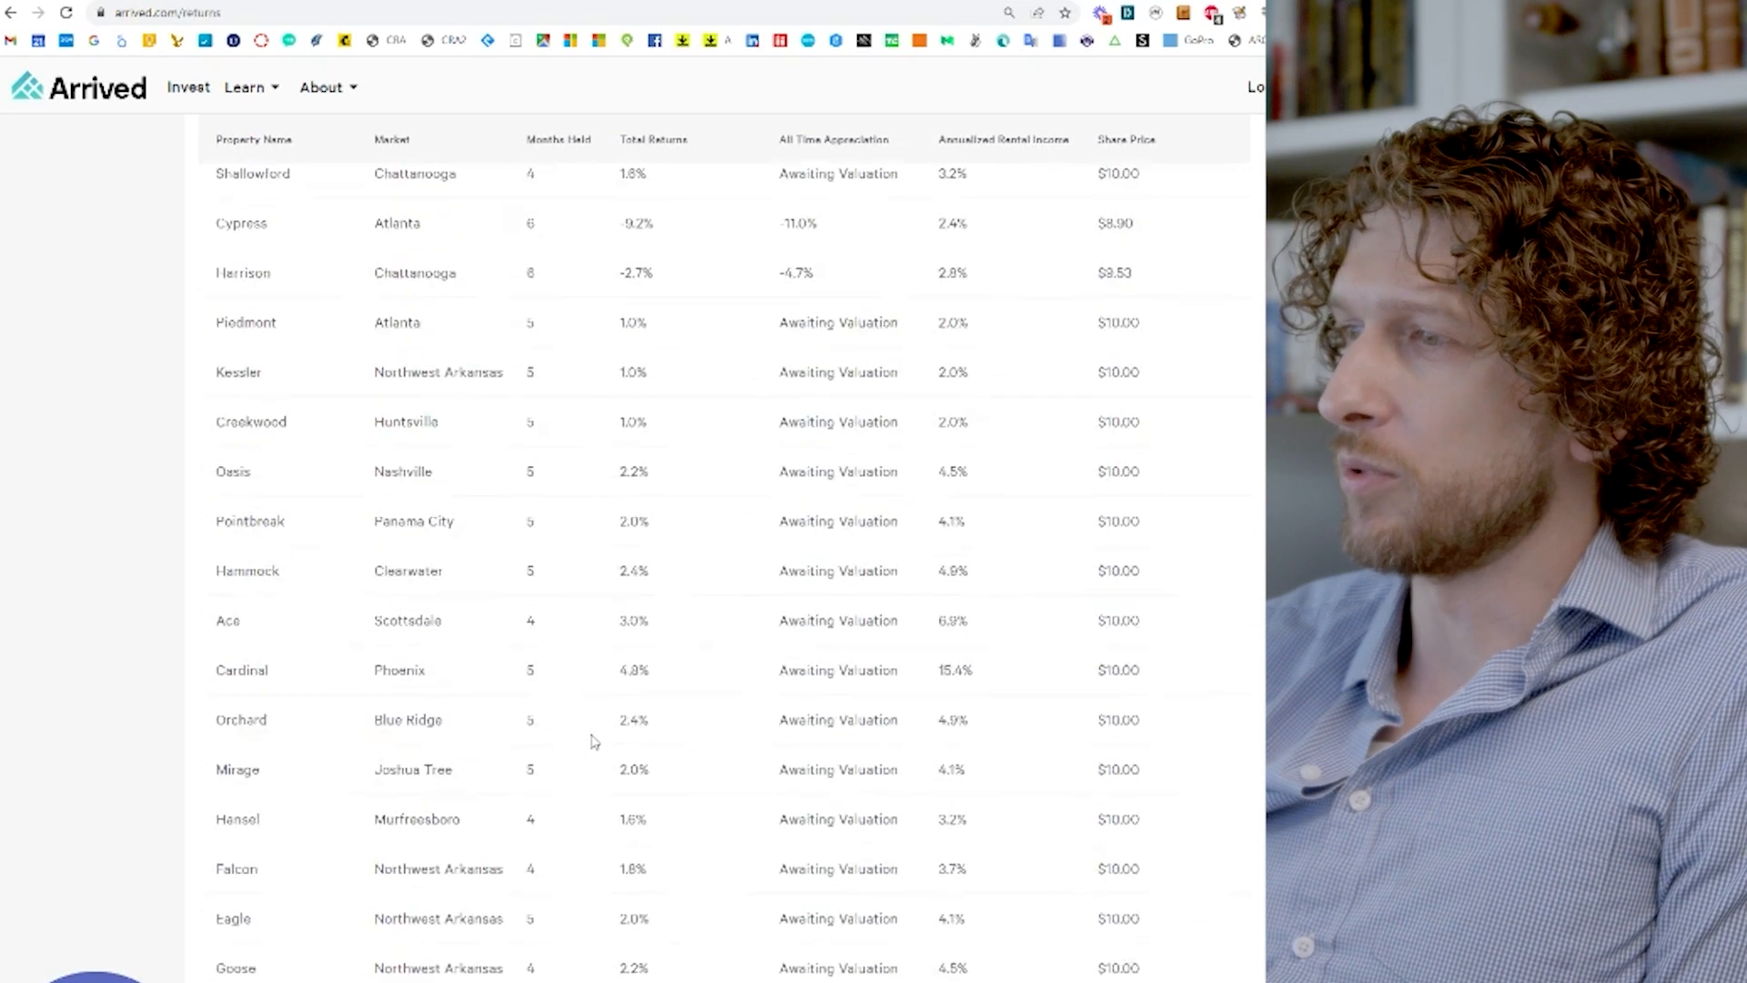
scroll("down", 3)
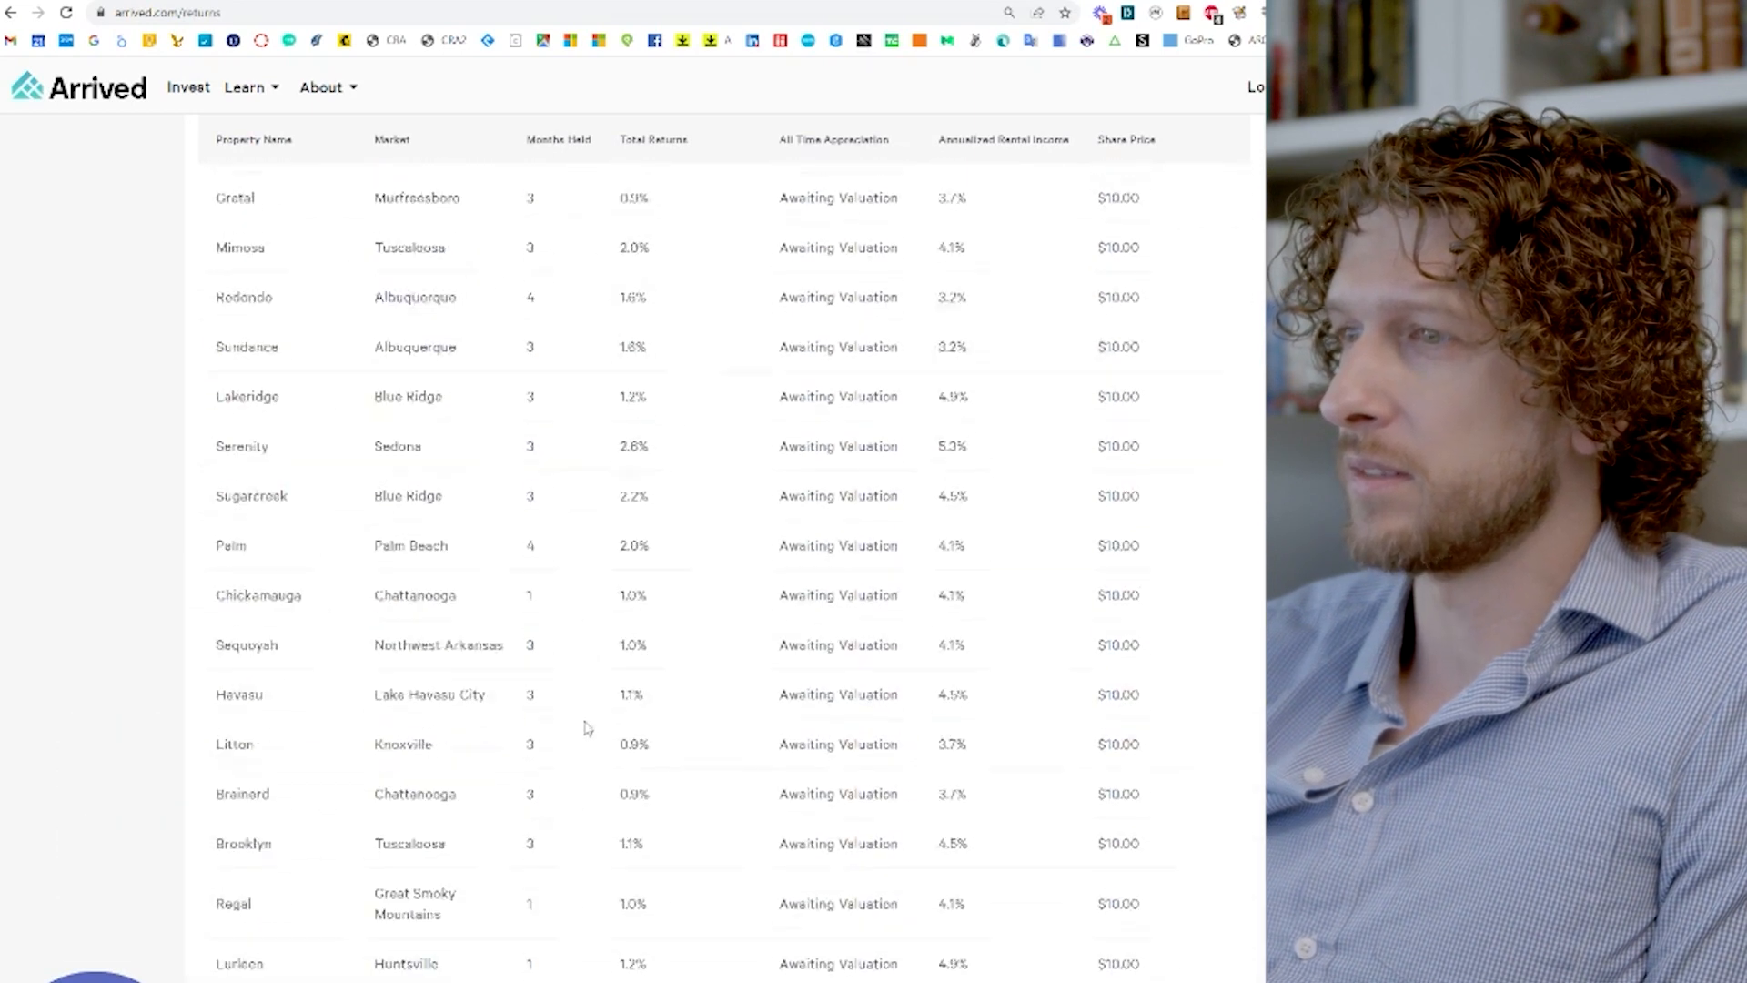
scroll("down", 3)
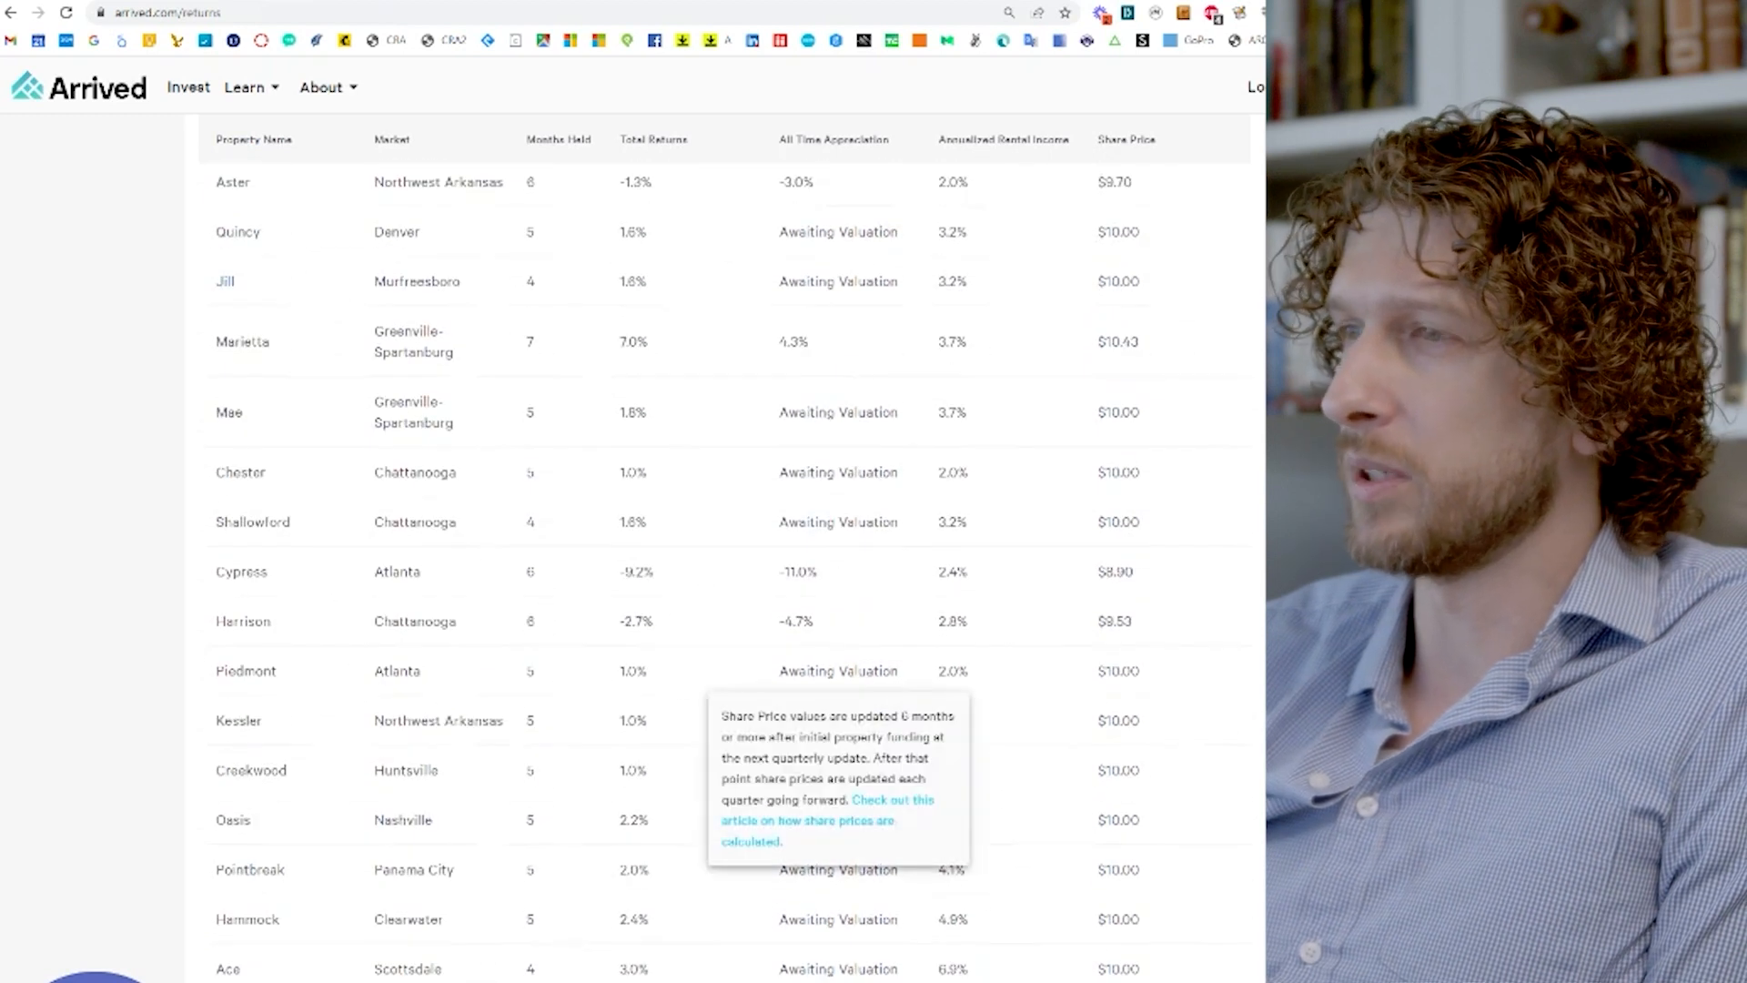
mouse_move(1025, 684)
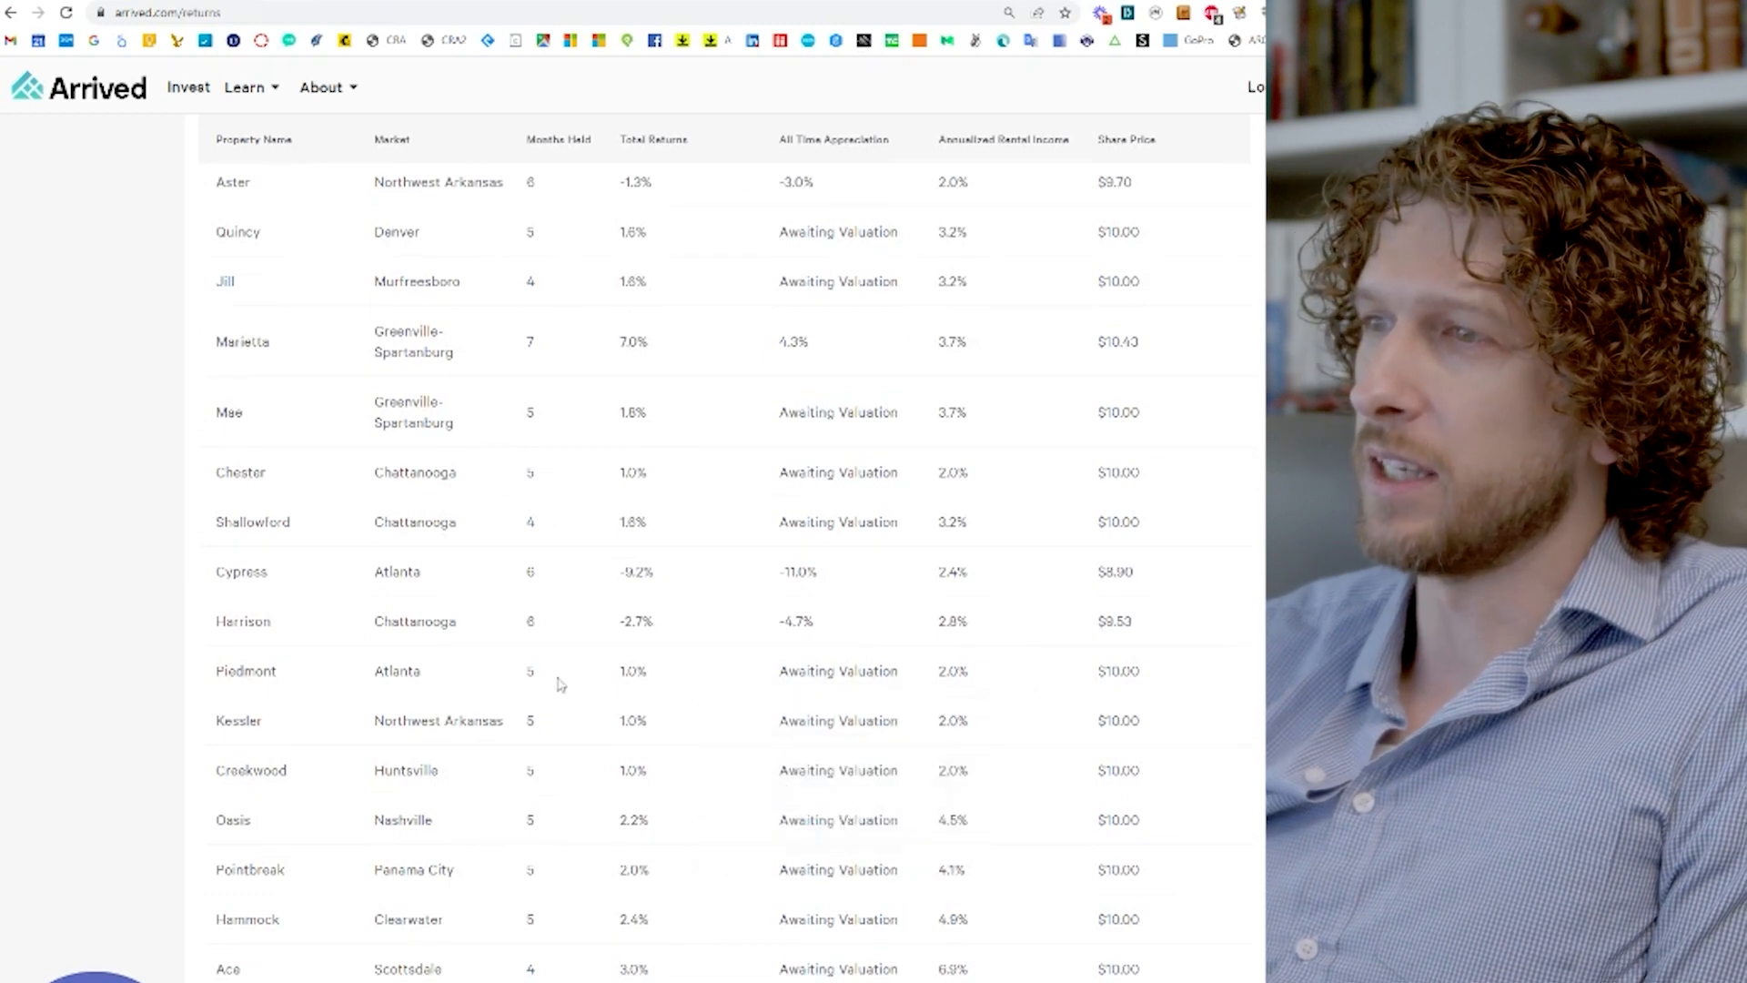
mouse_move(803, 607)
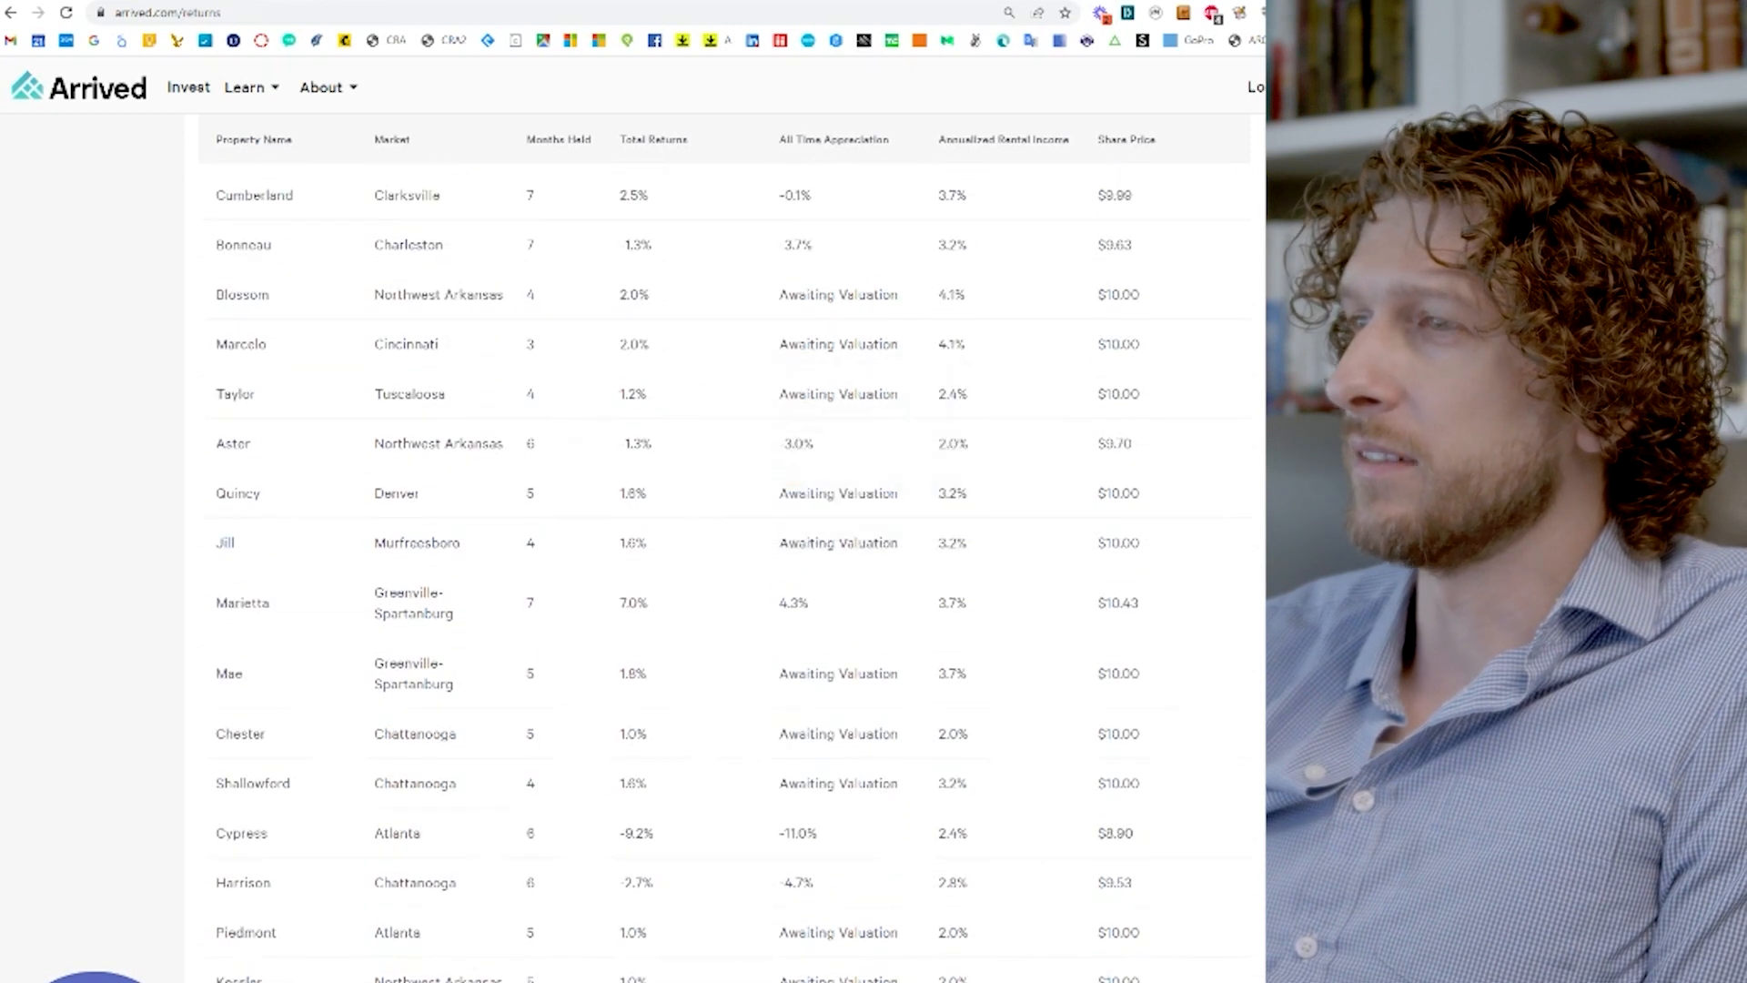
mouse_move(724, 539)
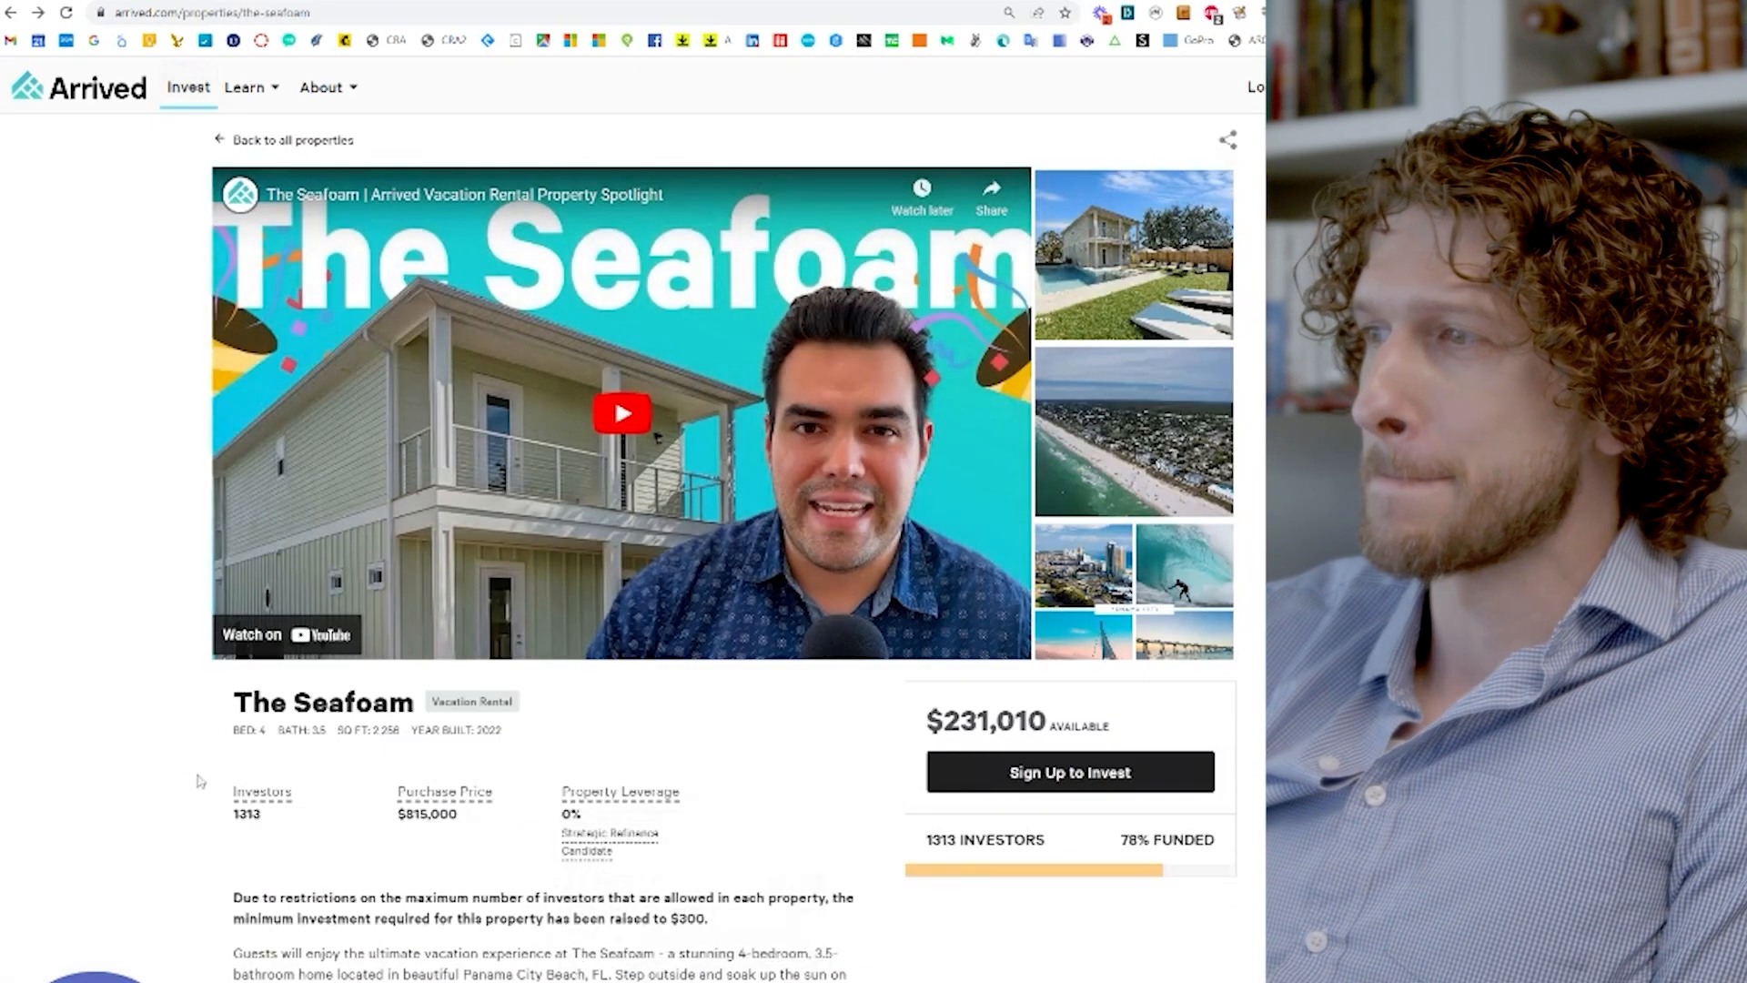
scroll("down", 3)
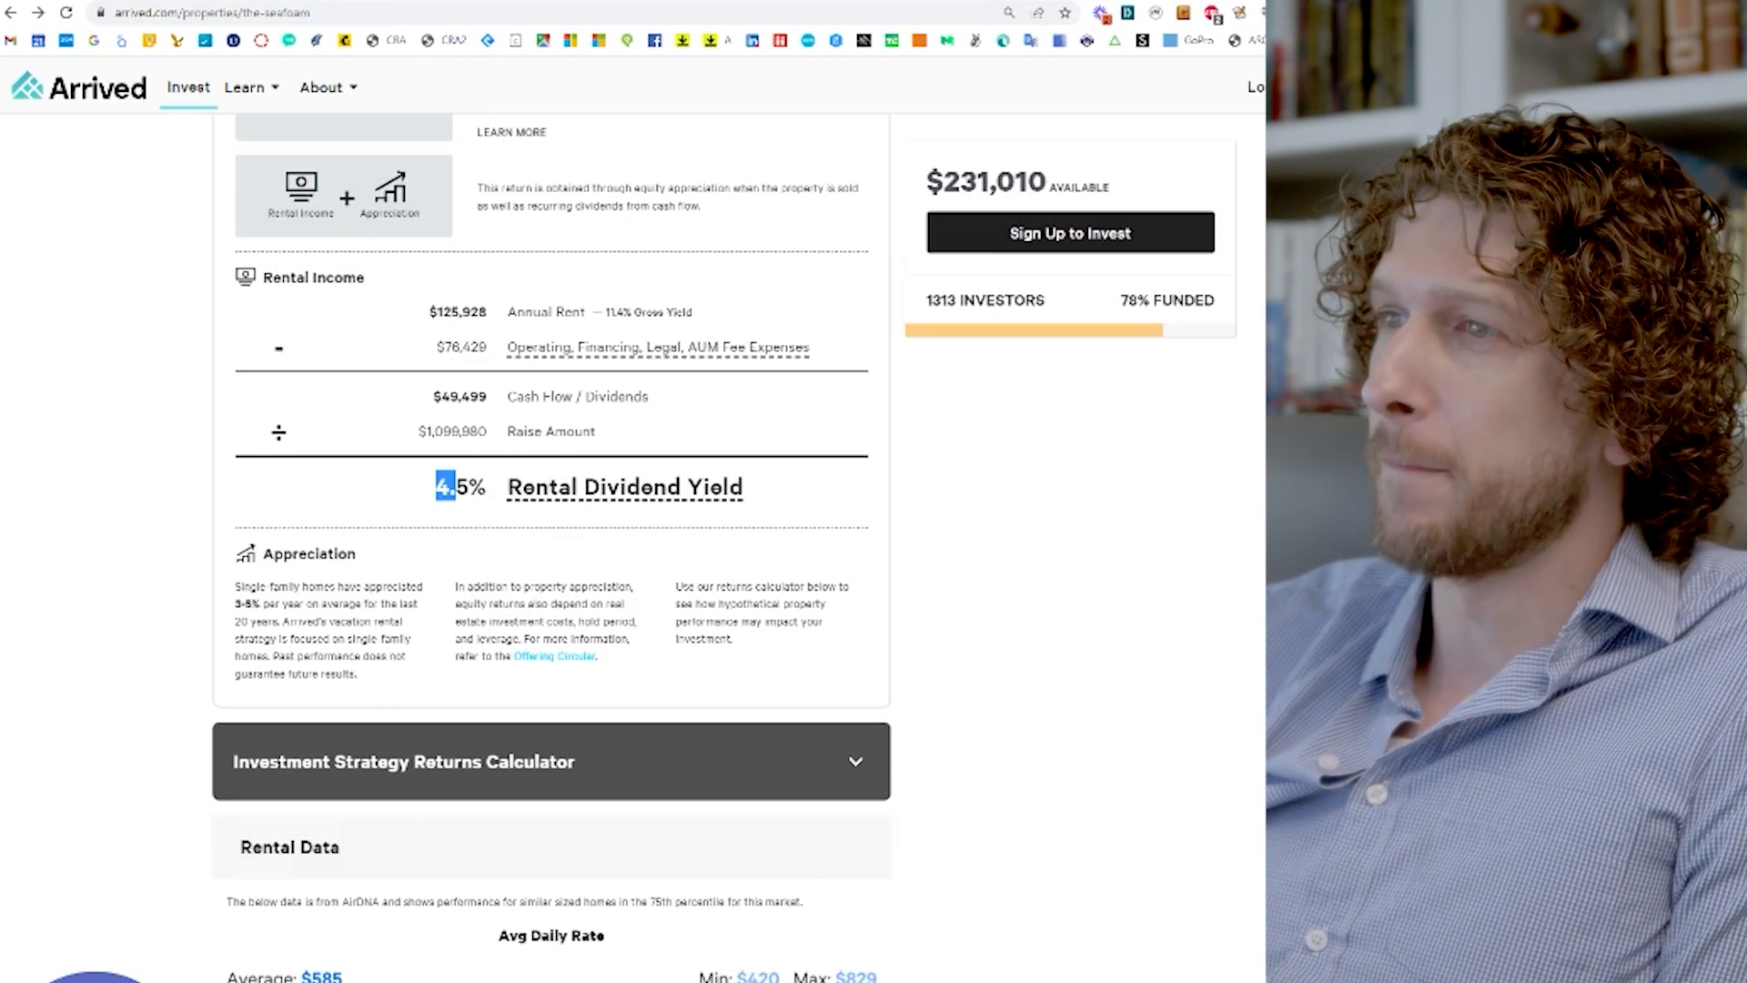
scroll("down", 3)
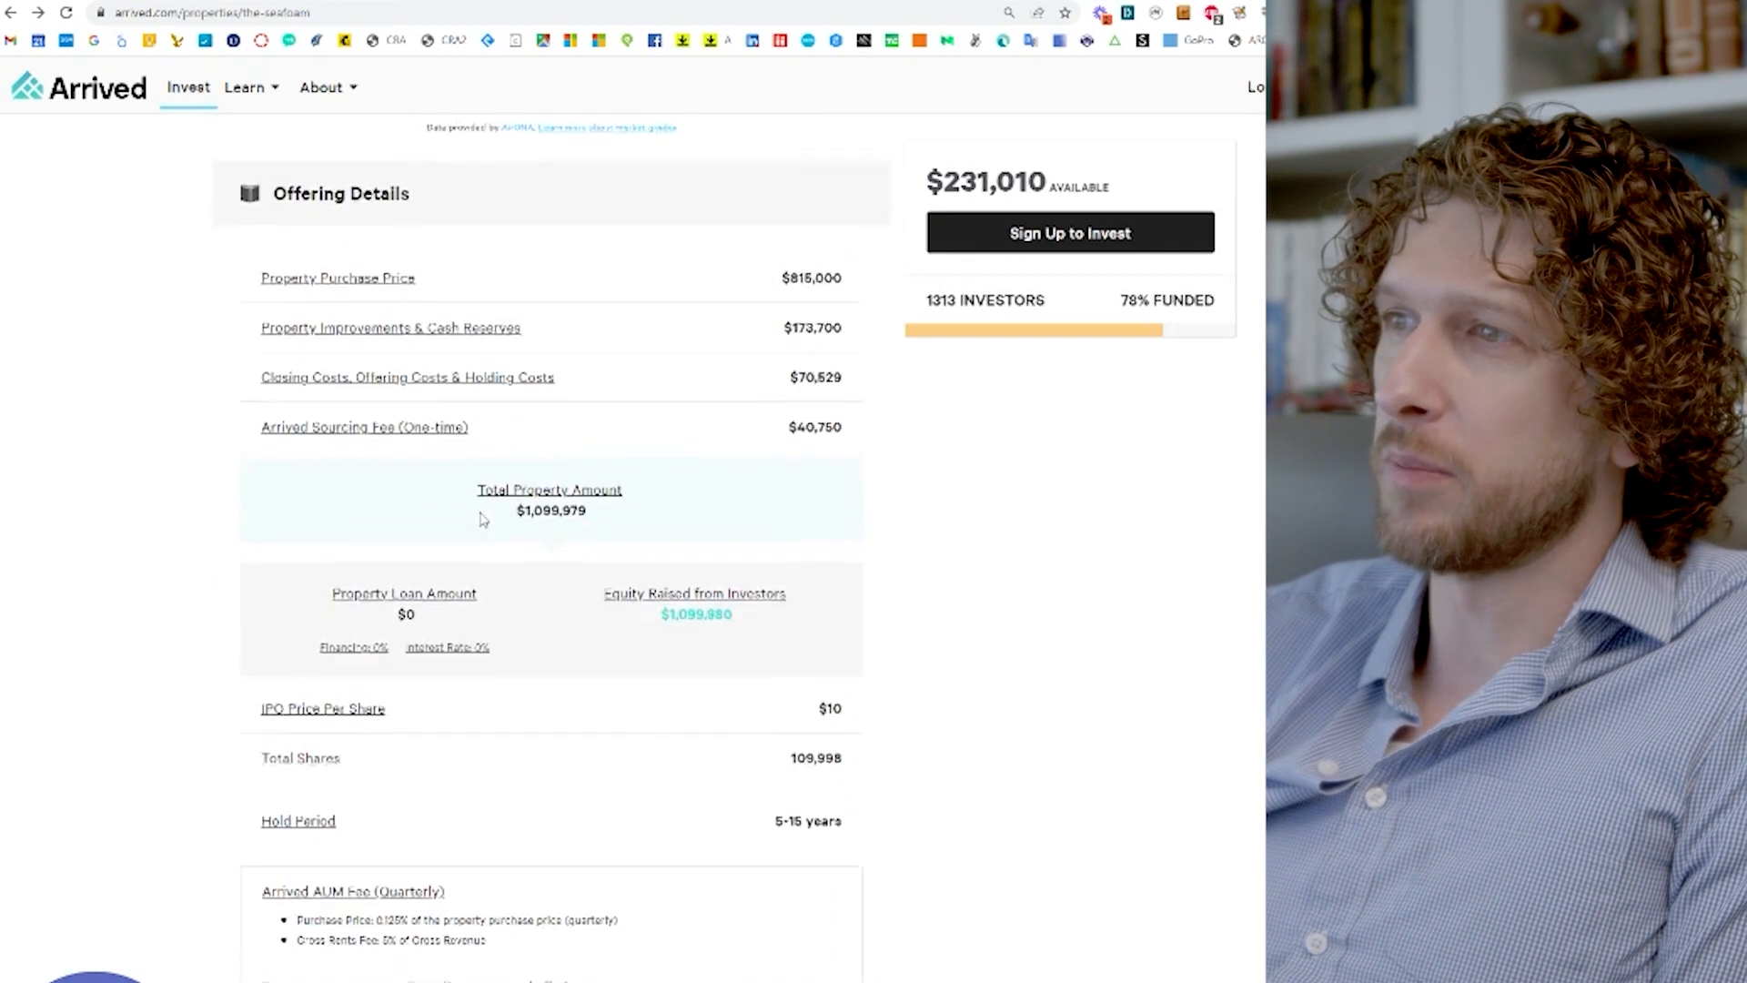
scroll("down", 3)
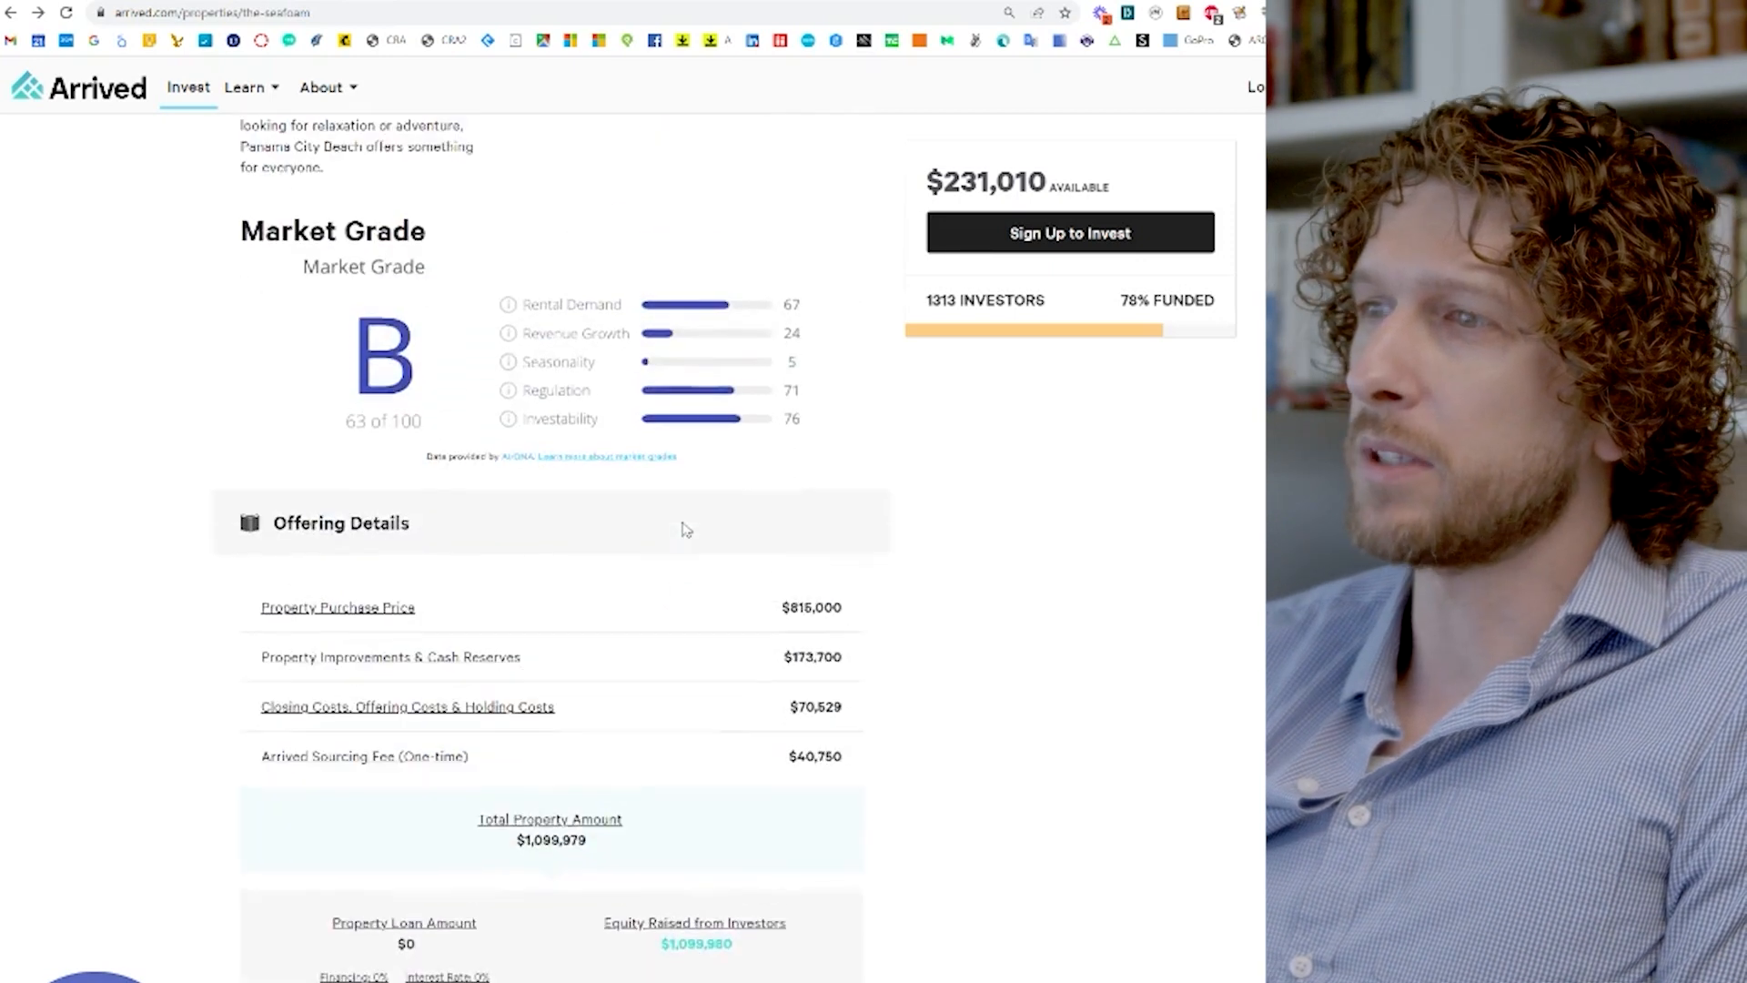
scroll("down", 3)
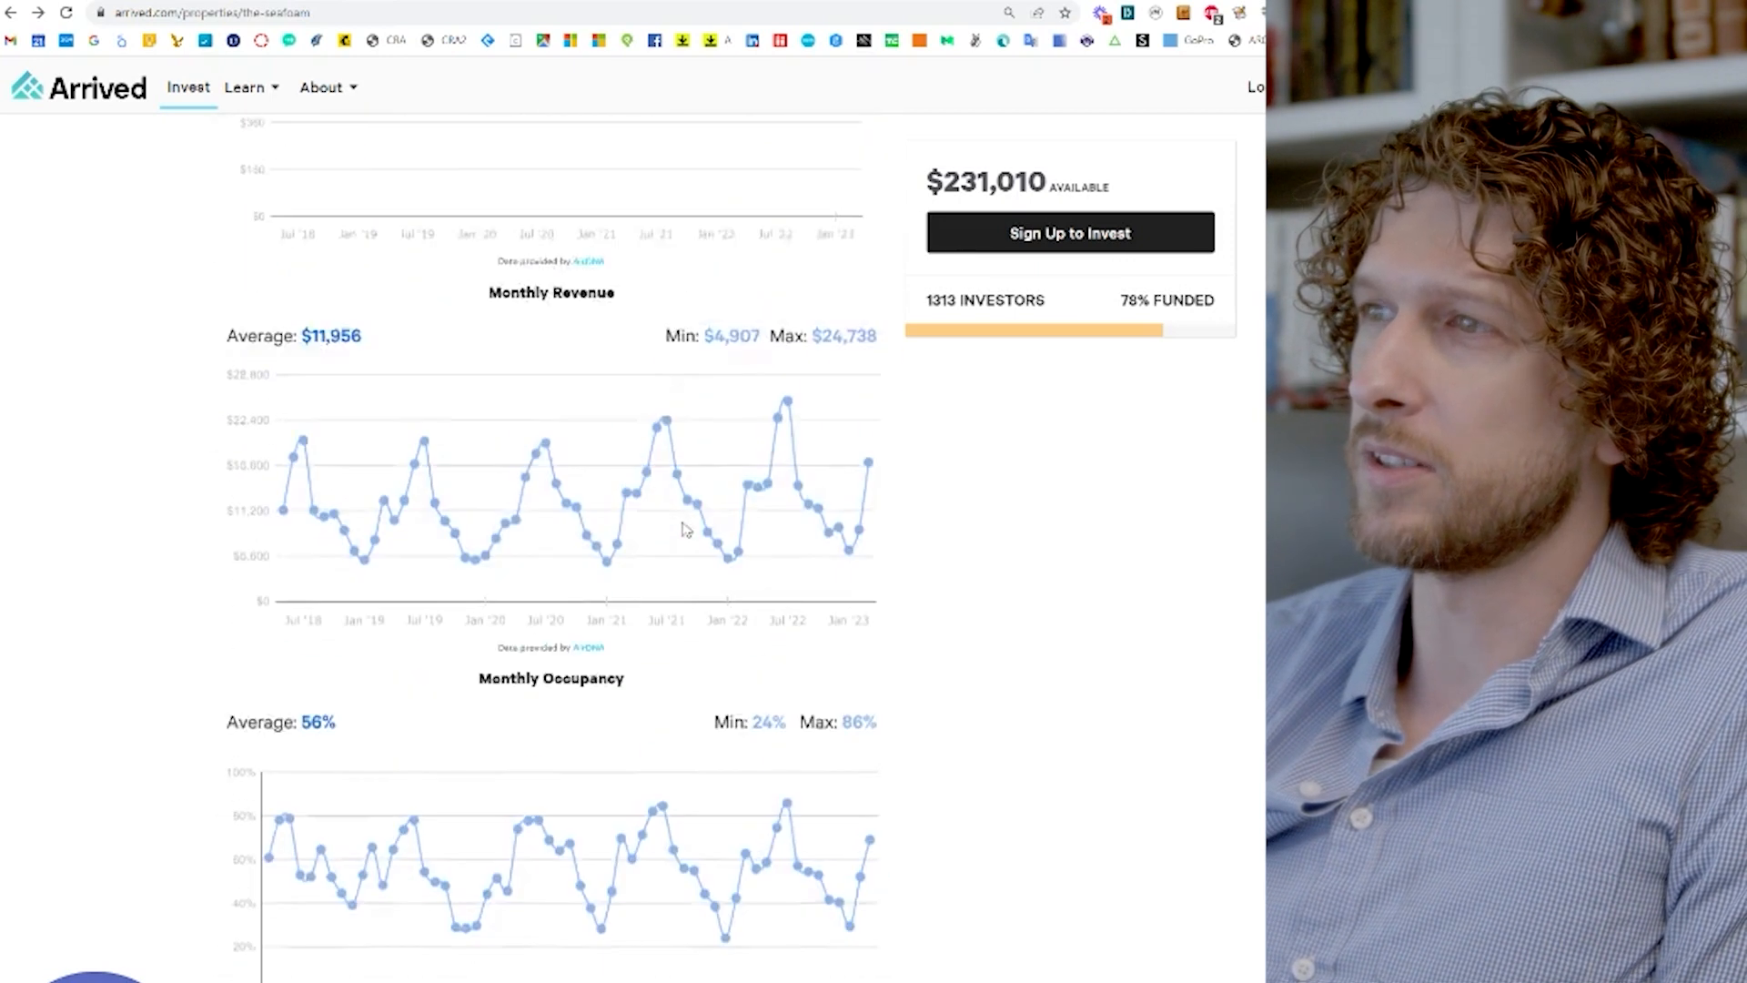
scroll("down", 3)
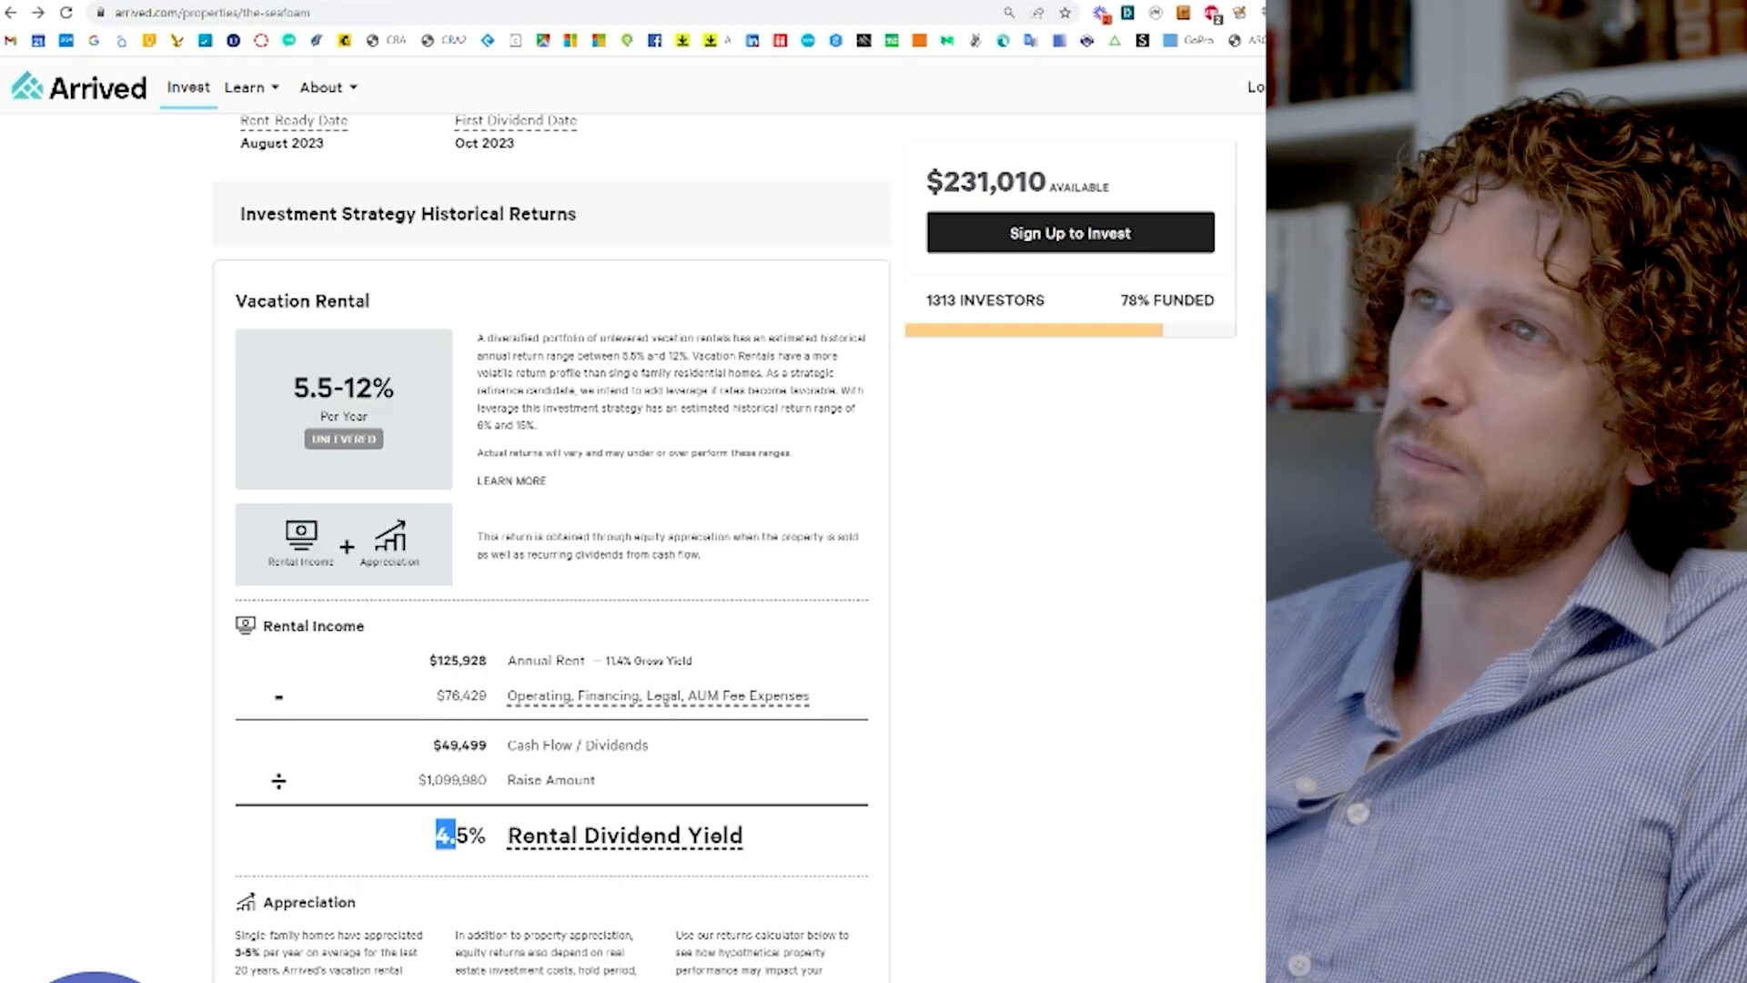
scroll("up", 3)
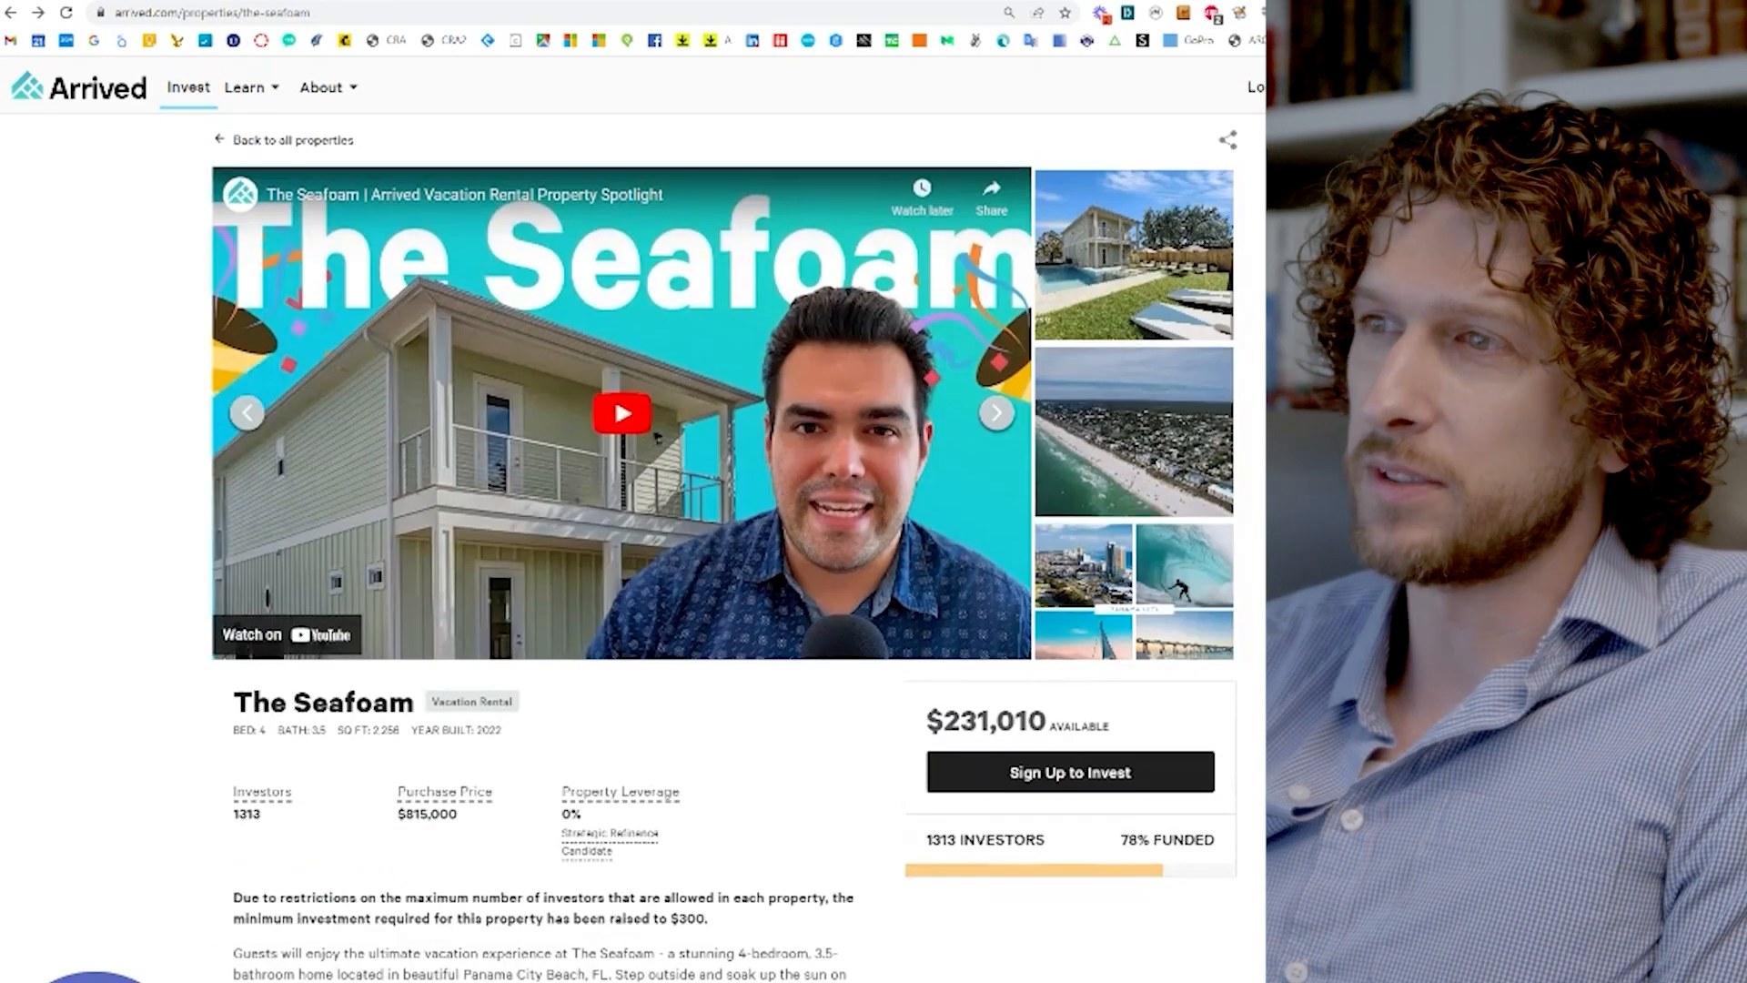